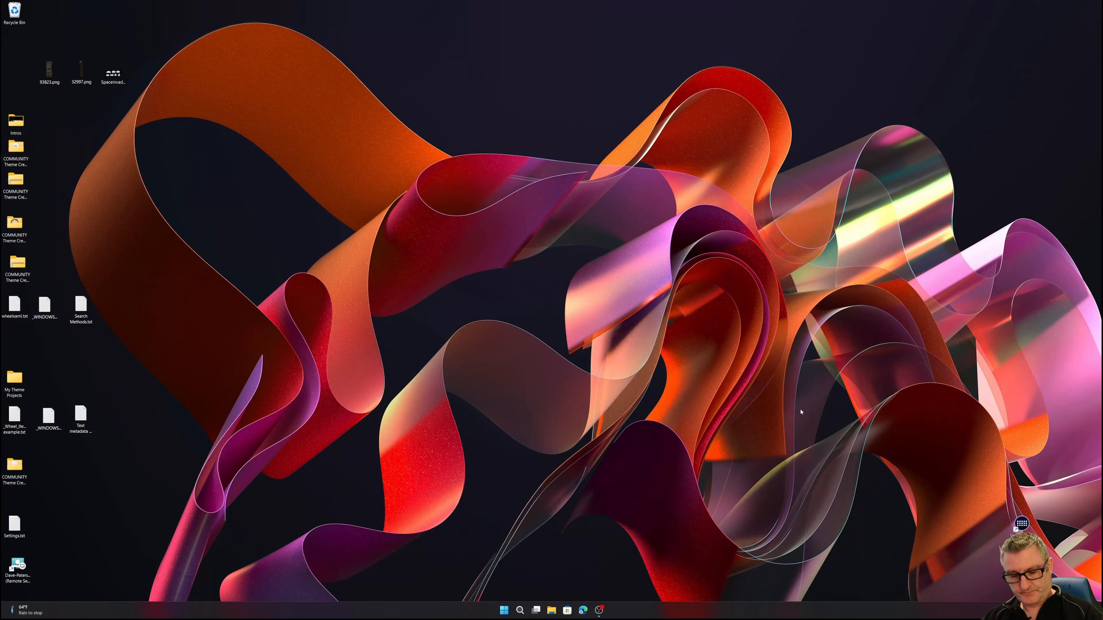
- Launch the theme creator and toggle Hide Sidebar off and on from the options menu, leaving the sidebar showing
left_click(503, 609)
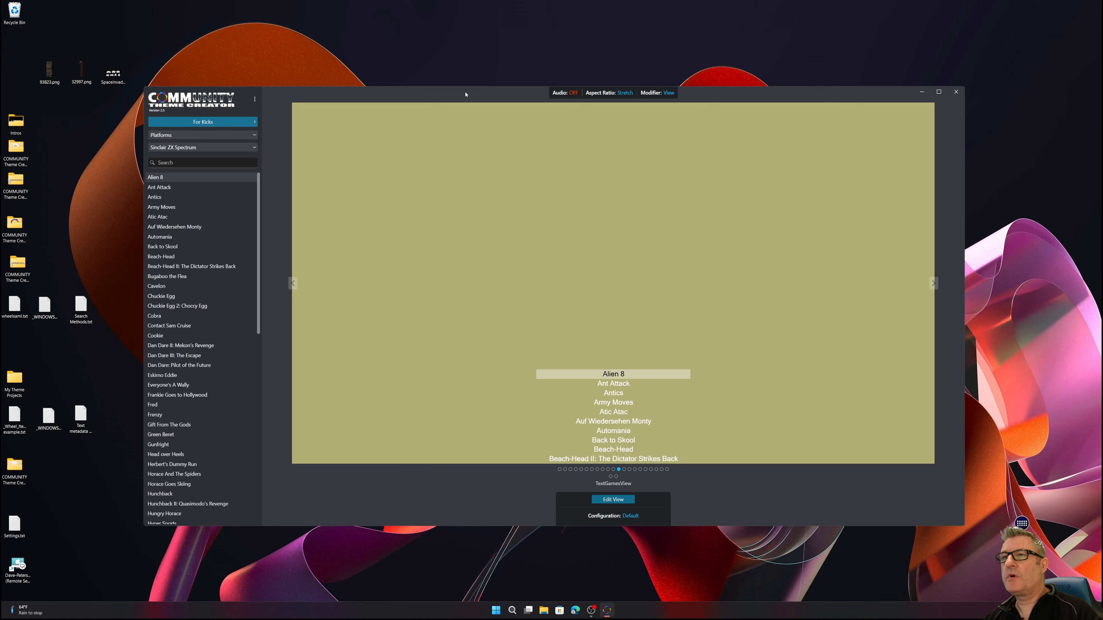
mouse_move(939, 514)
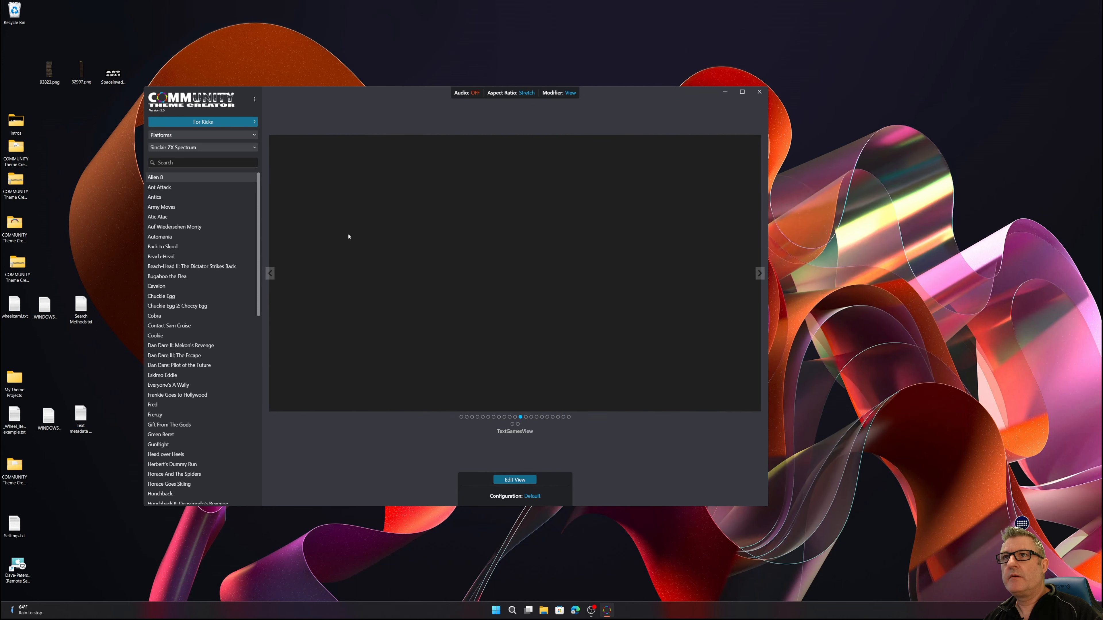
left_click(253, 99)
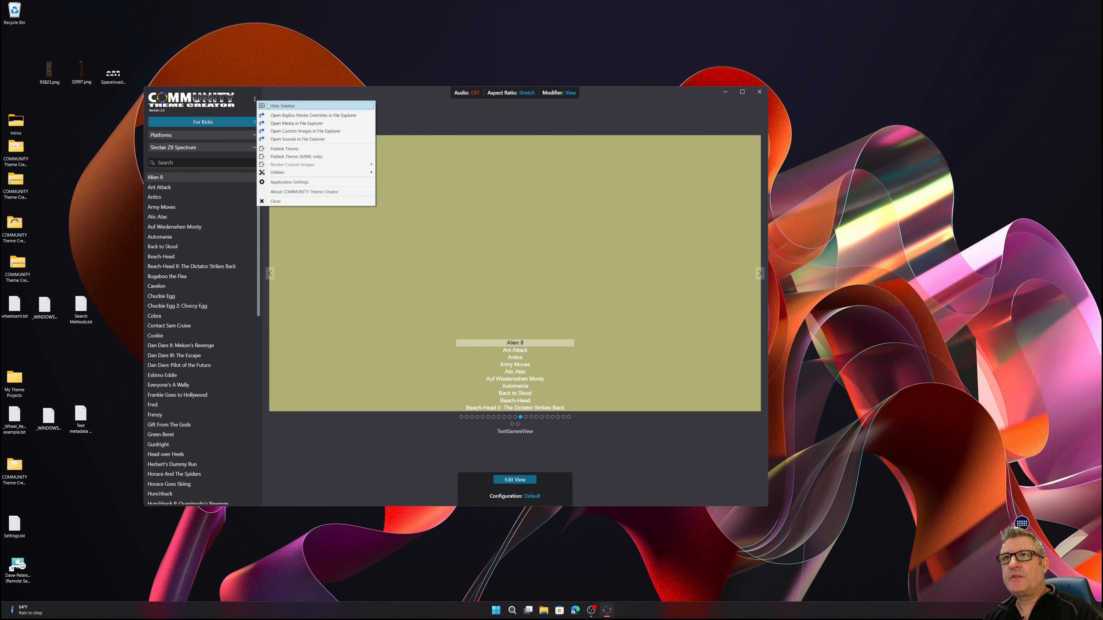
left_click(283, 106)
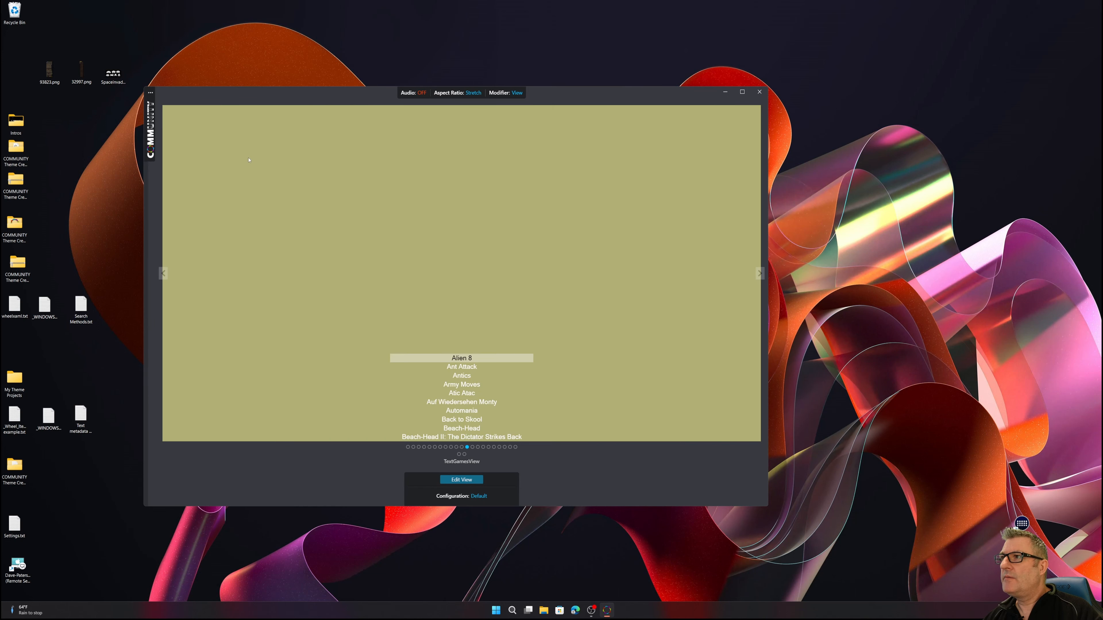
mouse_move(281, 175)
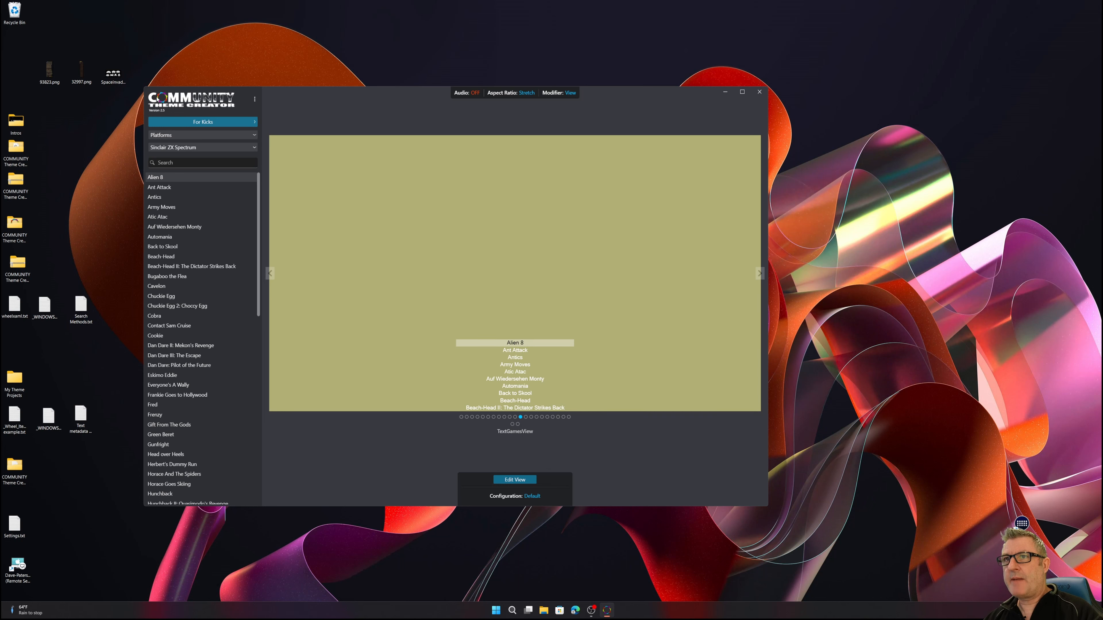
left_click(254, 99)
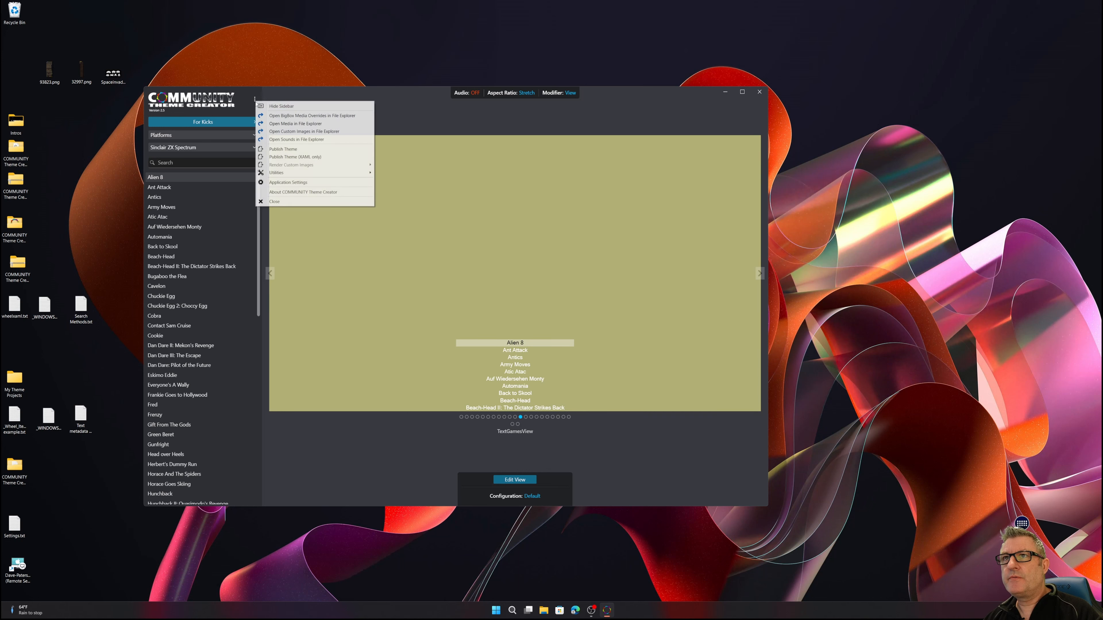
left_click(282, 106)
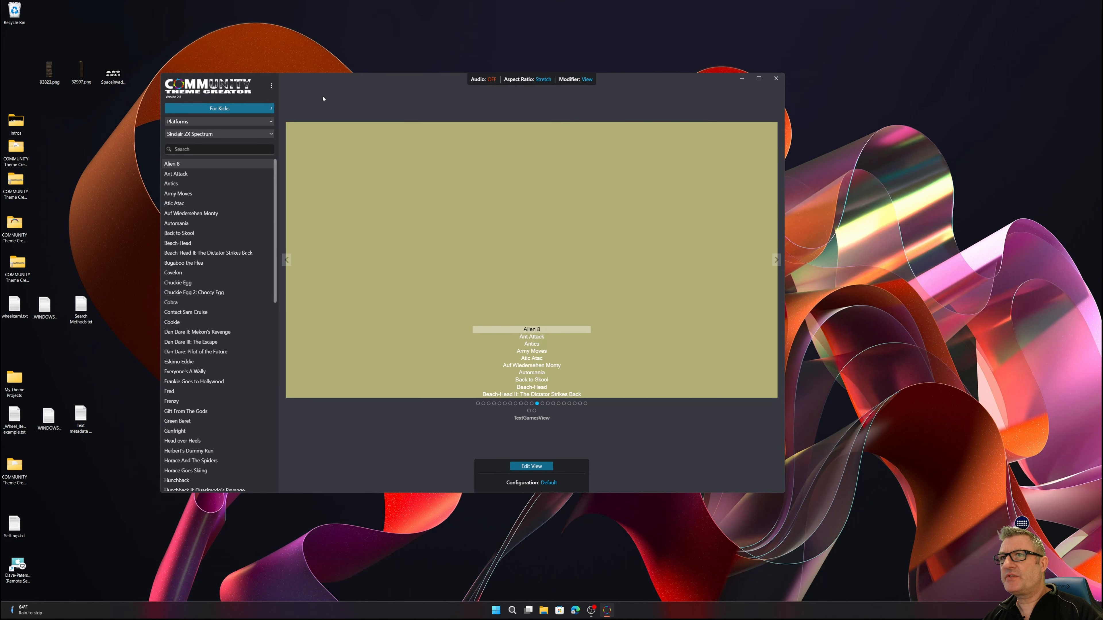
- Maximise the window and start editing the TextGamesView layout
left_click(758, 78)
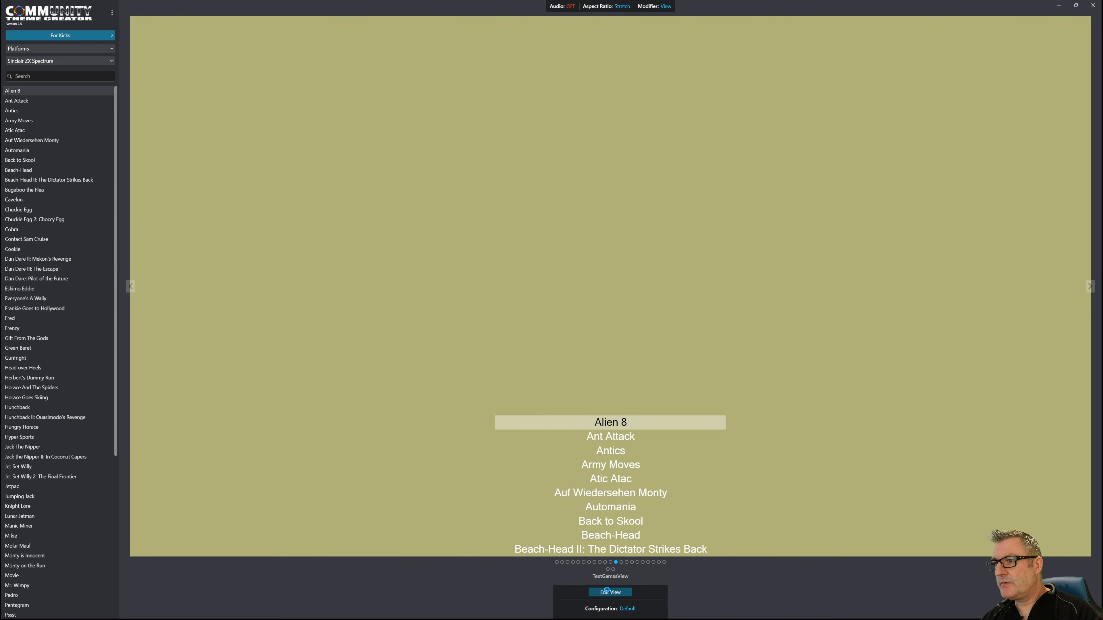
left_click(608, 592)
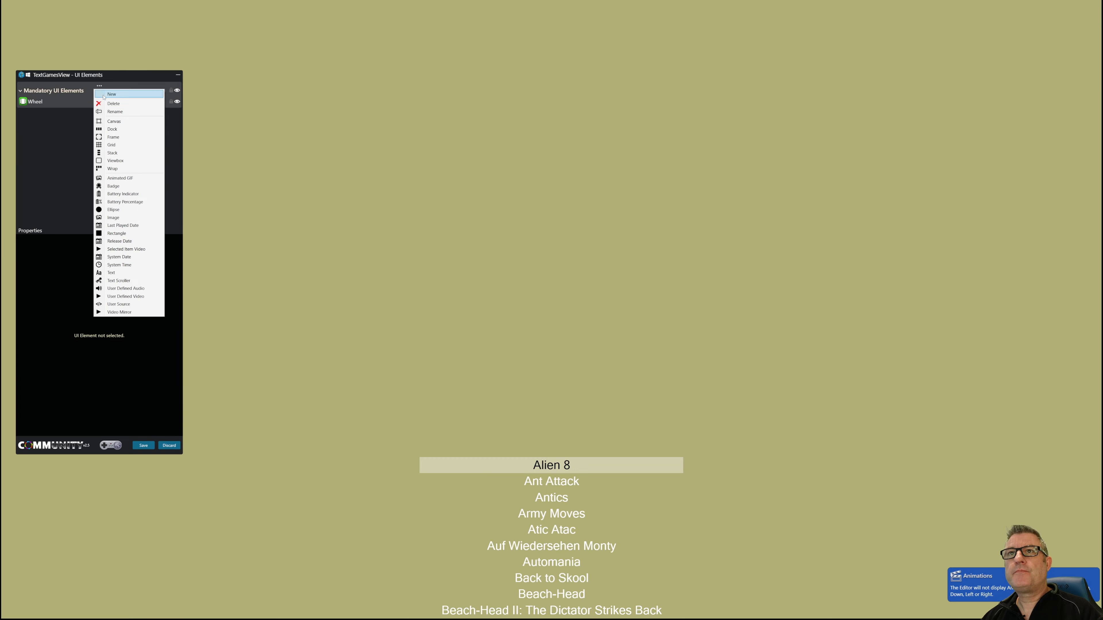
- Add a New Group containing Grid 1 with a Dock 1 nested inside it
left_click(110, 93)
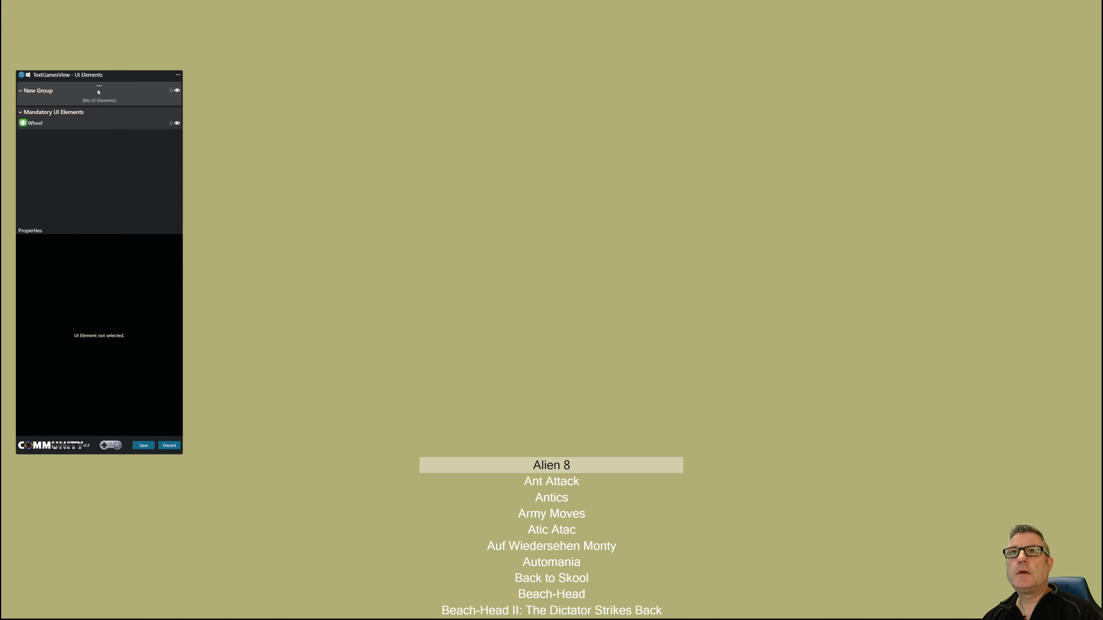
left_click(100, 86)
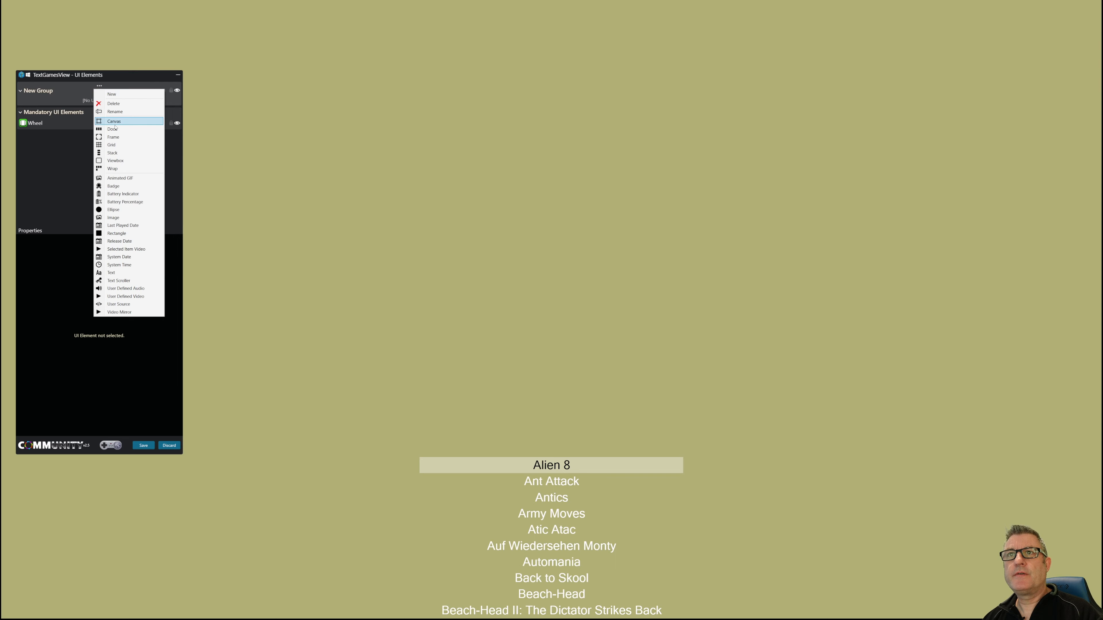
mouse_move(111, 145)
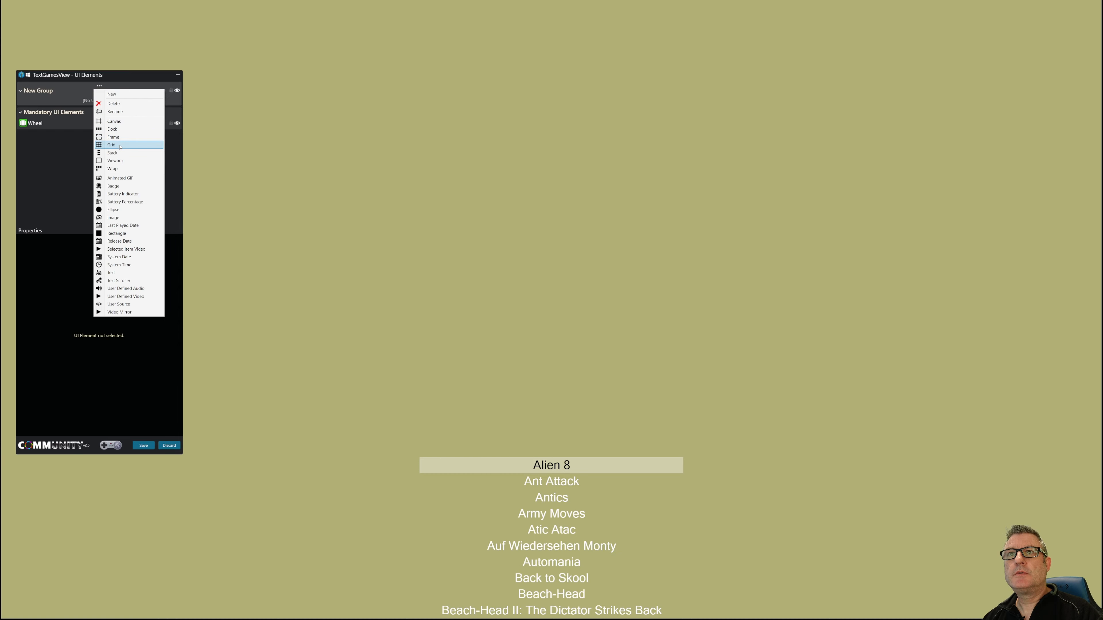
left_click(111, 145)
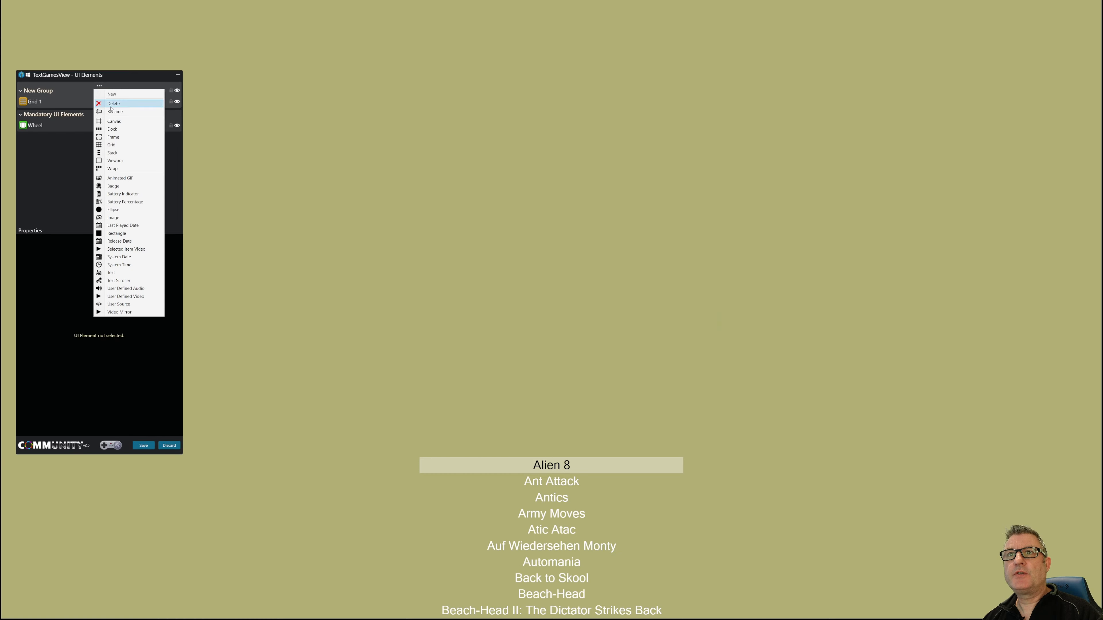
left_click(112, 129)
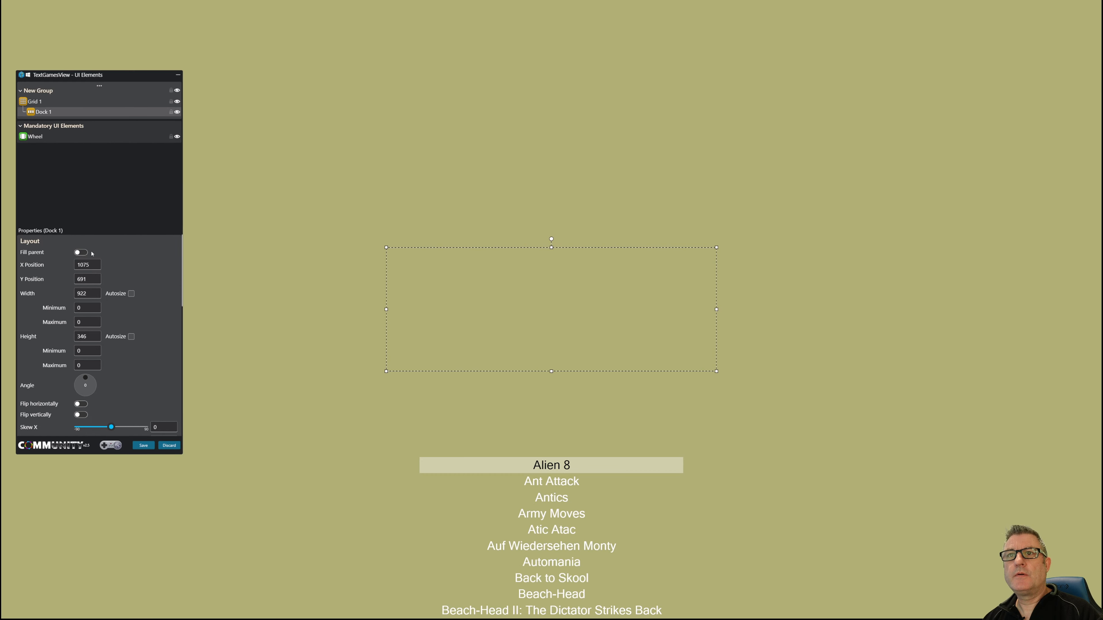
- Make Dock 1 fill its parent and centre it horizontally and vertically
left_click(80, 251)
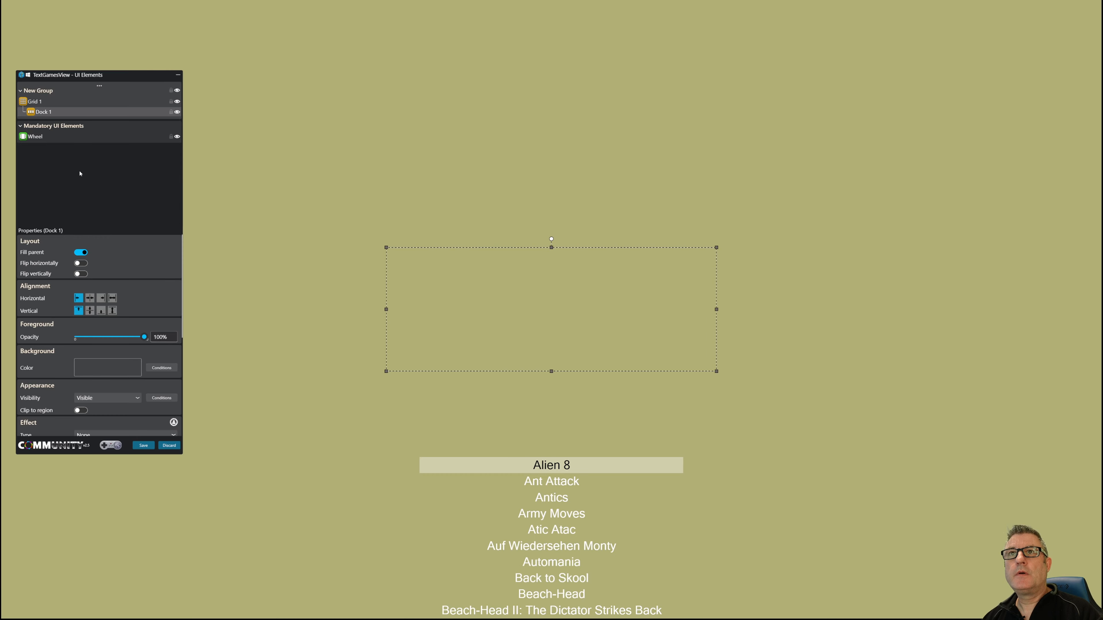
left_click(90, 311)
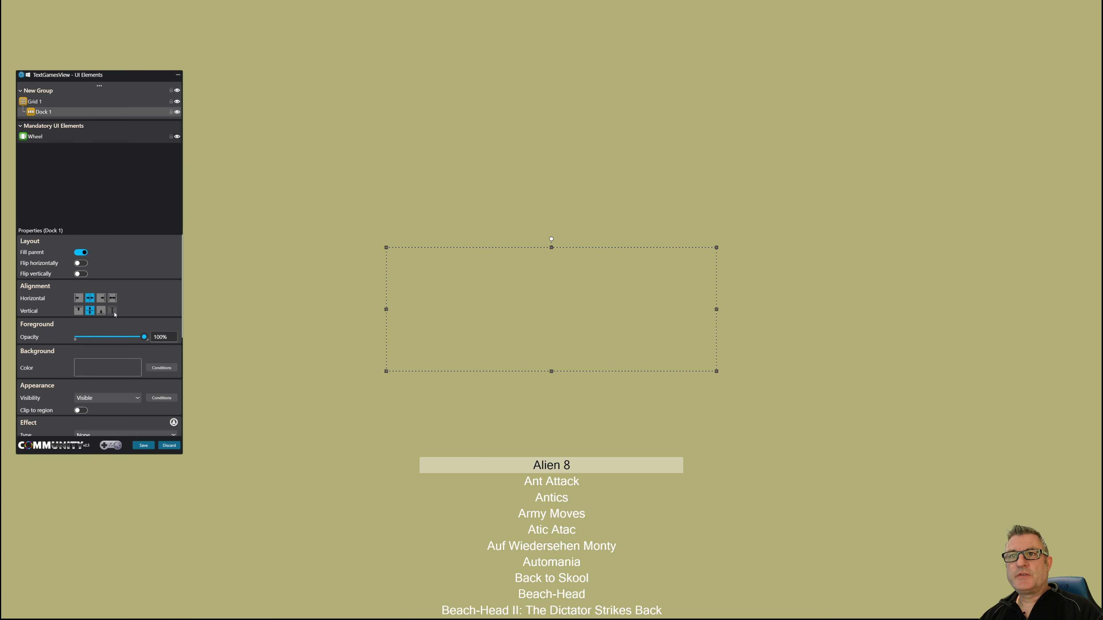
left_click(99, 86)
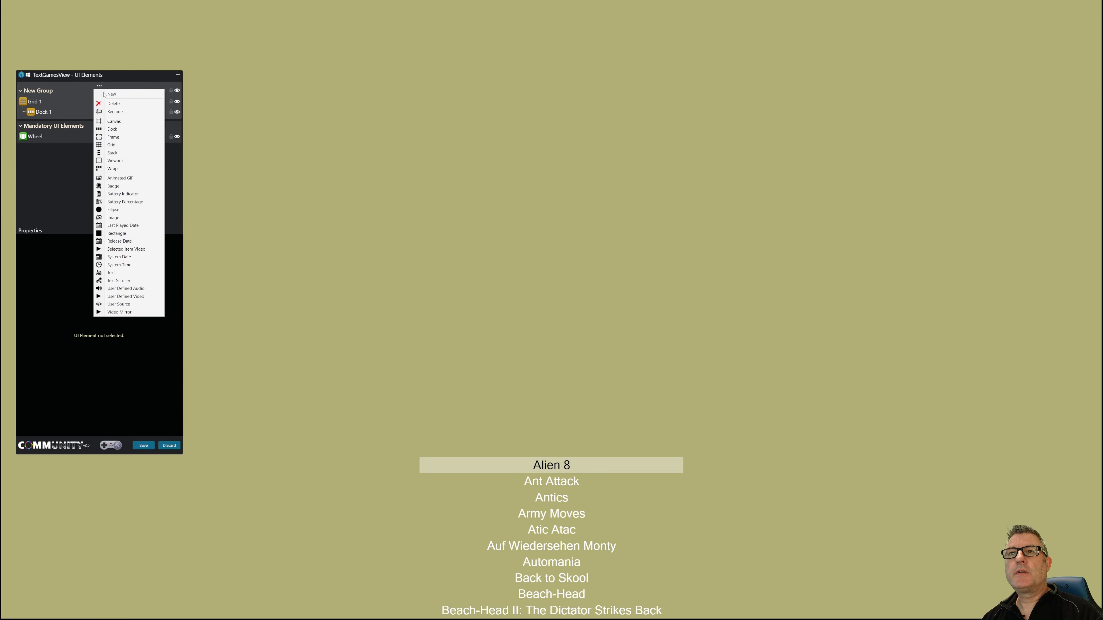
mouse_move(126, 249)
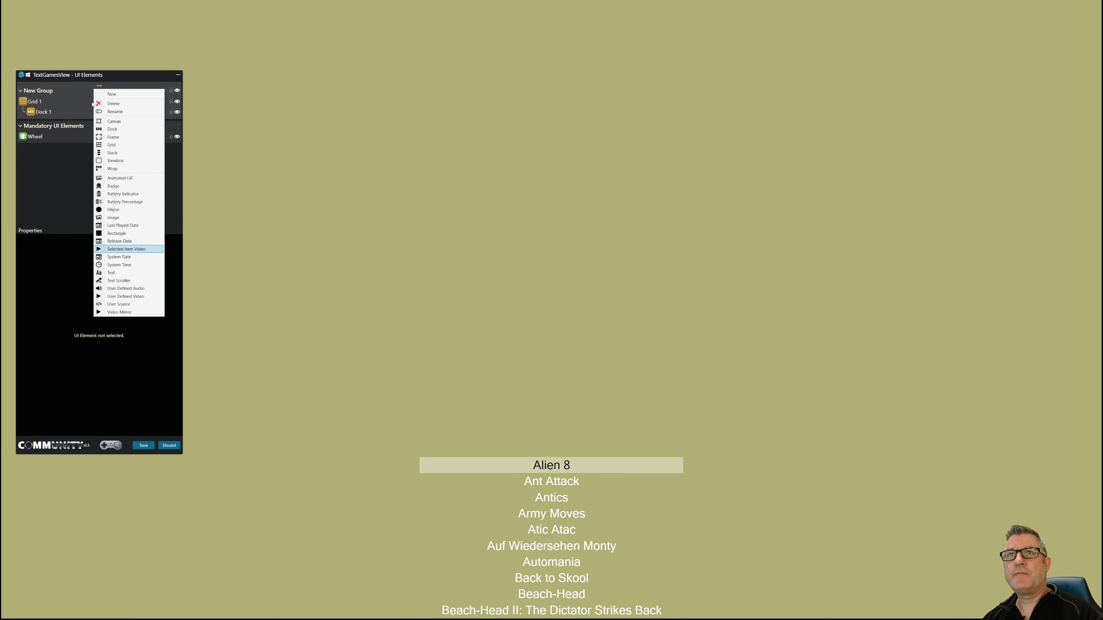
- Add a Selected Item Video inside Dock 1 and select it for editing
left_click(126, 249)
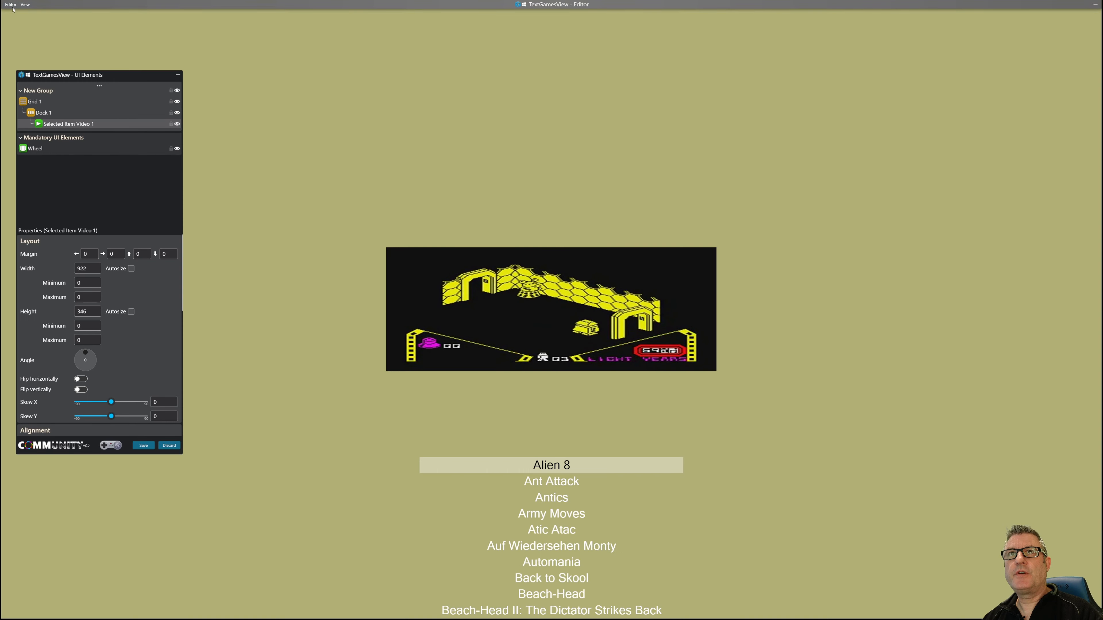
left_click(10, 5)
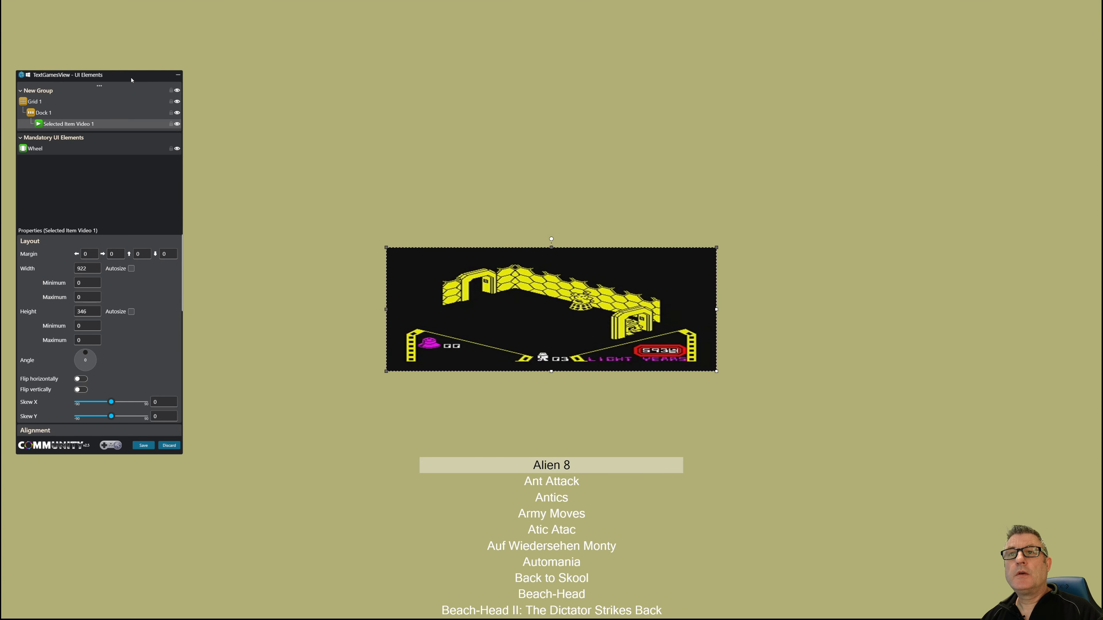
left_click(44, 113)
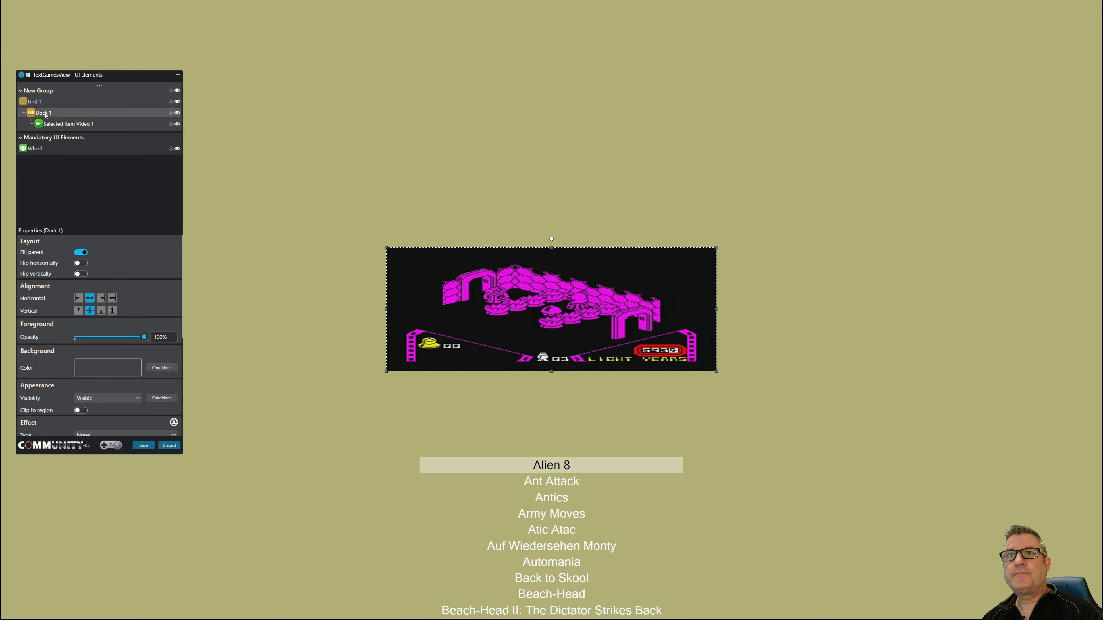
left_click(68, 124)
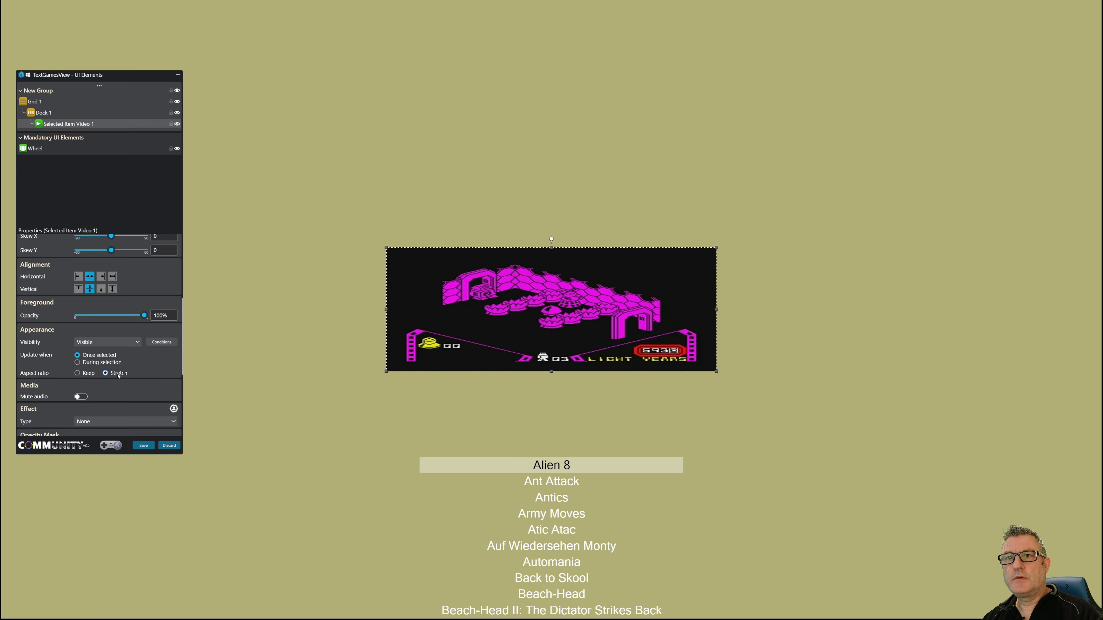
- Try Keep aspect ratio on the video, then leave it set to Stretch
left_click(77, 373)
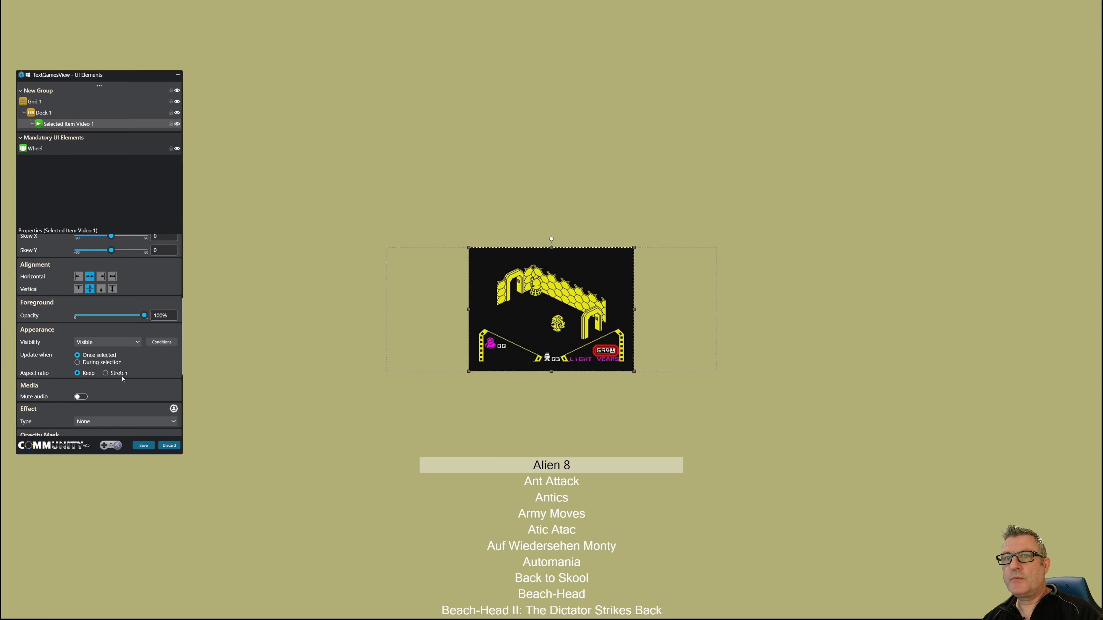
left_click(106, 372)
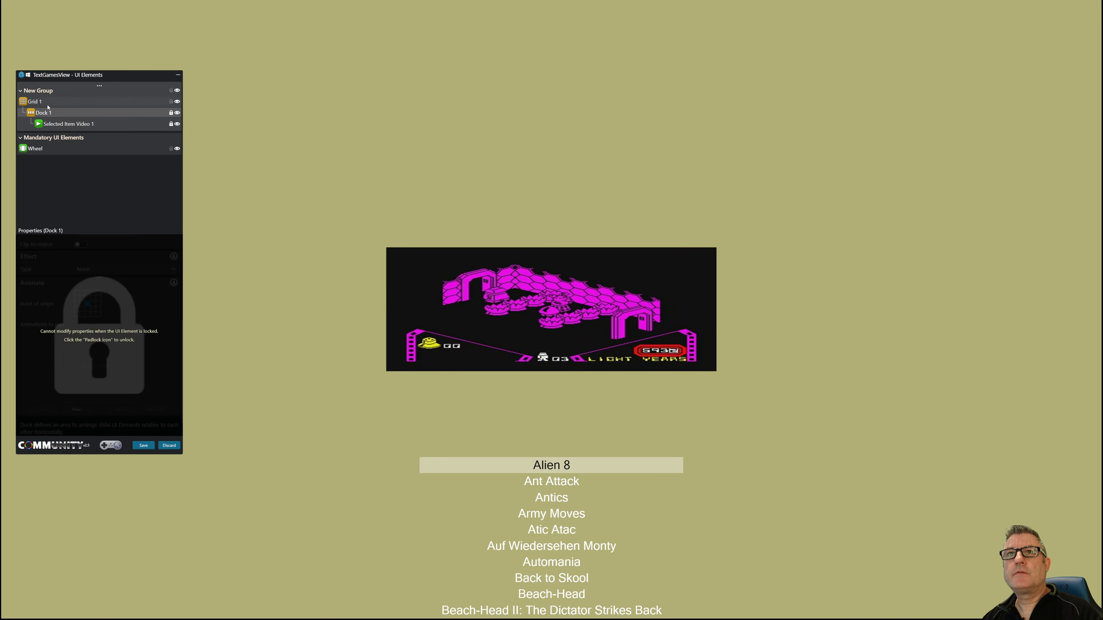
left_click(33, 101)
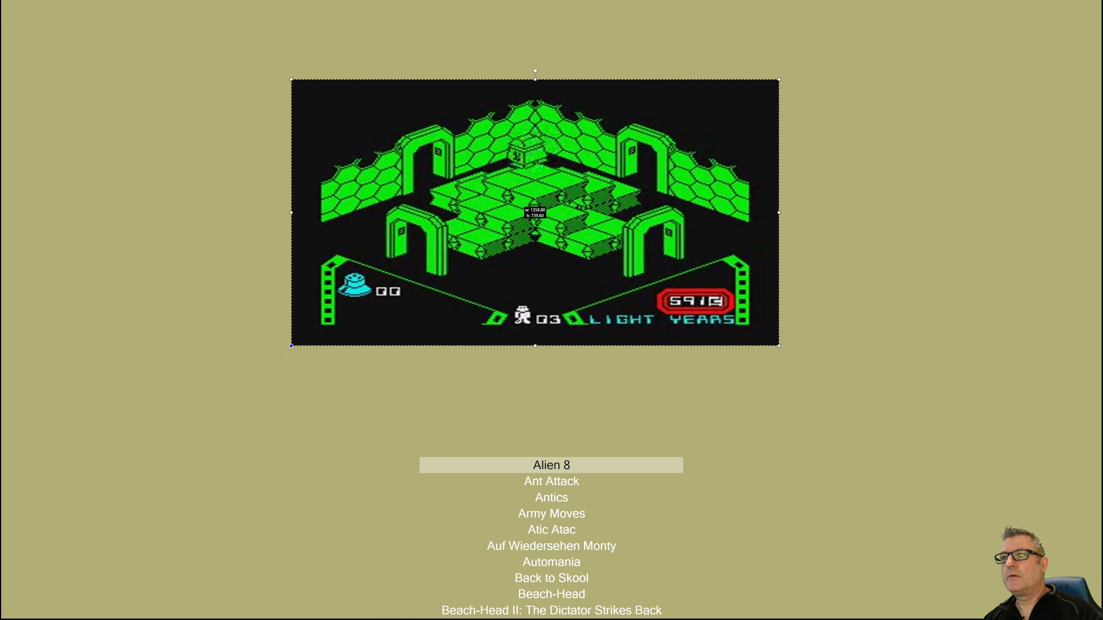
- Restore the UI Elements panel so a second group can be created
right_click(521, 225)
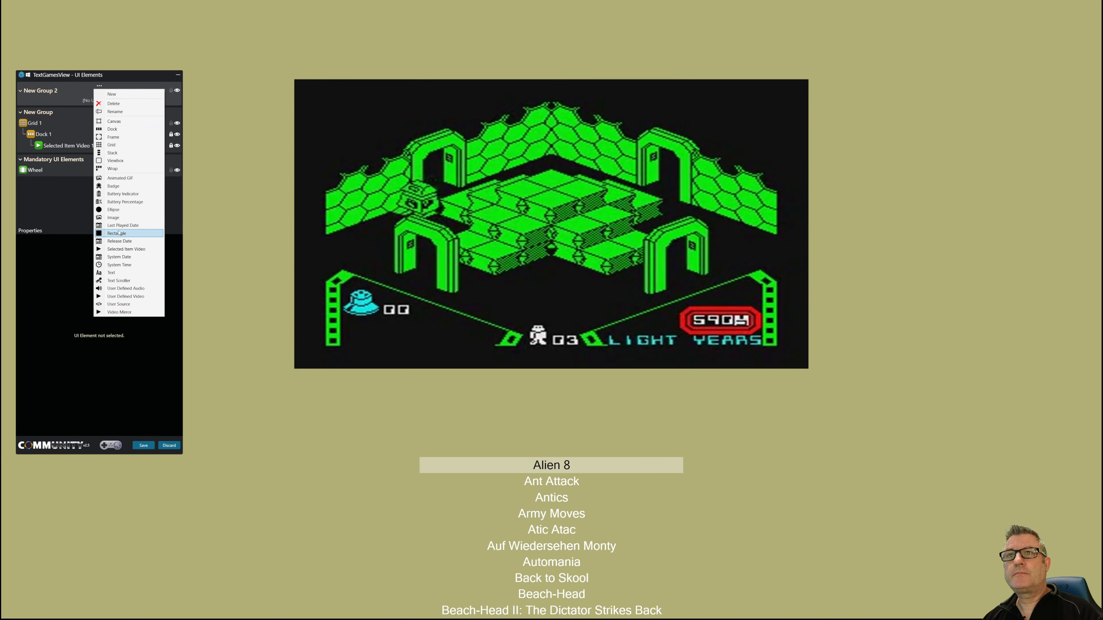
- Add Rectangle 1 to New Group 2 and stretch it to cover the whole video
left_click(117, 233)
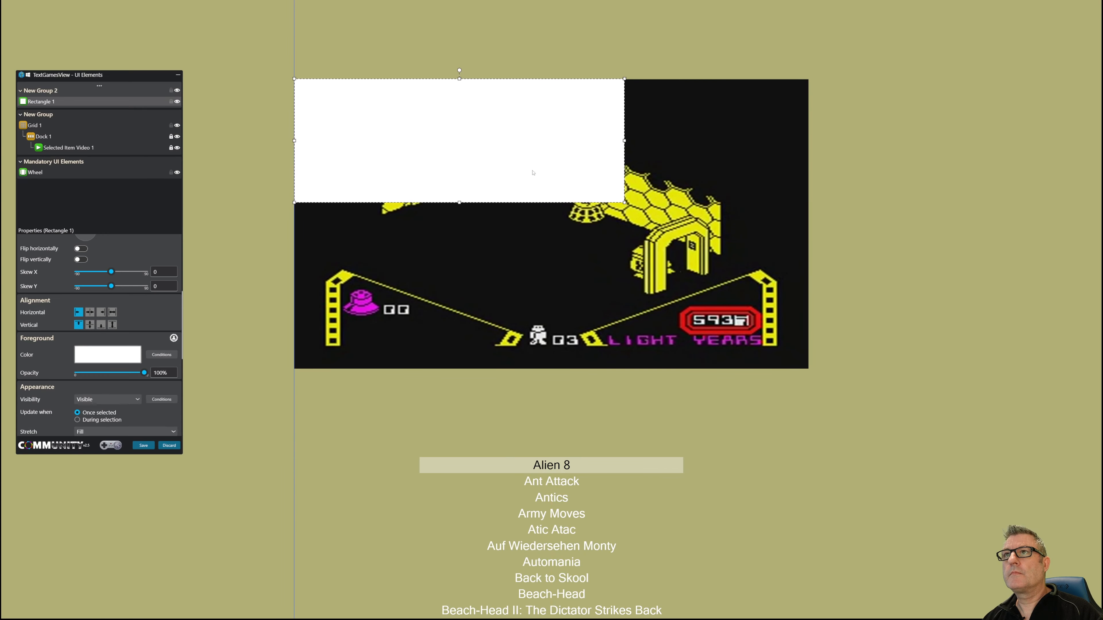
left_click_drag(622, 202, 779, 354)
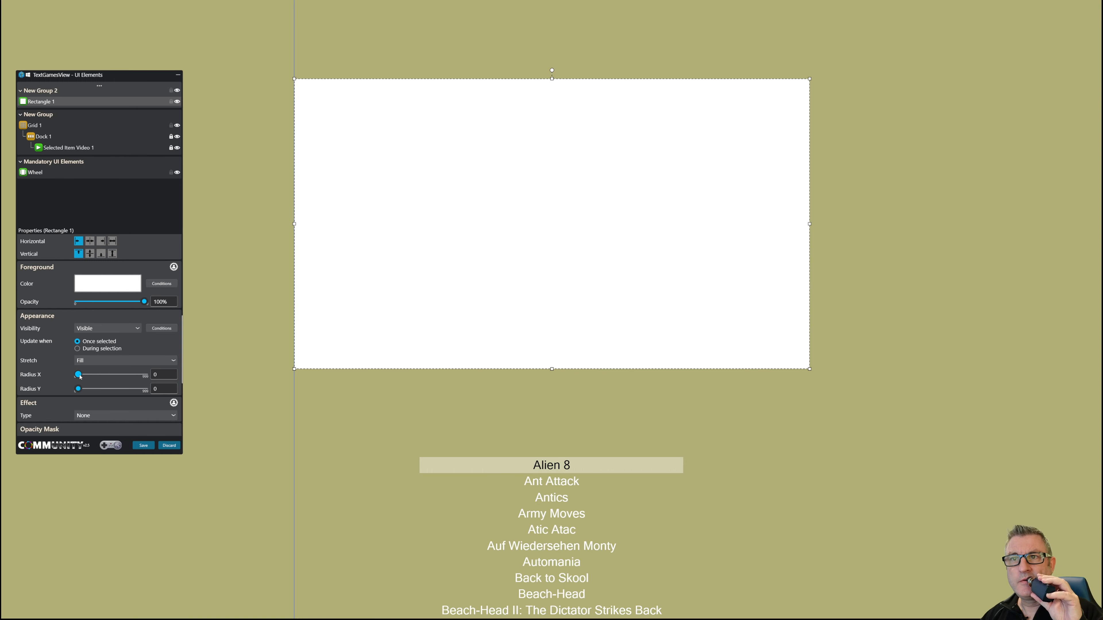
scroll("down", 3)
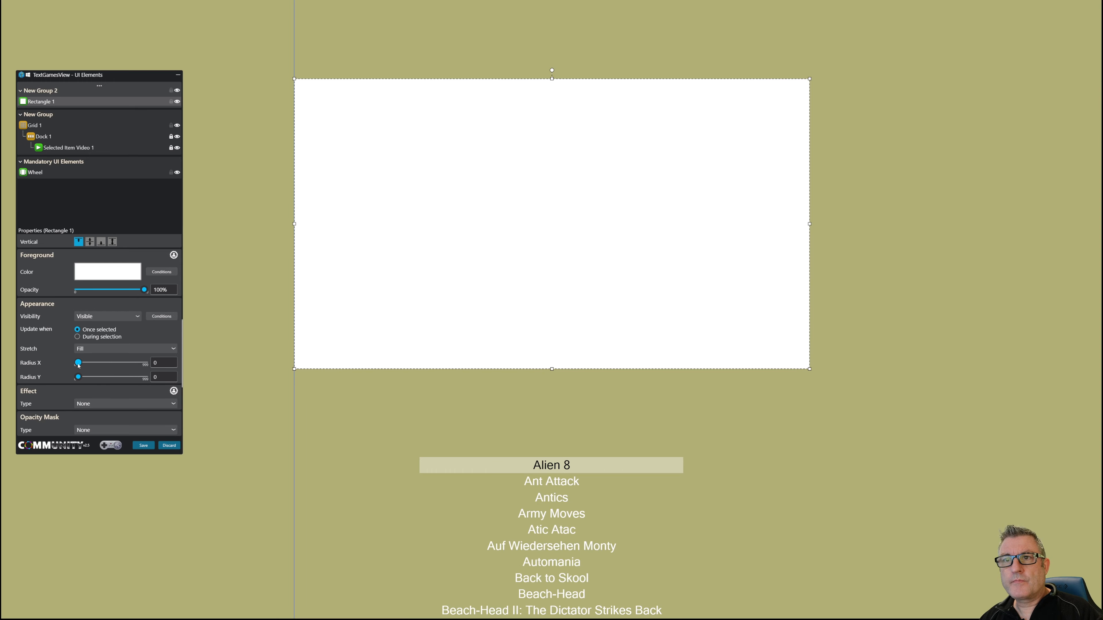
- Round Rectangle 1's corners with Radius X and Radius Y set to 50
left_click(164, 363)
type("20")
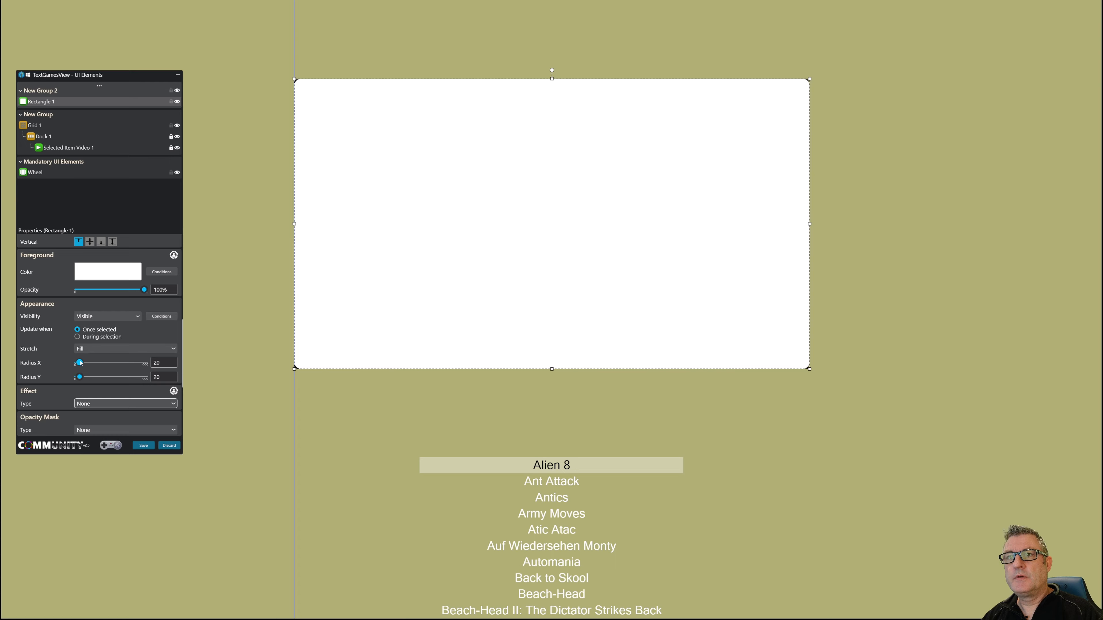
left_click_drag(78, 363, 85, 362)
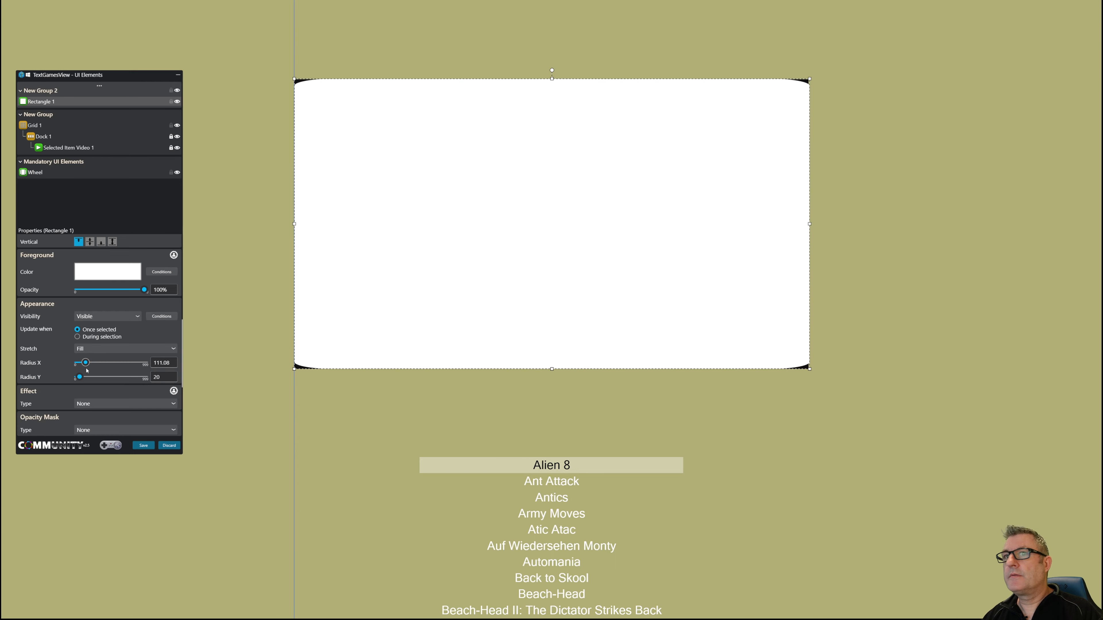
left_click_drag(78, 377, 83, 376)
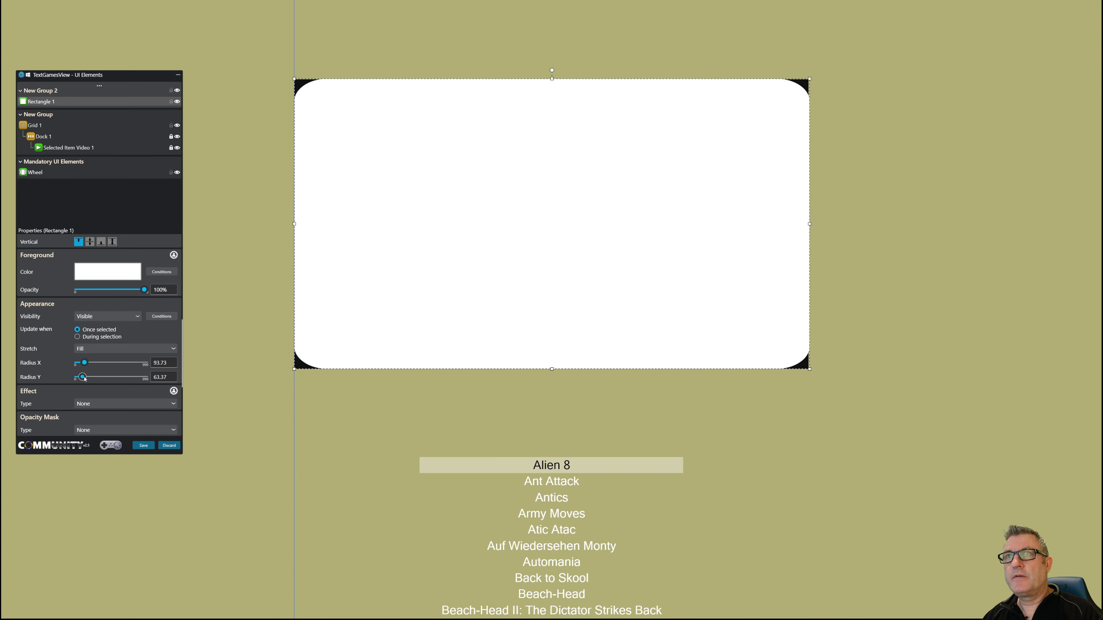
left_click_drag(82, 376, 85, 376)
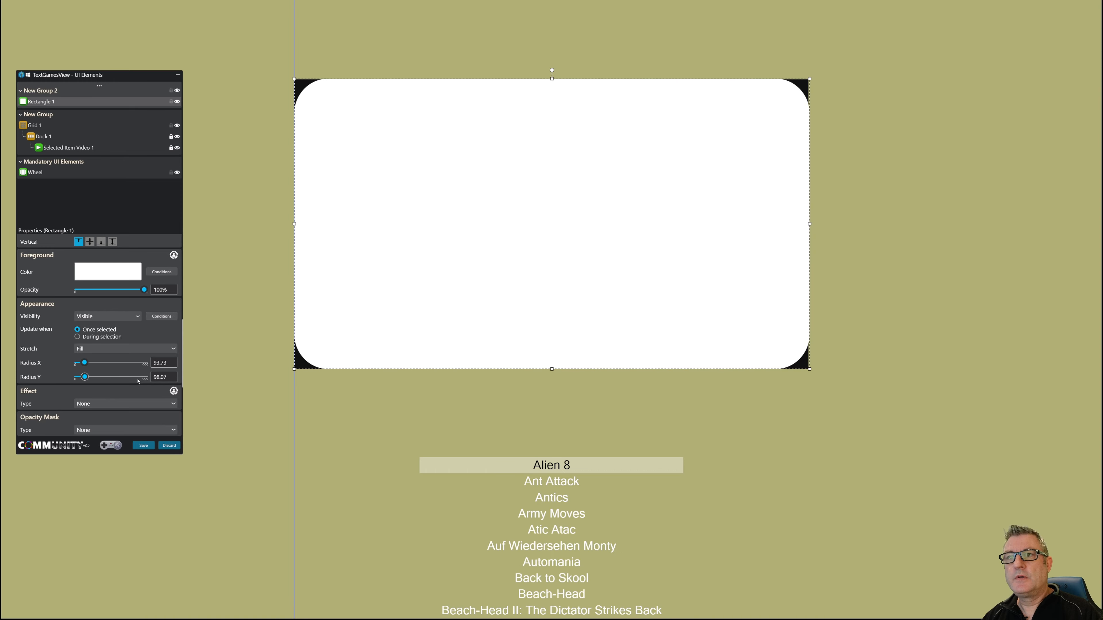
type("50")
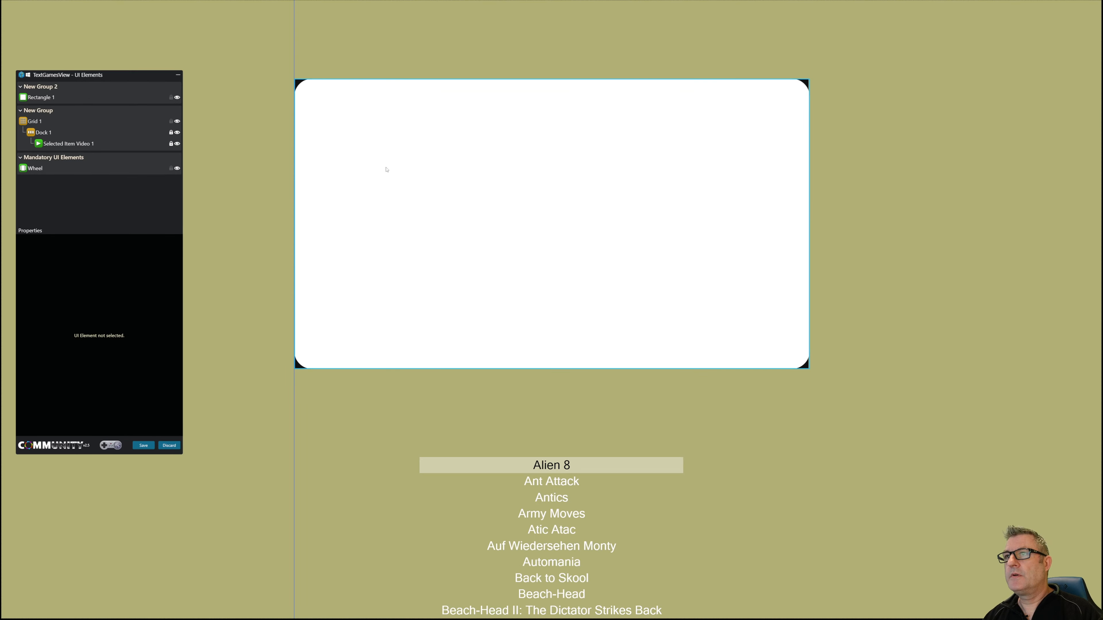
- Mark Rectangle 1 as 'Defined as resource' in its Layout properties
left_click(41, 97)
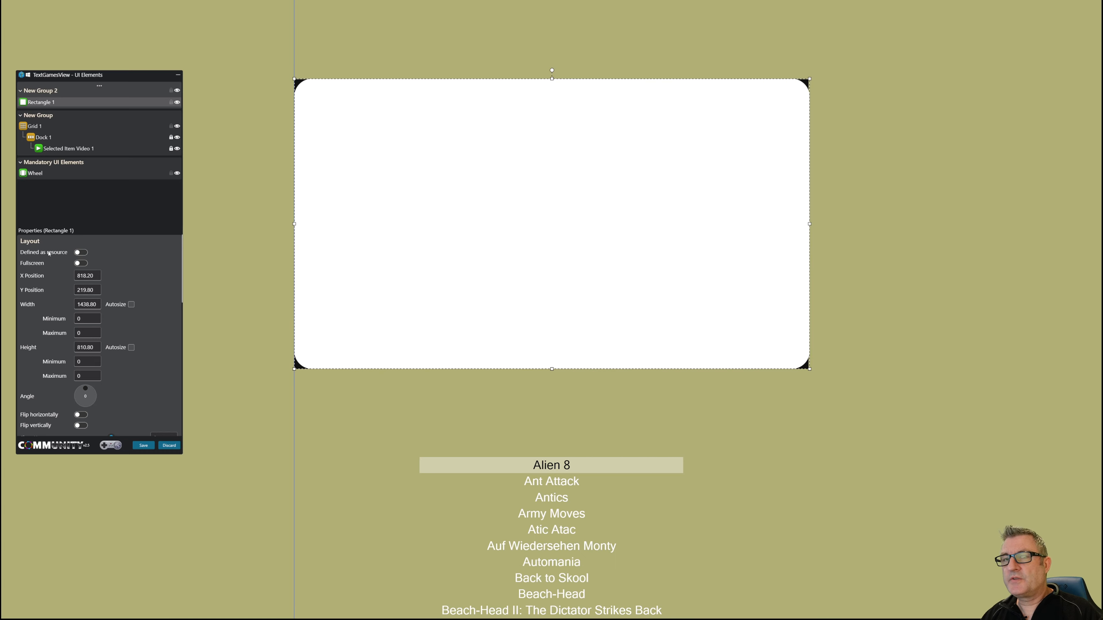
left_click(80, 251)
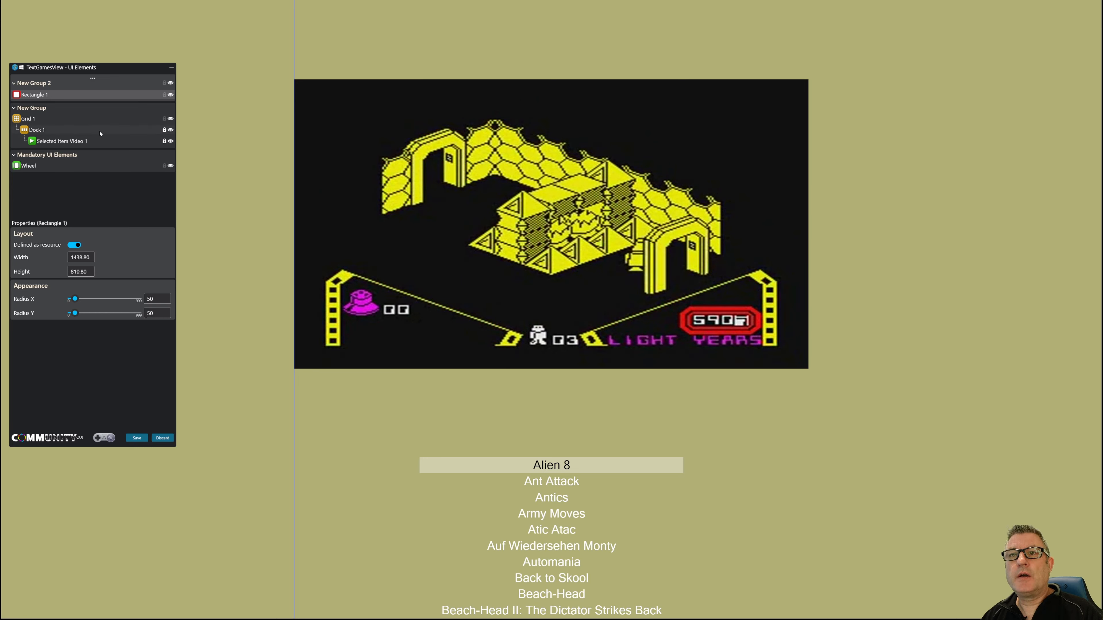
- Give Grid 1 a Resource opacity mask using Rectangle 1, then begin renaming the rectangle
left_click(30, 118)
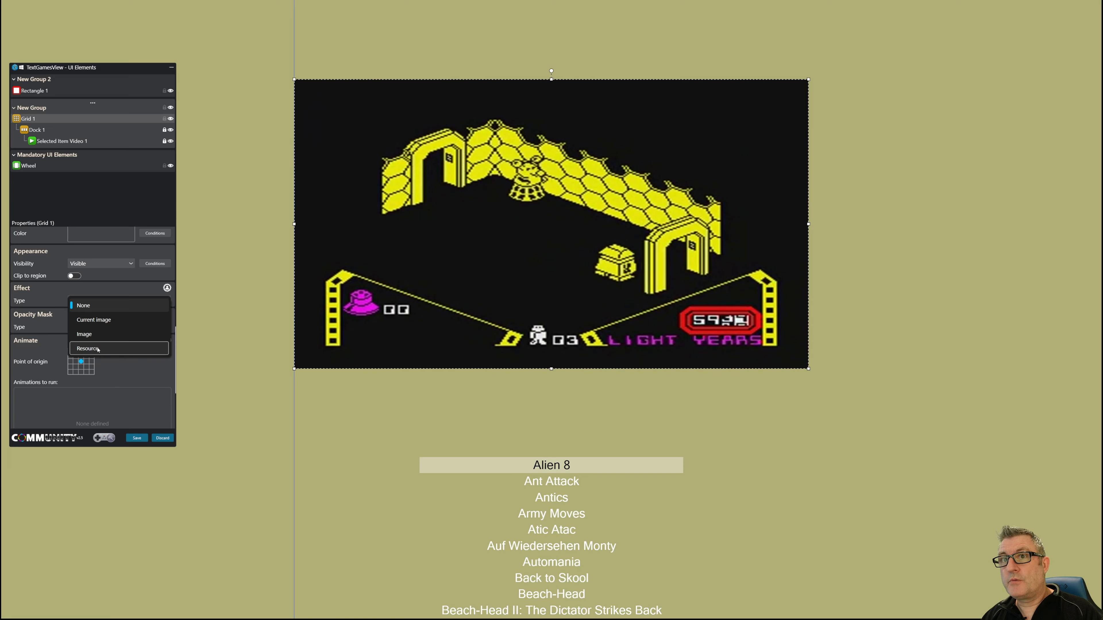
left_click(88, 348)
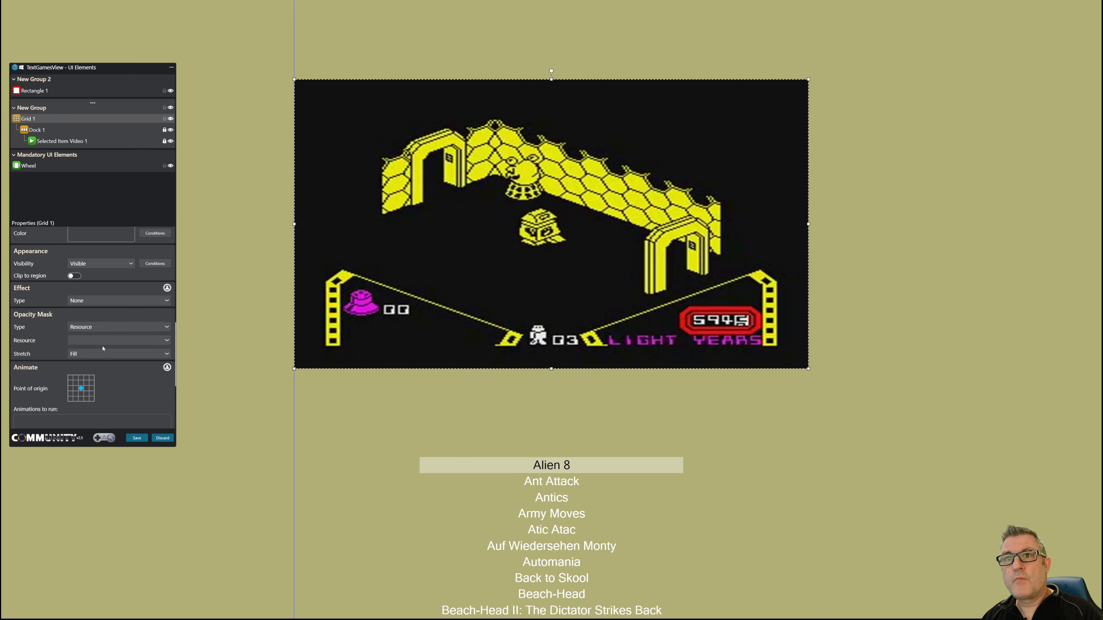
left_click(118, 341)
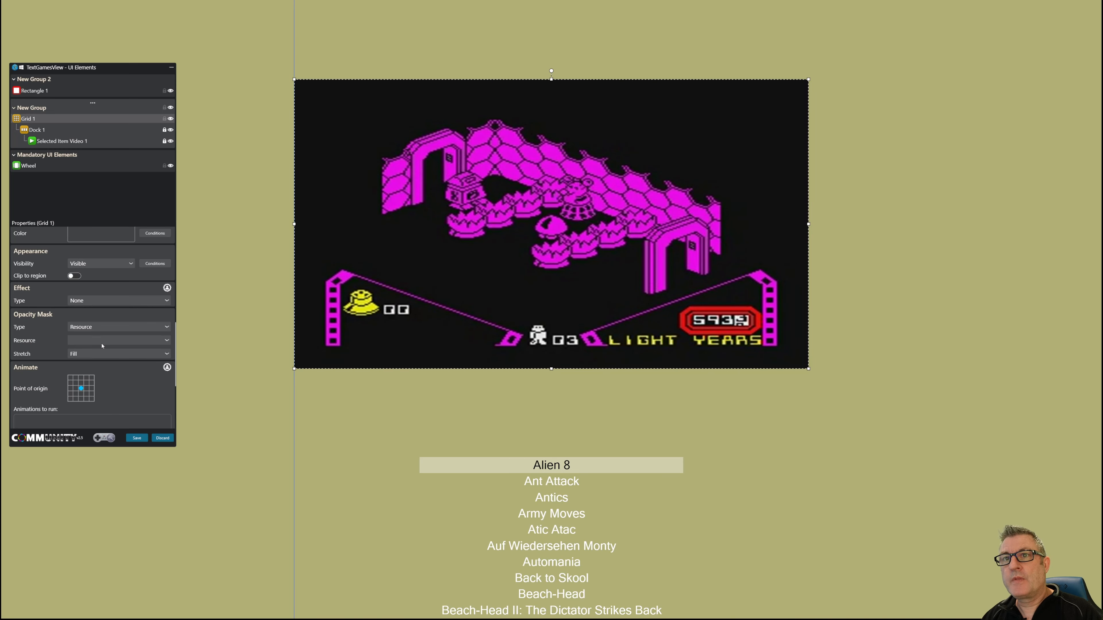
left_click(116, 341)
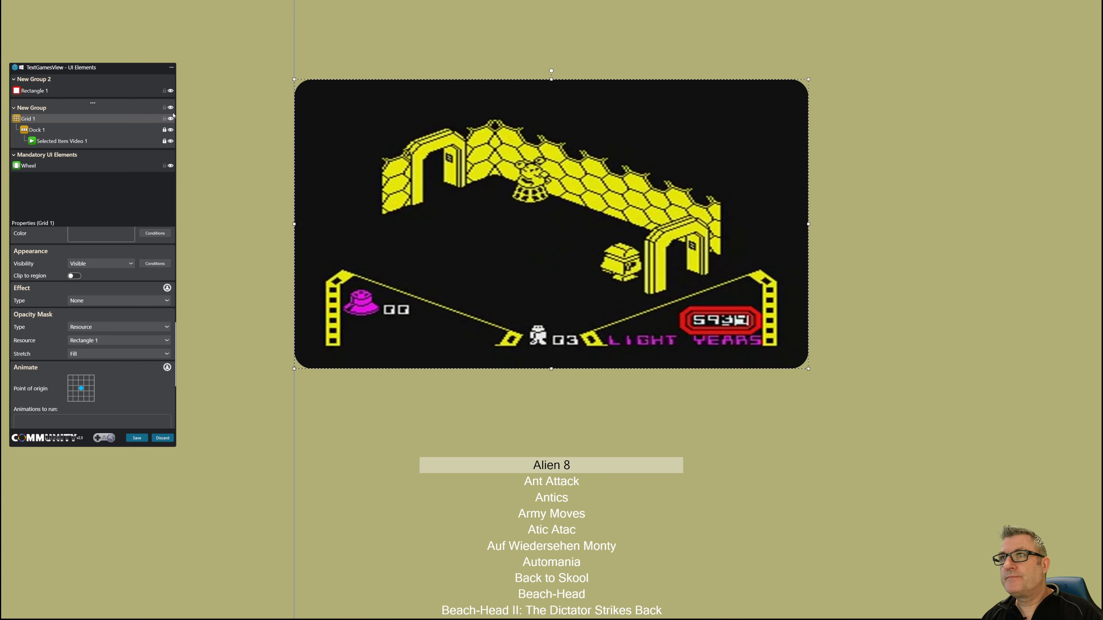
left_click(33, 94)
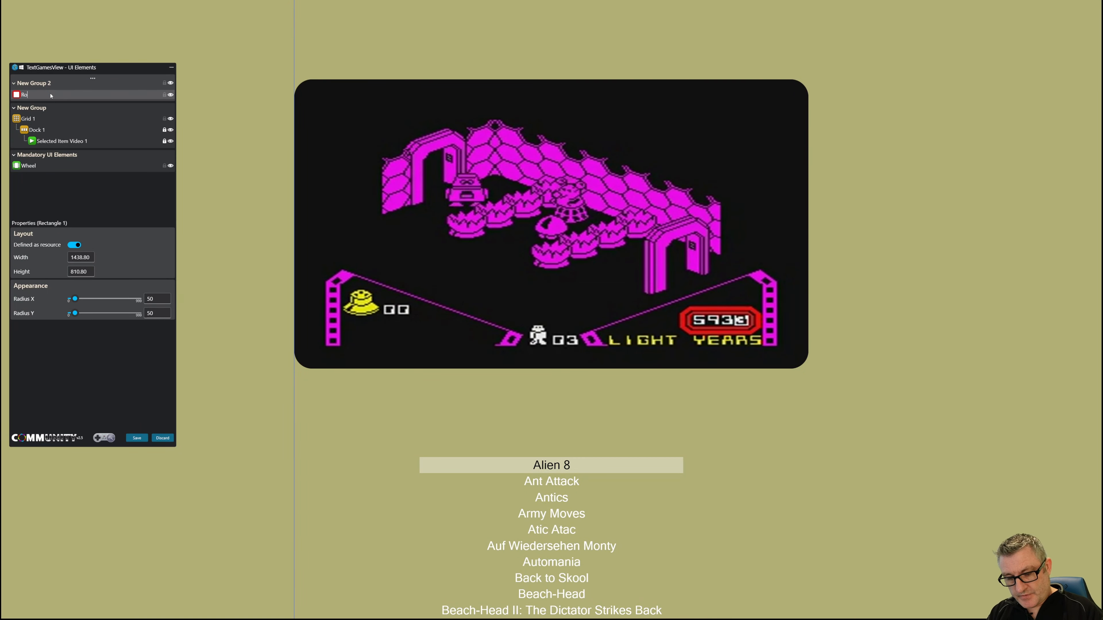
- Name the mask resource 'Rounded Rectangle' and move on to Grid 1's effect settings
type("Rounded Rectangle")
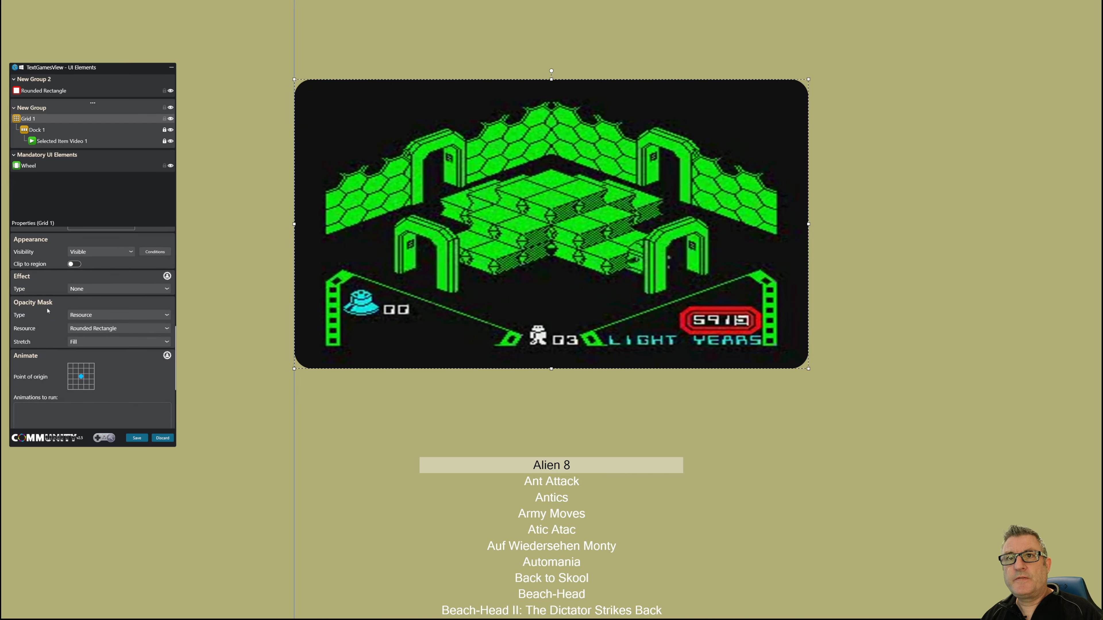
left_click(167, 275)
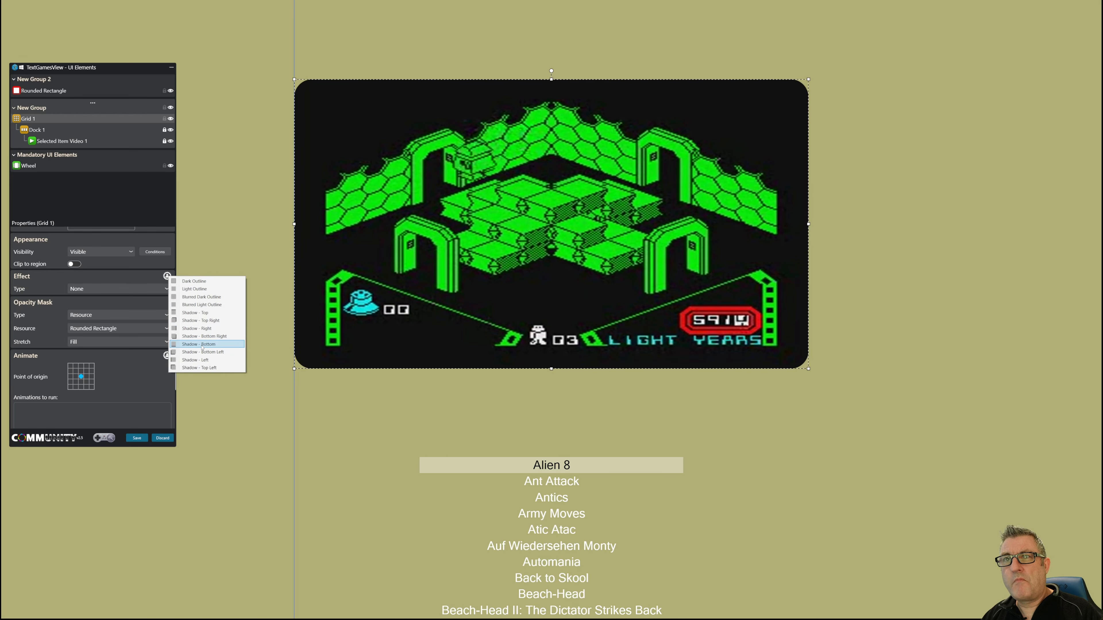
- Apply a Drop Shadow effect to Grid 1 with greater depth and a softer blur radius
left_click(198, 344)
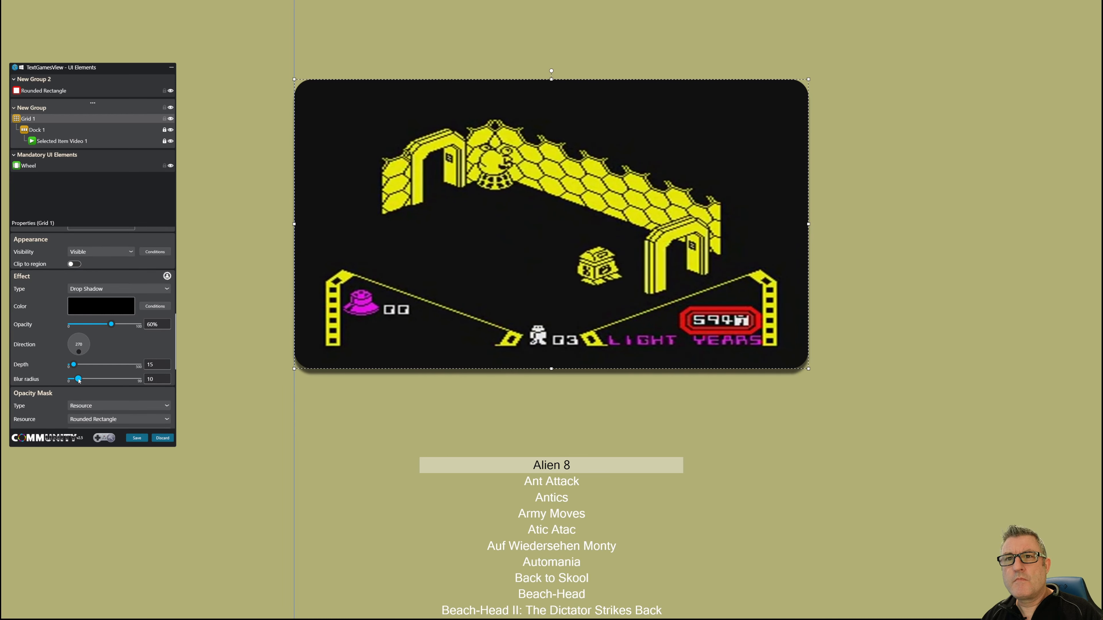
left_click_drag(78, 379, 92, 379)
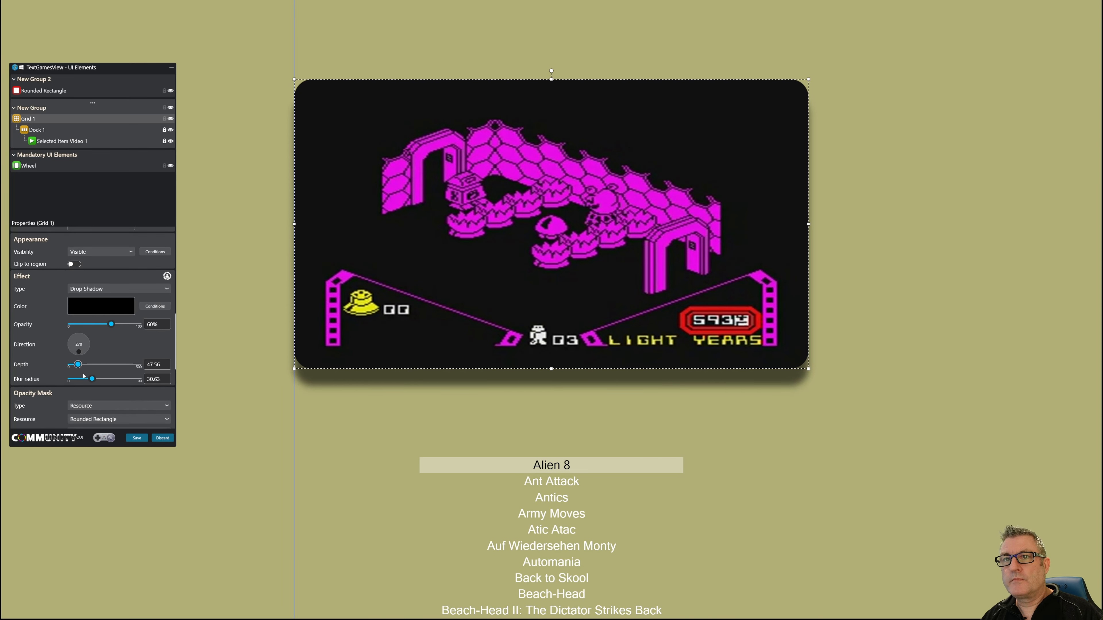
left_click_drag(91, 379, 122, 378)
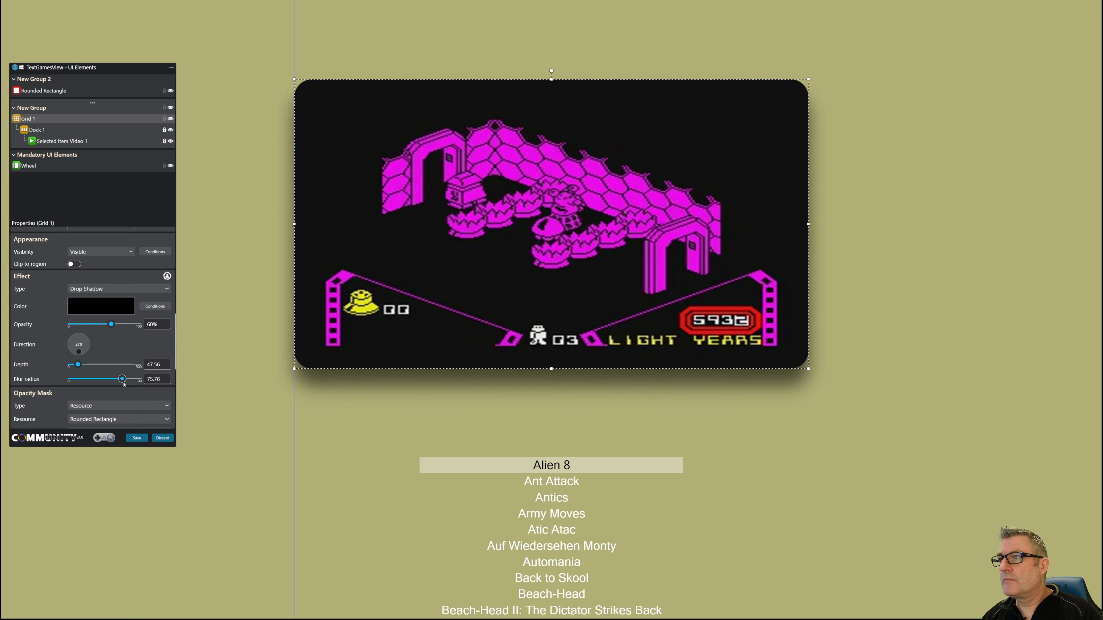
left_click_drag(122, 378, 111, 378)
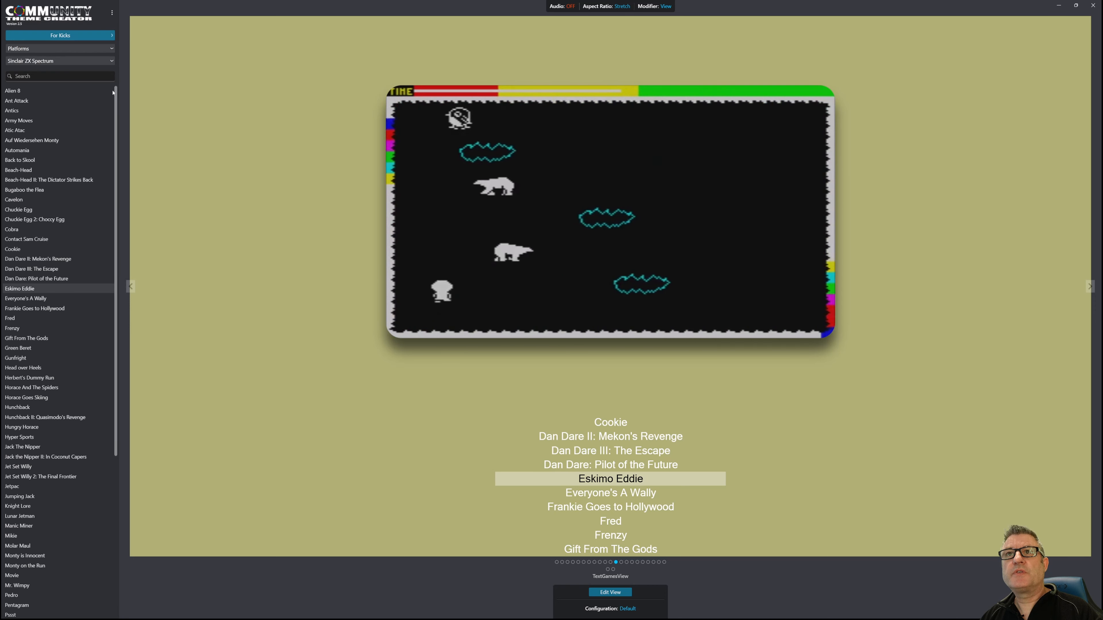
- Switch the preview platform to Arcade and search the game list for Galaga
left_click(60, 60)
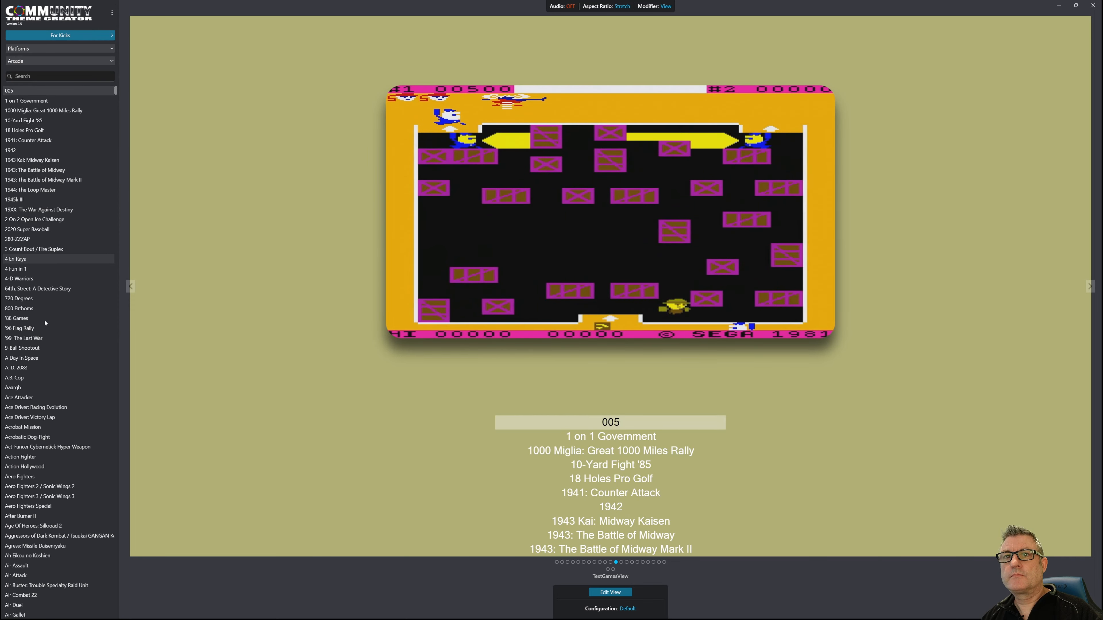
left_click(16, 318)
type("tronn")
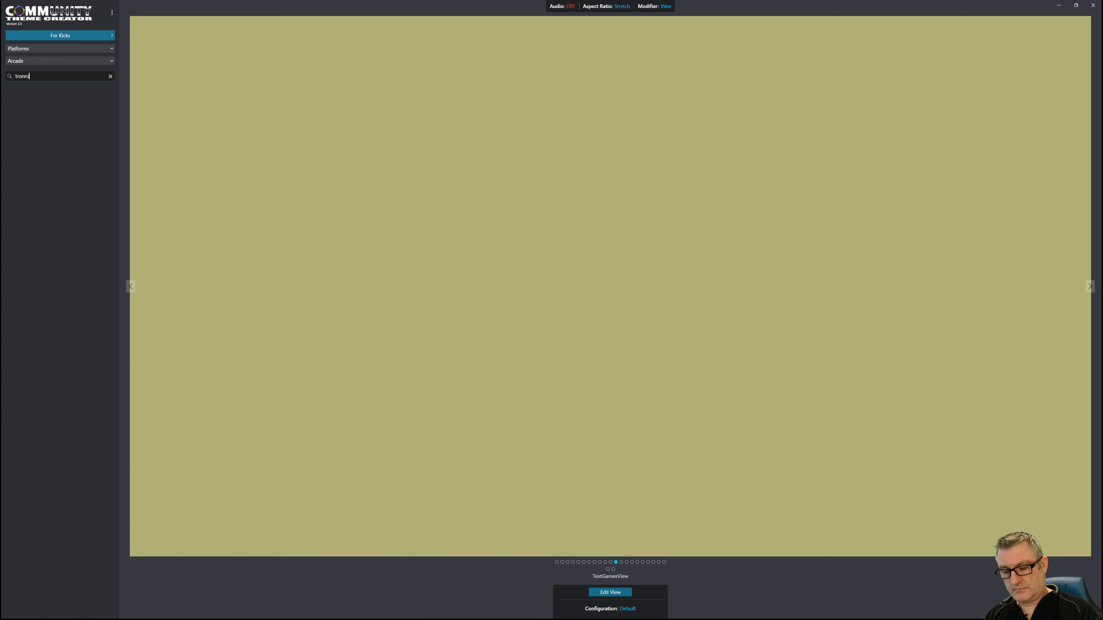
key("Backspace")
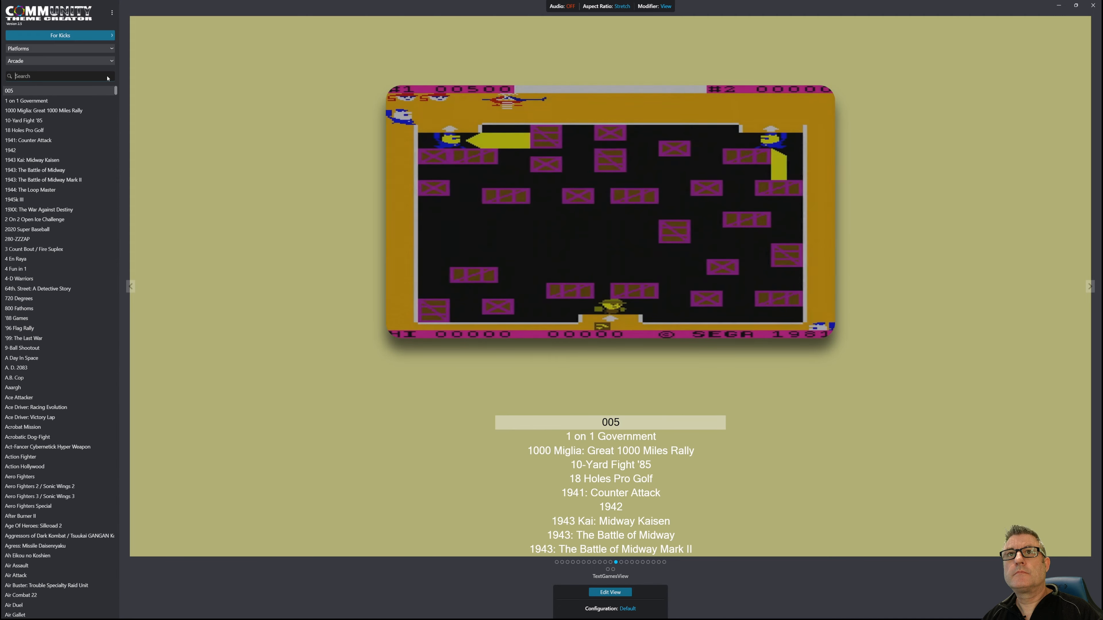
type("galag")
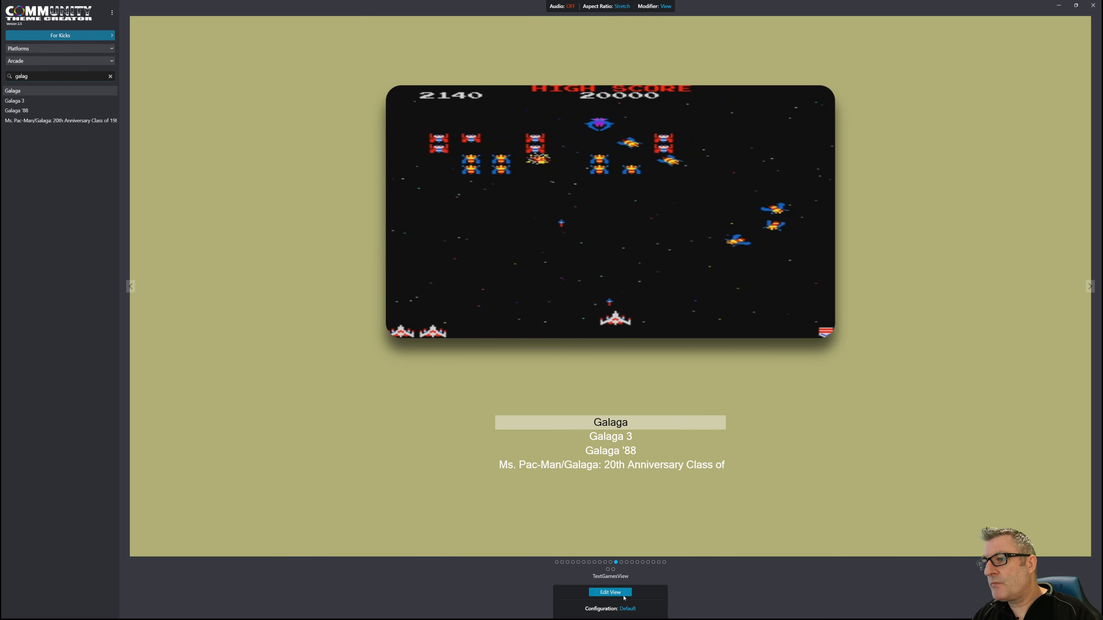
- Reopen the view editor and add an 800 by 800 ellipse over the Galaga screenshot
left_click(608, 592)
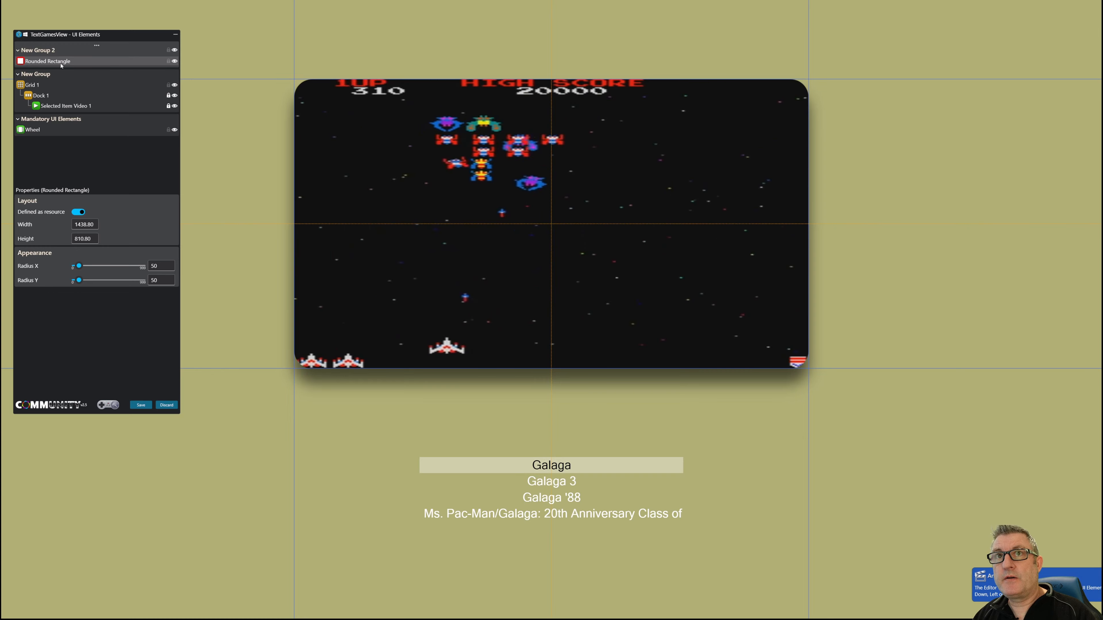
left_click(97, 45)
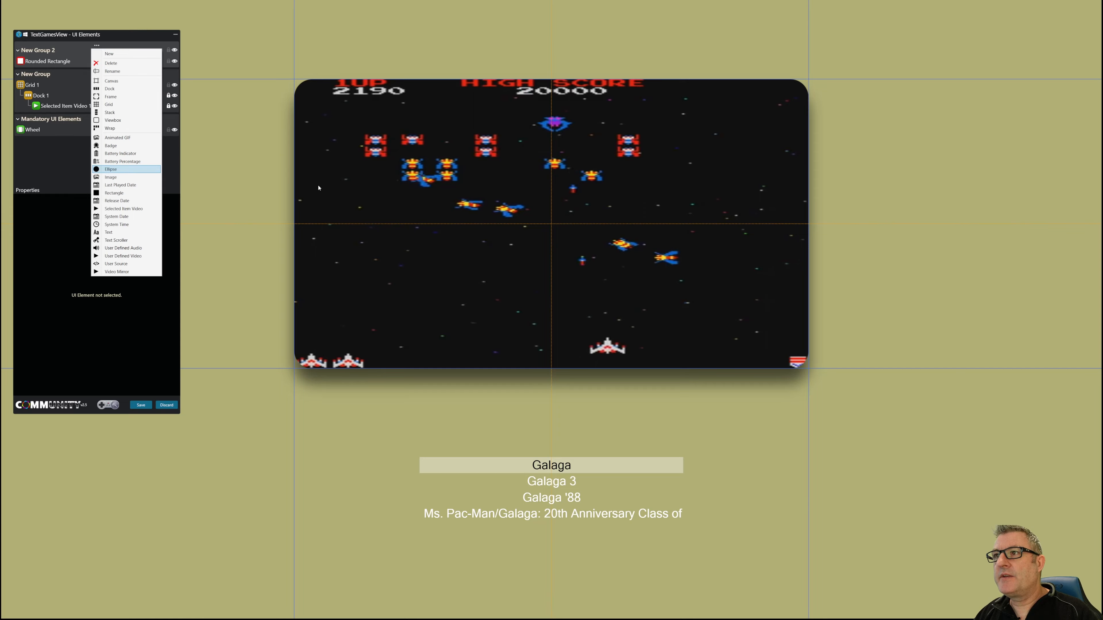
left_click(110, 169)
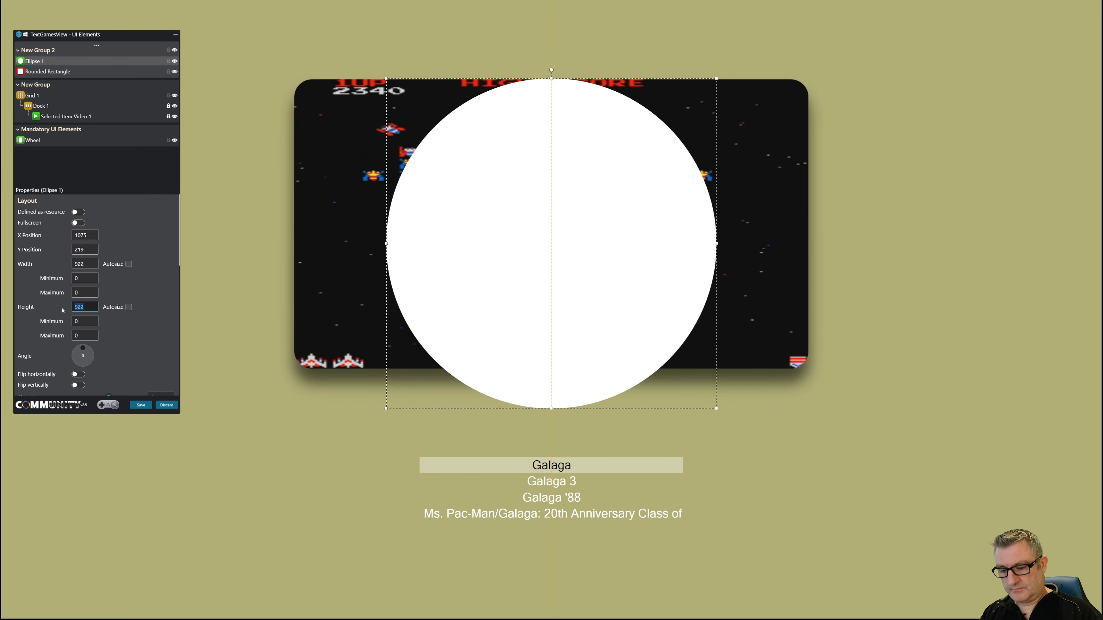
type("800")
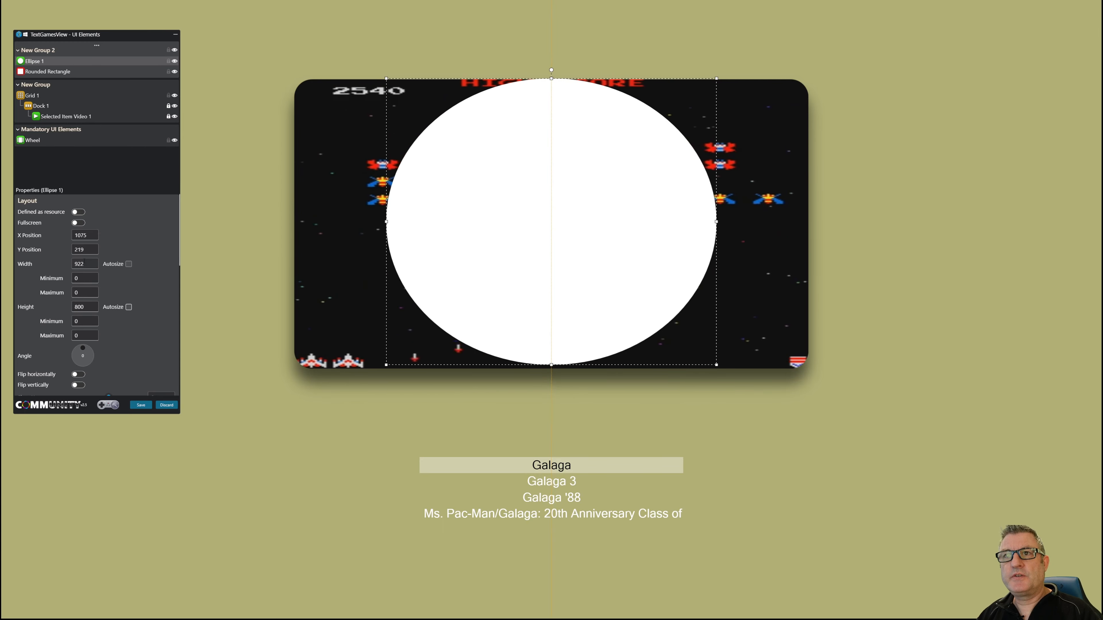
type("800")
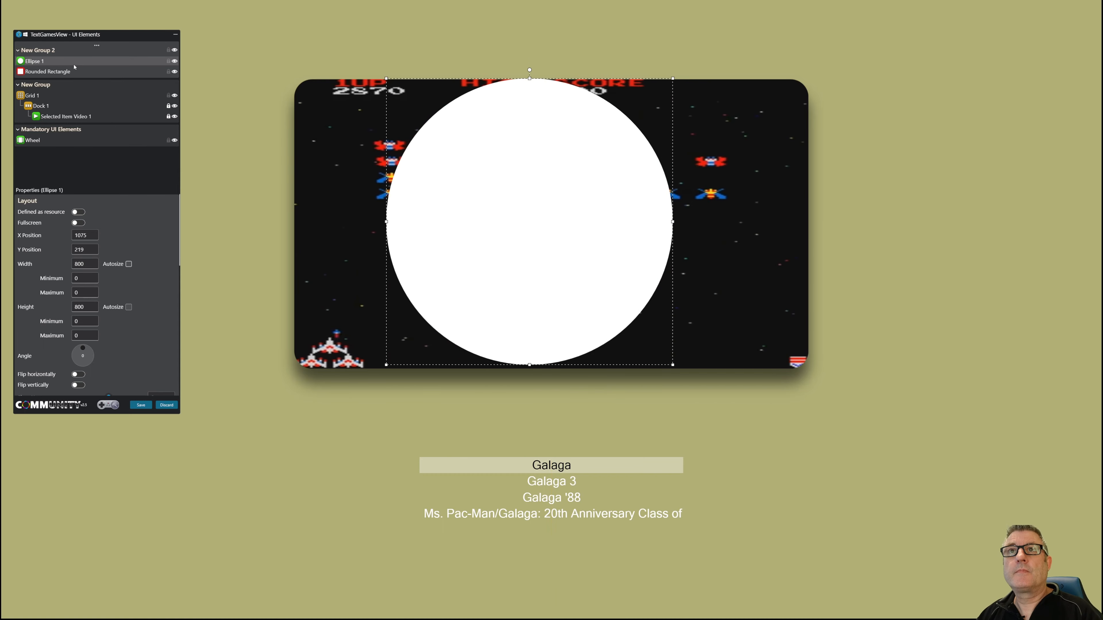
right_click(35, 61)
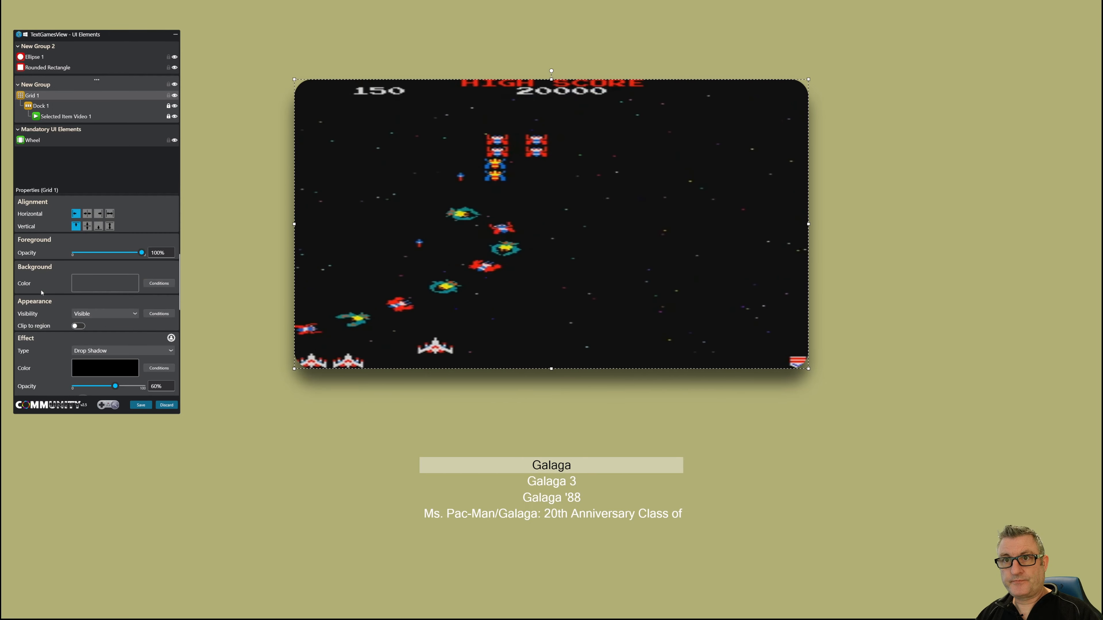
- Mask Grid 1 with Ellipse 1 at Uniform stretch so the Galaga screenshot becomes circular
scroll("down", 3)
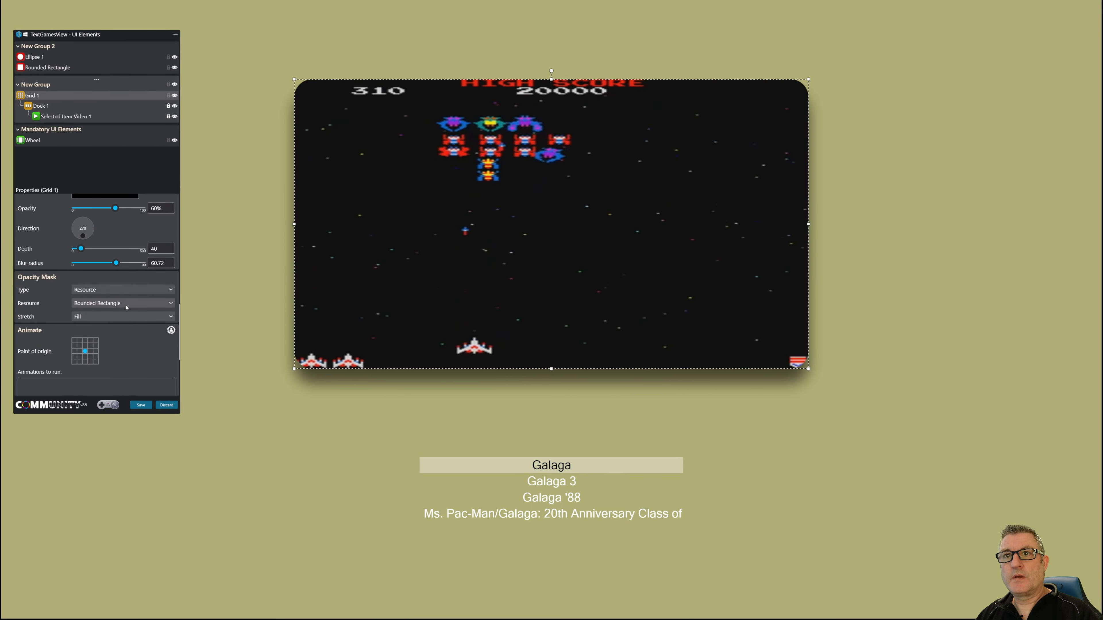
left_click(122, 303)
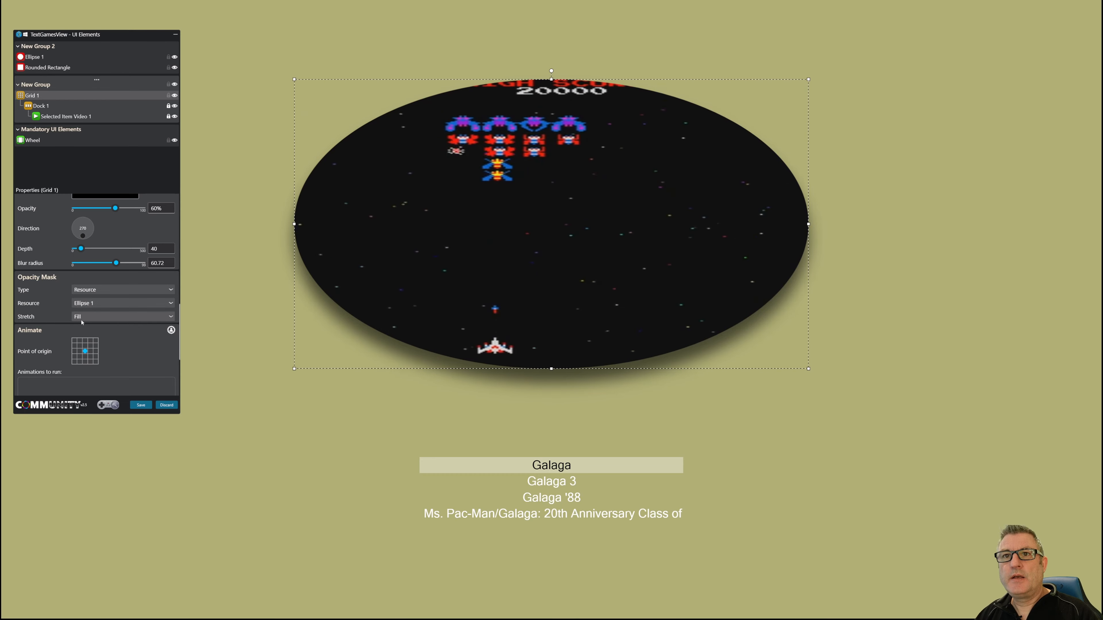
left_click(123, 317)
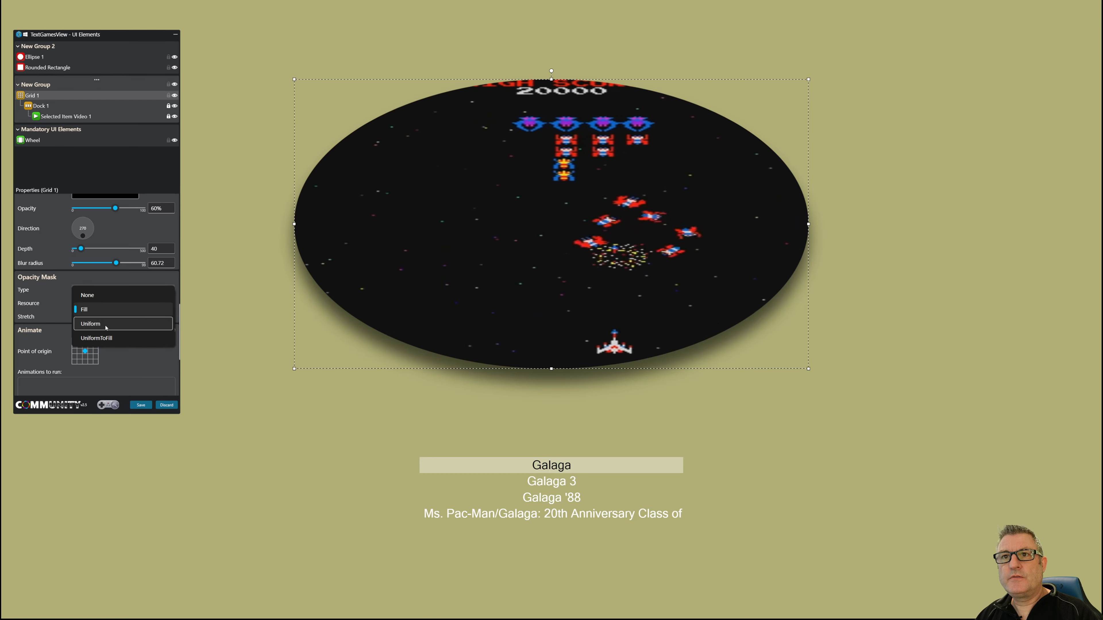
left_click(89, 324)
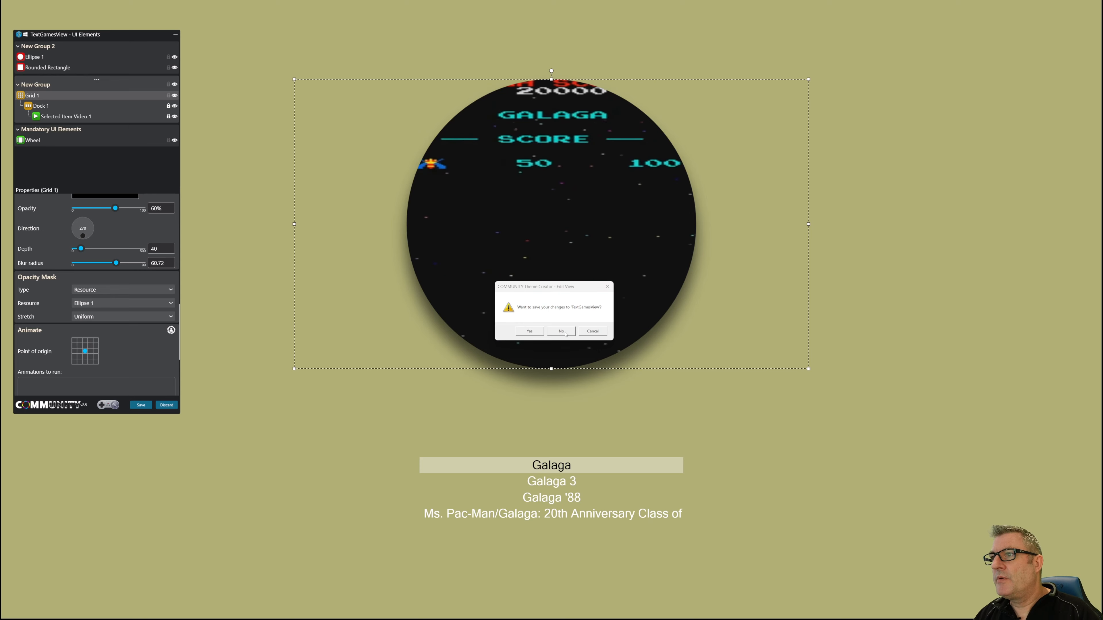
- Save the view, switch the platform to Nintendo Wii and open CustomGameImage1 for editing
left_click(560, 331)
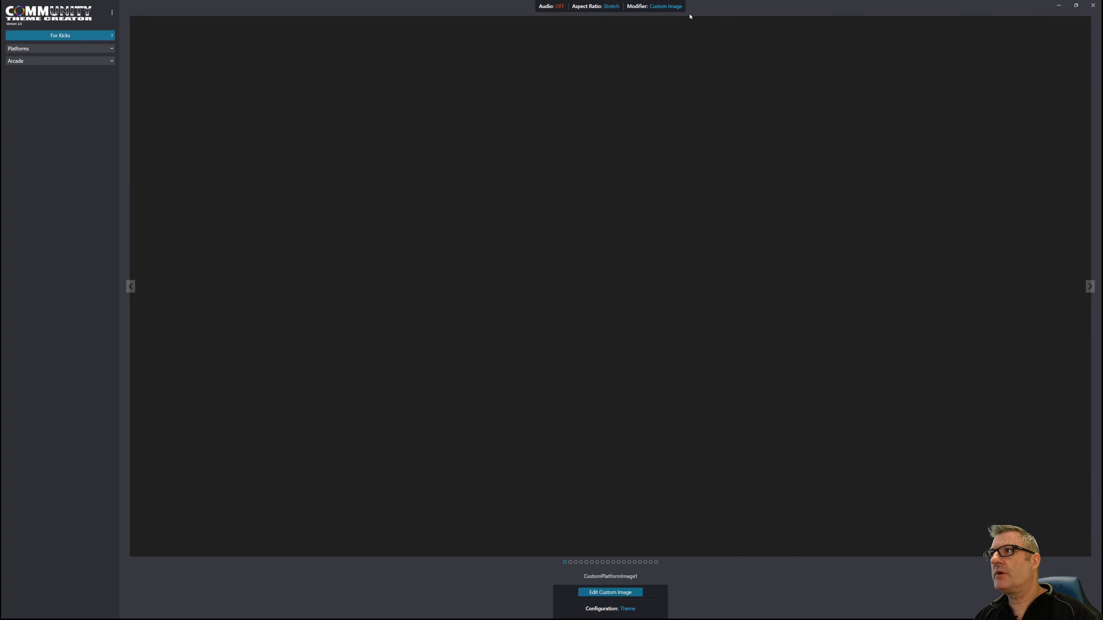
mouse_move(681, 558)
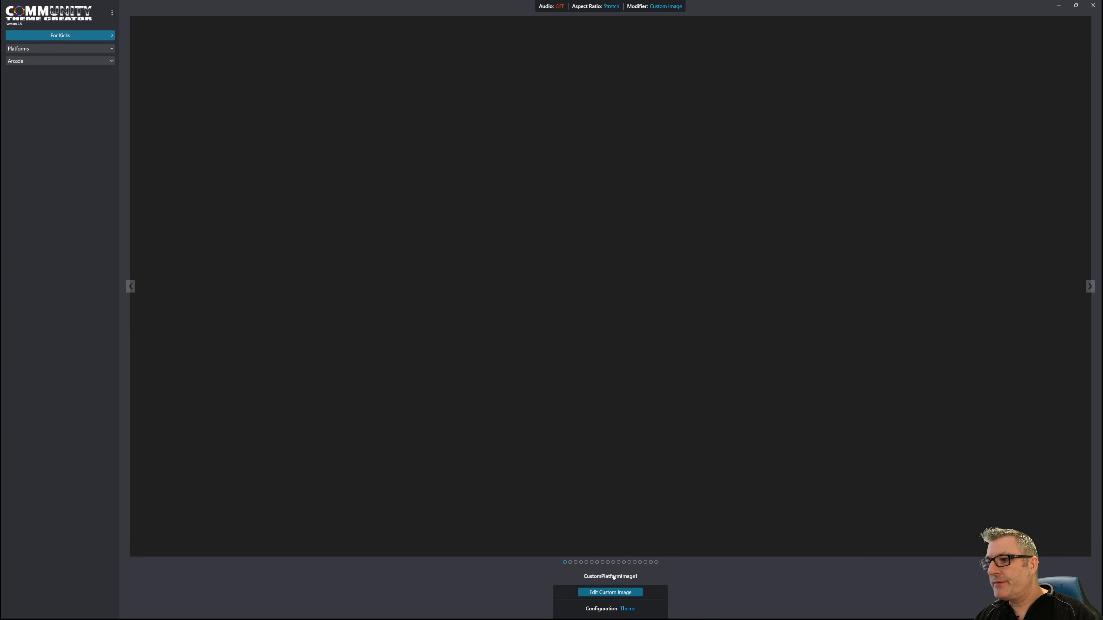
type("galag")
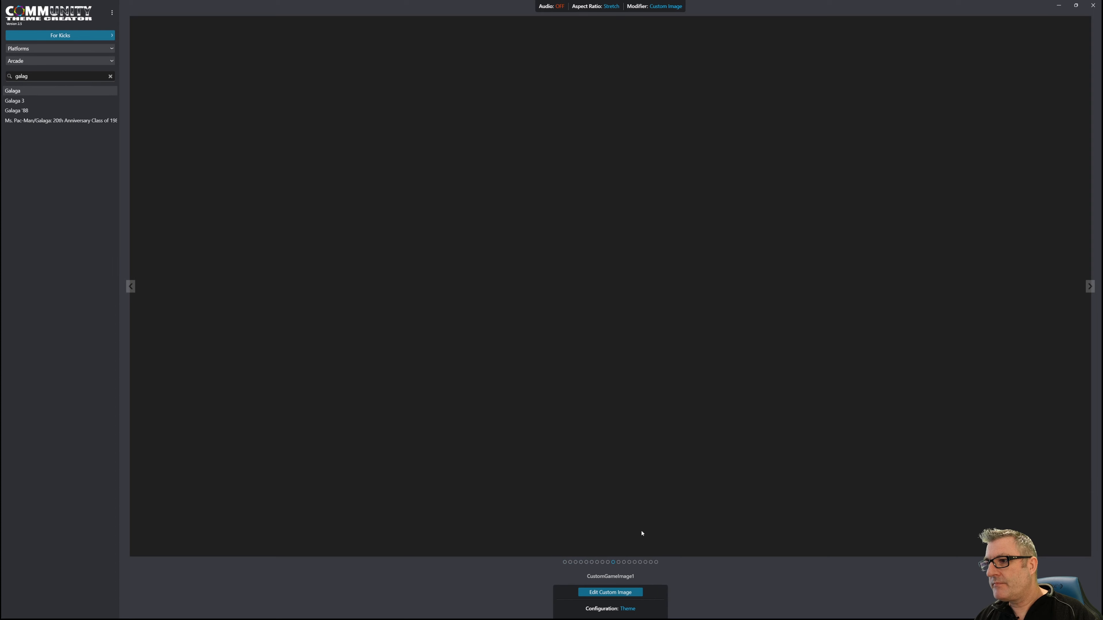
left_click(59, 48)
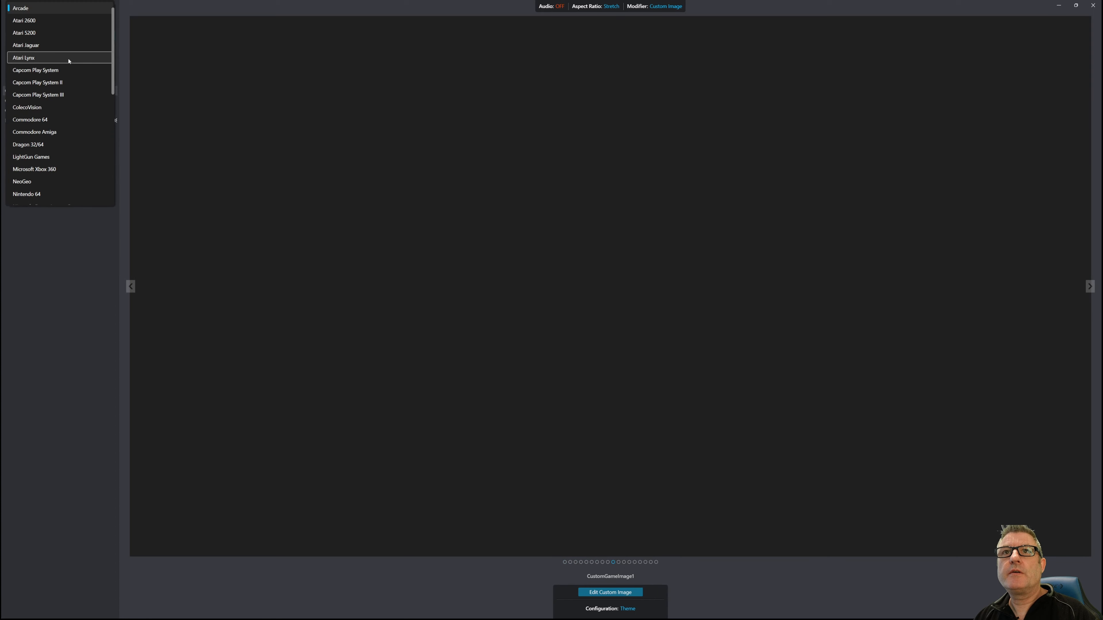
mouse_move(64, 131)
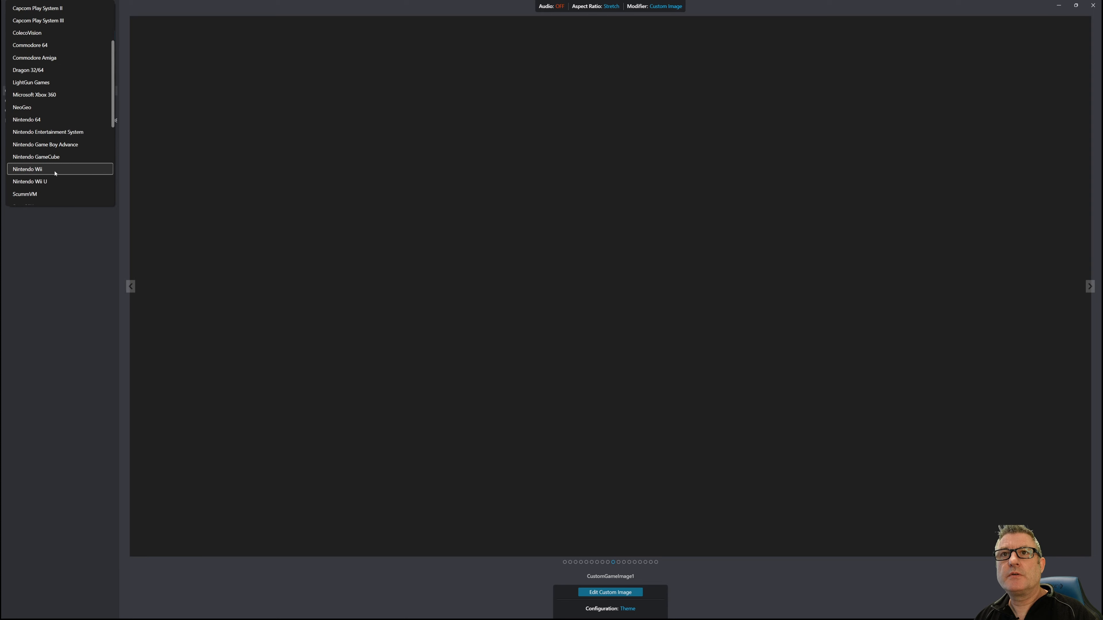
left_click(27, 169)
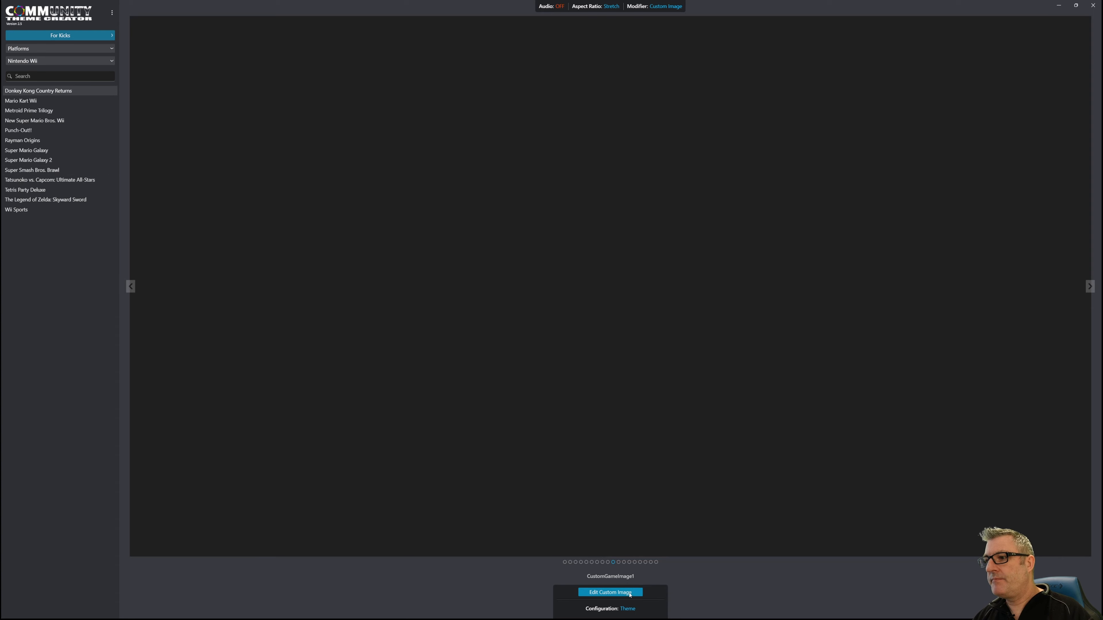
mouse_move(630, 581)
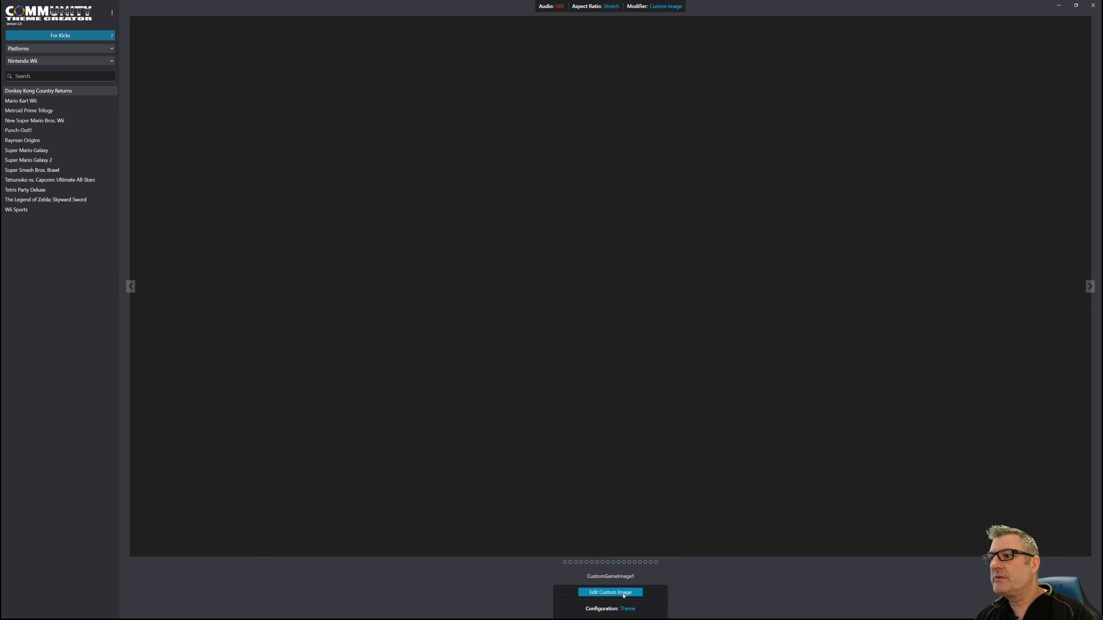
left_click(609, 592)
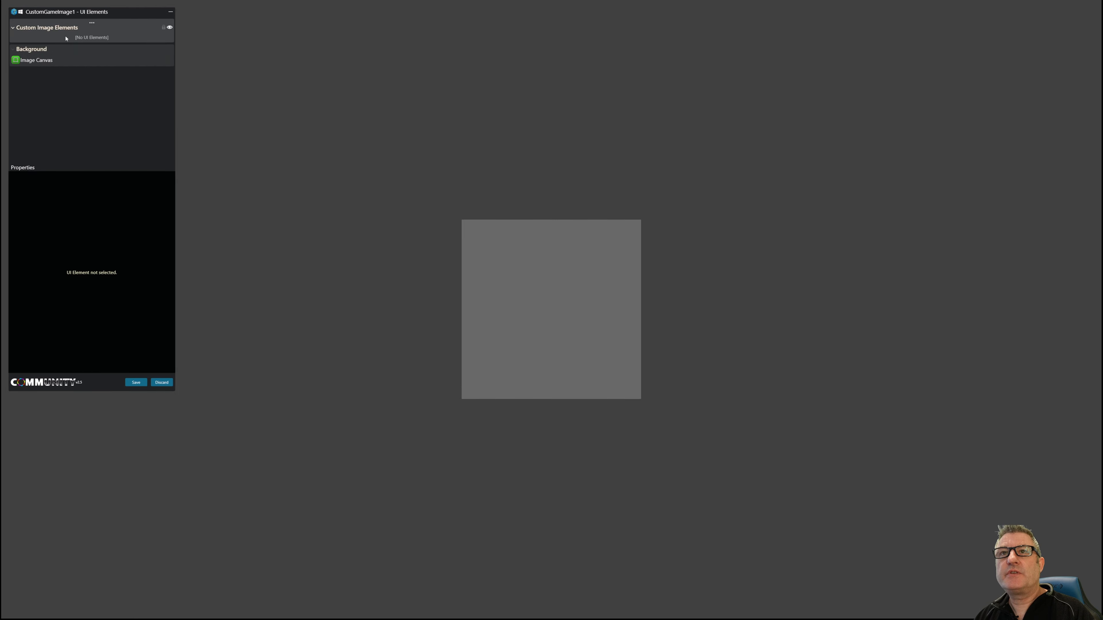
- Add an Image element to the canvas, removing a mistakenly added ellipse
left_click(91, 22)
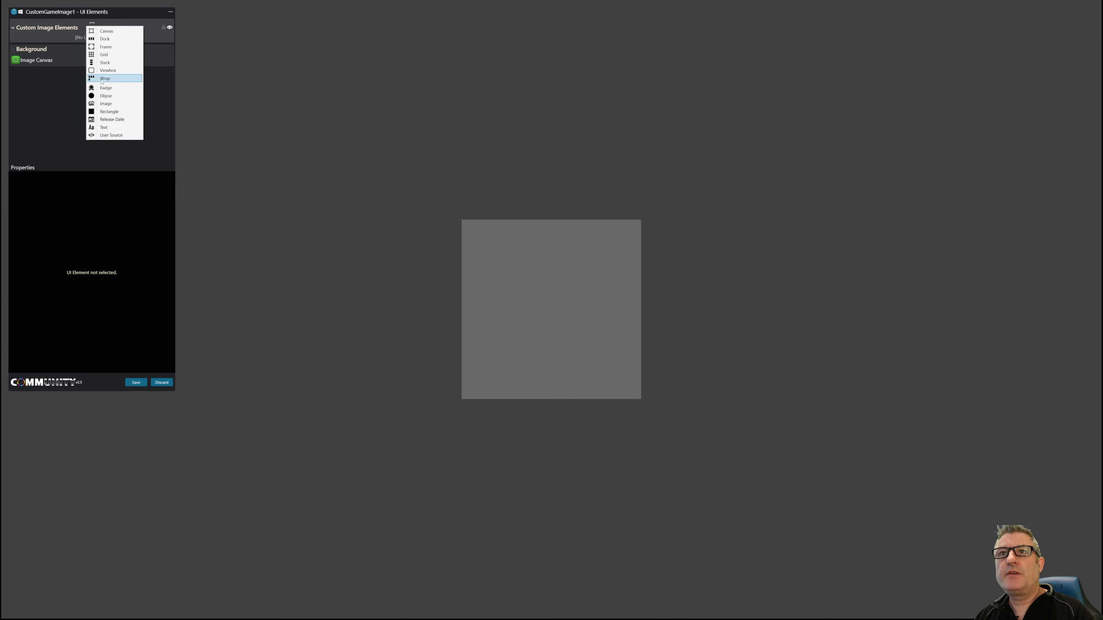
left_click(106, 96)
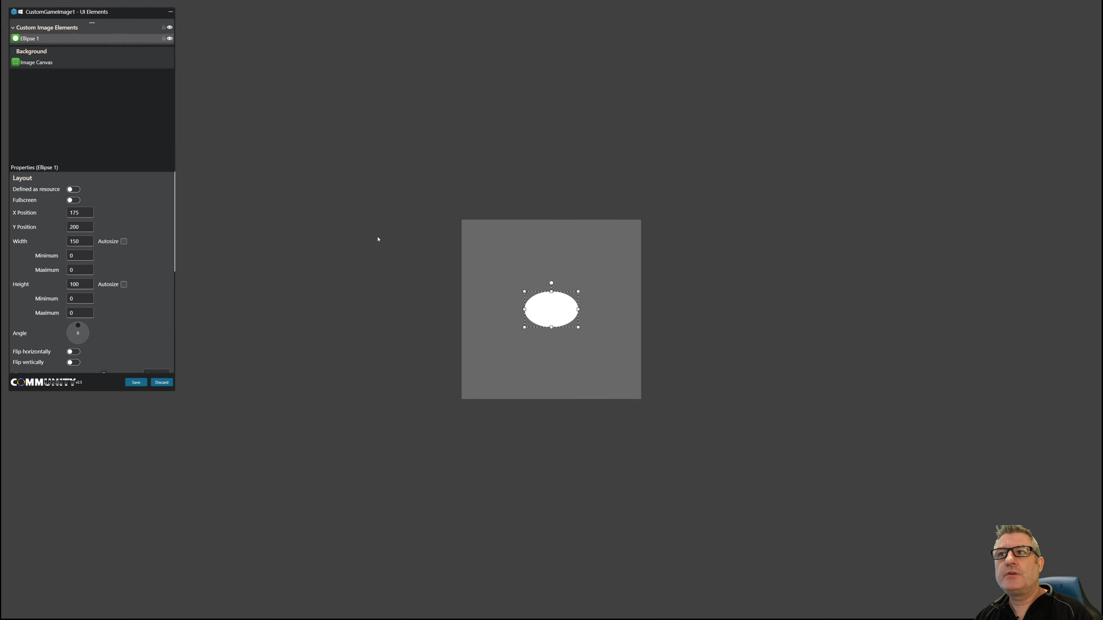
right_click(551, 309)
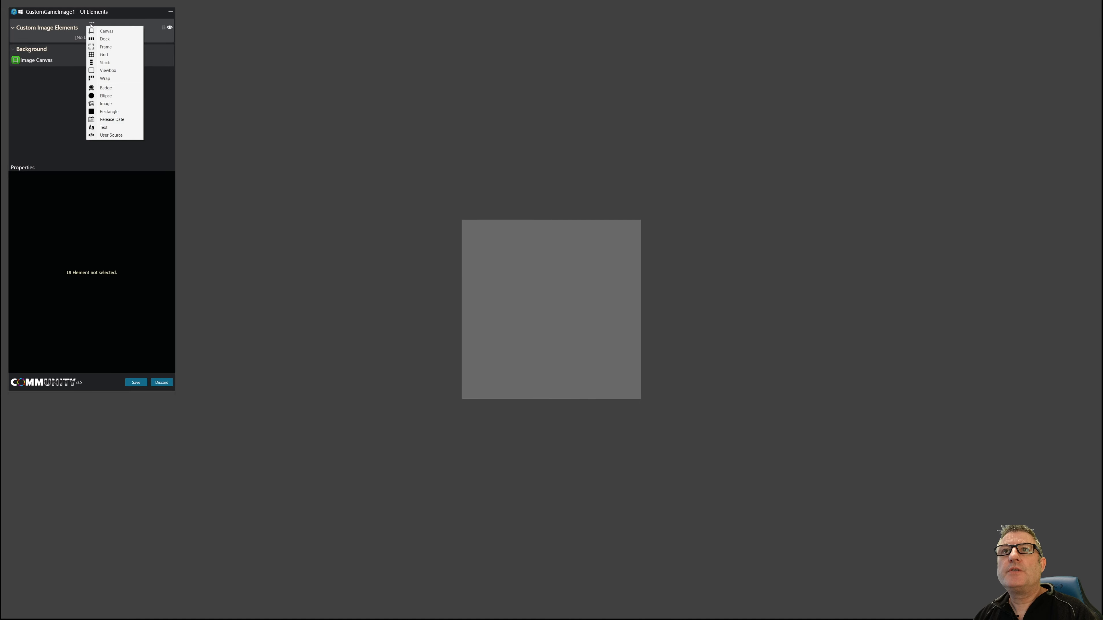
mouse_move(105, 38)
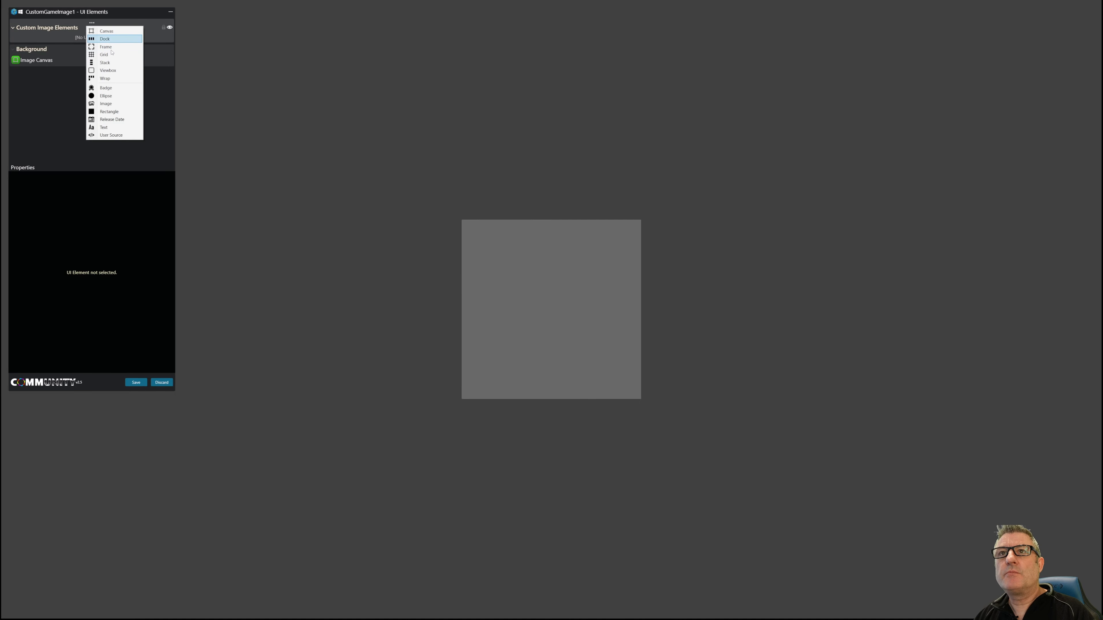
left_click(106, 103)
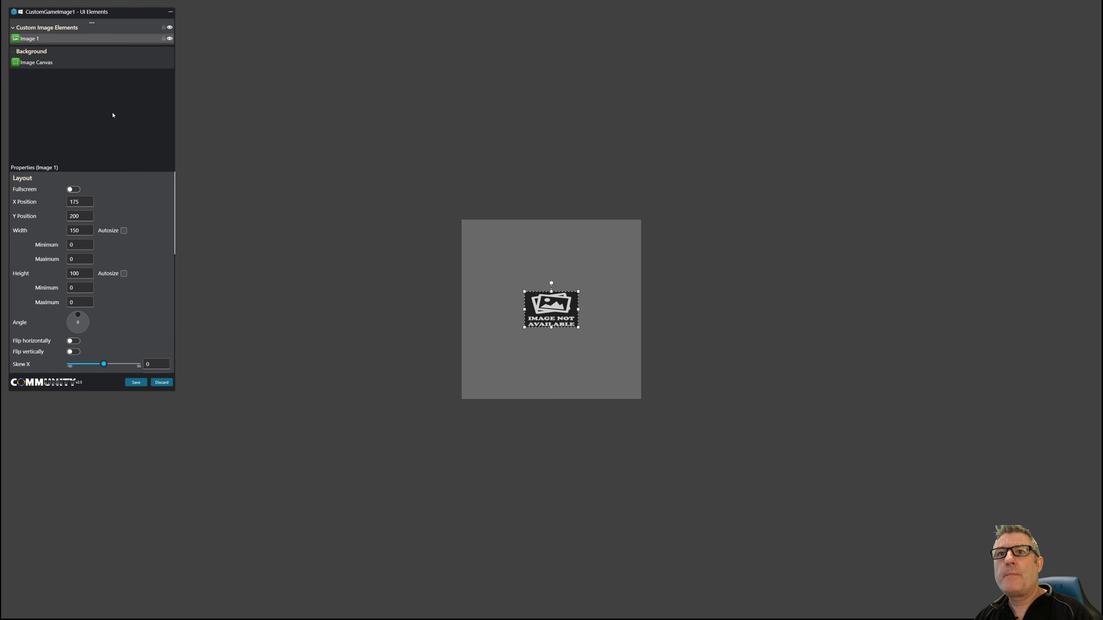
- Point the image at Silver Ring.png from the Images media folder
scroll("down", 3)
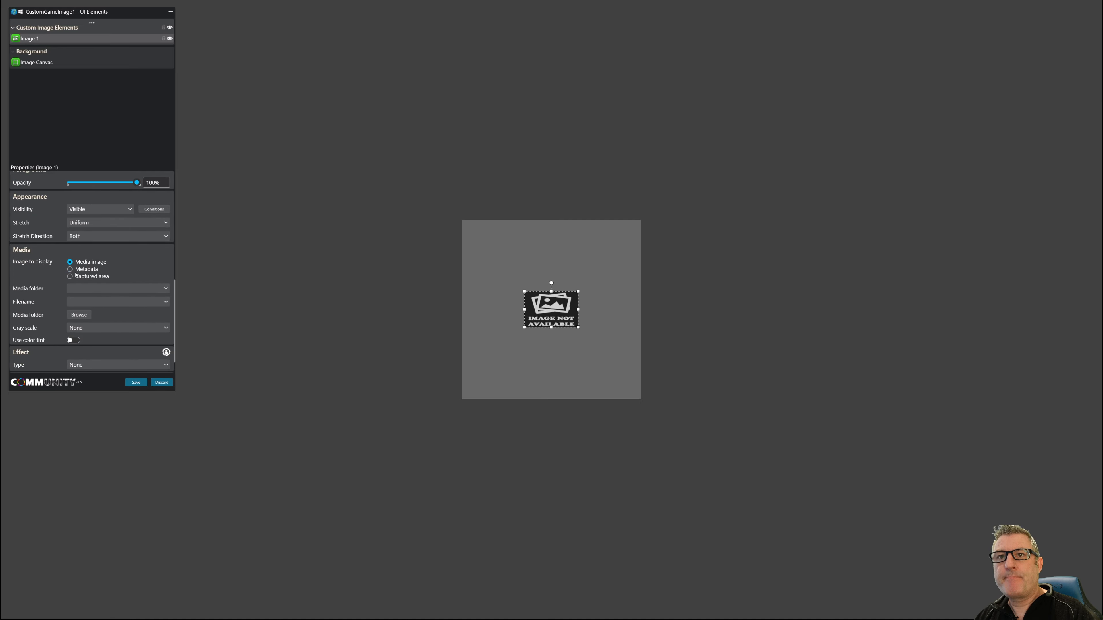
left_click(117, 289)
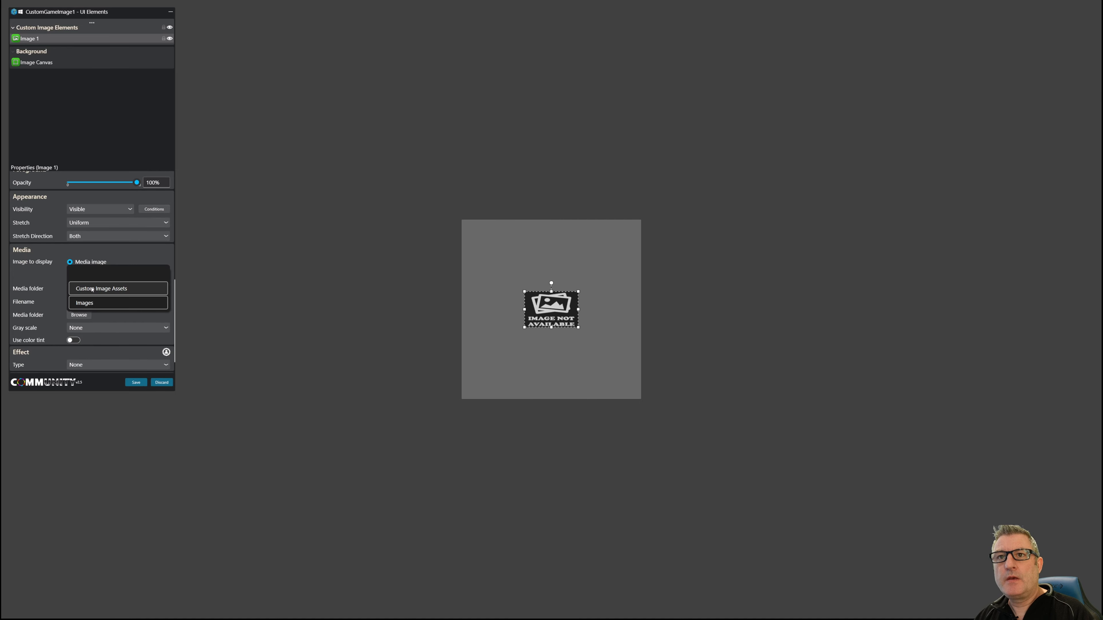
left_click(85, 303)
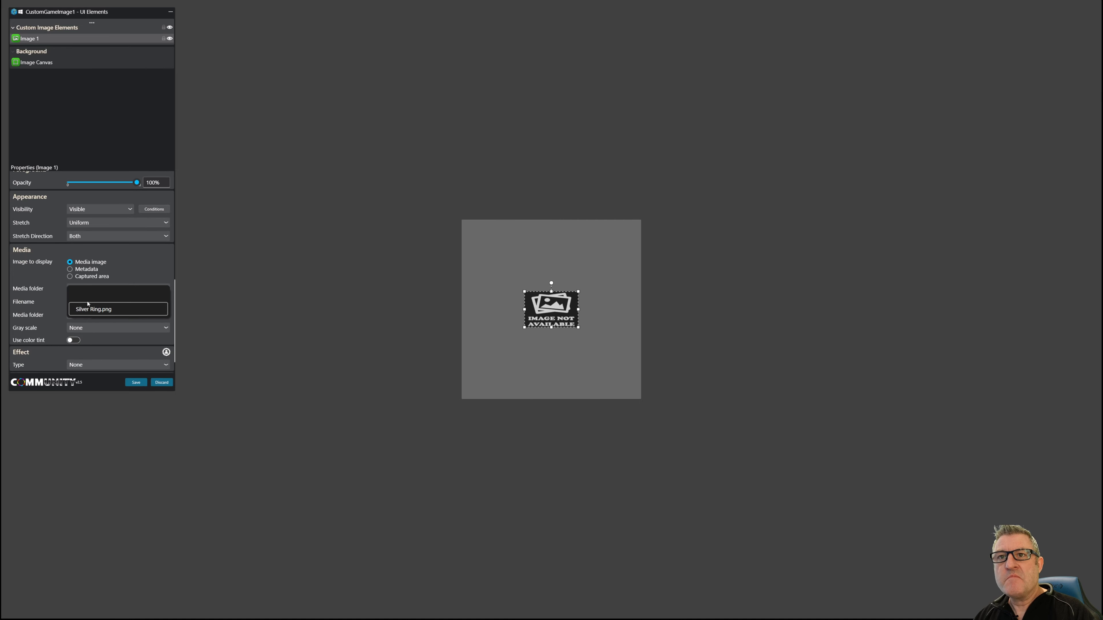
left_click(92, 309)
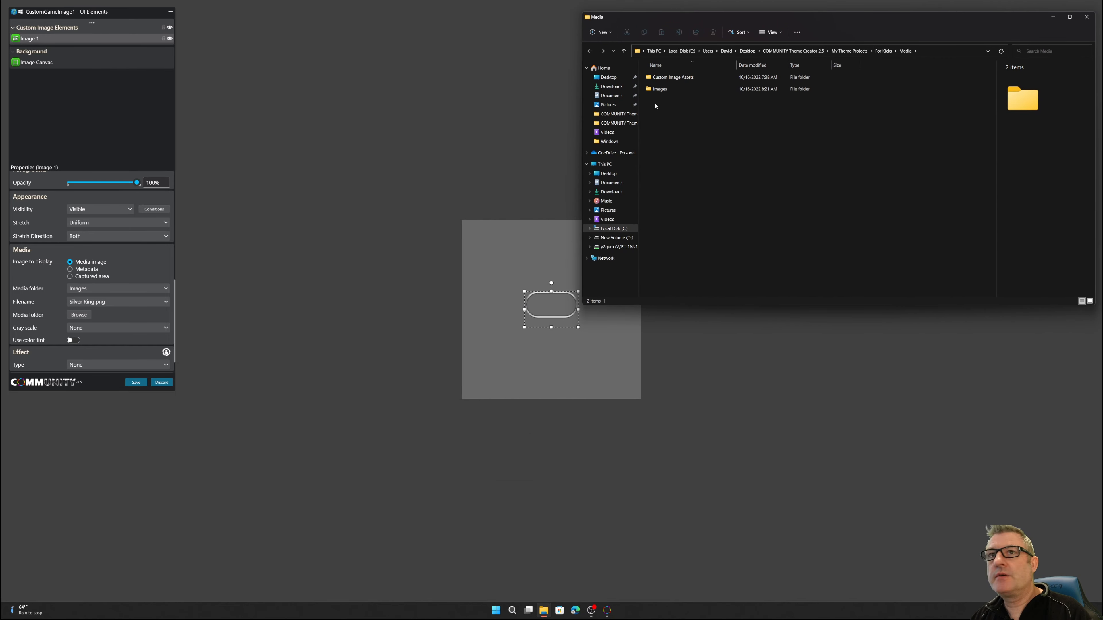
- Check Silver Ring.png's 1506 x 756 dimensions in the Images folder
left_click(658, 88)
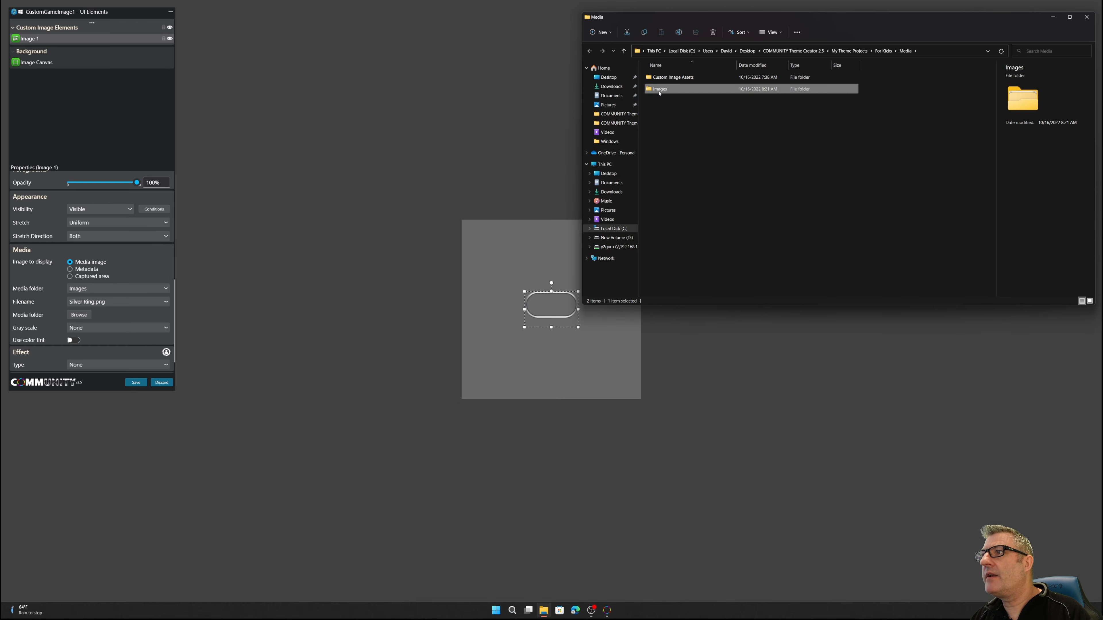
right_click(661, 84)
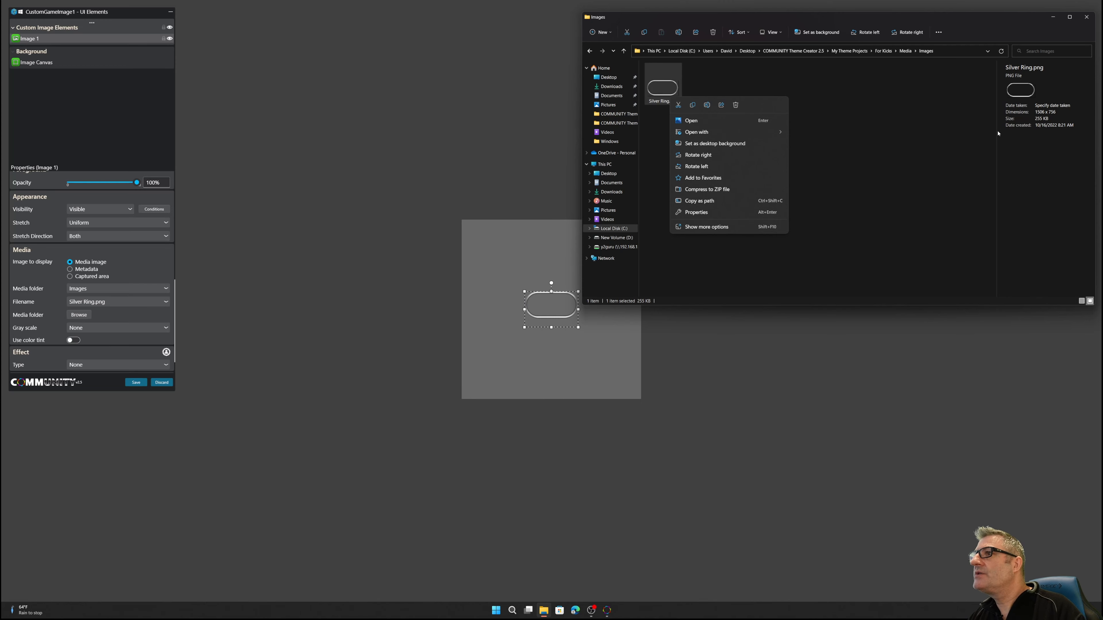
mouse_move(1056, 117)
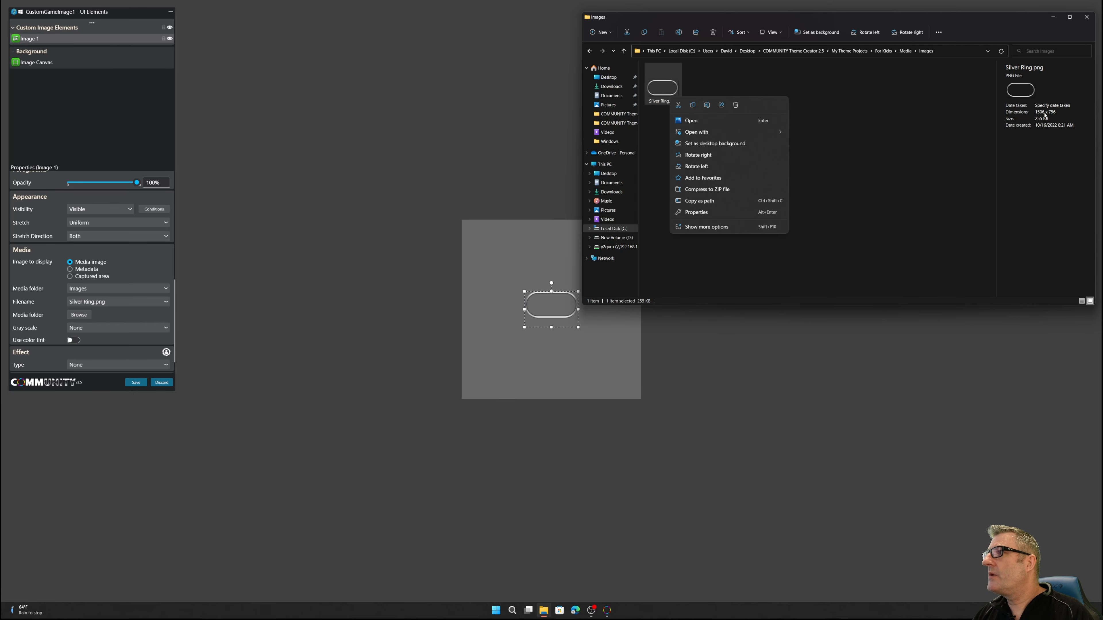
mouse_move(406, 238)
type("1506")
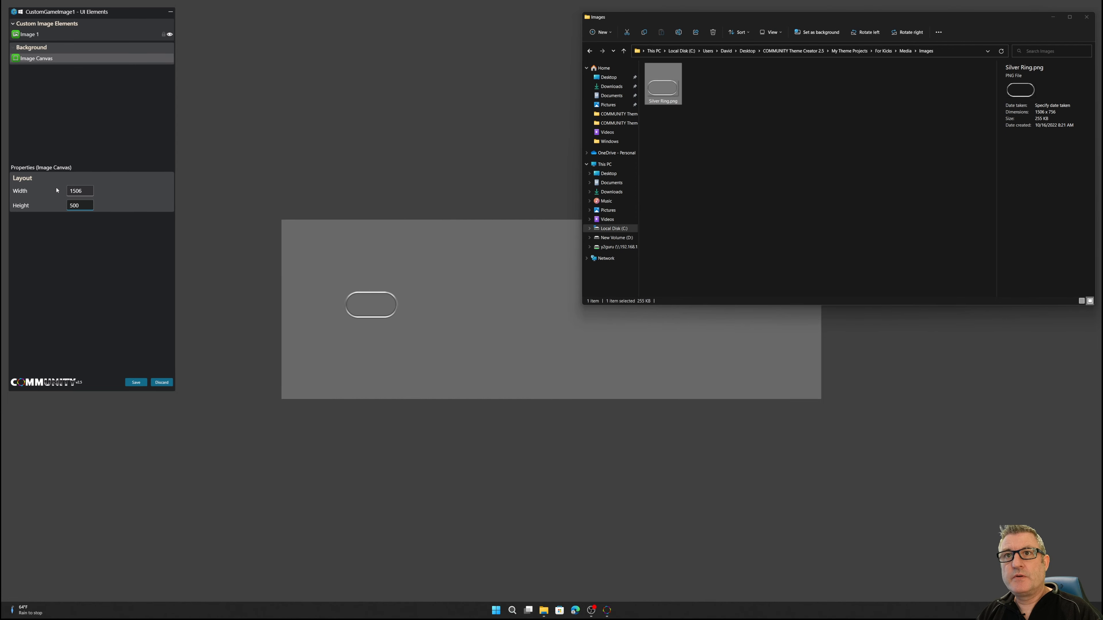
- Set the canvas height to 756, rename Image 1 to Silver Ring and make it fullscreen
type("756")
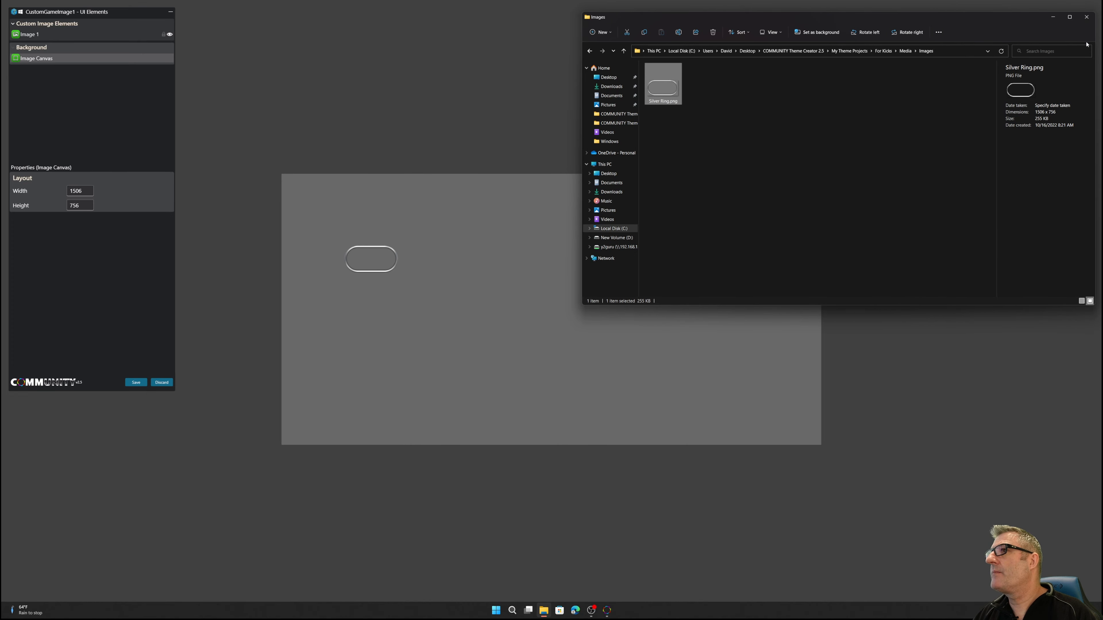
left_click(1085, 16)
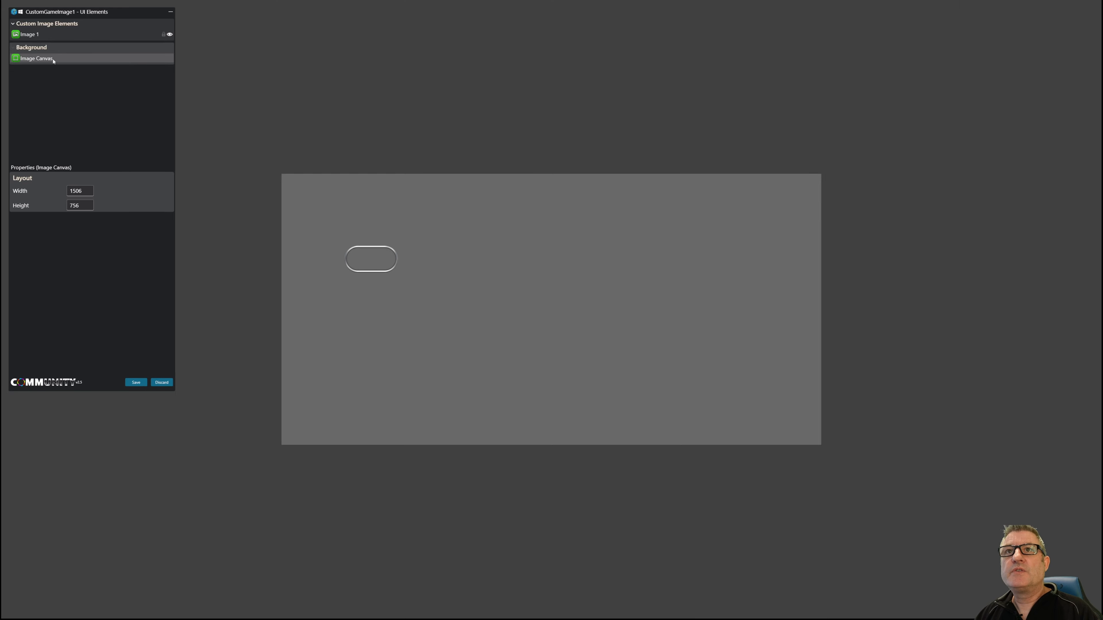
mouse_move(40, 56)
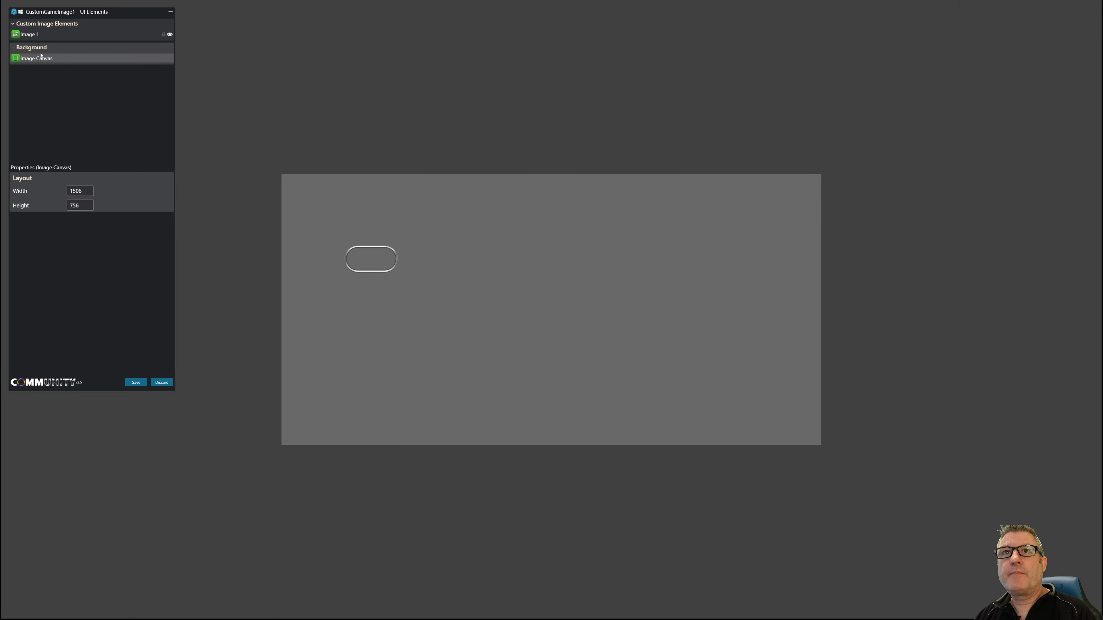
left_click(28, 34)
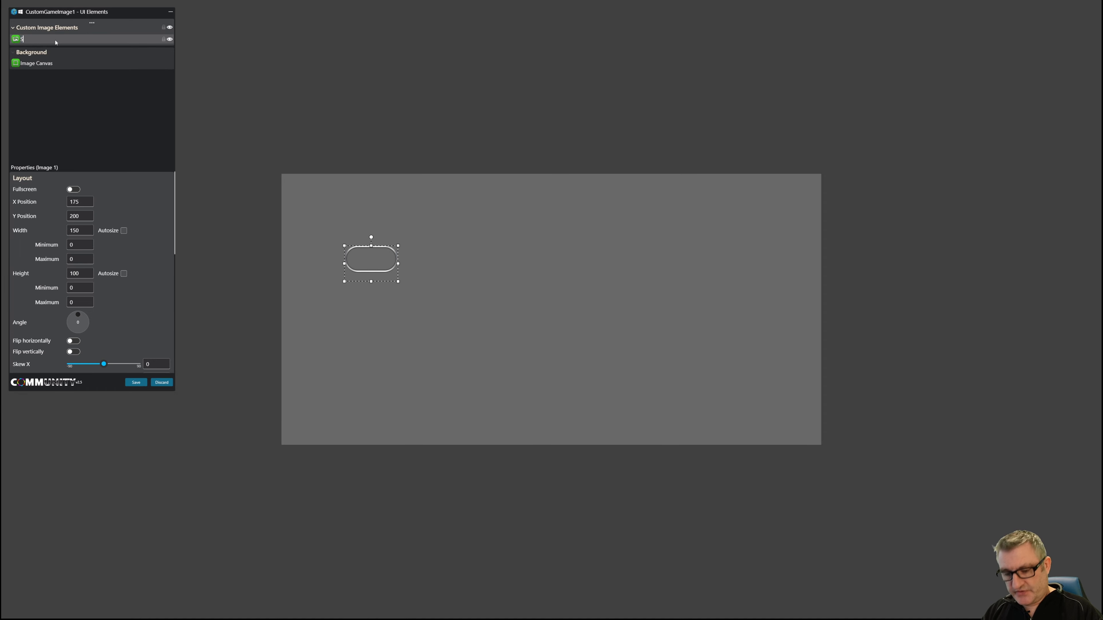
type("Silver Ring")
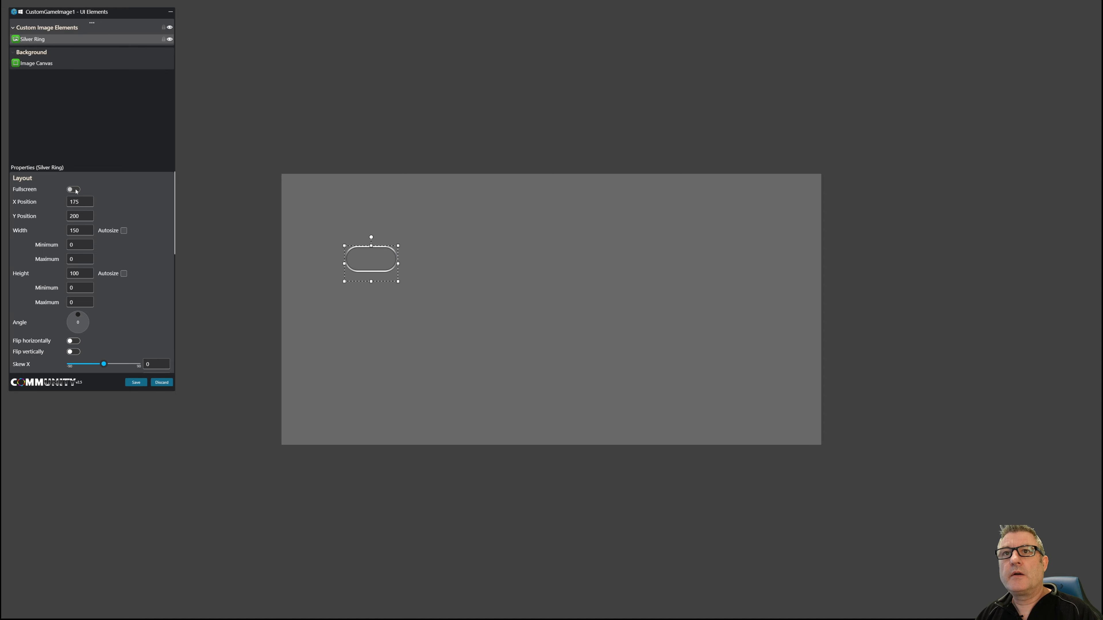
left_click(73, 189)
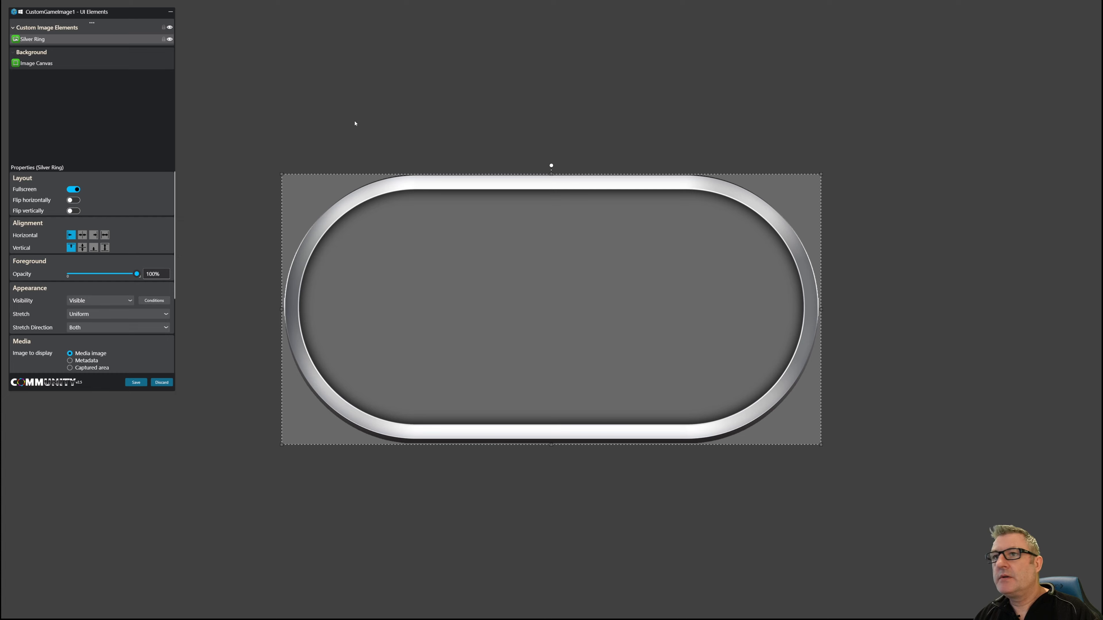
mouse_move(335, 369)
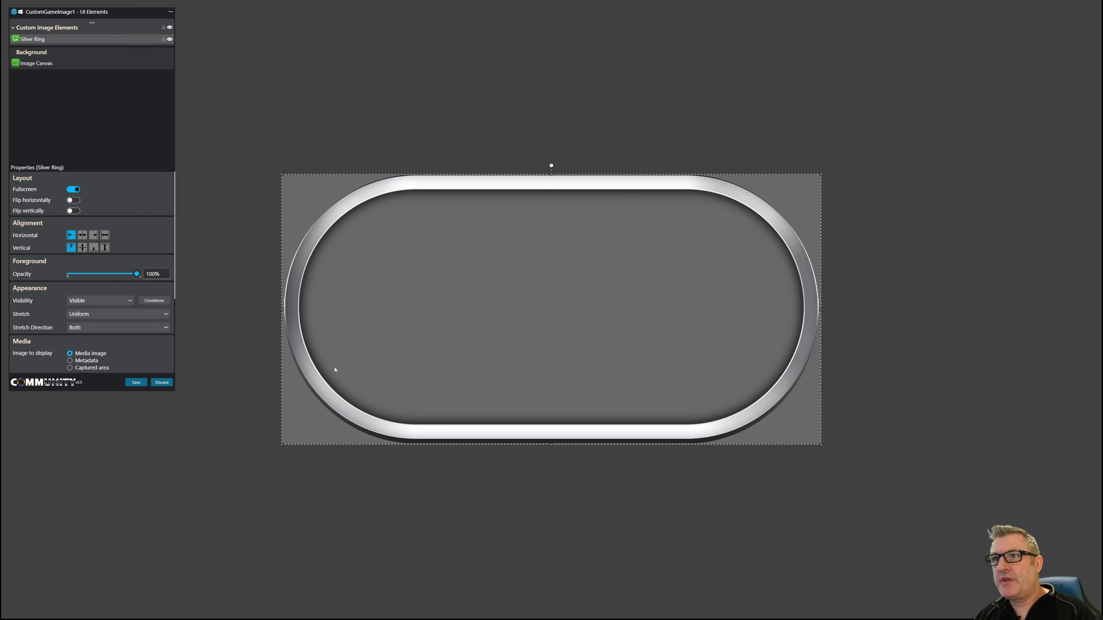
mouse_move(582, 413)
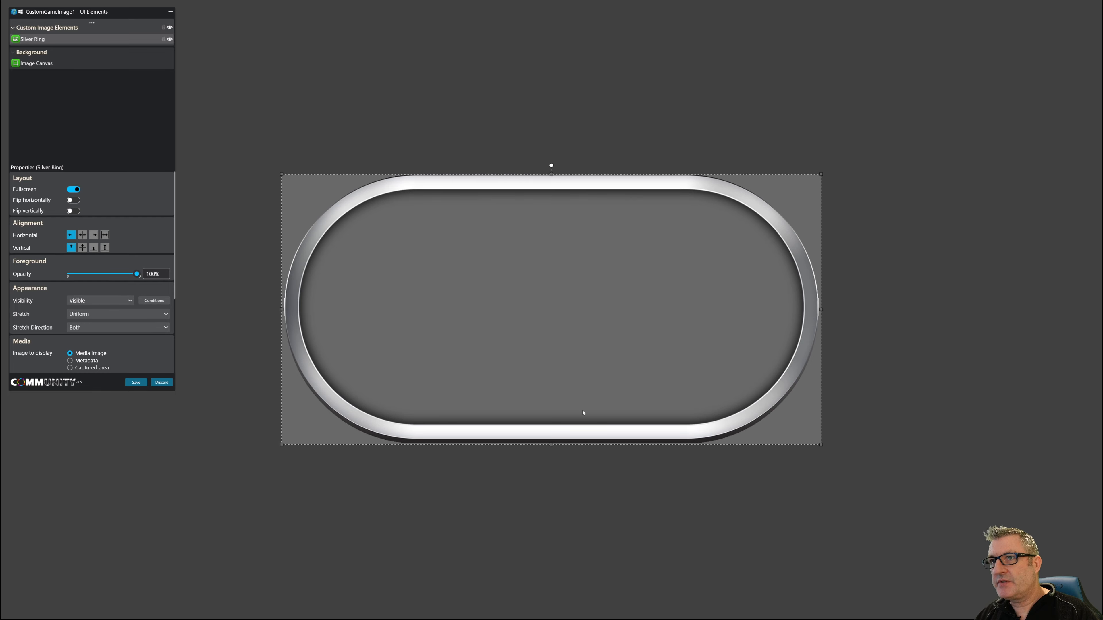
mouse_move(281, 87)
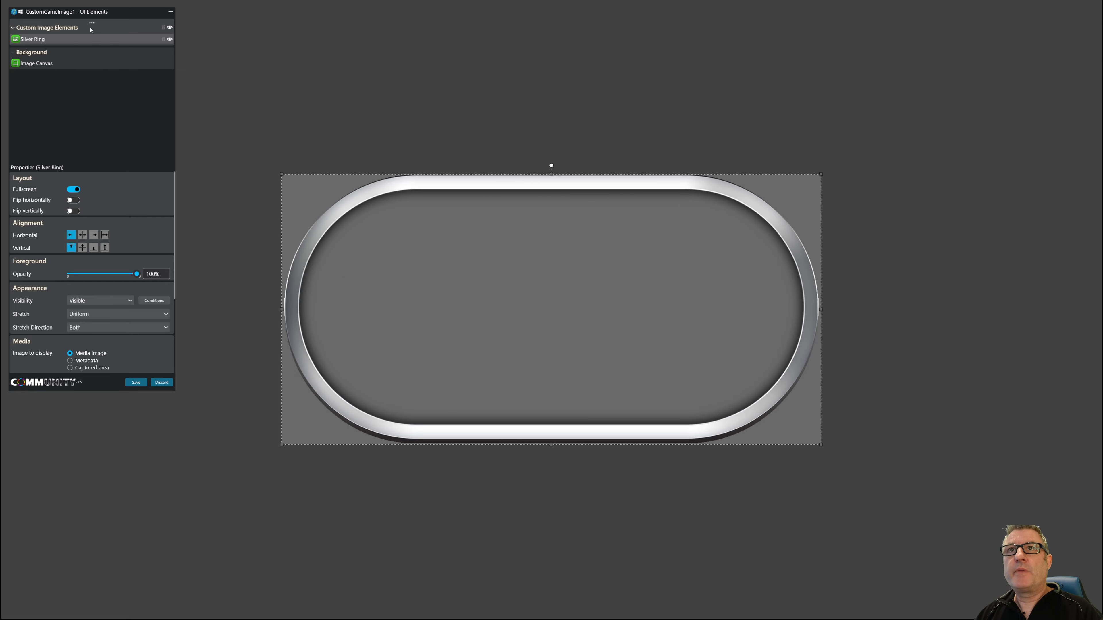
- Add a rectangle and stretch it to about 1409 by 661 inside the silver ring
left_click(91, 23)
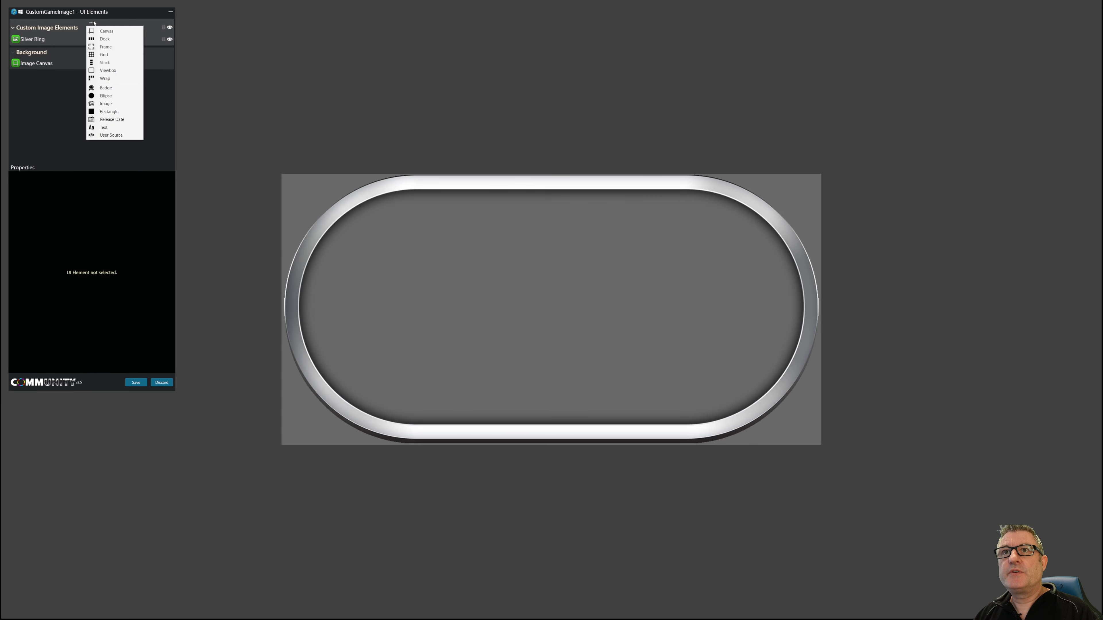
mouse_move(109, 111)
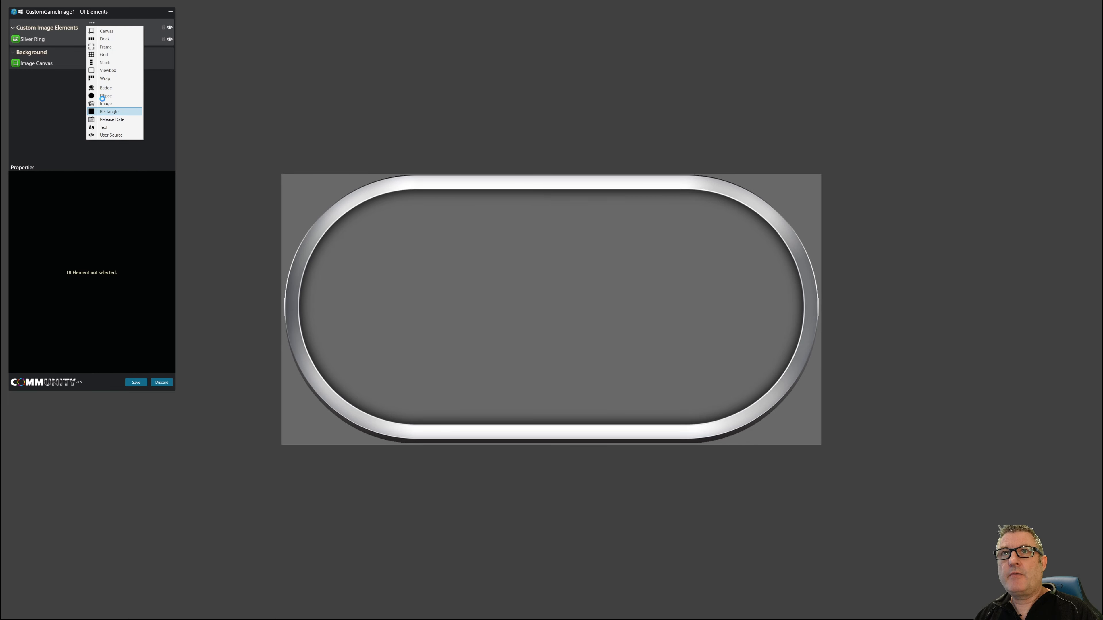
left_click(109, 111)
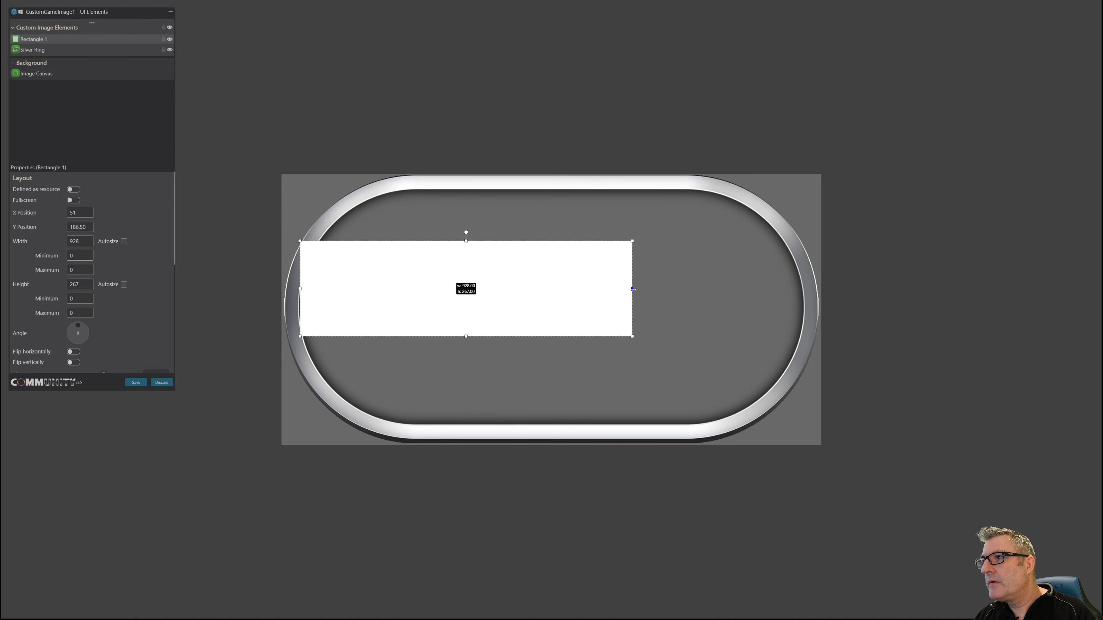
left_click_drag(632, 288, 804, 289)
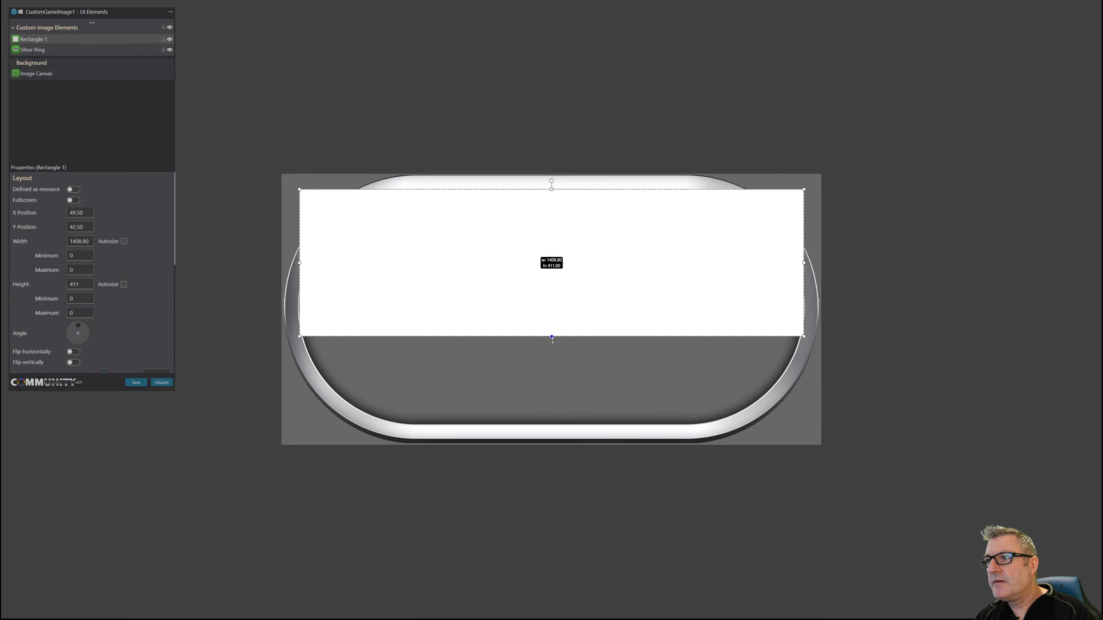
left_click_drag(552, 339, 551, 425)
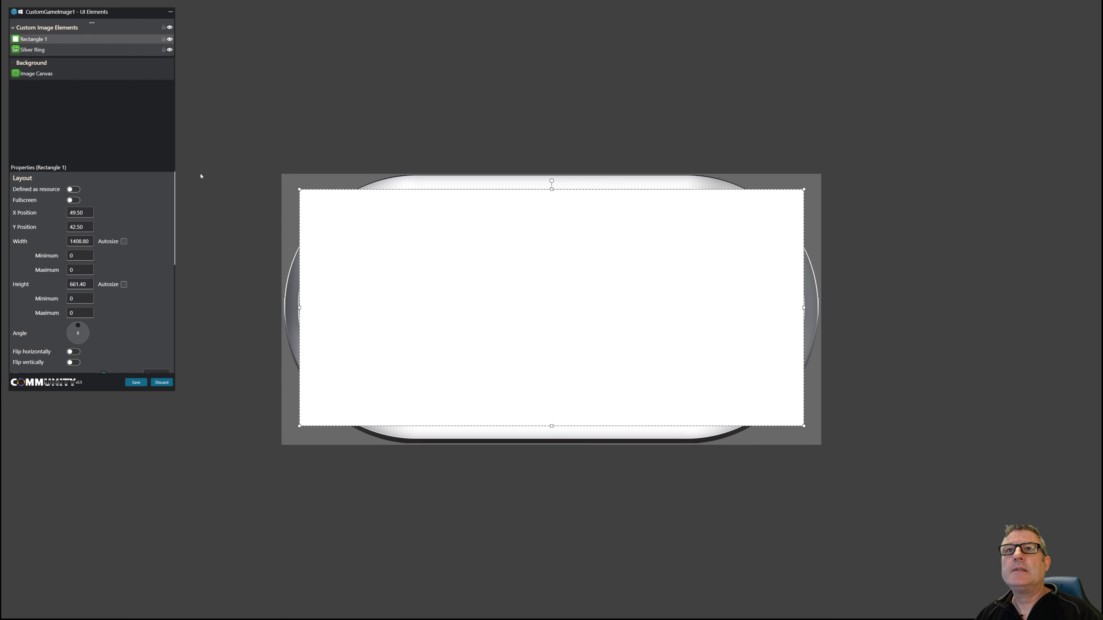
scroll("down", 3)
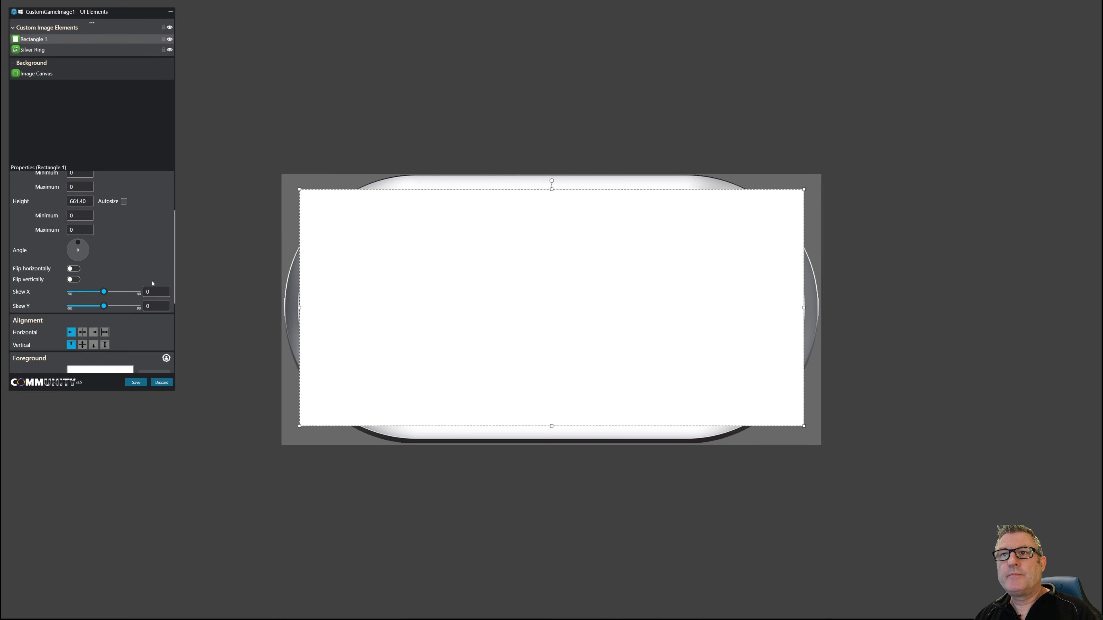
- Fill the rectangle red and round both corner radii to 329.63 to match the ring opening
left_click(99, 369)
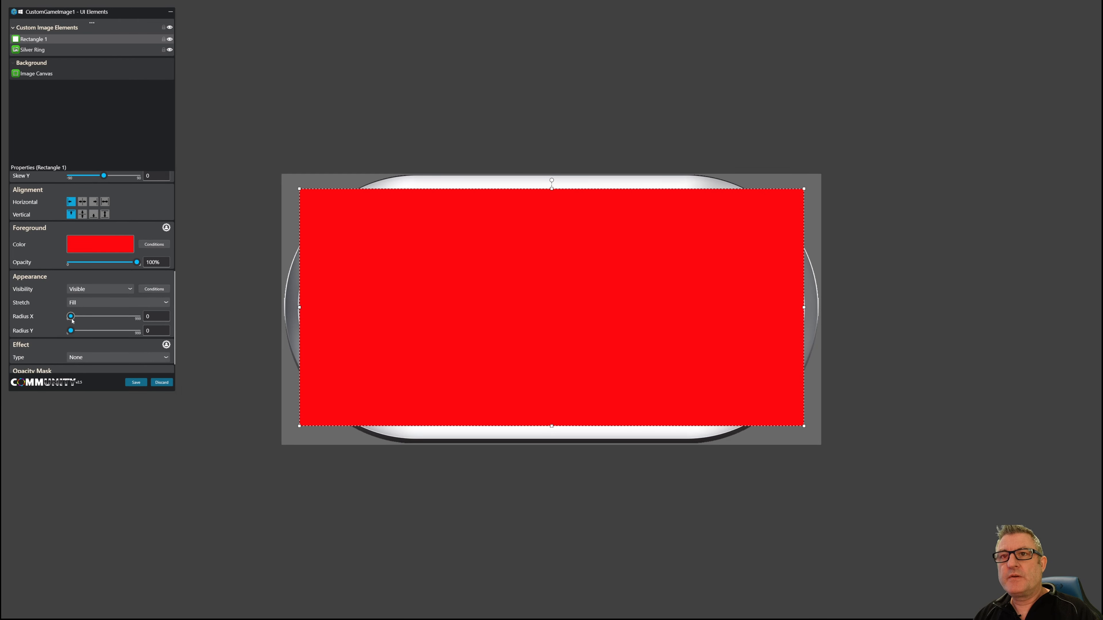
left_click_drag(70, 331, 85, 331)
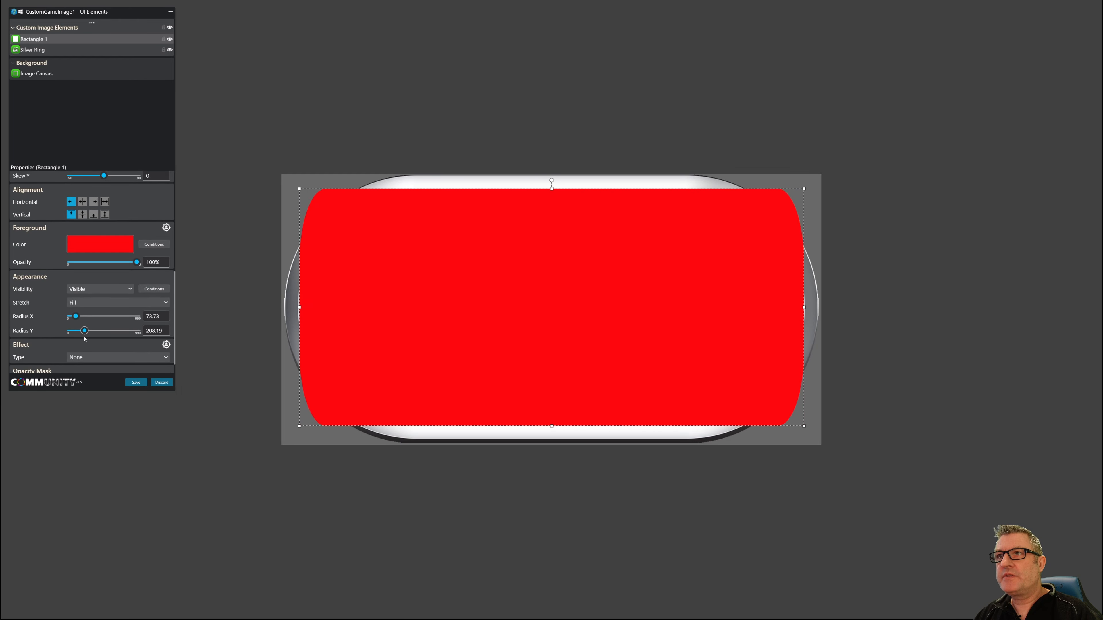
left_click_drag(75, 317, 87, 317)
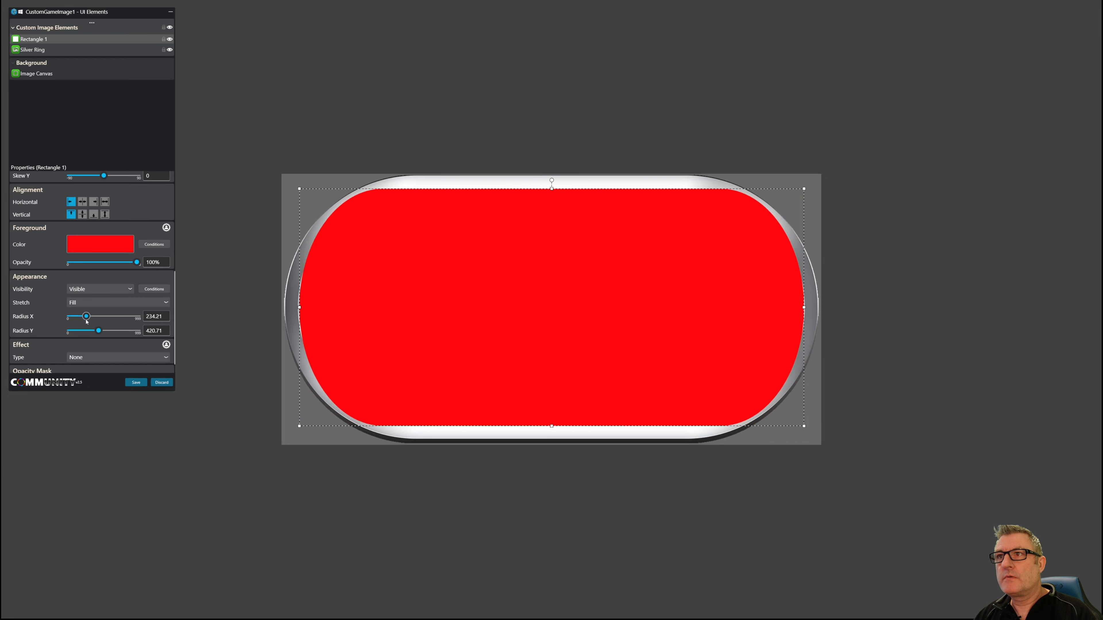
left_click_drag(87, 317, 91, 316)
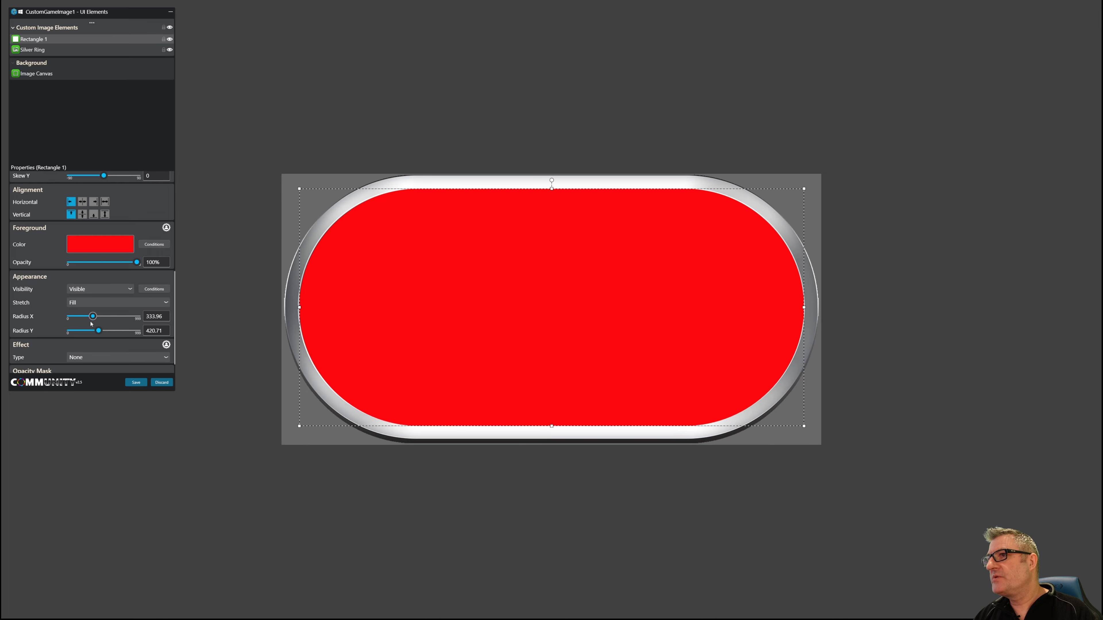
left_click_drag(91, 316, 93, 316)
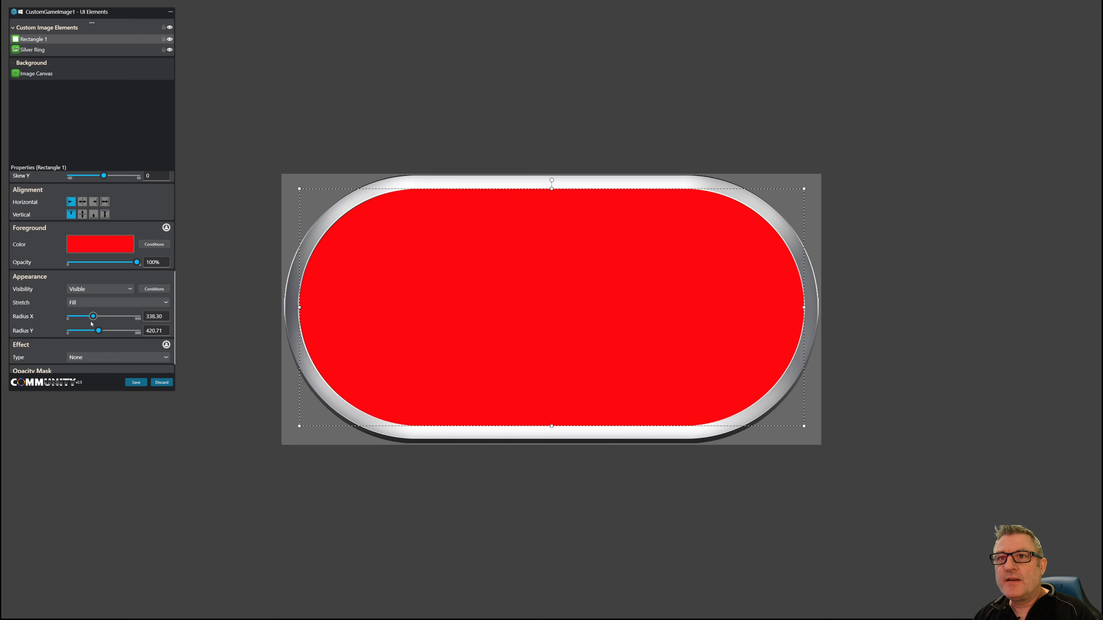
left_click_drag(92, 317, 91, 316)
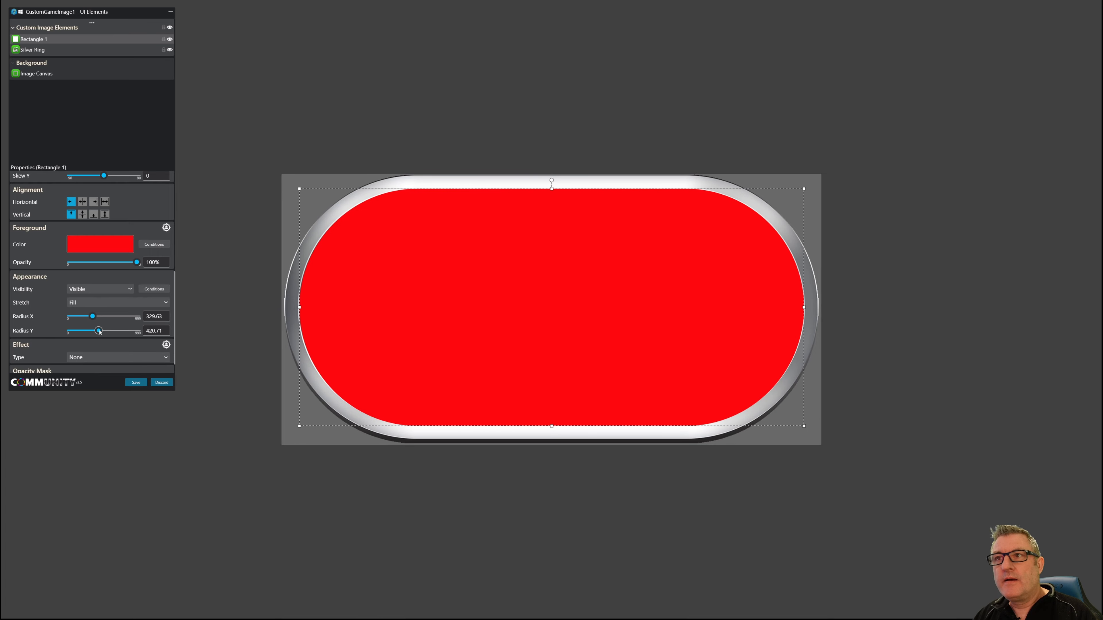
left_click_drag(99, 330, 104, 331)
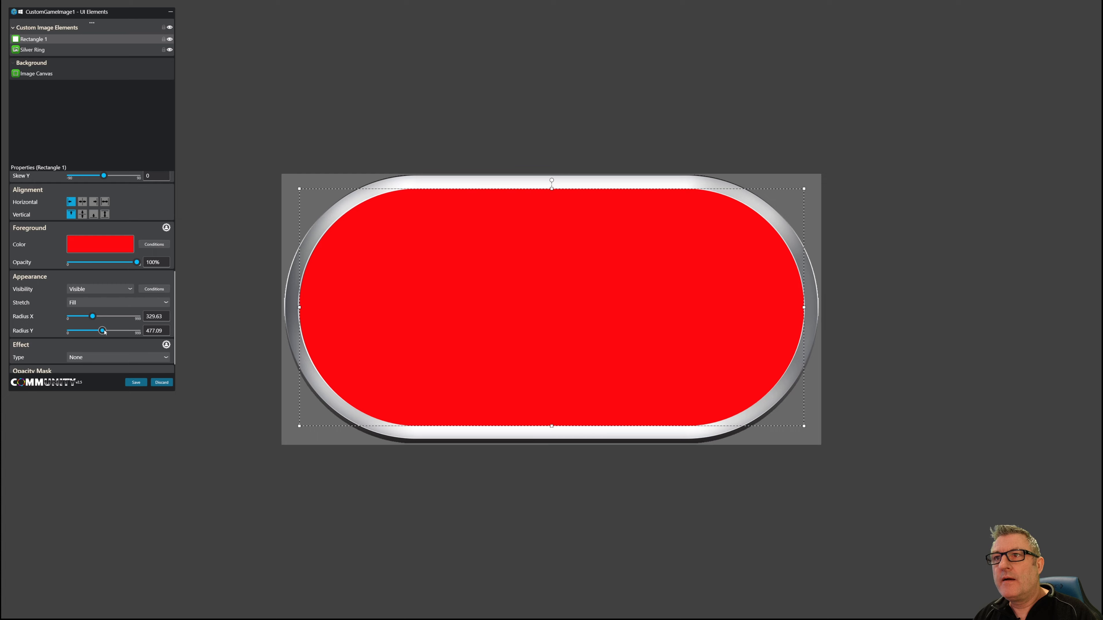
left_click_drag(104, 331, 89, 331)
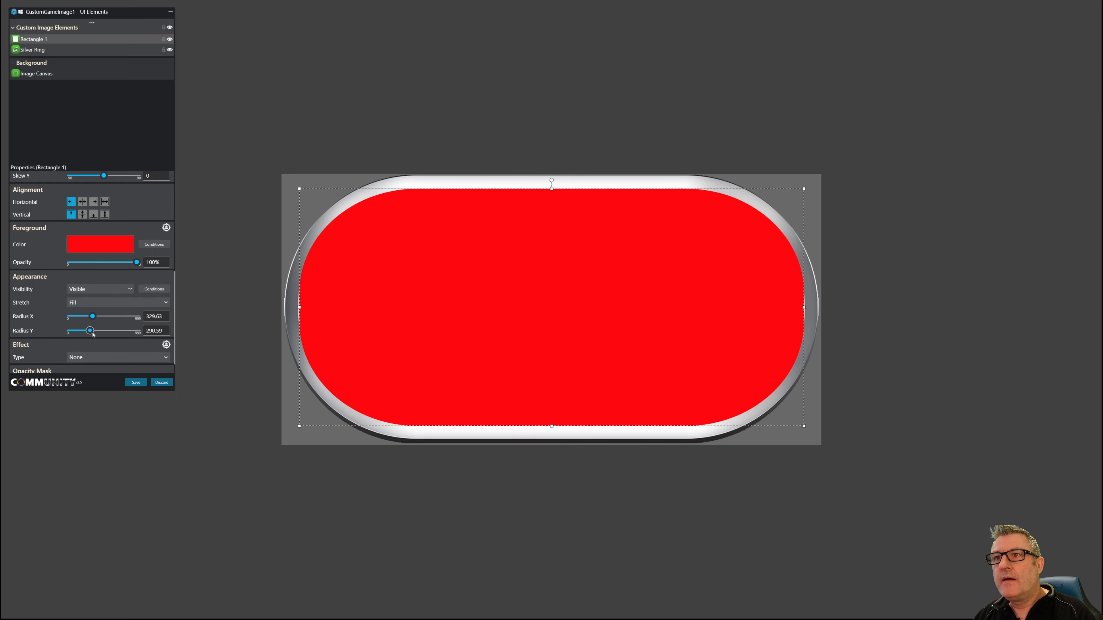
left_click_drag(89, 331, 93, 331)
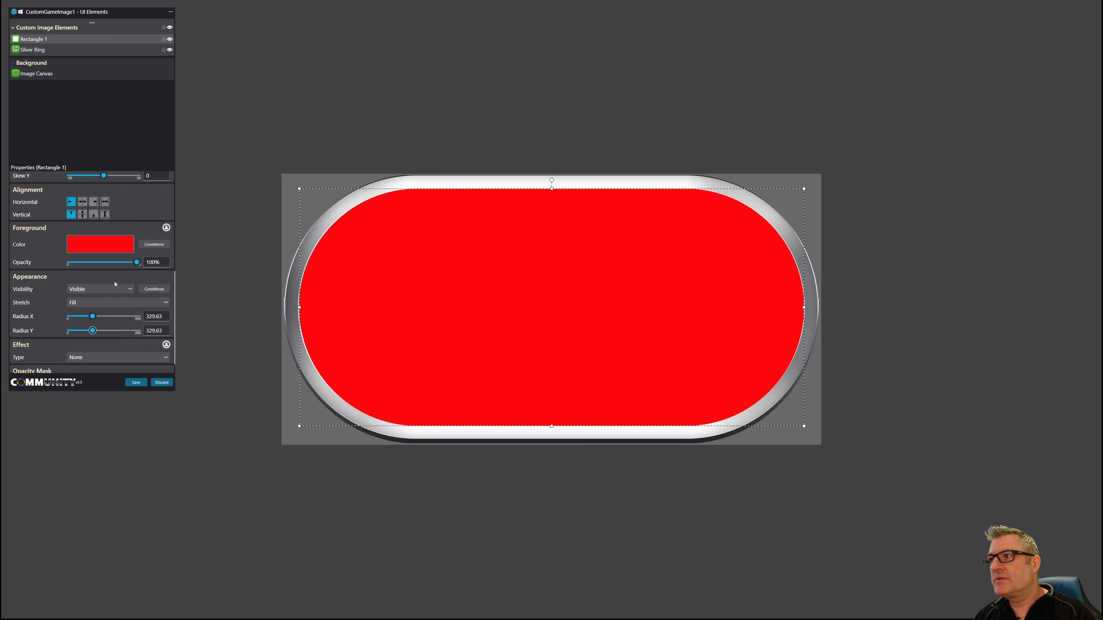
mouse_move(428, 297)
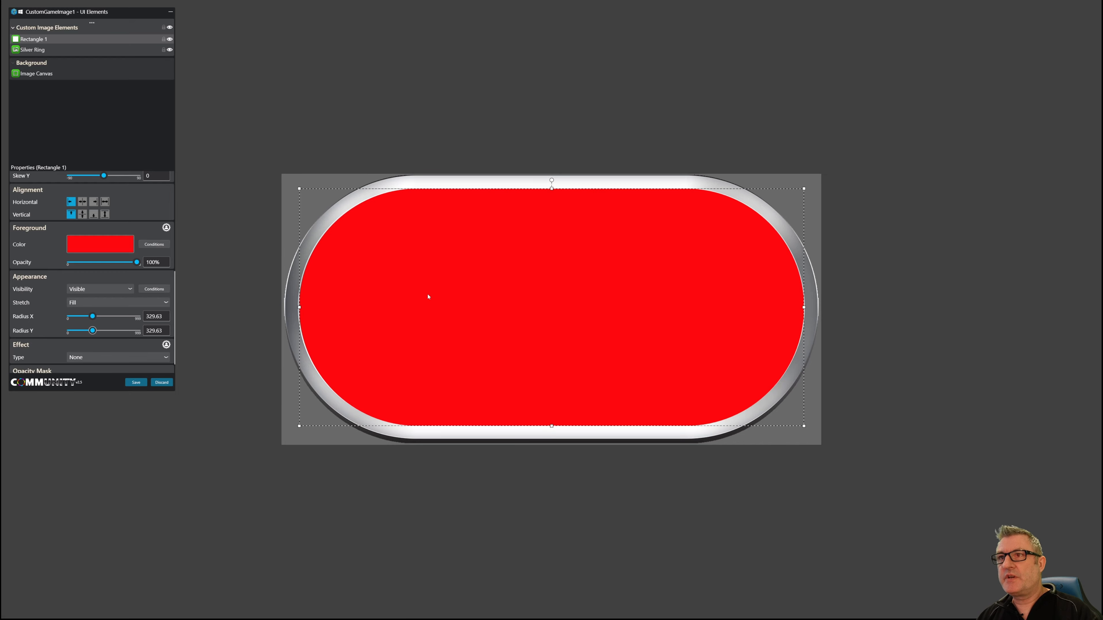
mouse_move(70, 129)
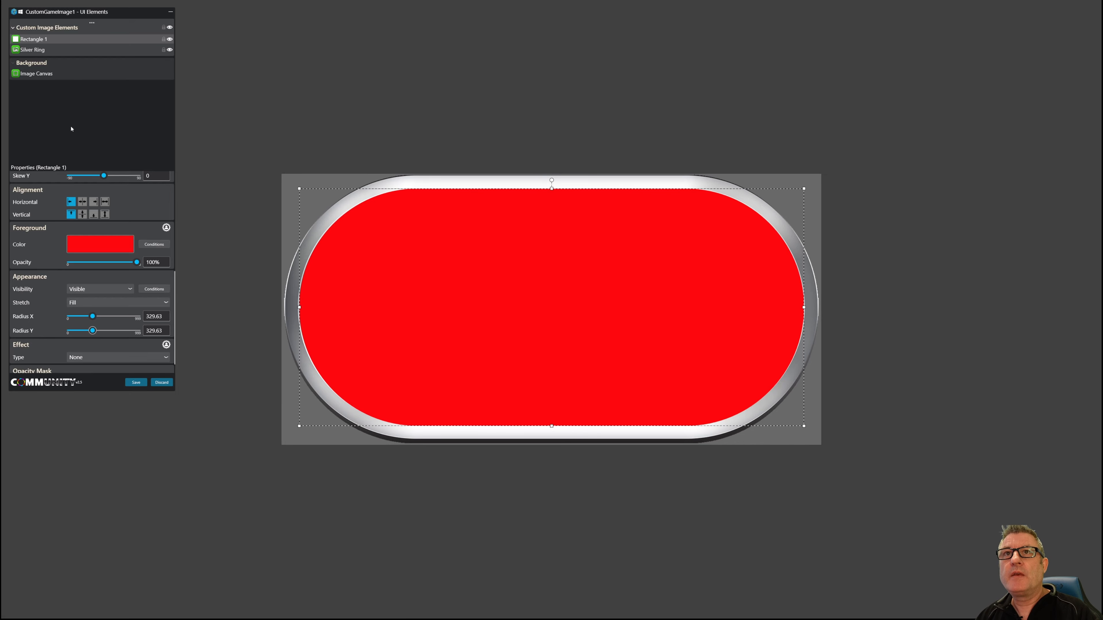
- Rename Rectangle 1 to Silver Ring Shape and define it as a resource
left_click(38, 38)
type("Silver Ring Shape")
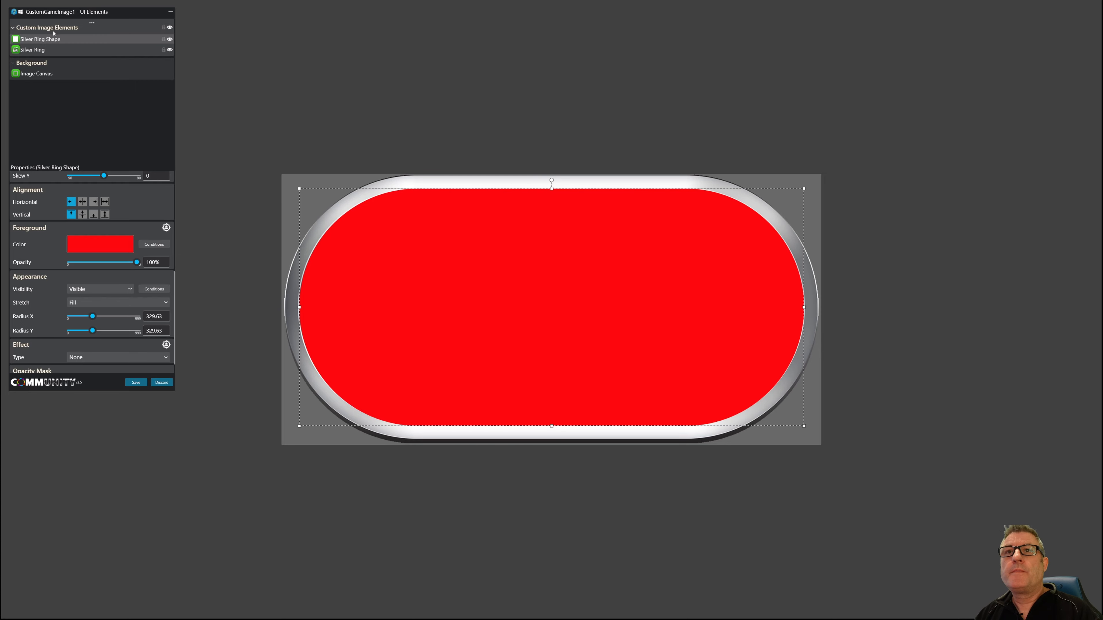
left_click(91, 23)
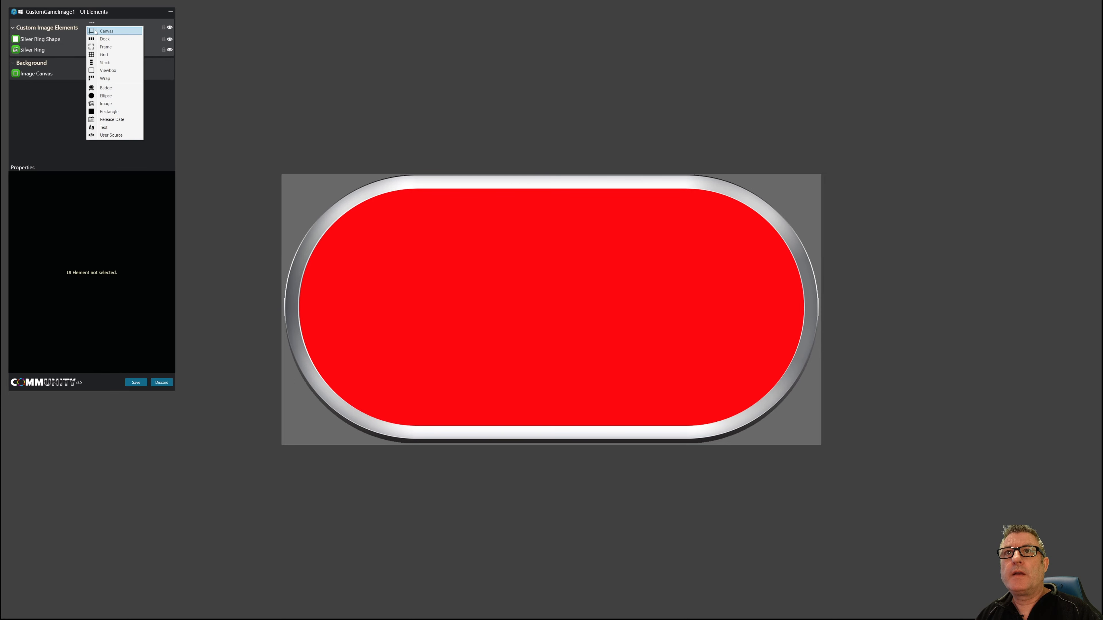
left_click(40, 39)
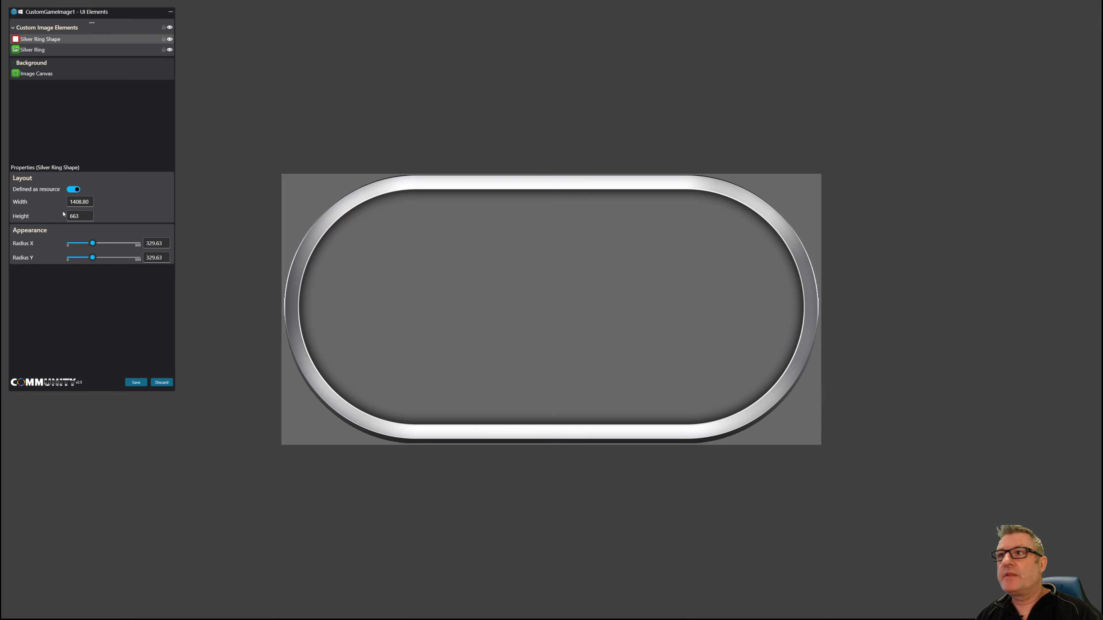
mouse_move(70, 47)
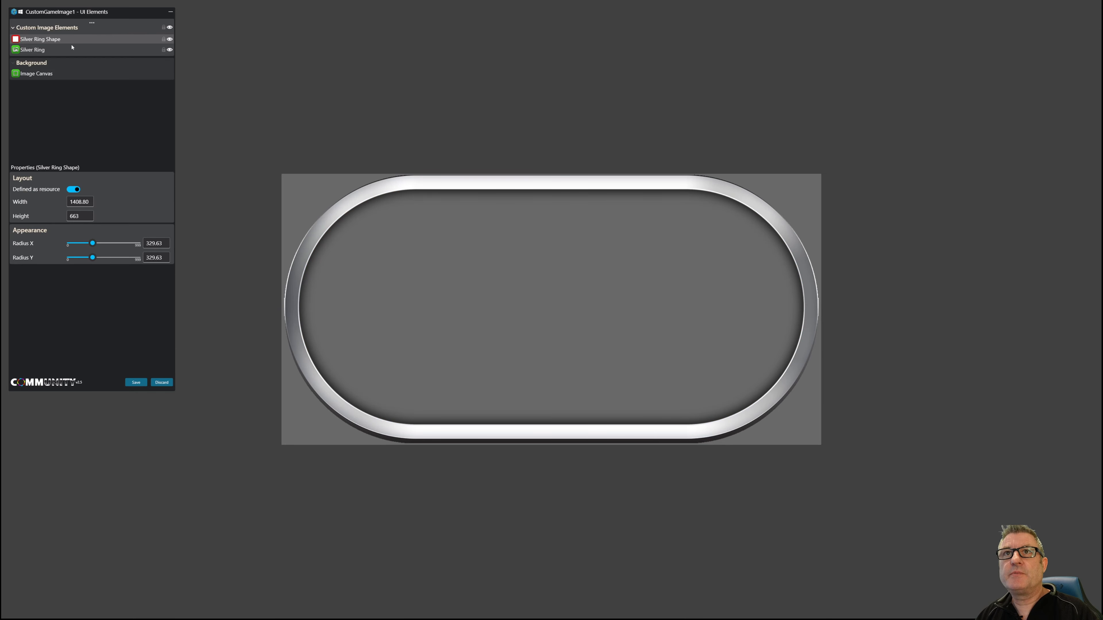
left_click(31, 49)
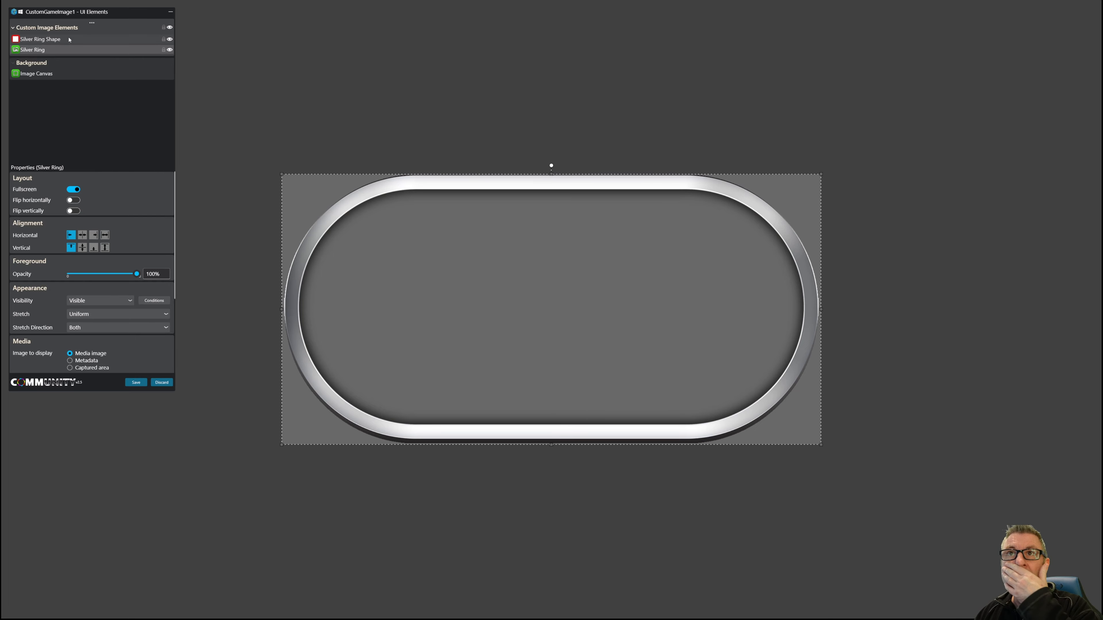
- Add Grid 1 to the template and make it fullscreen
left_click(91, 23)
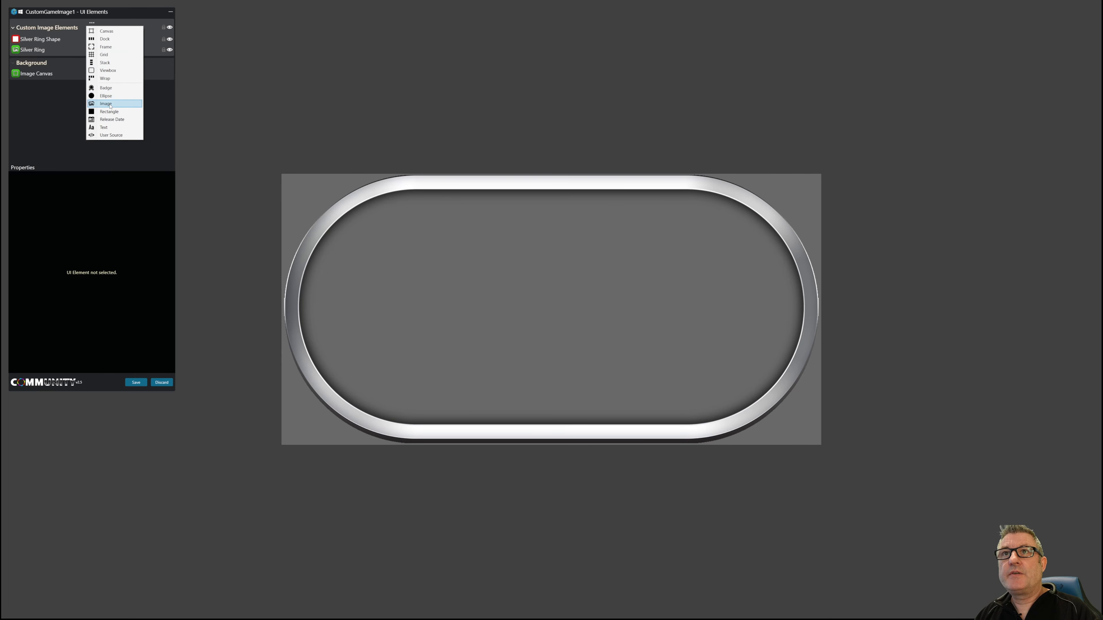
mouse_move(103, 55)
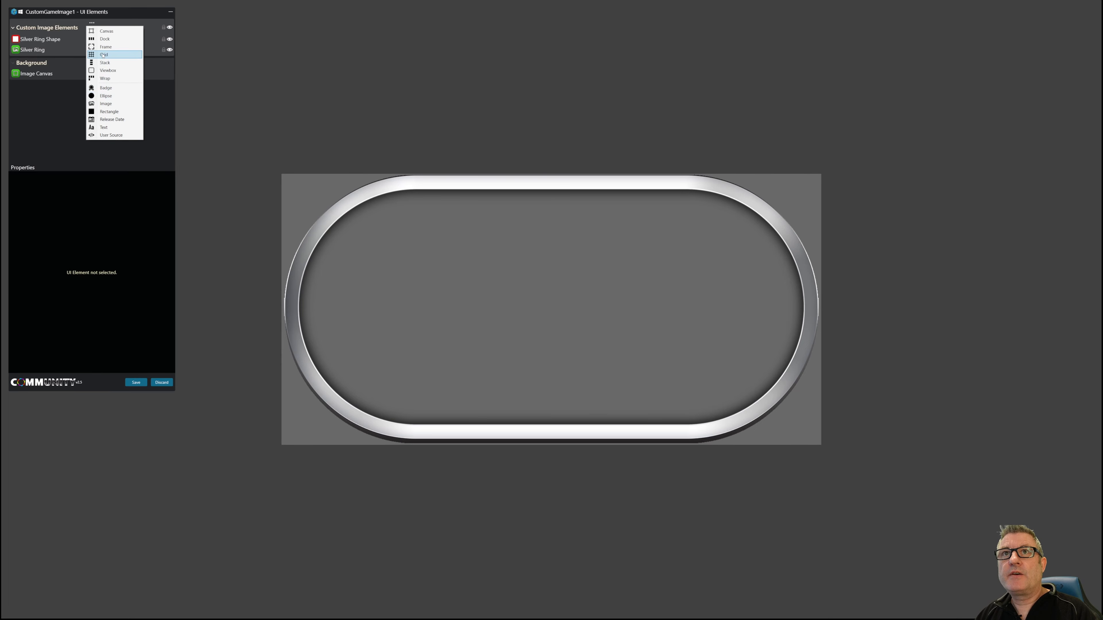
left_click(104, 54)
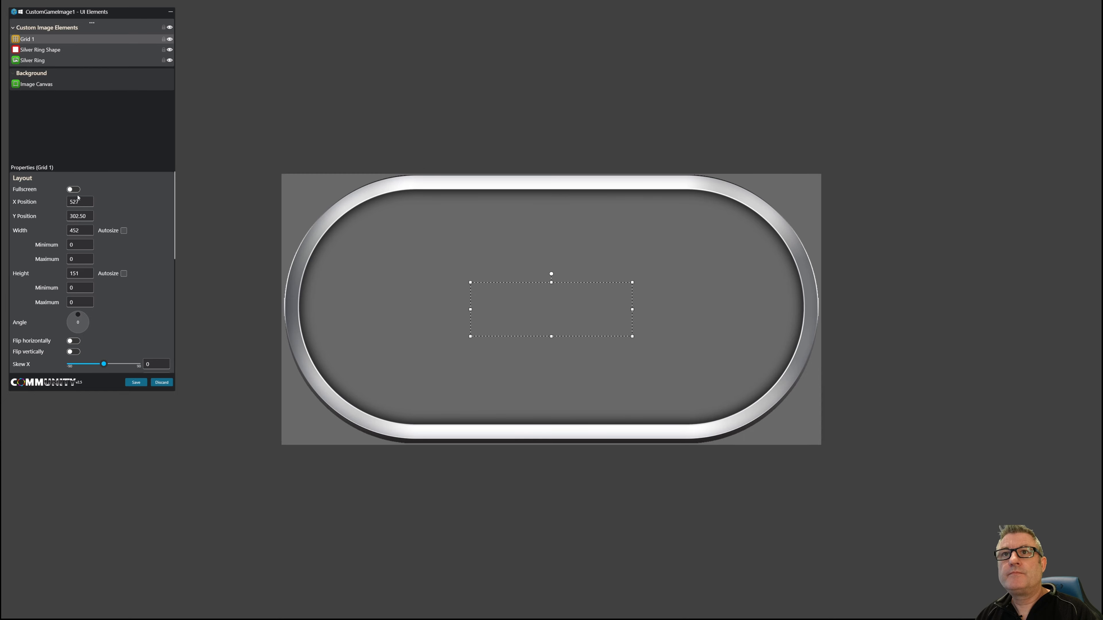
left_click(73, 189)
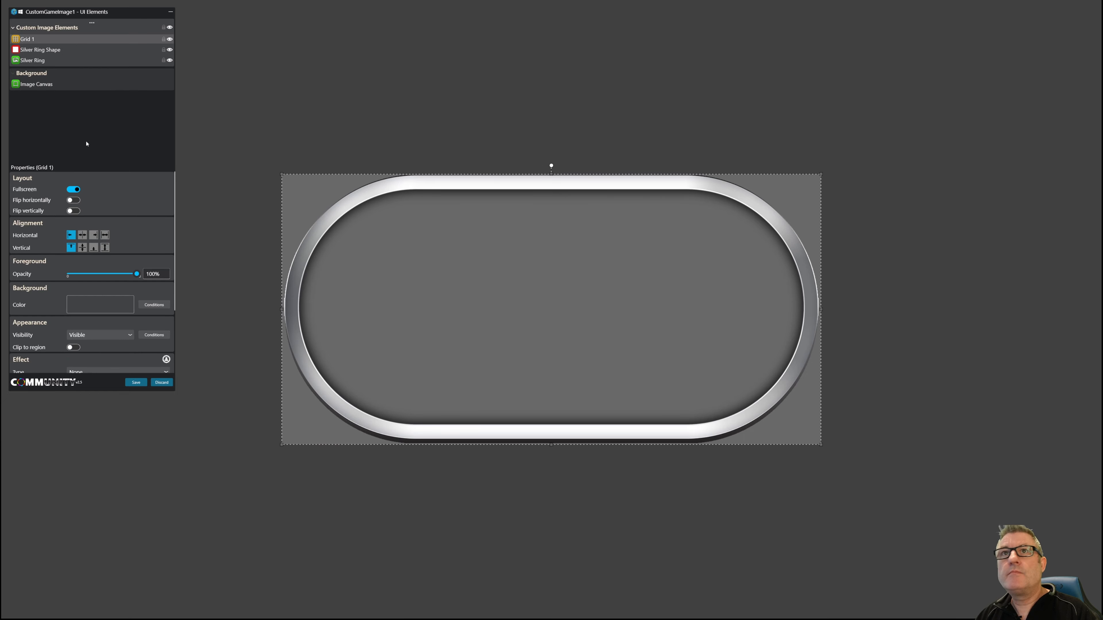
- Add Dock 1 inside the grid, set it to fill its parent and centre it horizontally
left_click(92, 22)
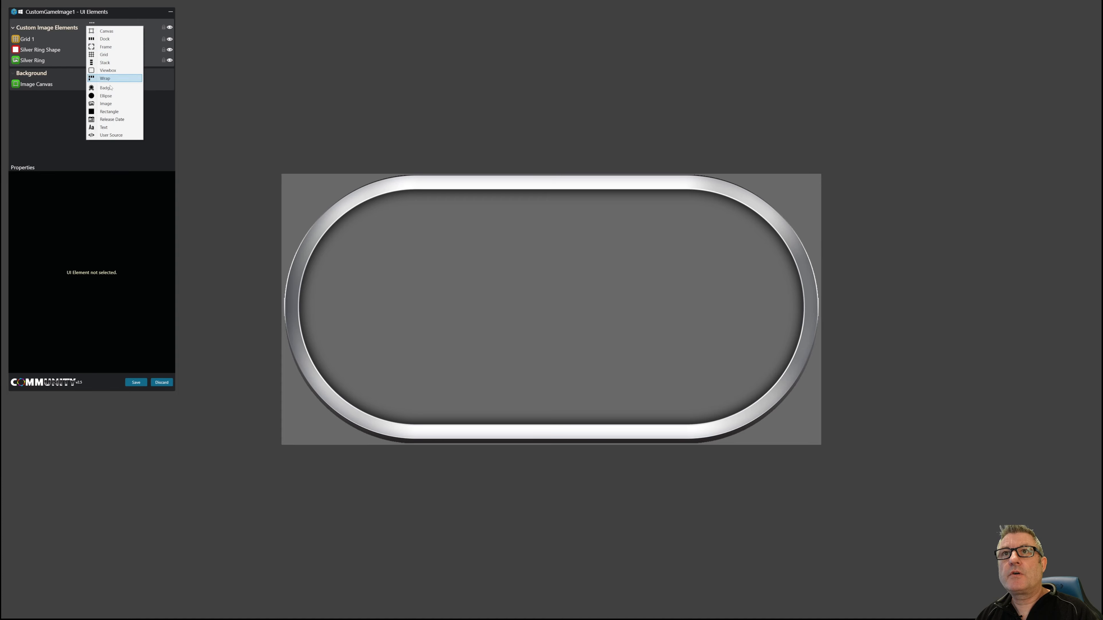
mouse_move(104, 38)
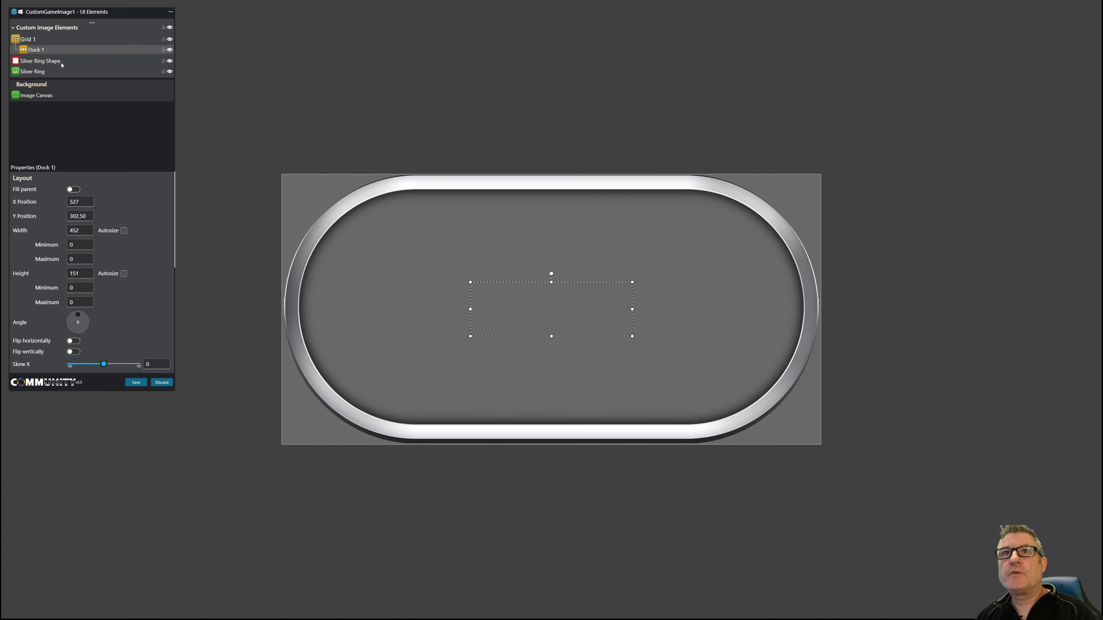
left_click(73, 189)
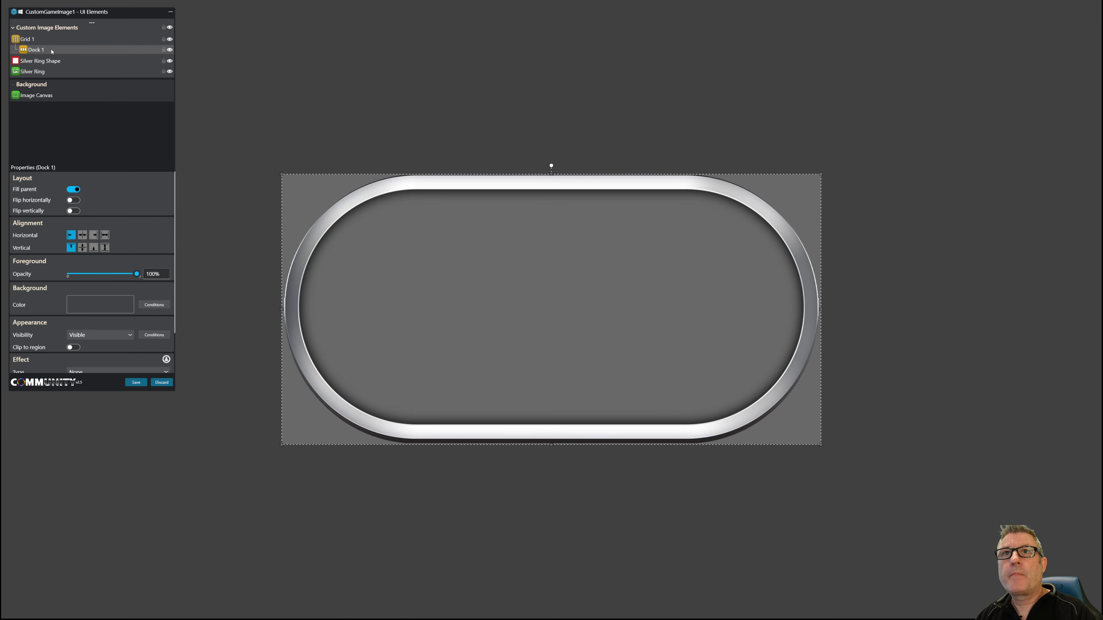
left_click(82, 235)
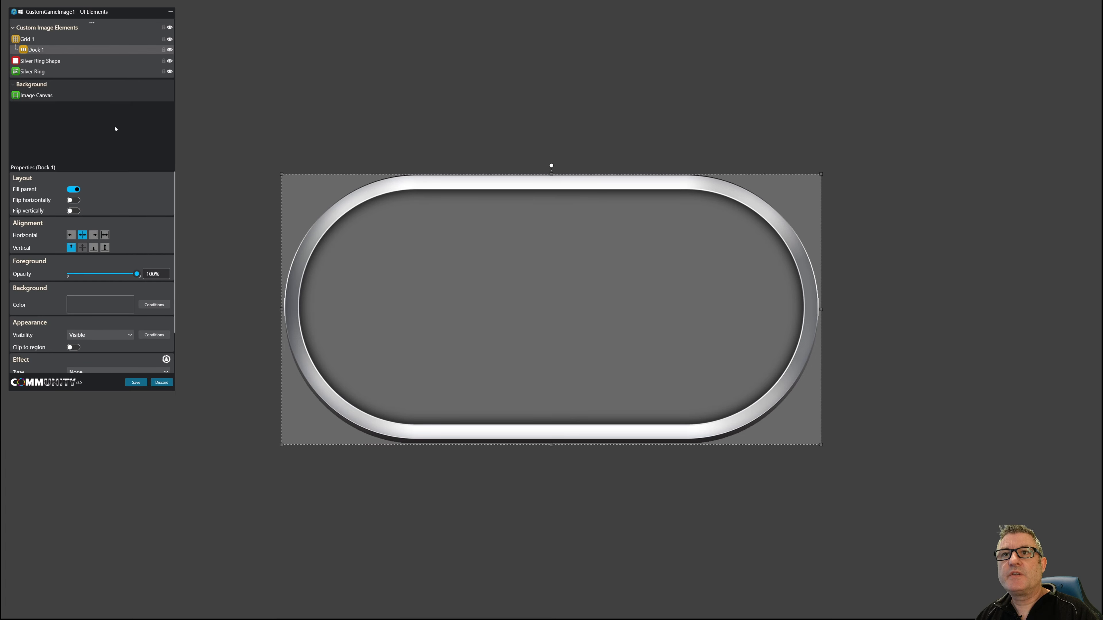
left_click(91, 22)
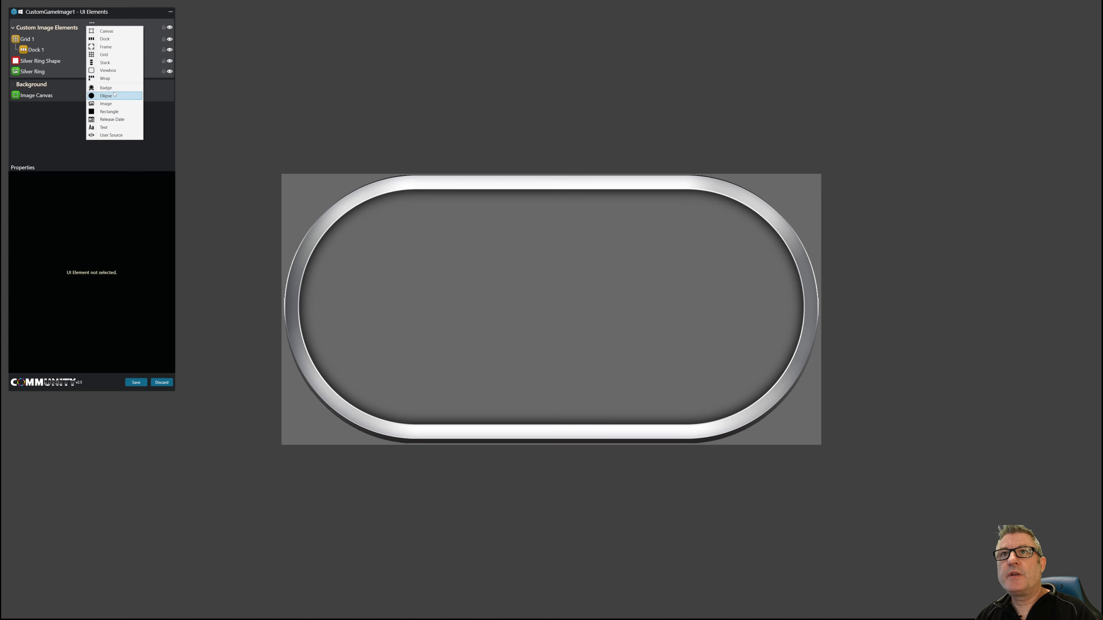
- Add Image 2 inside Dock 1 with autosized width and height so it fills the canvas
left_click(106, 103)
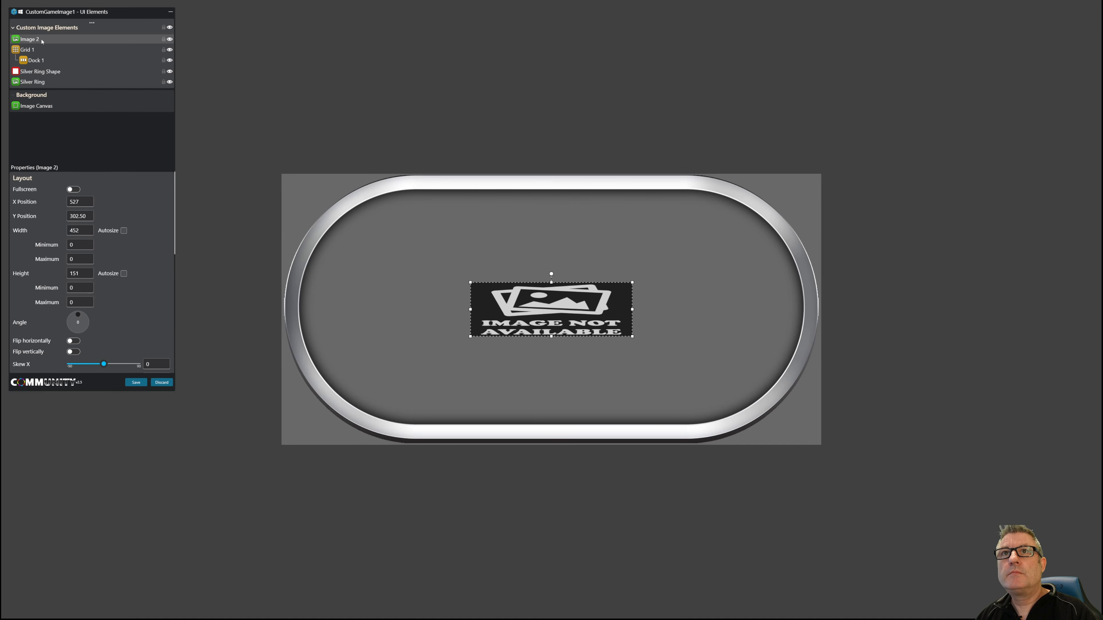
left_click_drag(29, 39, 38, 62)
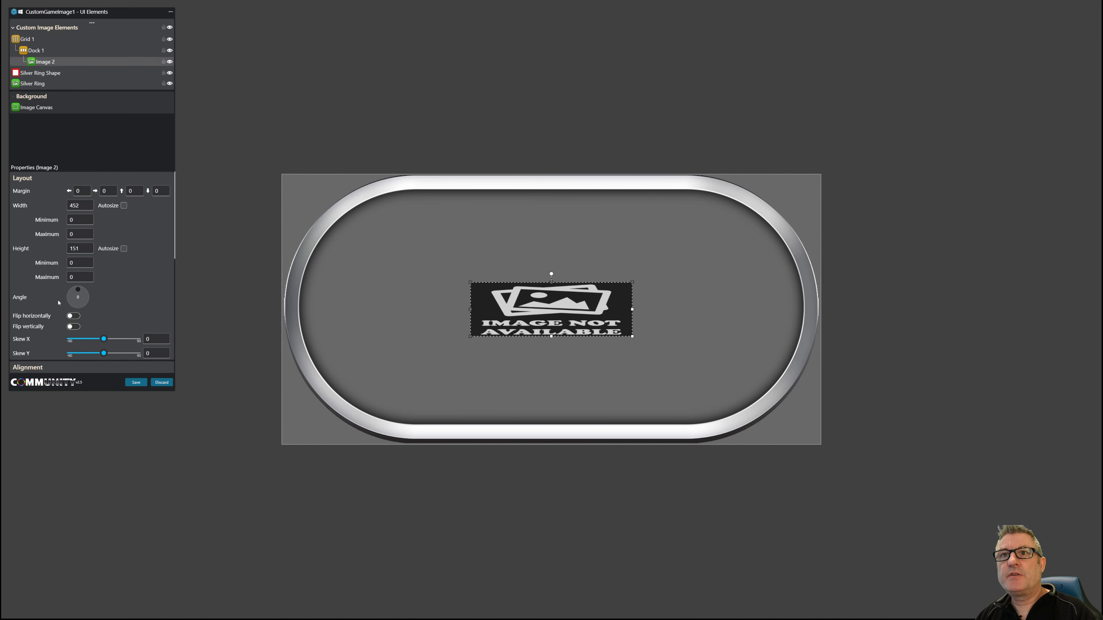
scroll("down", 3)
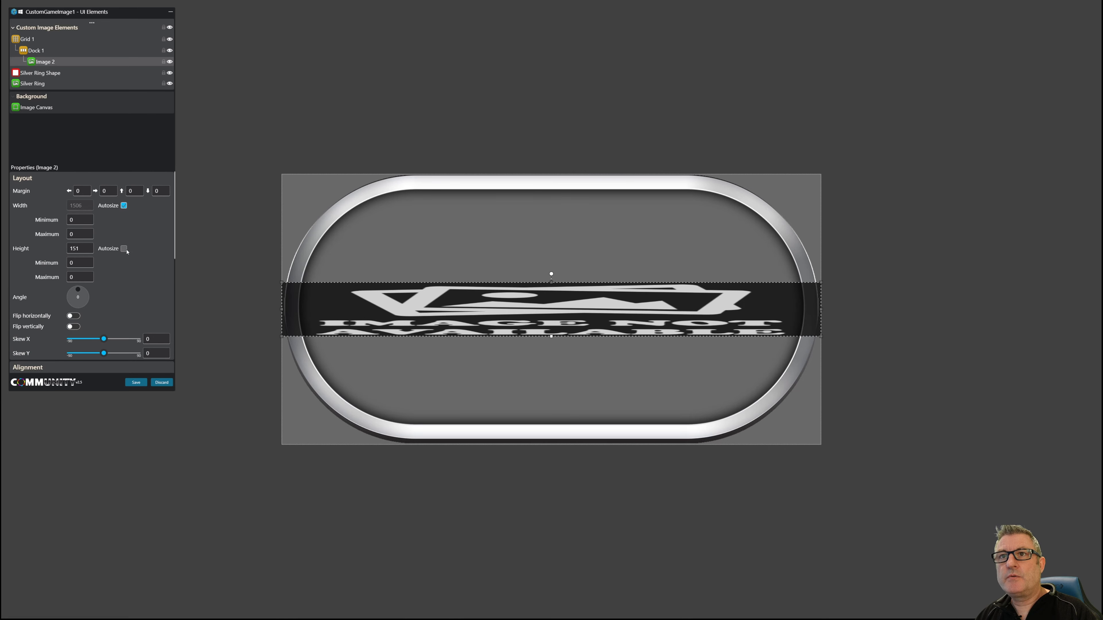
left_click(124, 248)
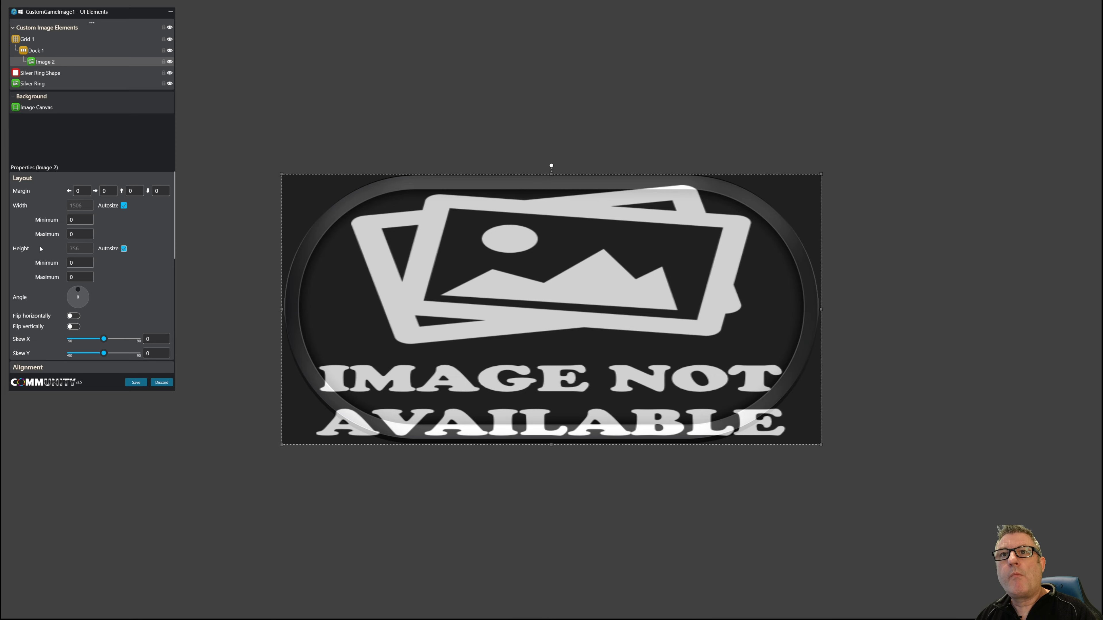
scroll("down", 3)
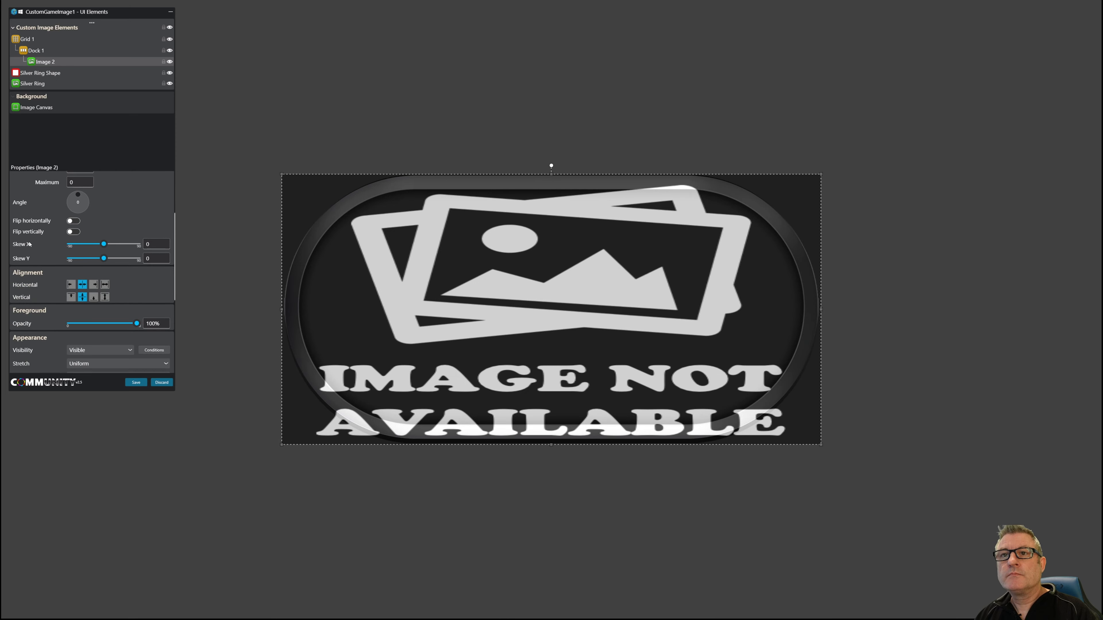
scroll("down", 3)
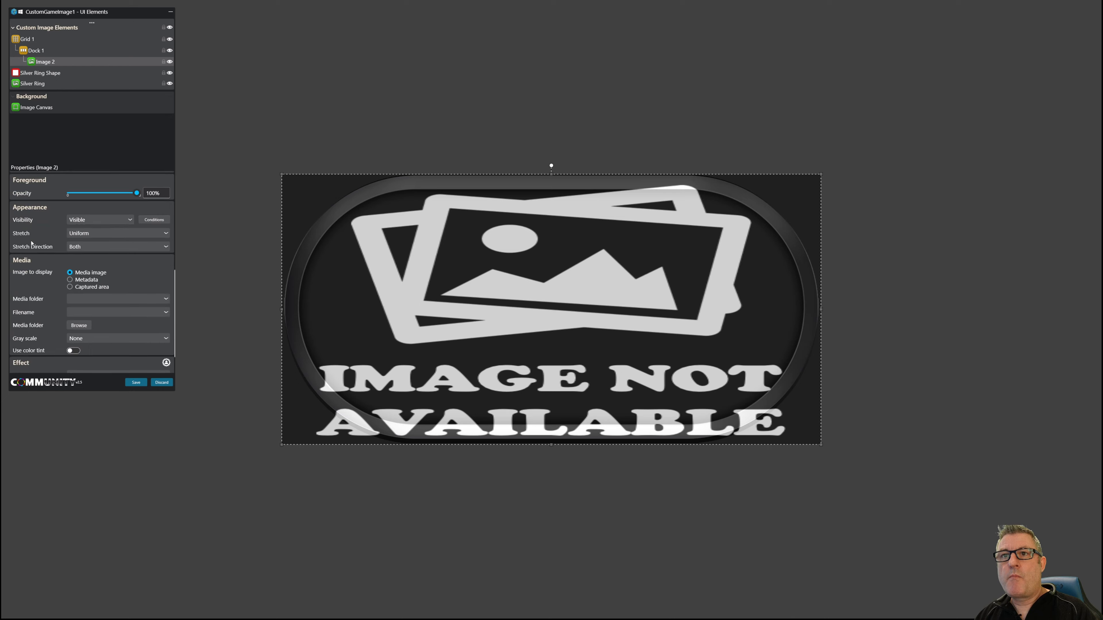
- Display the game's metadata Fan art in Image 2, stretched UniformToFill
left_click(70, 279)
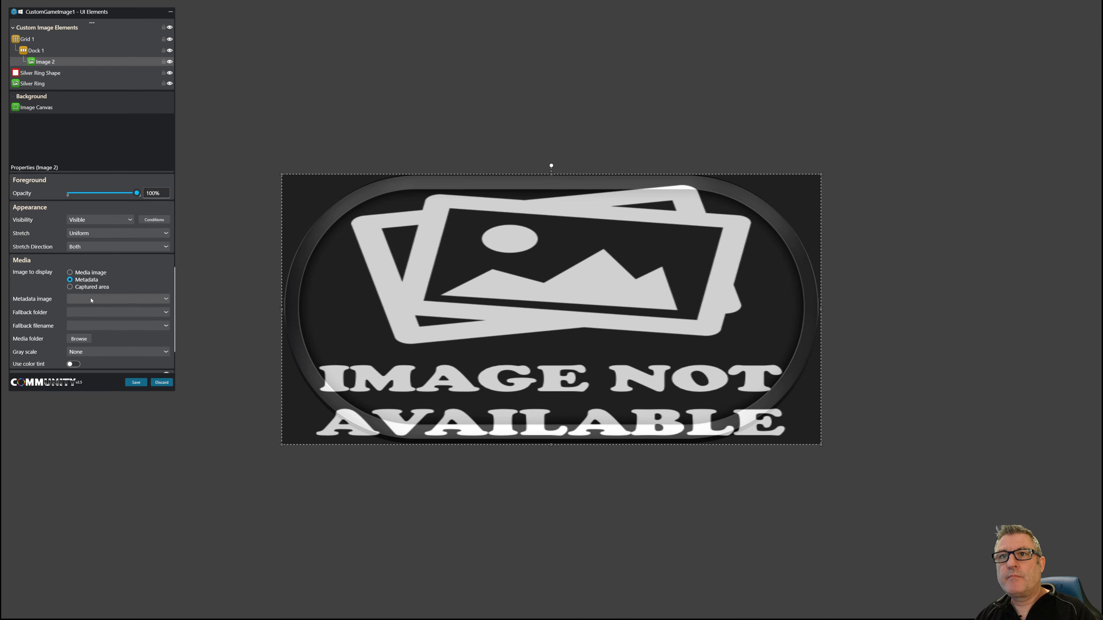
left_click(117, 298)
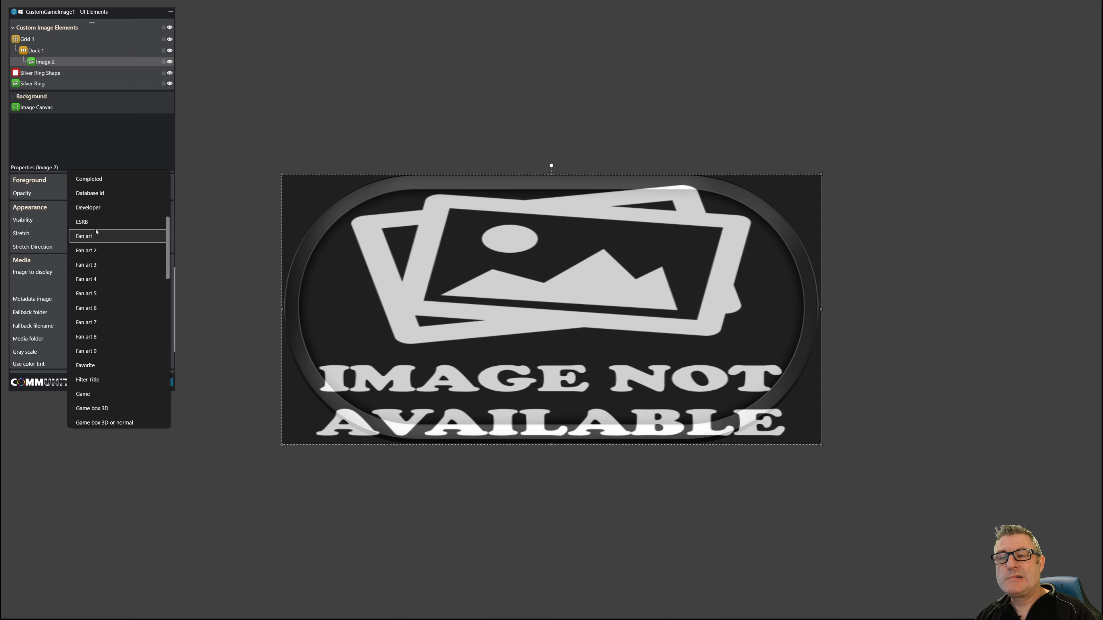
mouse_move(107, 240)
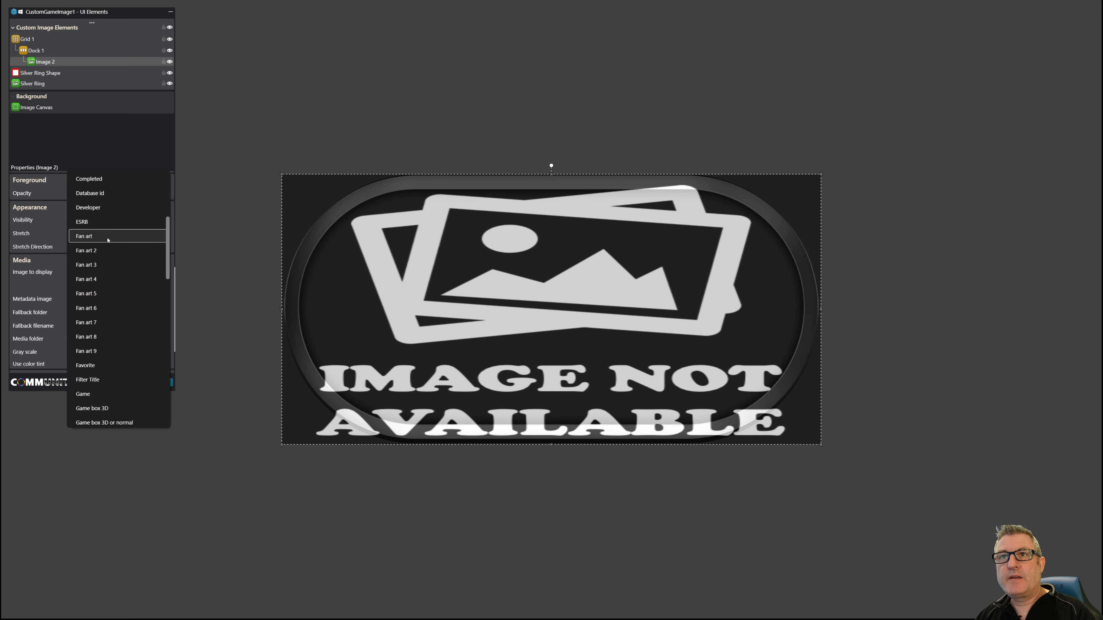
left_click(84, 235)
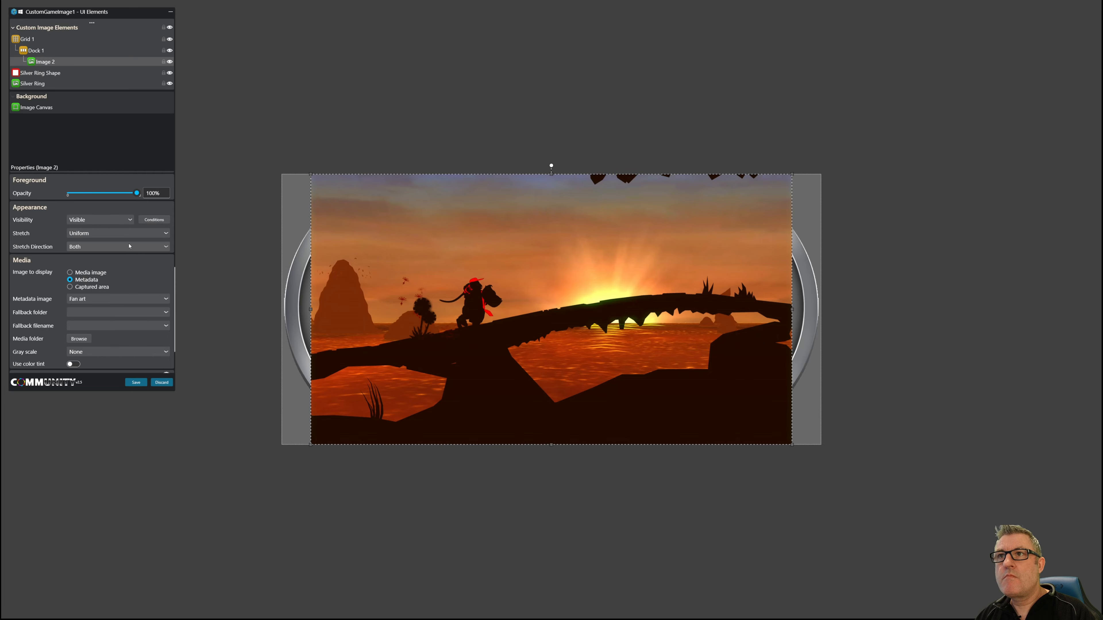
mouse_move(85, 170)
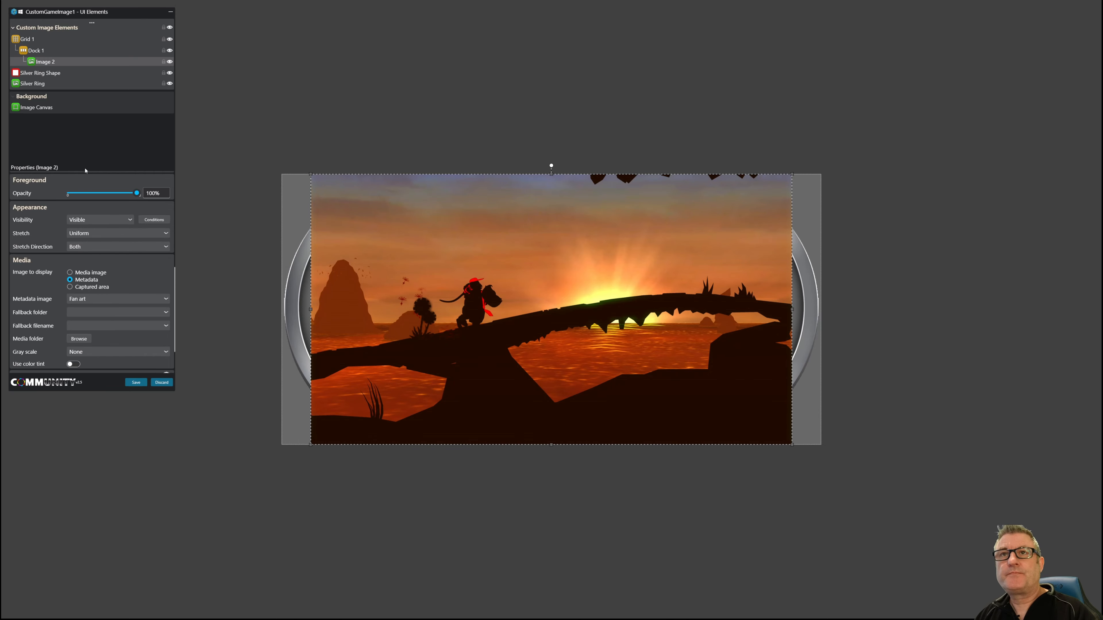
mouse_move(83, 152)
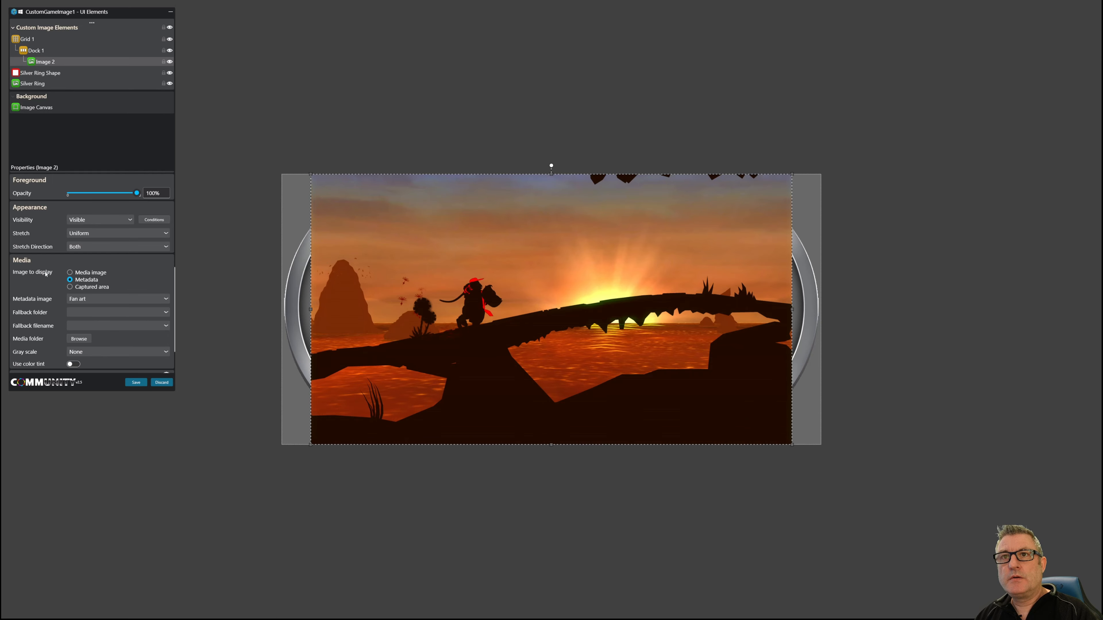
left_click(118, 233)
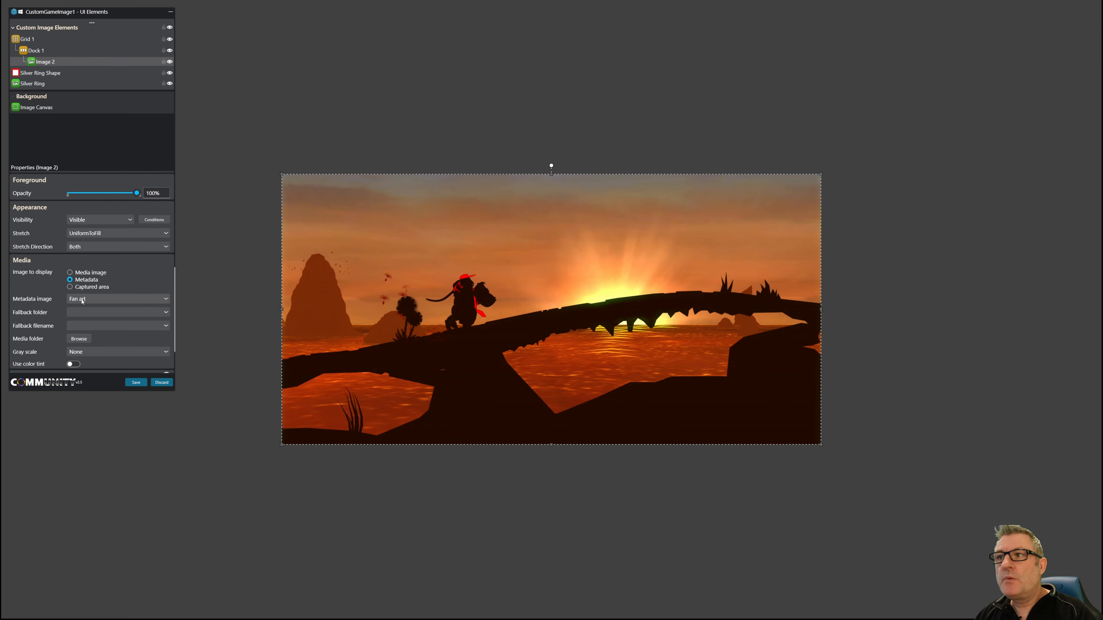
- Switch the metadata image to Screenshot - Gameplay 1
left_click(116, 298)
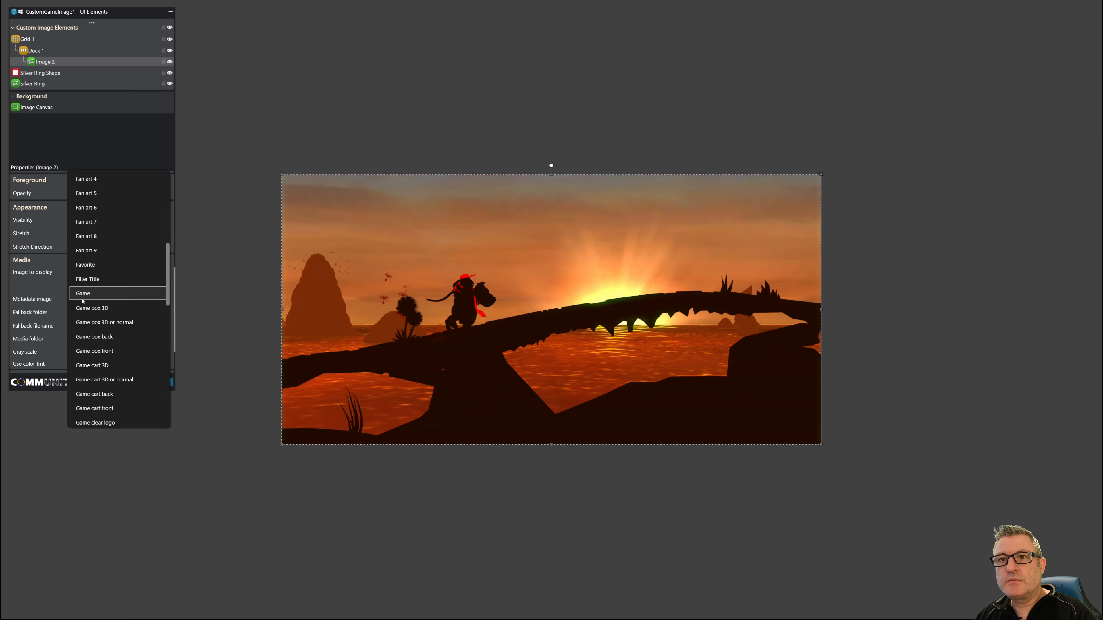
scroll("down", 3)
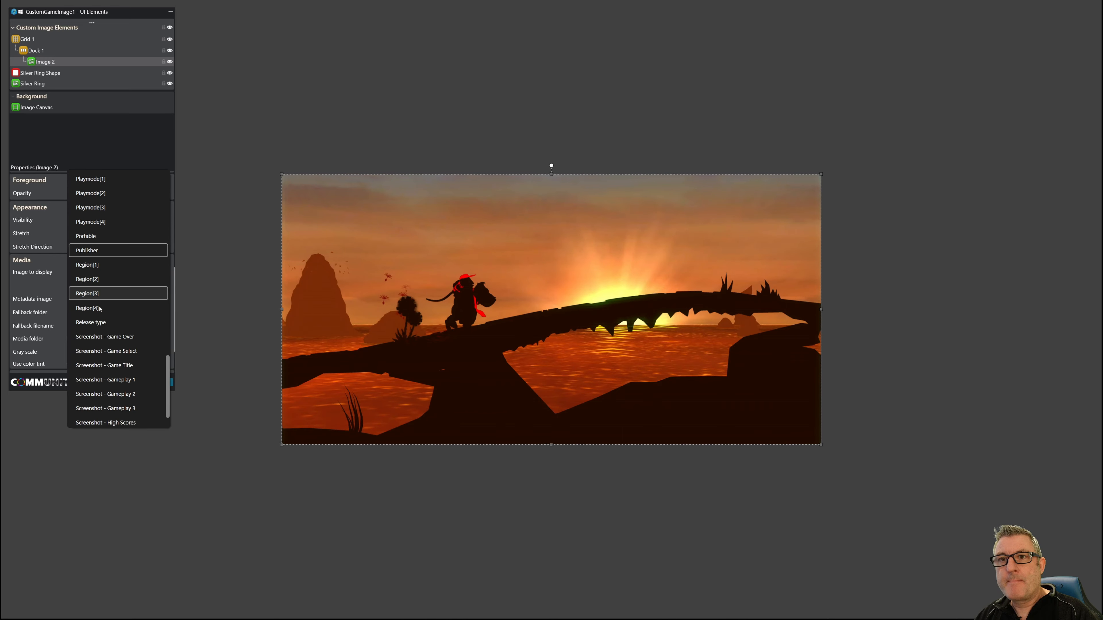
left_click(105, 308)
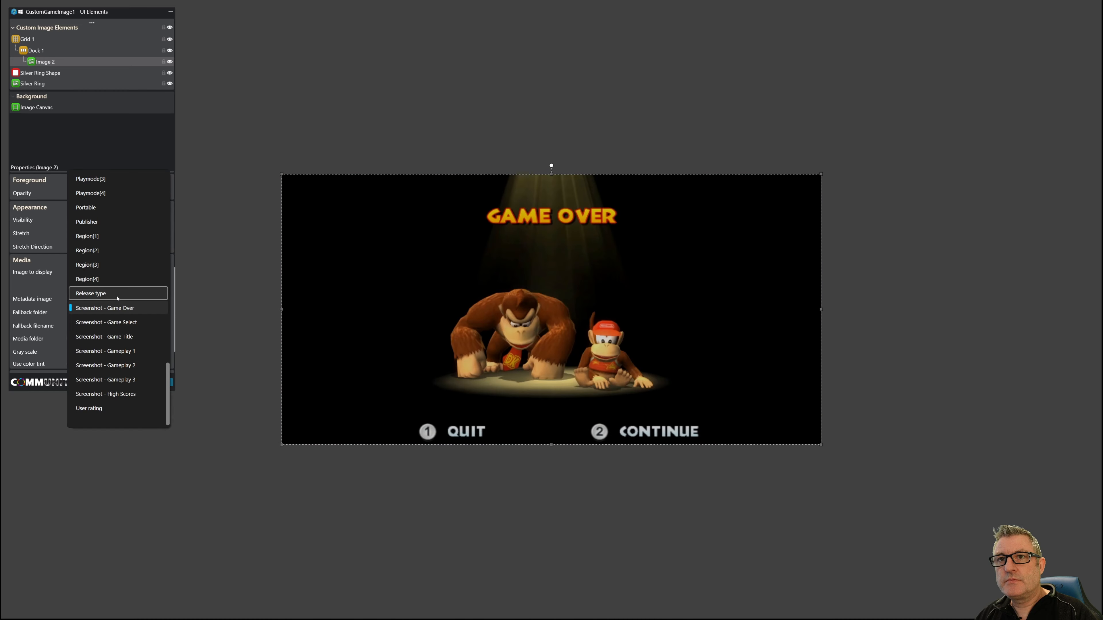
mouse_move(117, 322)
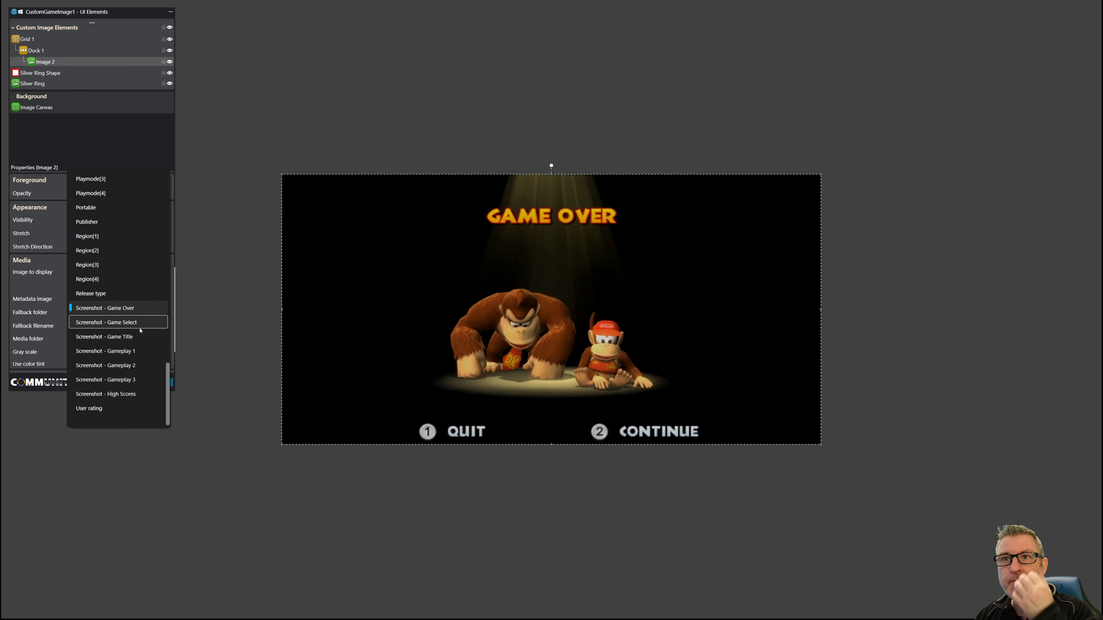
mouse_move(105, 350)
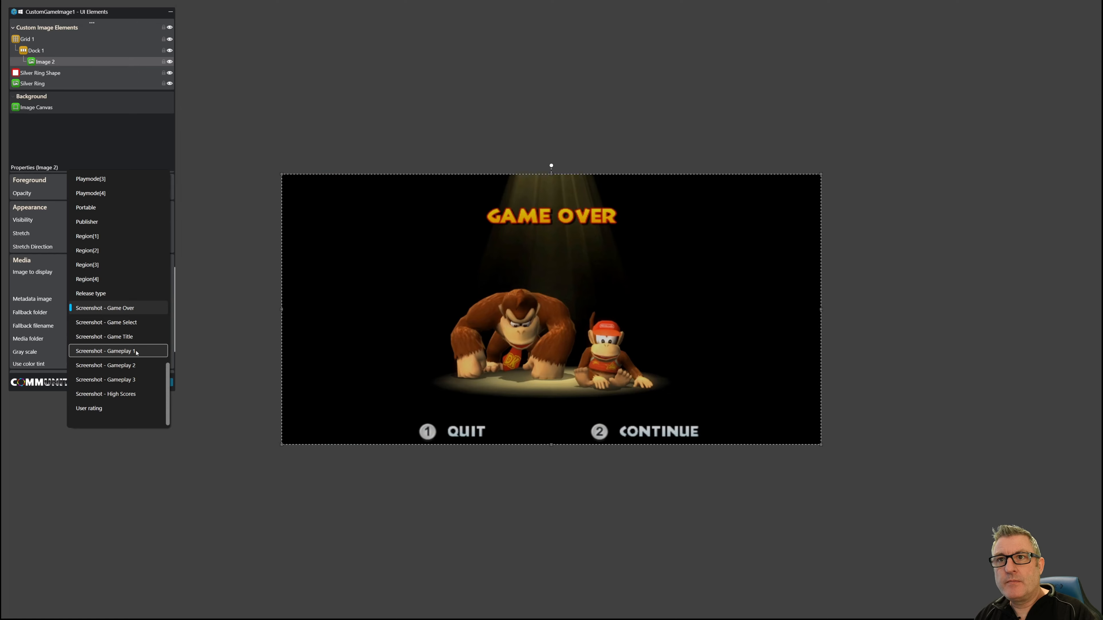
left_click(106, 350)
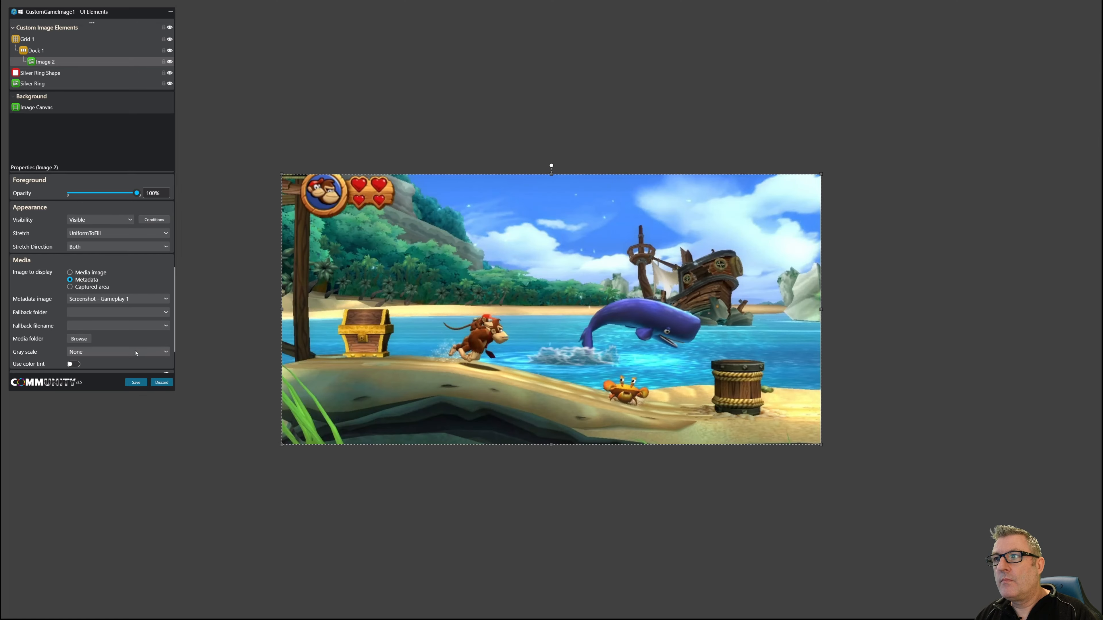
mouse_move(44, 44)
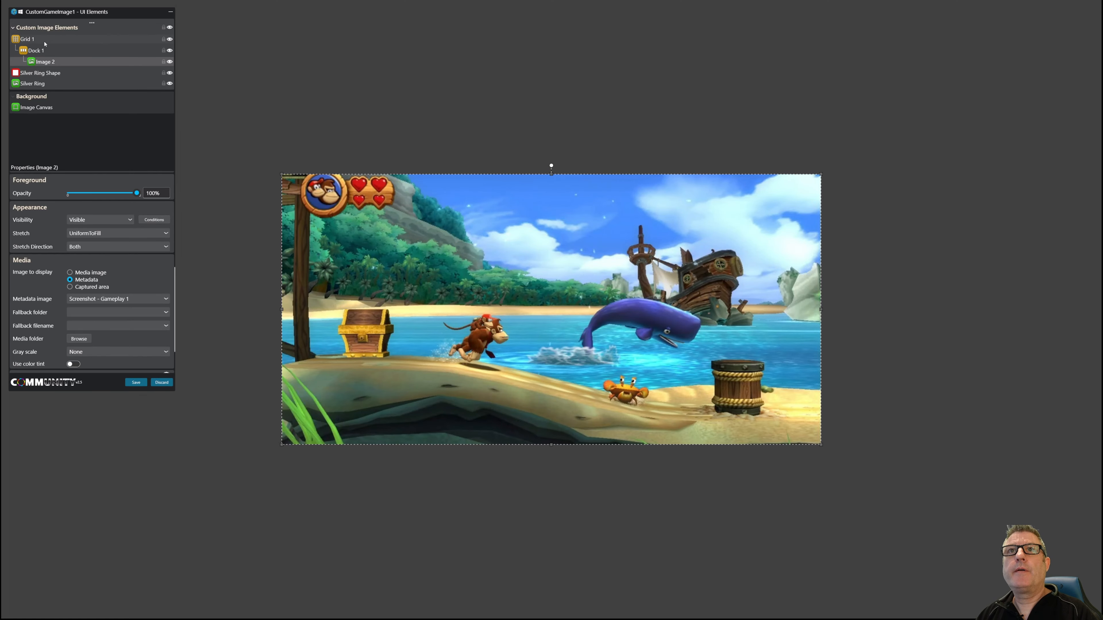
- Mask Grid 1 with the Silver Ring Shape resource and move Silver Ring above it
left_click(27, 39)
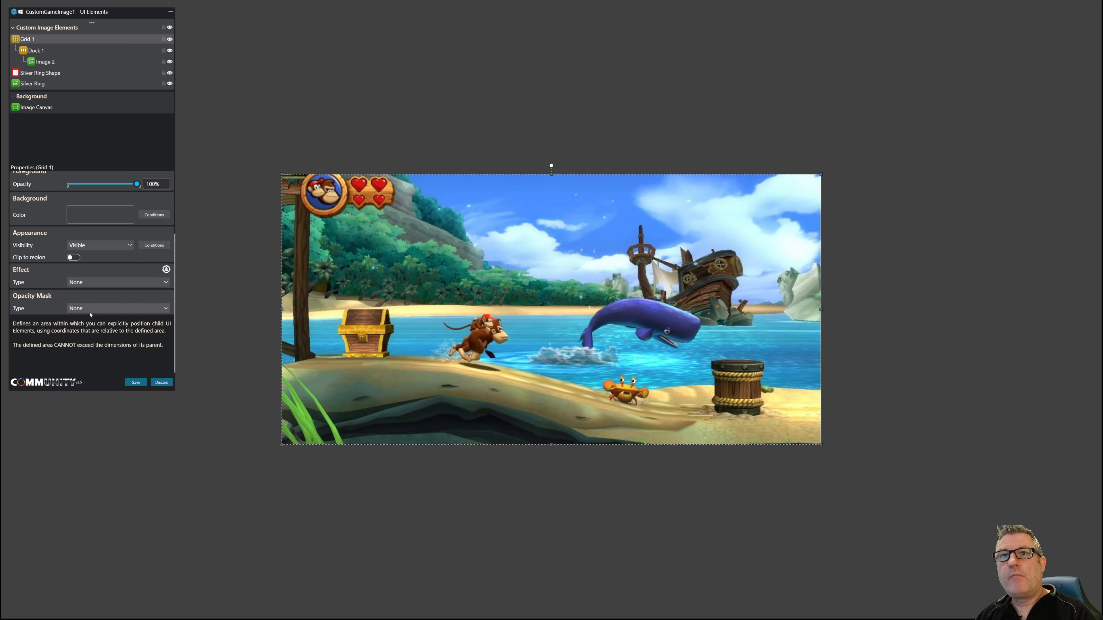
left_click(117, 308)
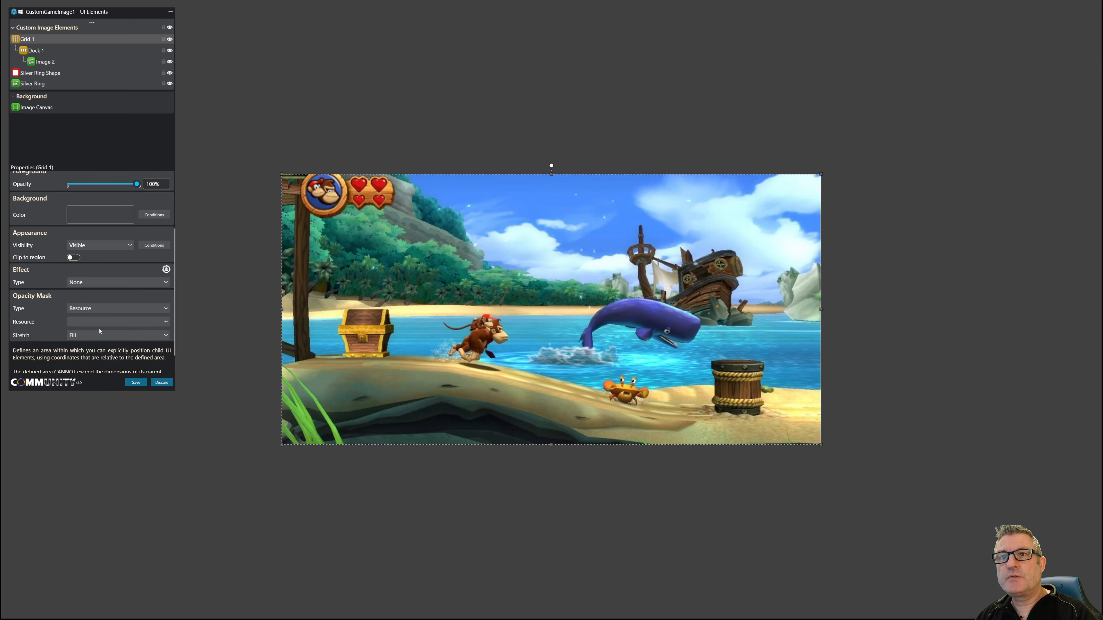
left_click(117, 321)
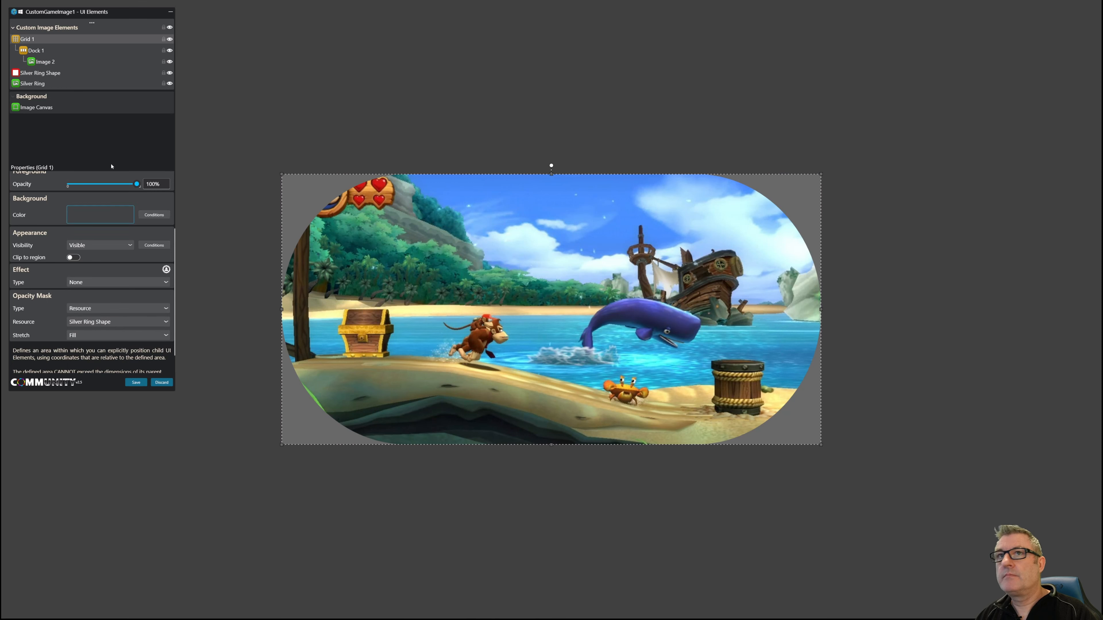
left_click(32, 82)
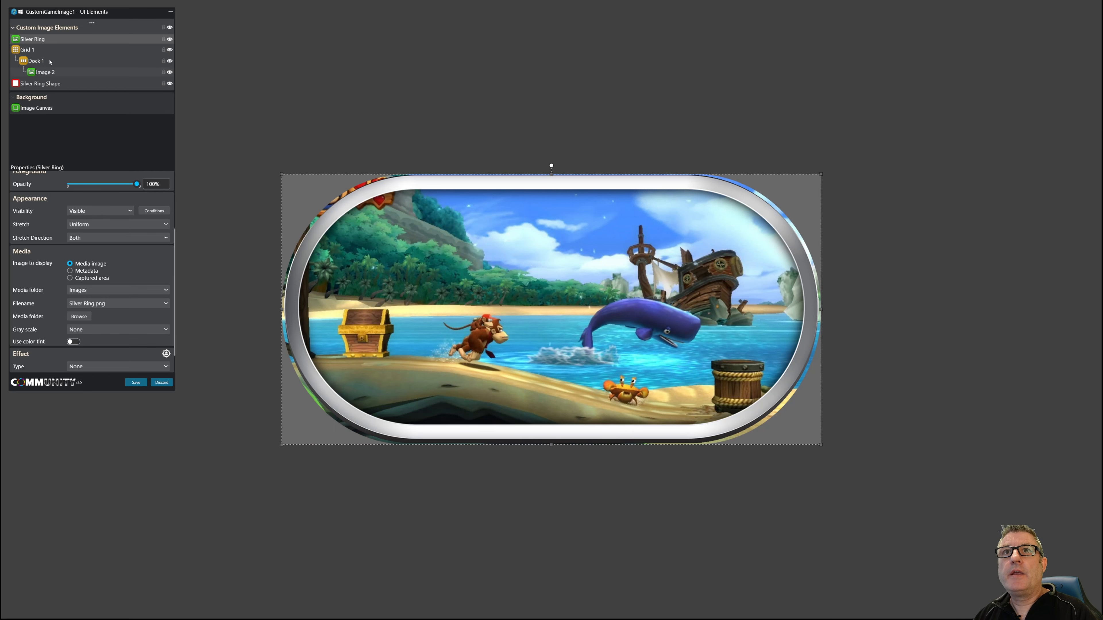
left_click(27, 49)
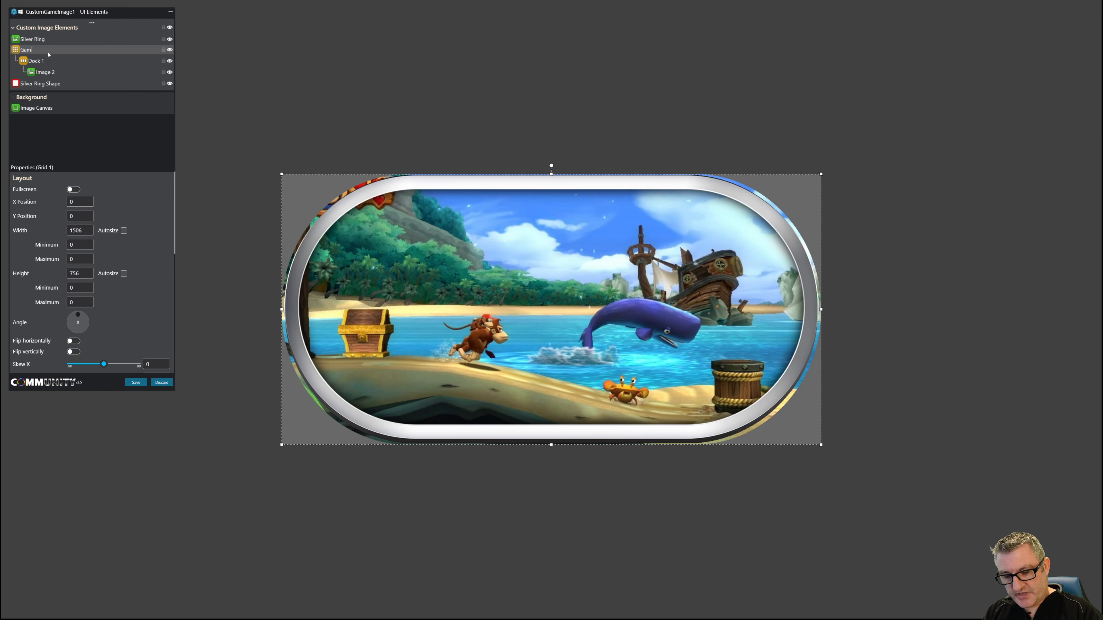
- Name the grid Game Play and inset it to about 1476 × 714 inside the ring
type("Game Play")
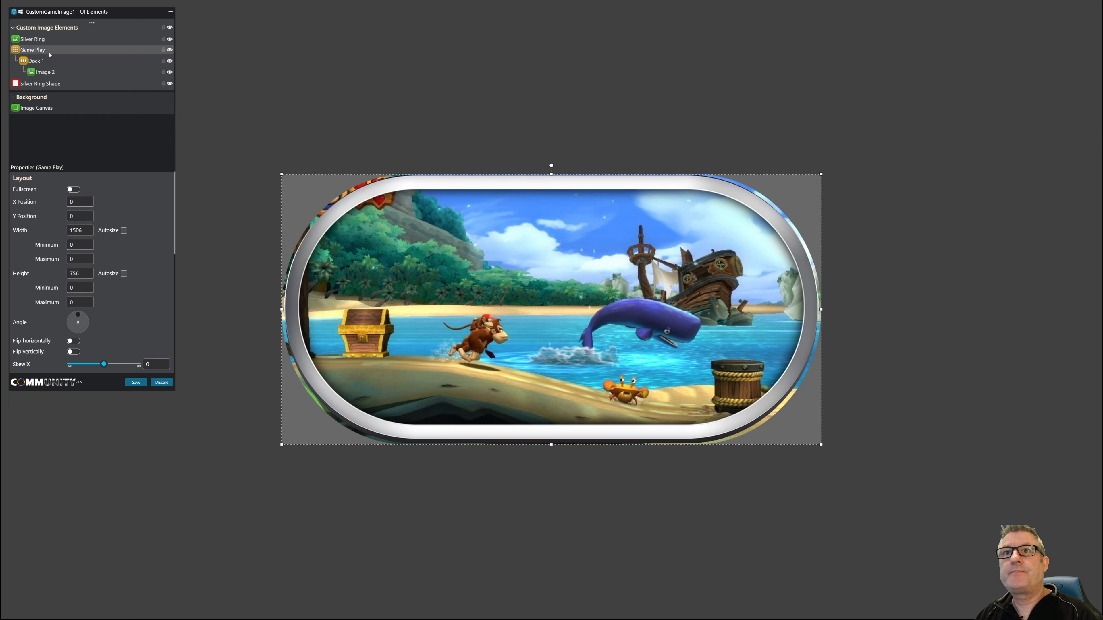
mouse_move(59, 139)
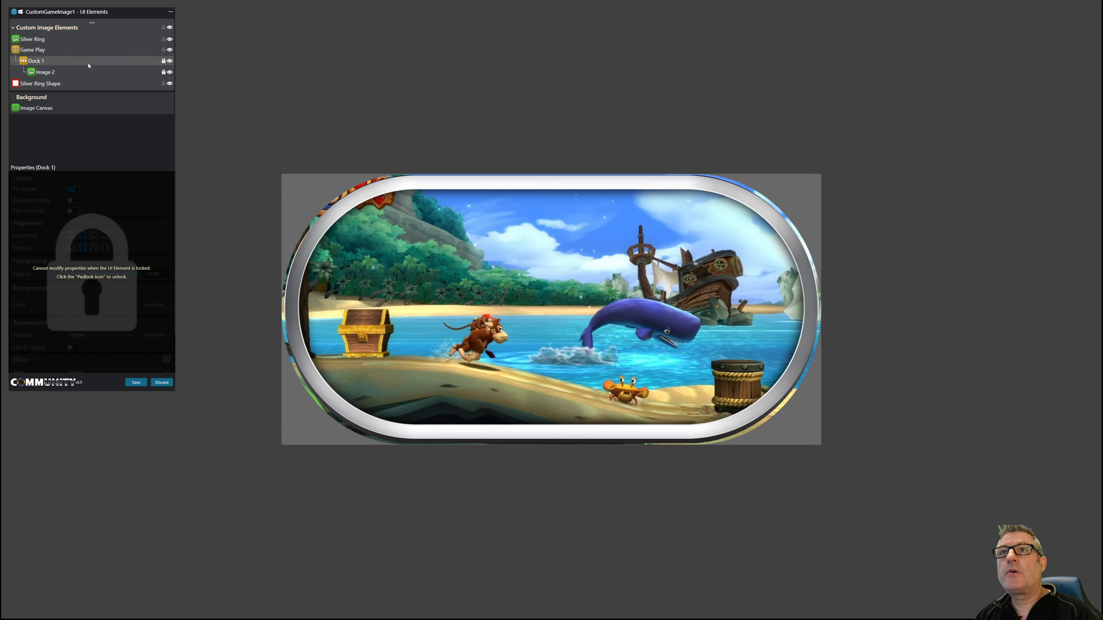
left_click(32, 49)
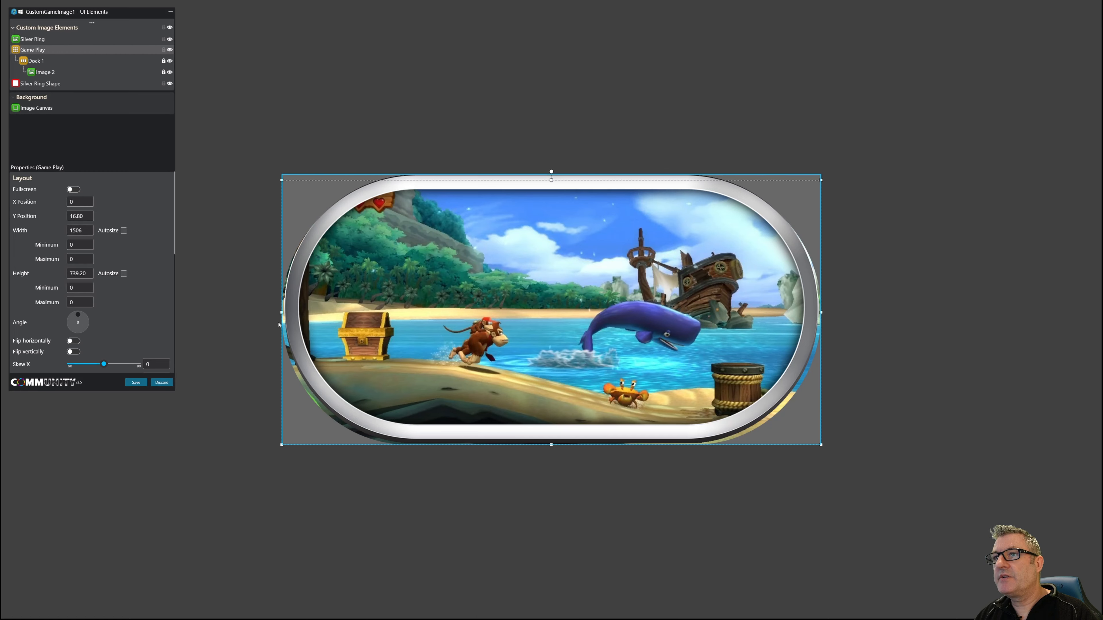
left_click_drag(281, 312, 287, 315)
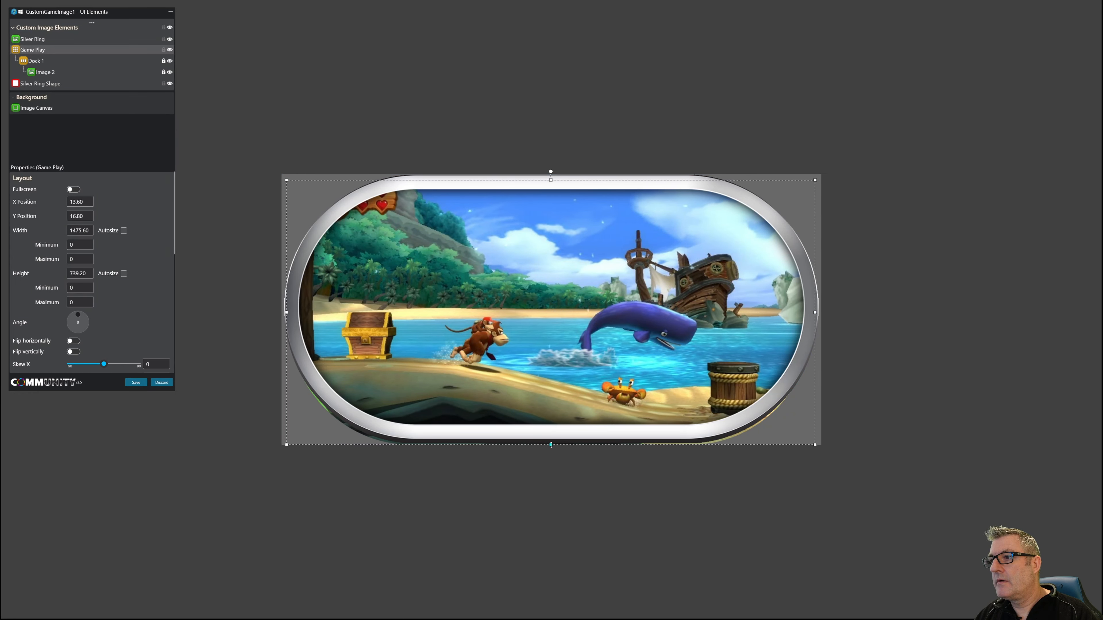
left_click_drag(551, 444, 550, 435)
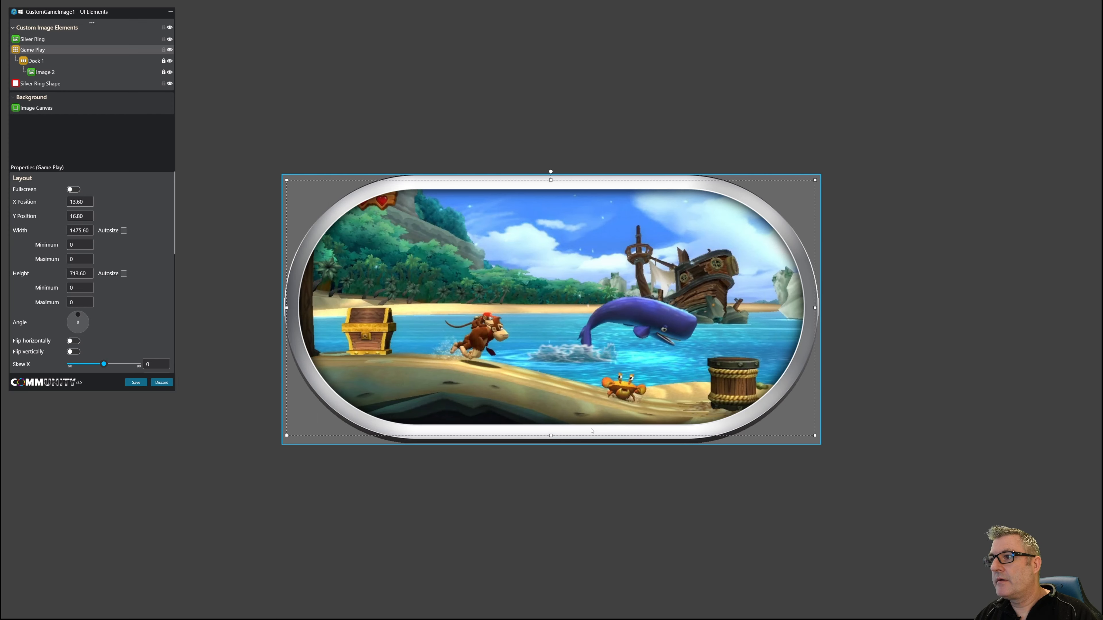
mouse_move(379, 366)
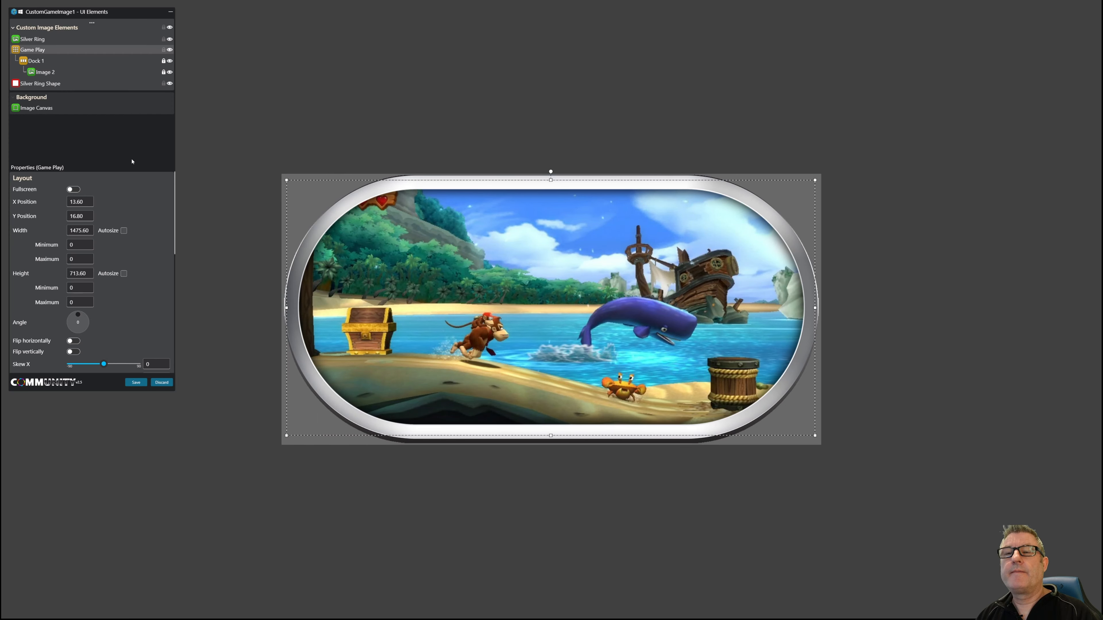
- Set Game Play's foreground opacity to 50 to dim the screenshot
scroll("down", 3)
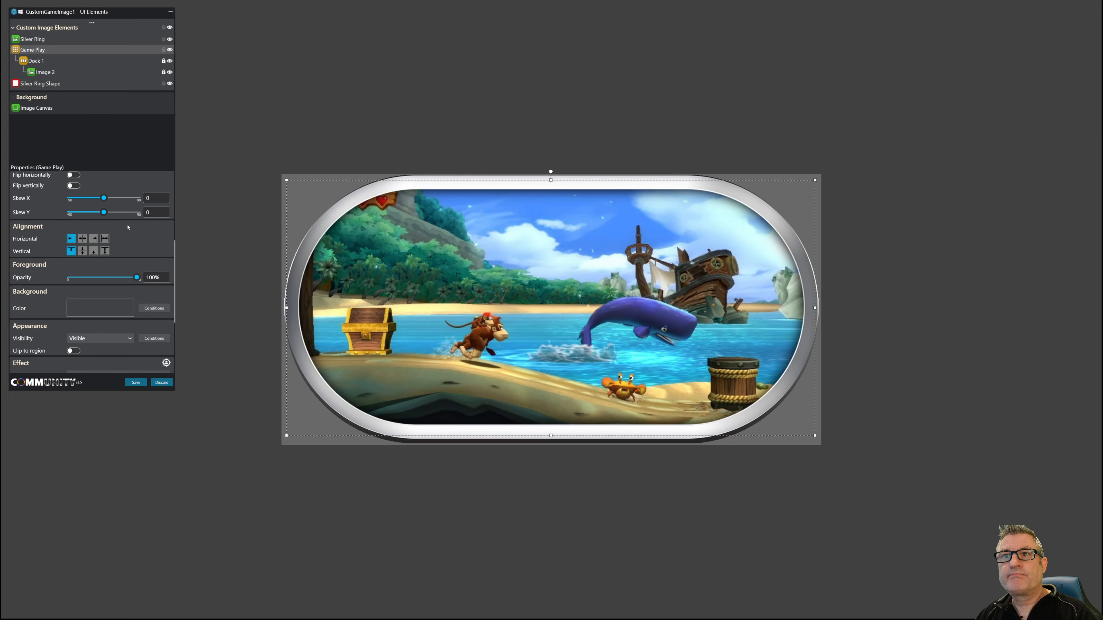
scroll("down", 3)
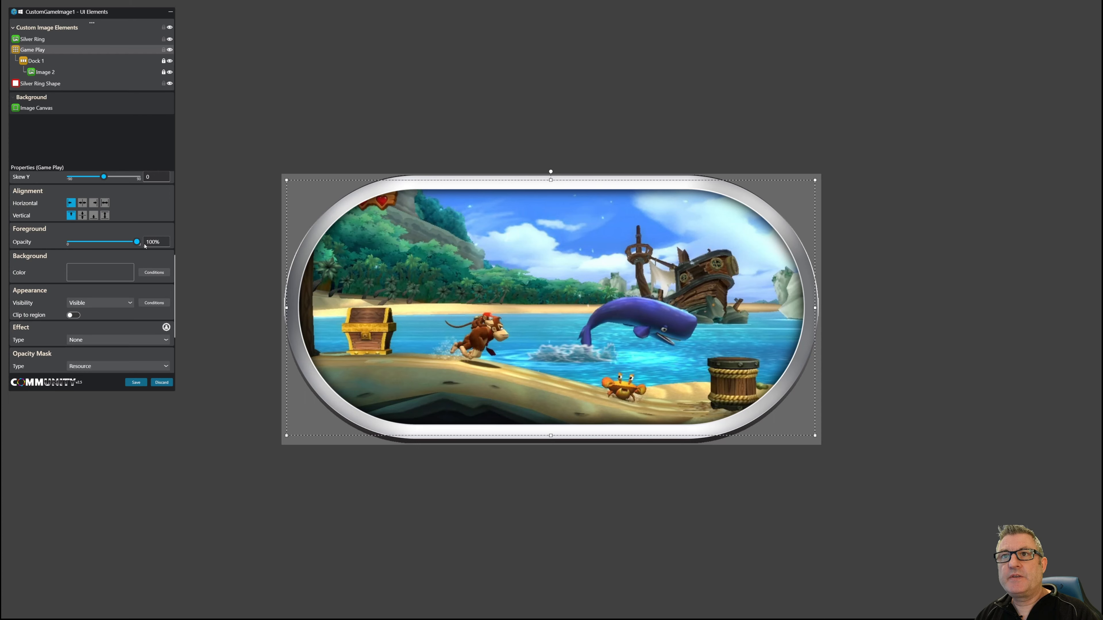
type("50")
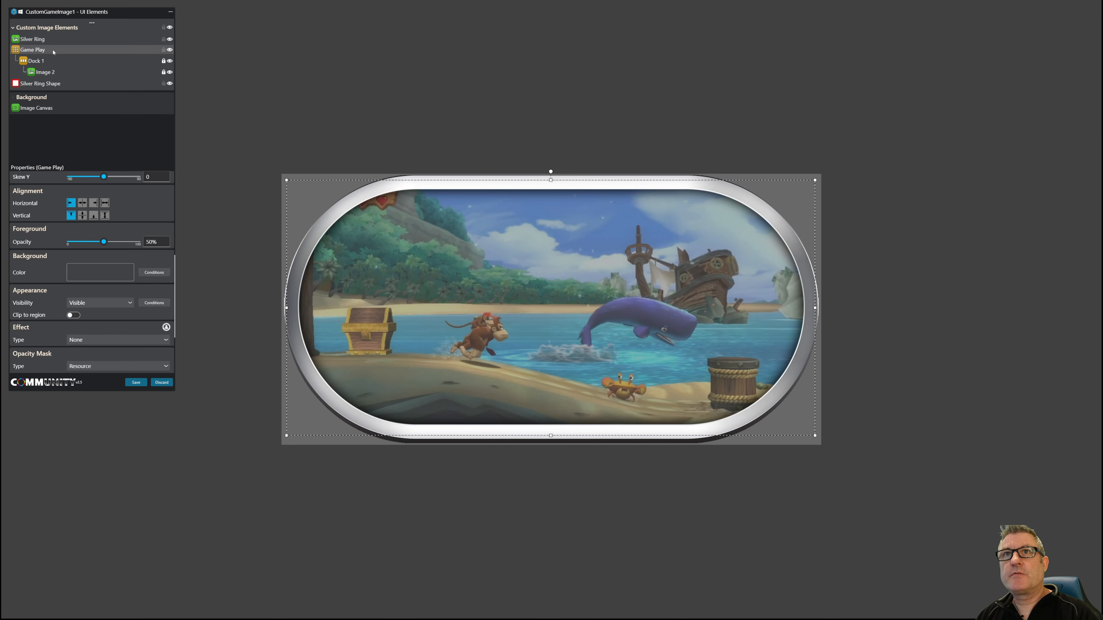
- Paste a duplicate of Game Play named Clear Logo at 100% opacity
right_click(32, 49)
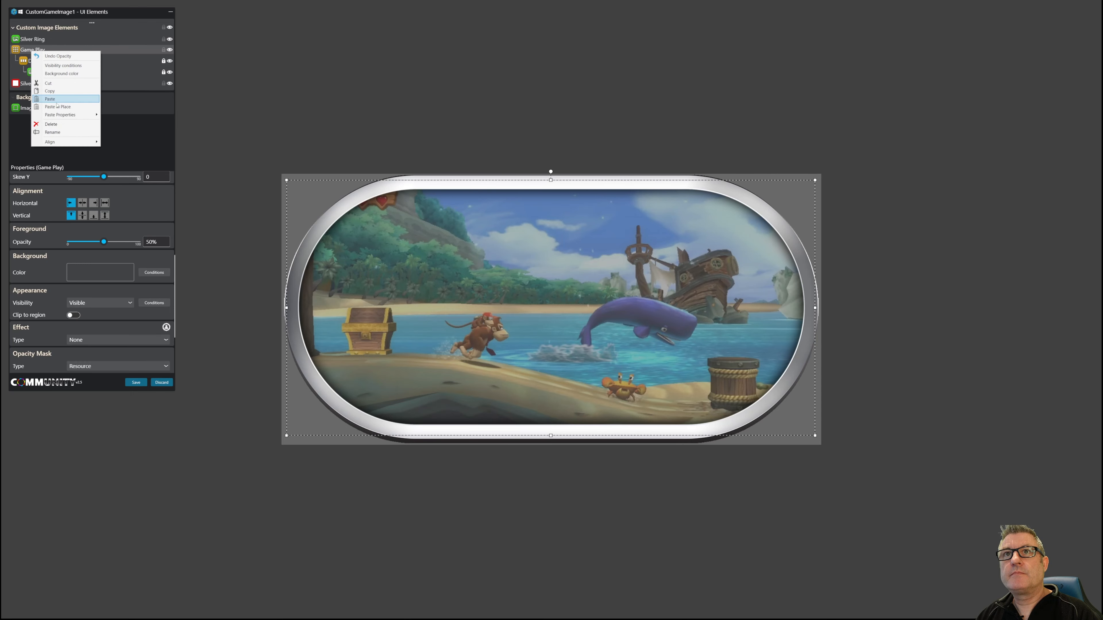
left_click(49, 98)
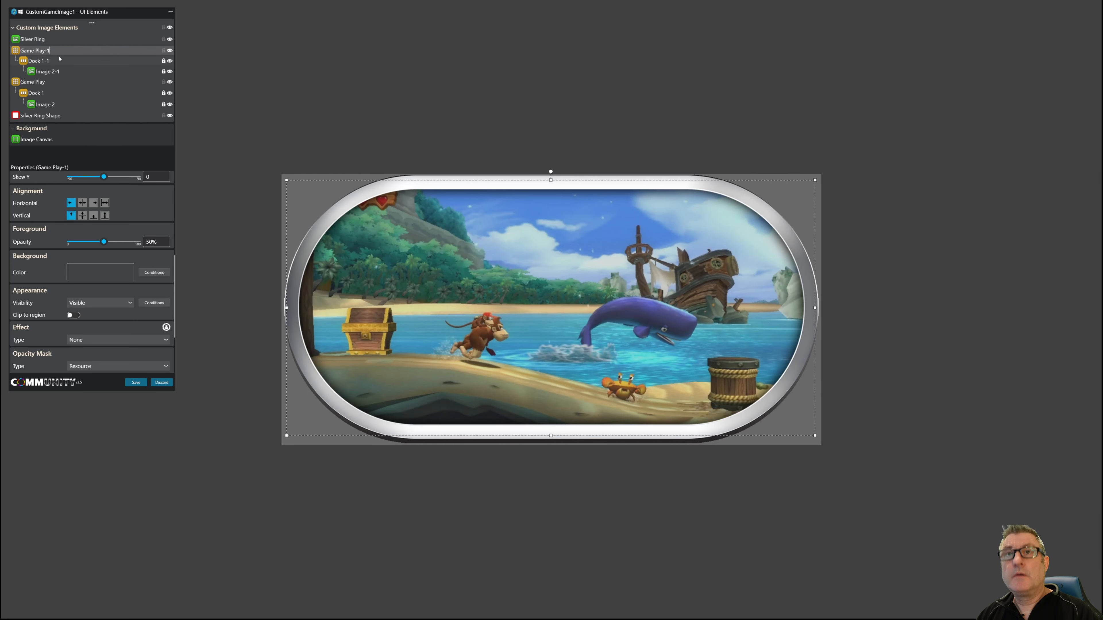
type("Clear Logo")
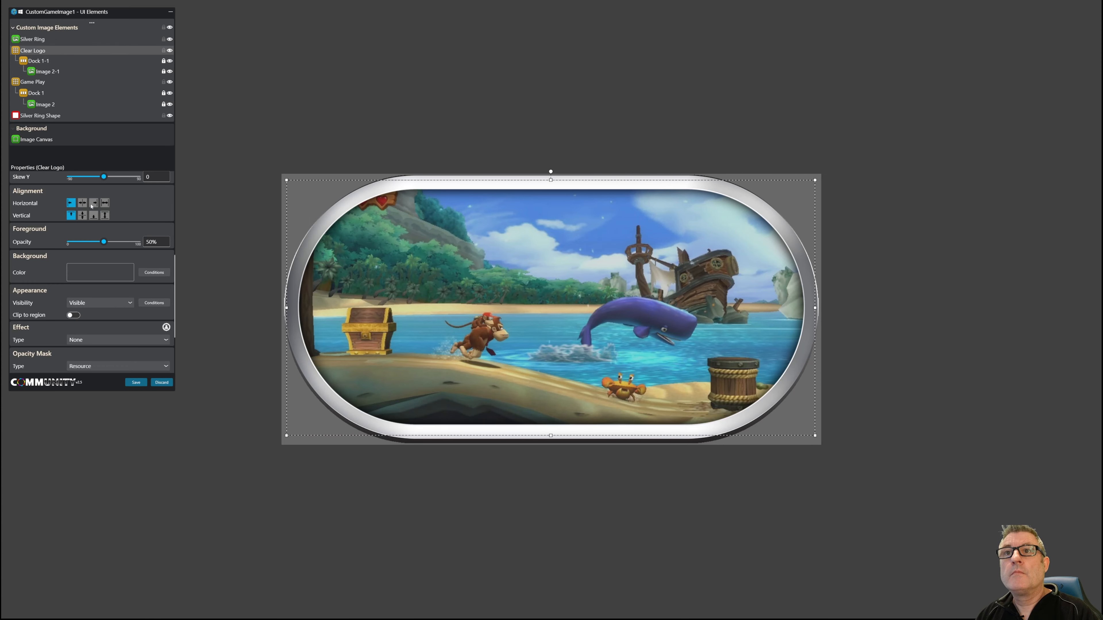
left_click_drag(103, 242, 136, 241)
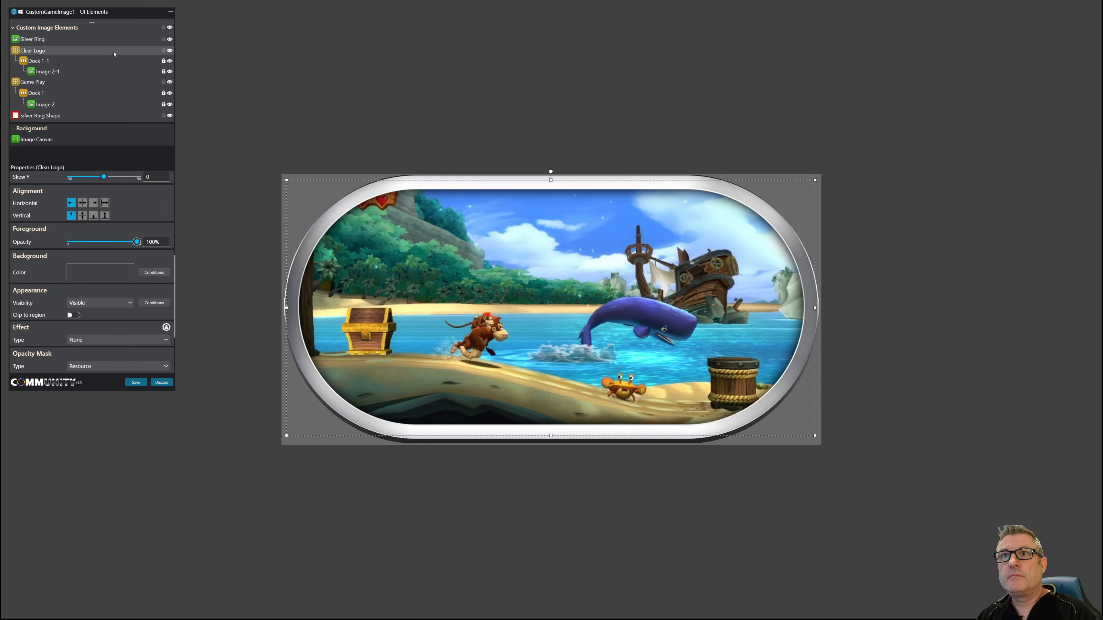
- Unlock Dock 1-1 and Image 2-1, and show the Game clear logo in the copy
left_click(36, 60)
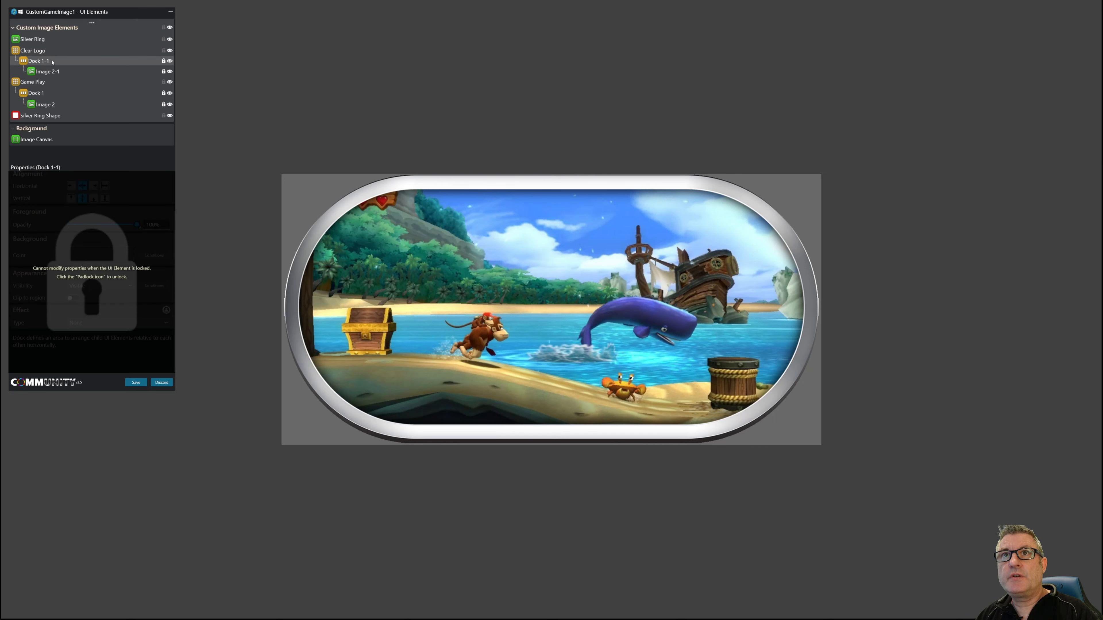
left_click(163, 60)
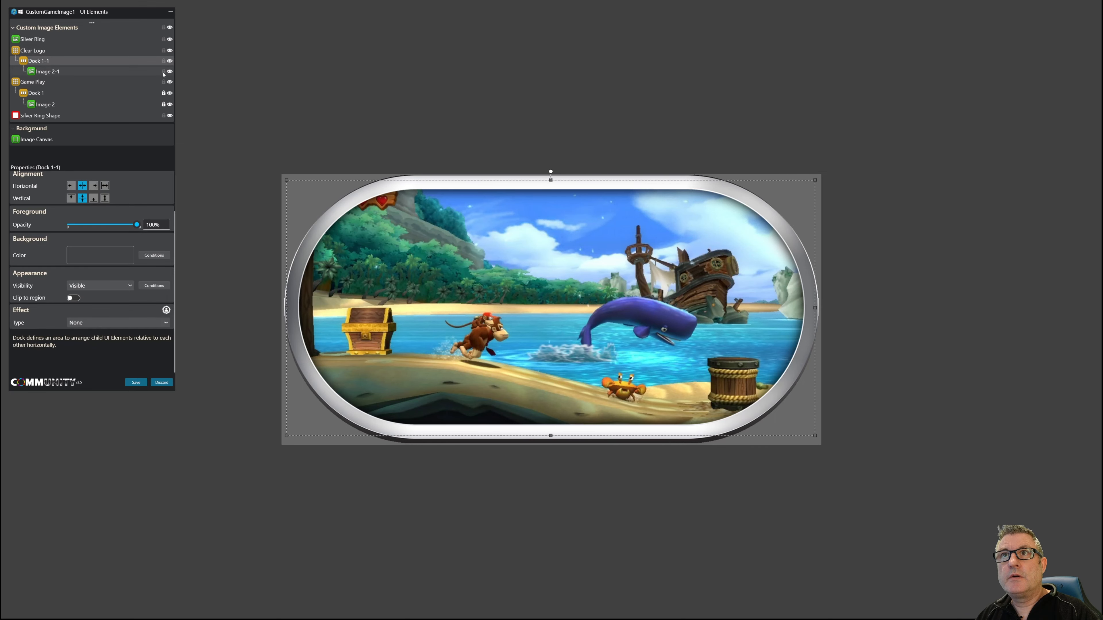
left_click(46, 71)
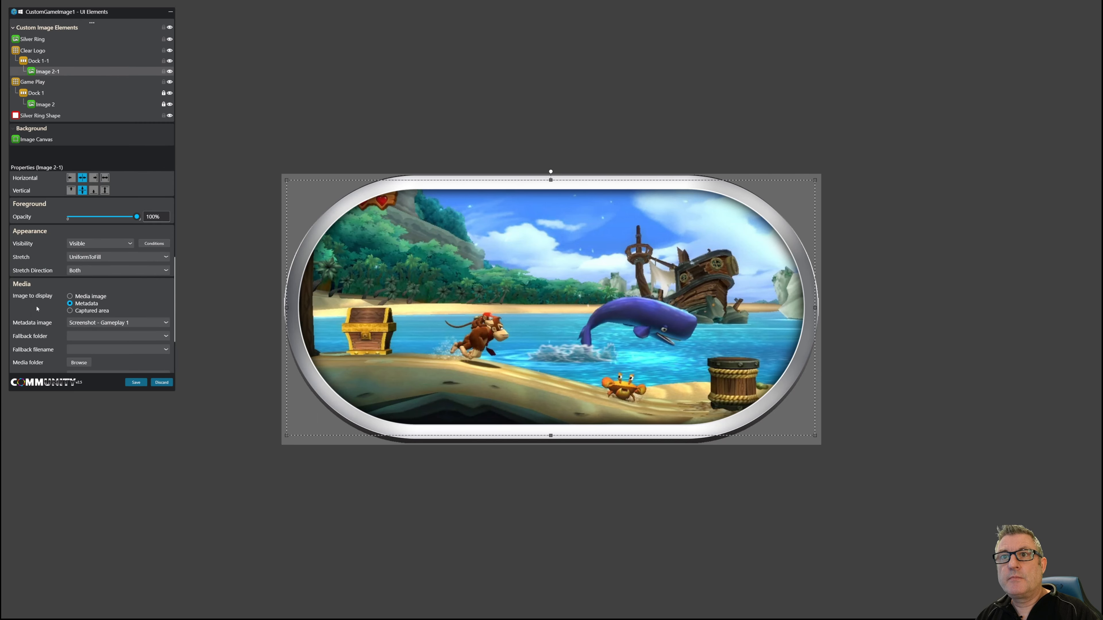
left_click(117, 323)
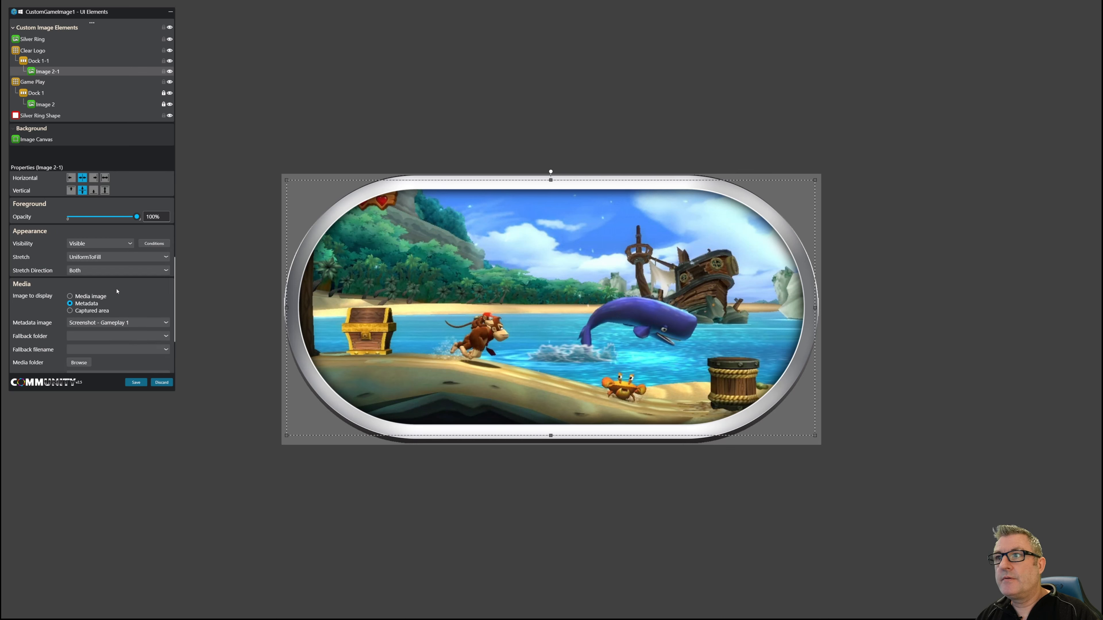
left_click(116, 322)
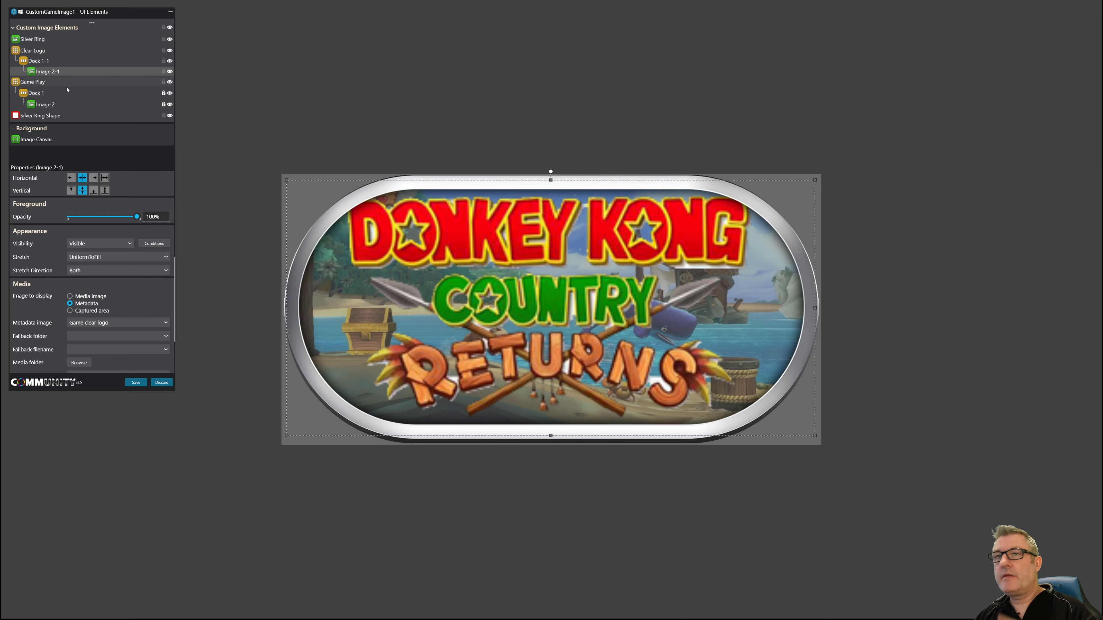
mouse_move(163, 71)
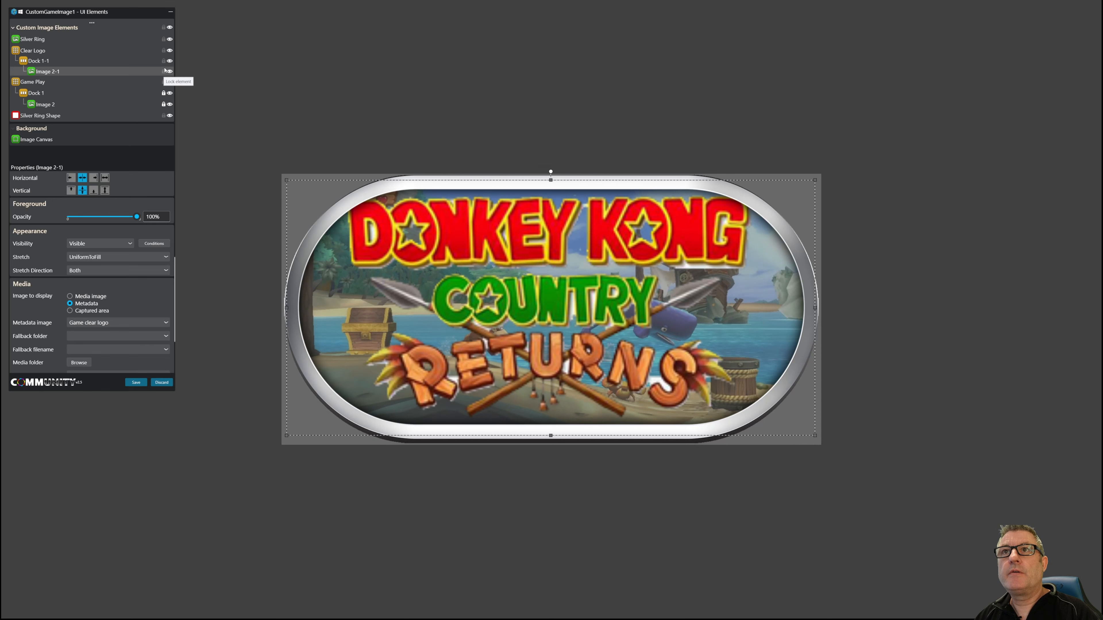
- Relock the logo image and narrow Clear Logo to about 1125 × 689 within the ring
left_click(163, 61)
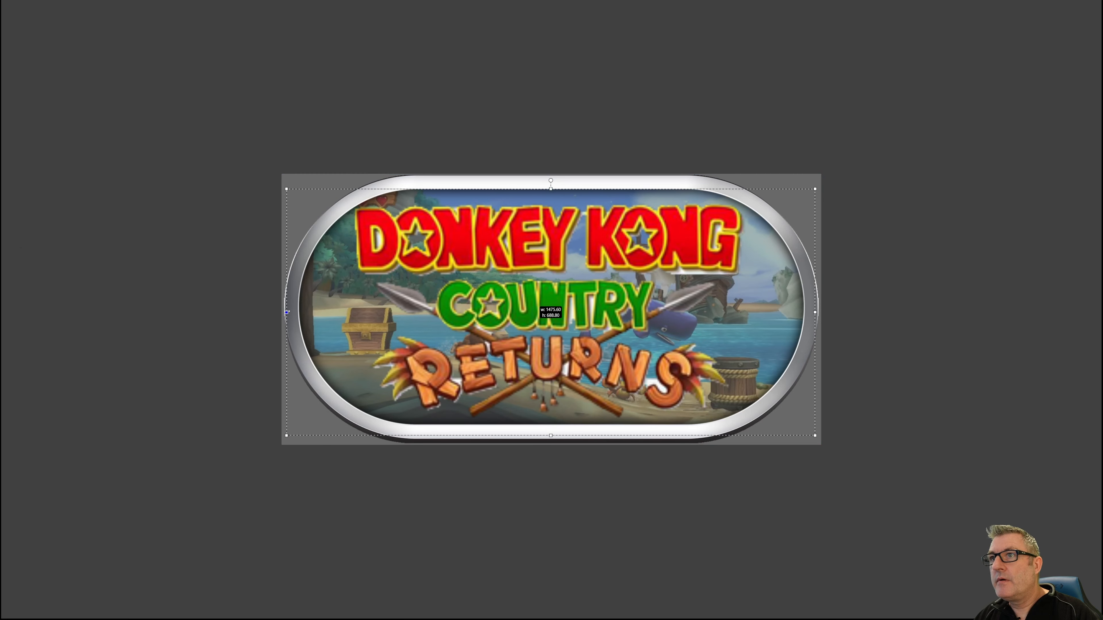
left_click_drag(286, 312, 339, 312)
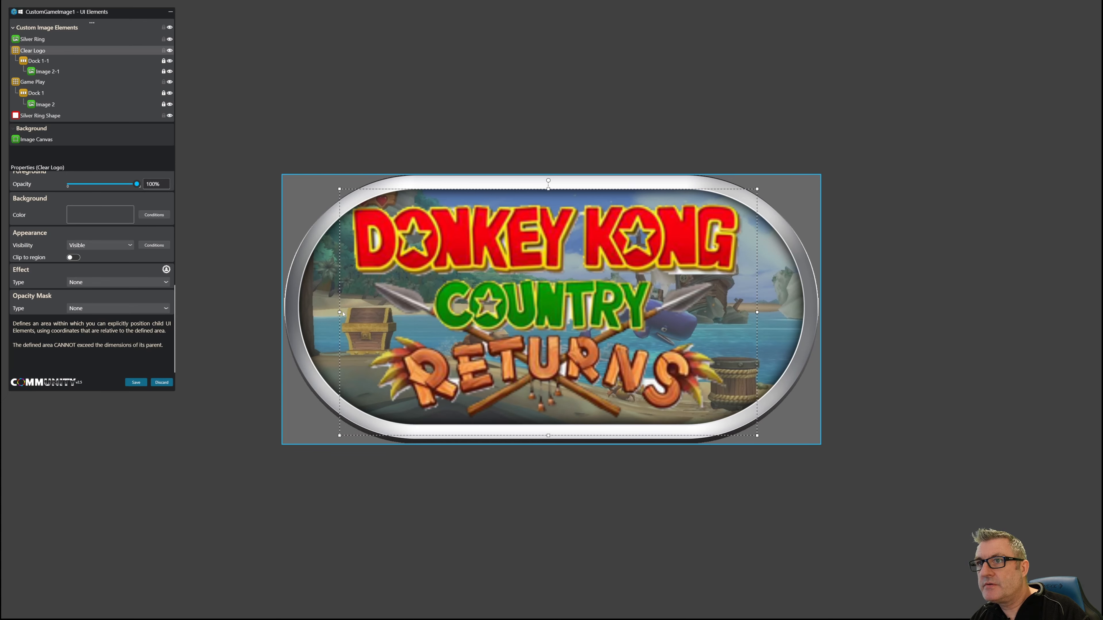
left_click(31, 38)
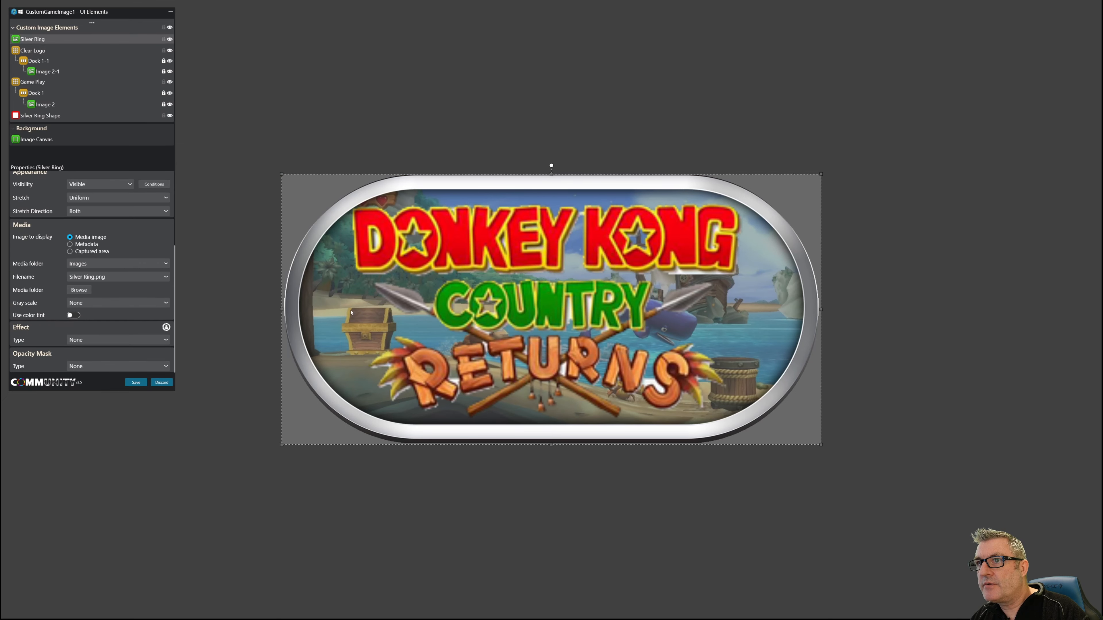
left_click(32, 50)
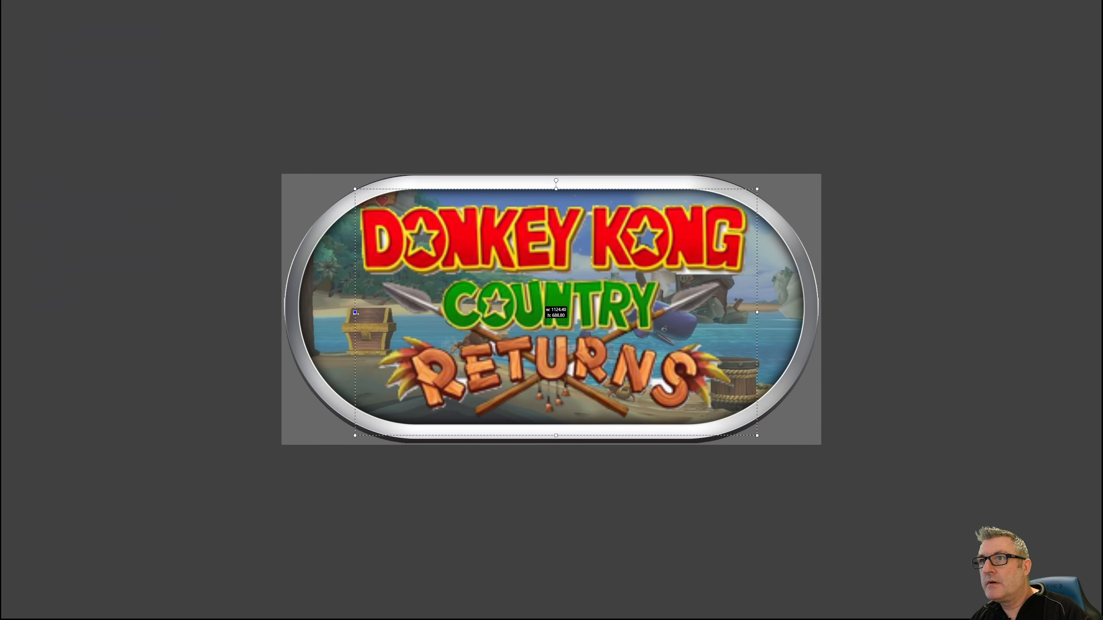
left_click(32, 50)
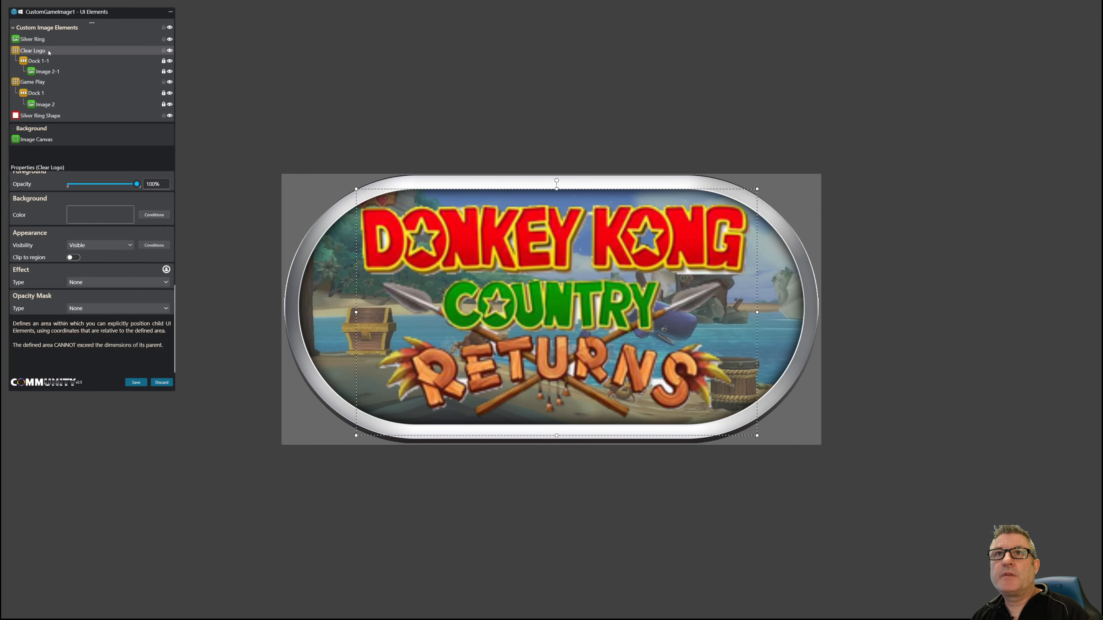
- Centre the Clear Logo group horizontally via Align > Center
right_click(31, 50)
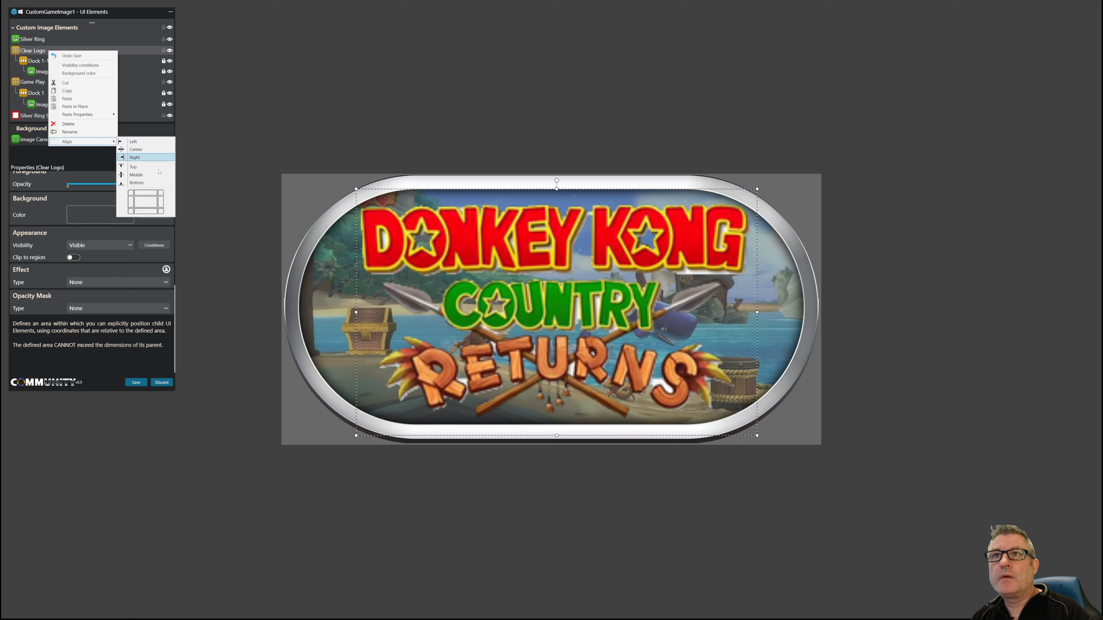
left_click(134, 156)
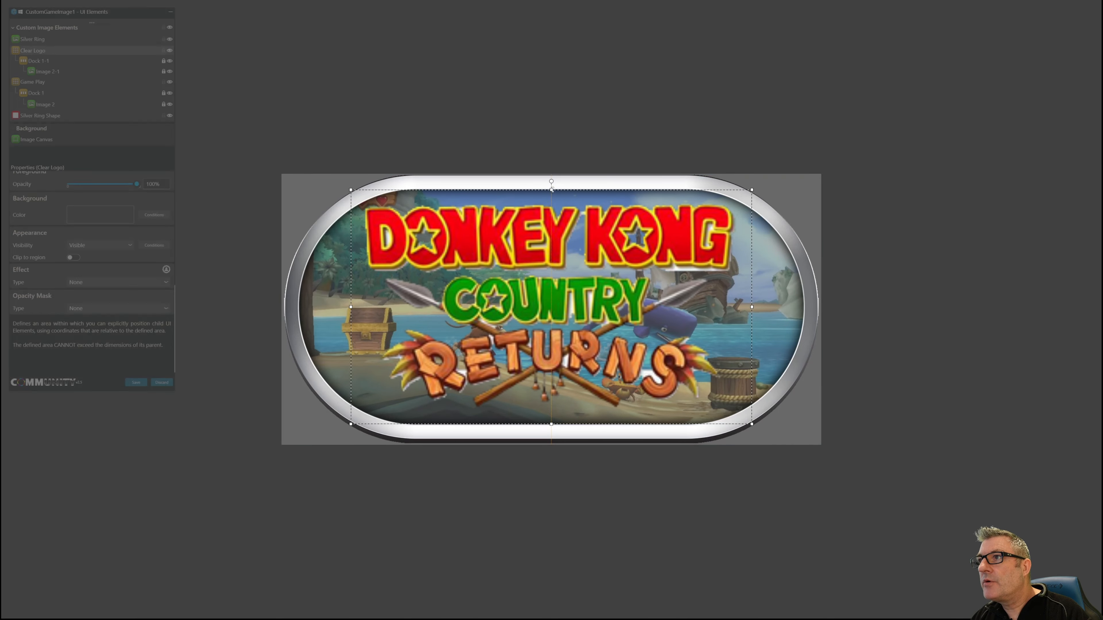
right_click(32, 50)
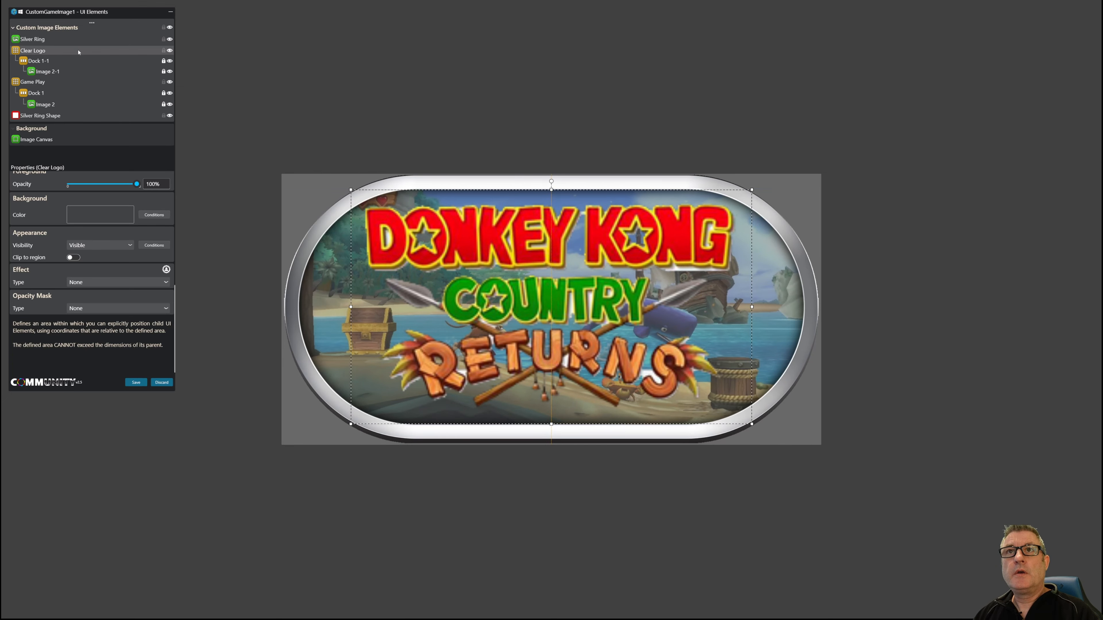
mouse_move(35, 286)
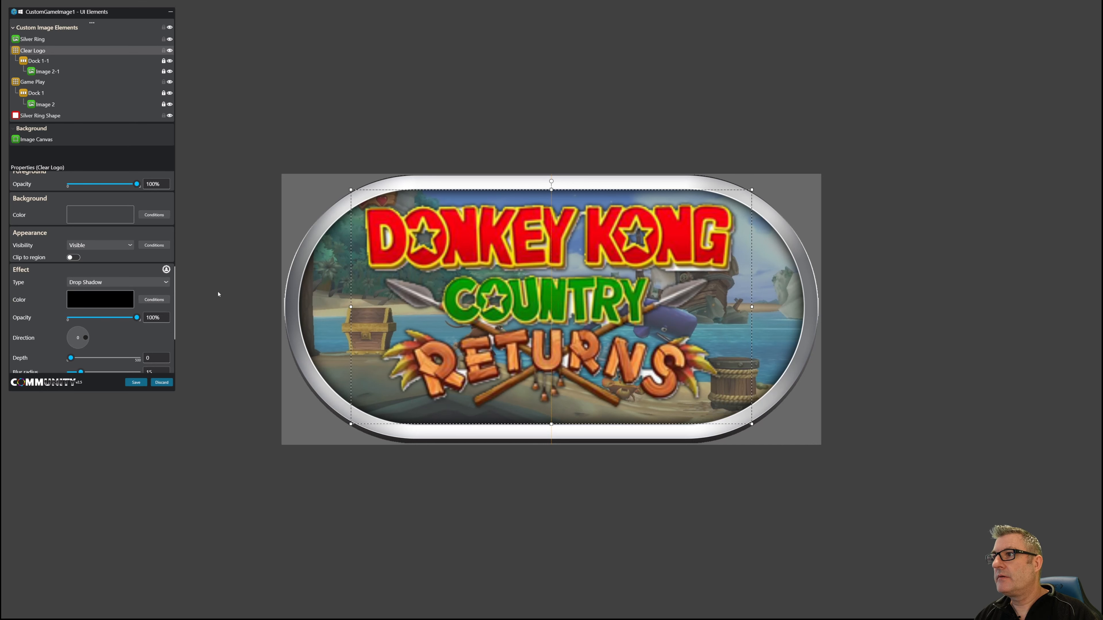
mouse_move(215, 294)
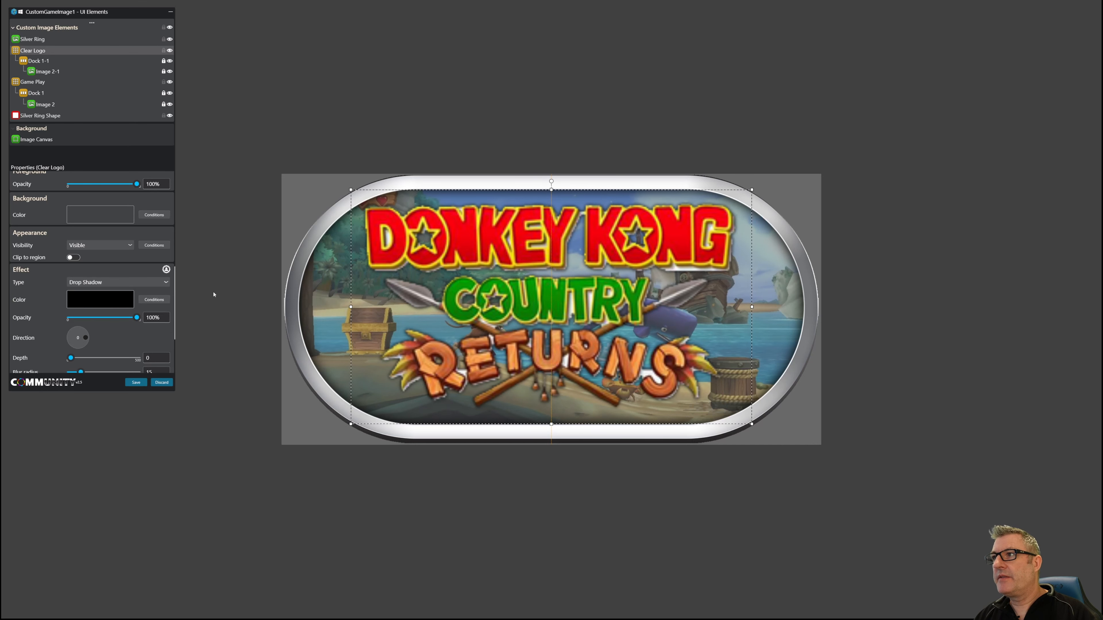
mouse_move(141, 171)
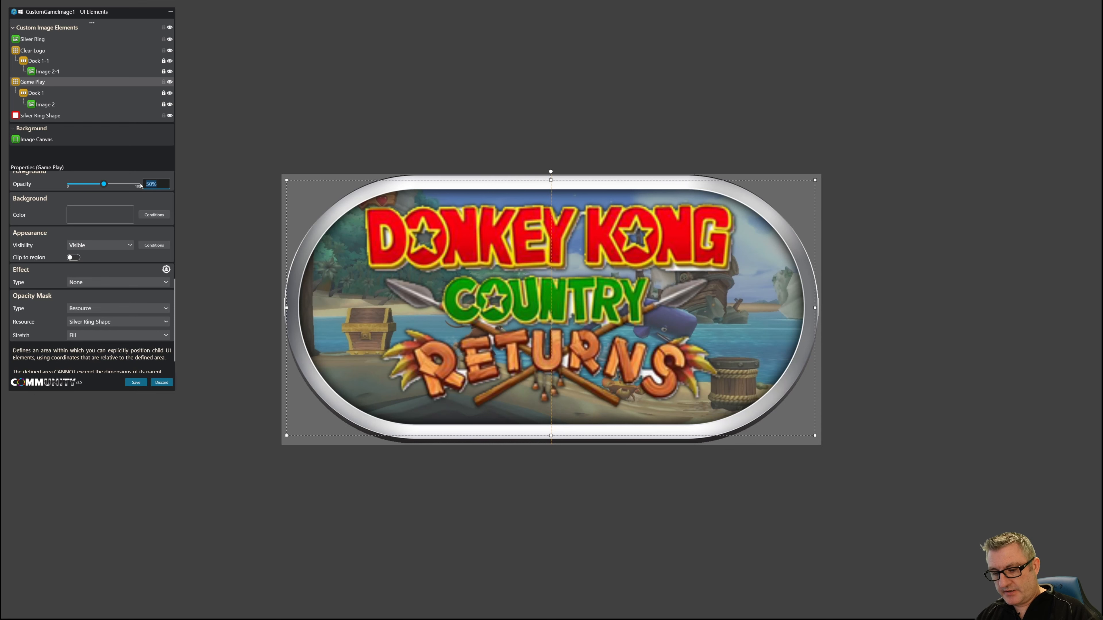
- Lower the Game Play screenshot's opacity to 40% with its slider
left_click_drag(104, 184, 97, 184)
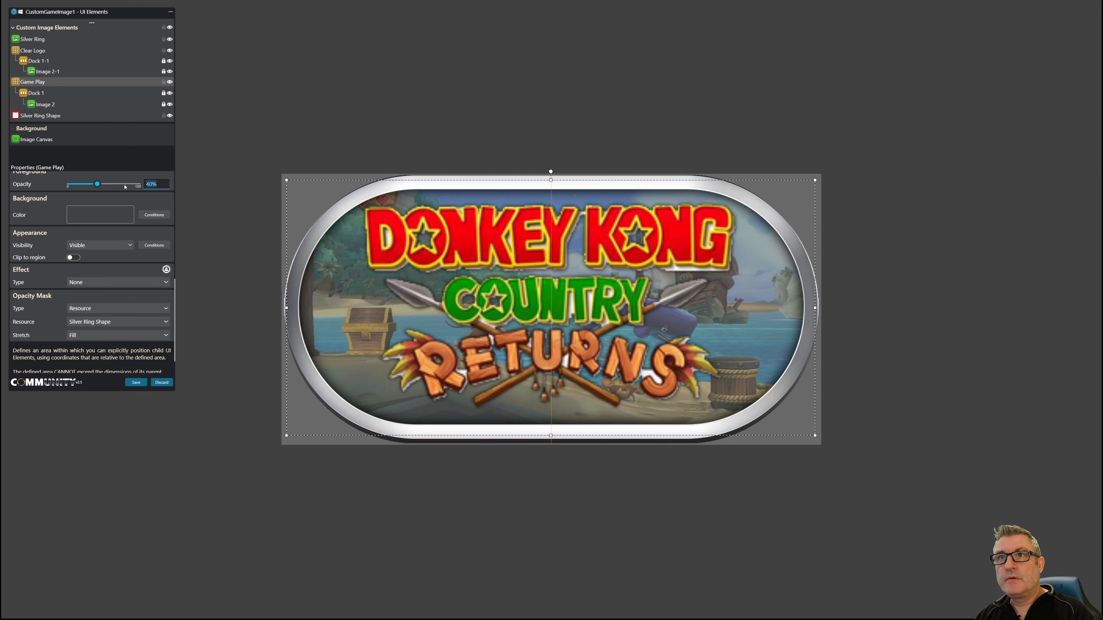
left_click_drag(97, 184, 94, 184)
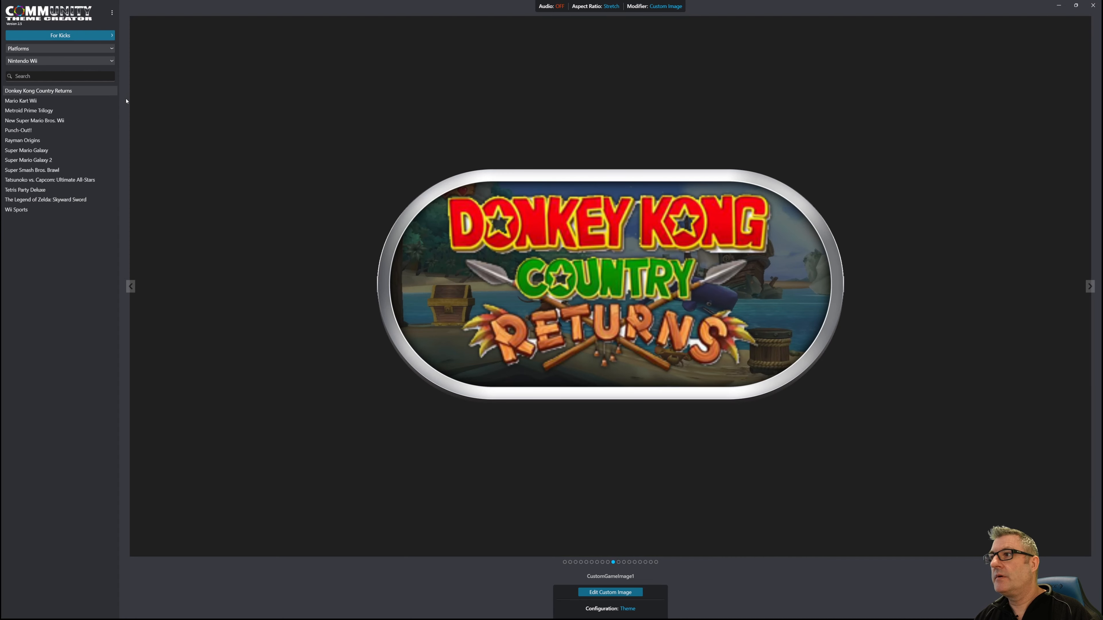
- Preview the template on Mario Kart Wii and Metroid Prime Trilogy, then reopen CustomGameImage1 for editing
left_click(21, 101)
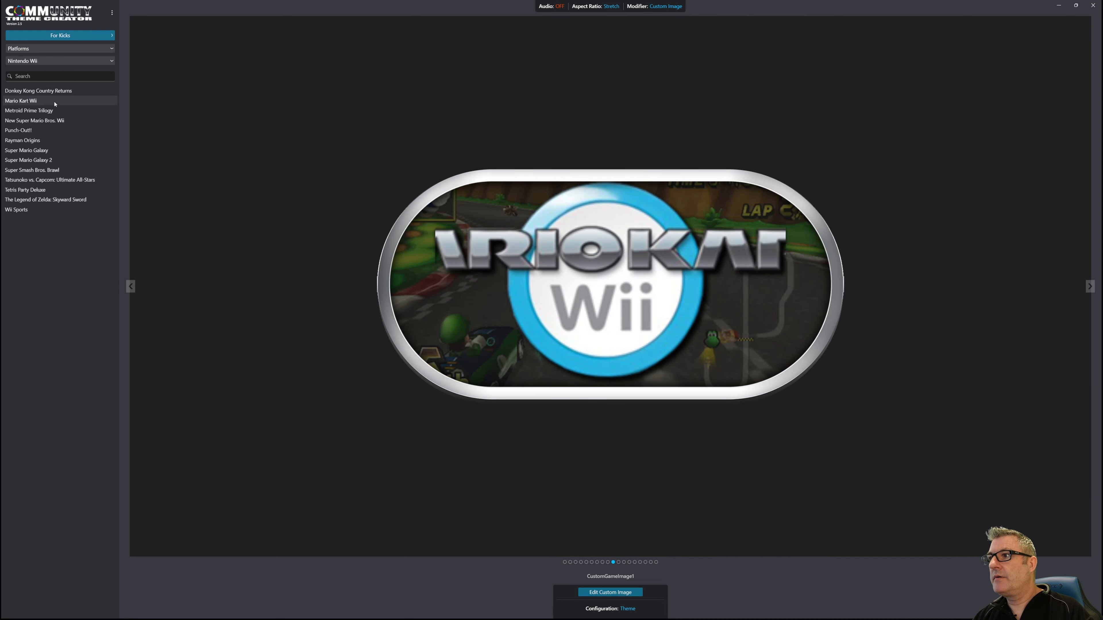
left_click(29, 110)
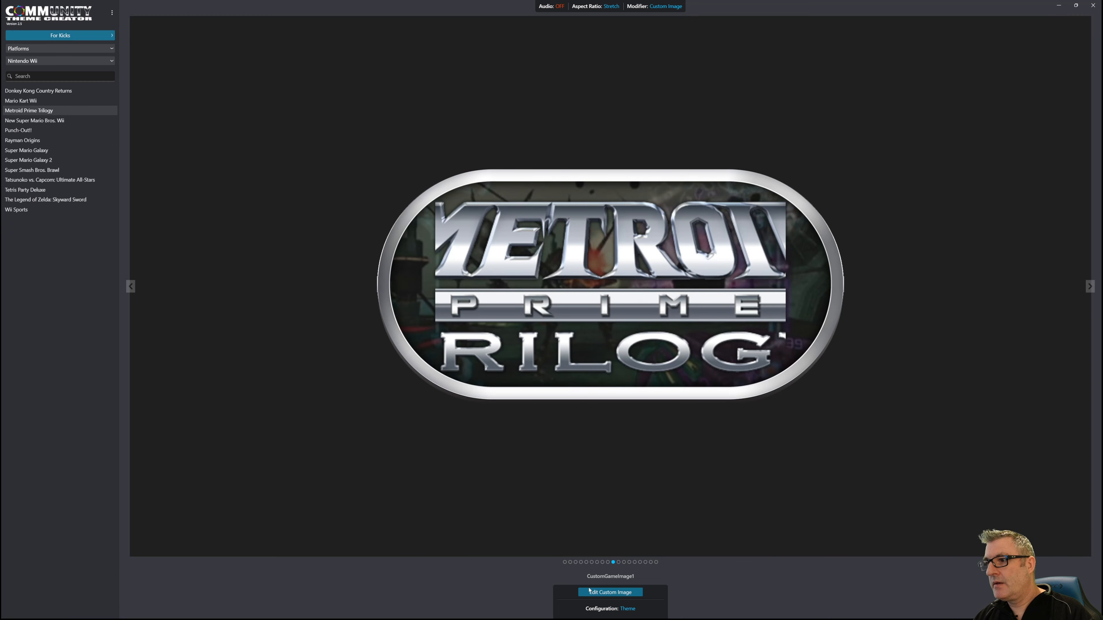
left_click(609, 592)
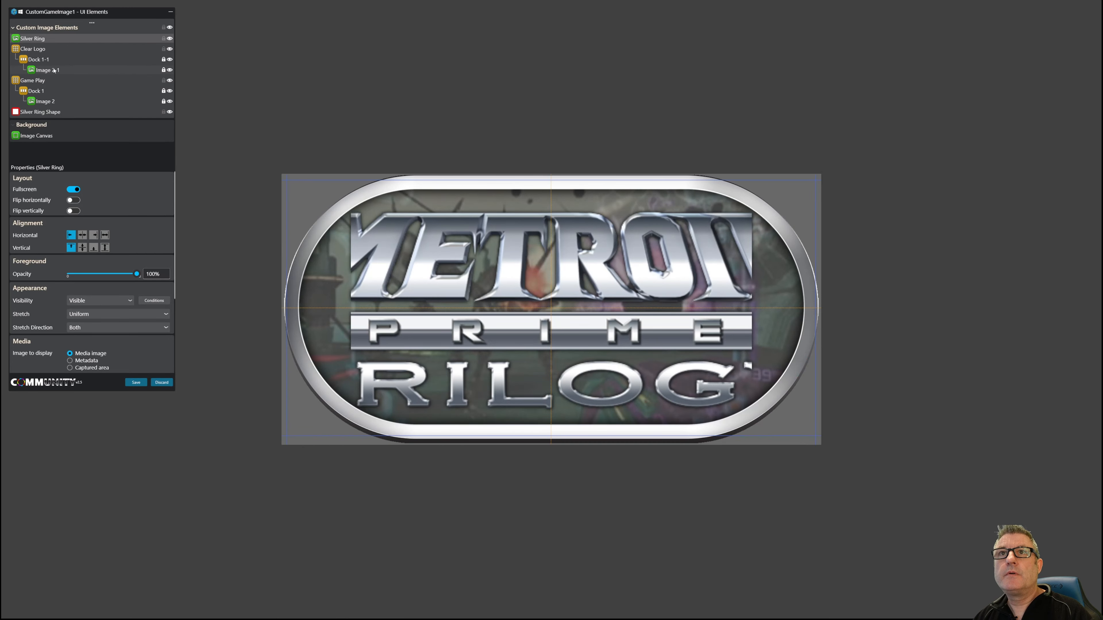
- Change the Clear Logo image's Stretch from UniformToFill to Uniform so the logo fits uncropped
left_click(45, 69)
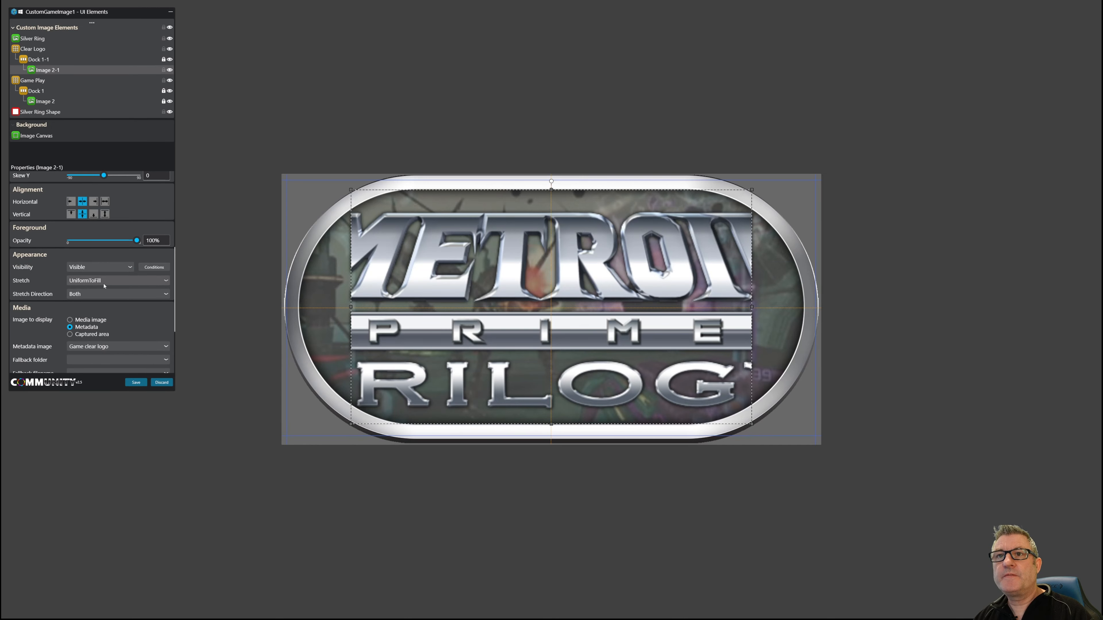
left_click(116, 280)
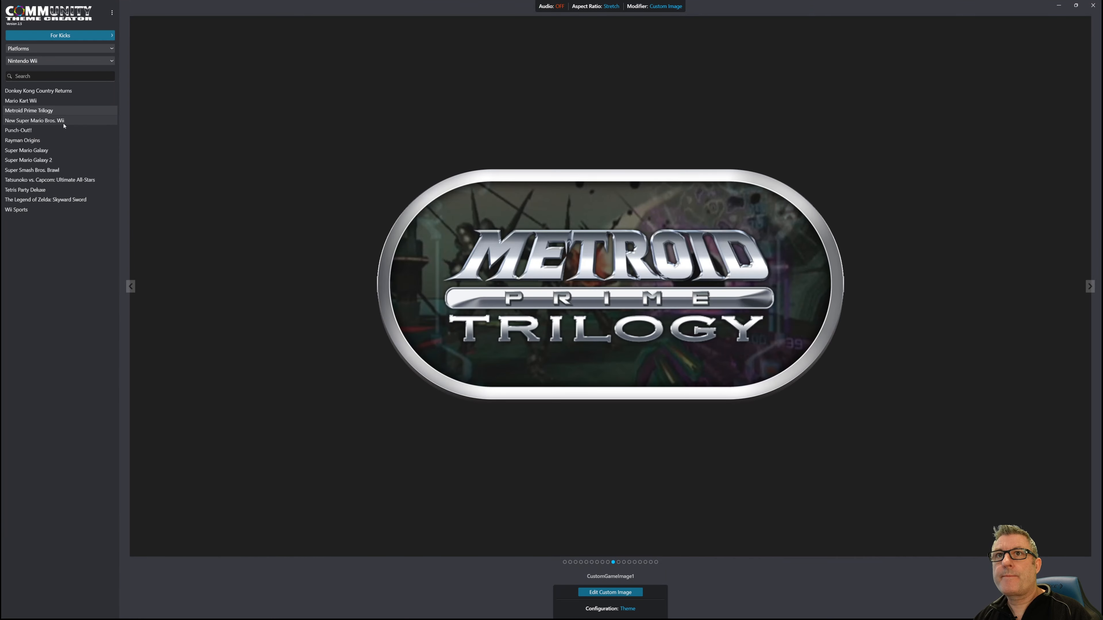
- Check the template on Super Mario Galaxy, Galaxy 2, Tatsunoko vs. Capcom, Wii Sports and Tetris Party Deluxe
left_click(18, 131)
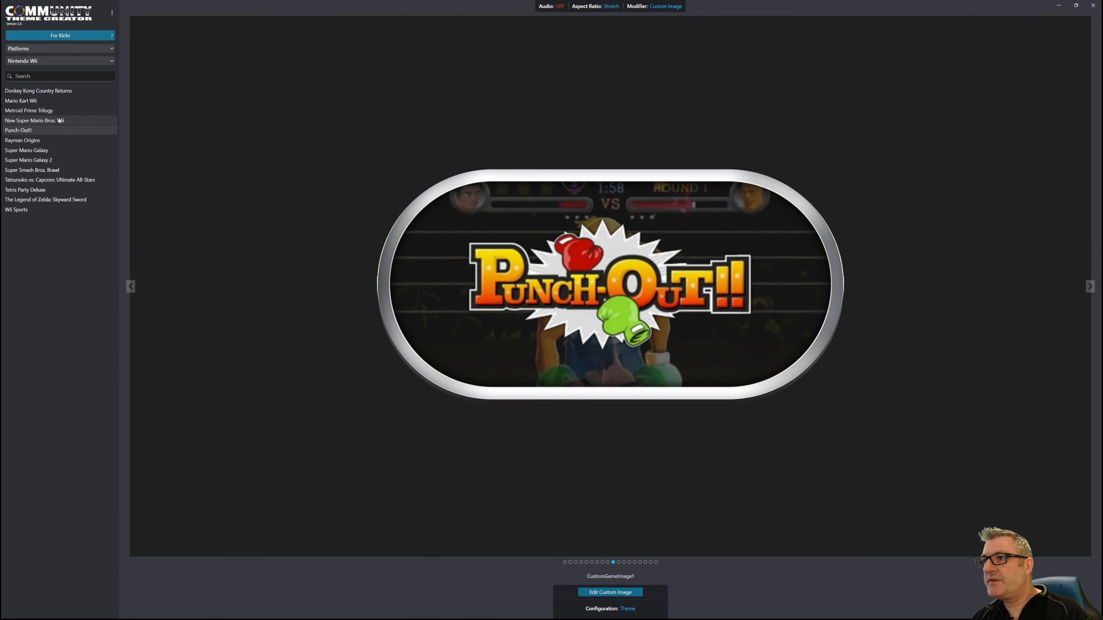
left_click(25, 150)
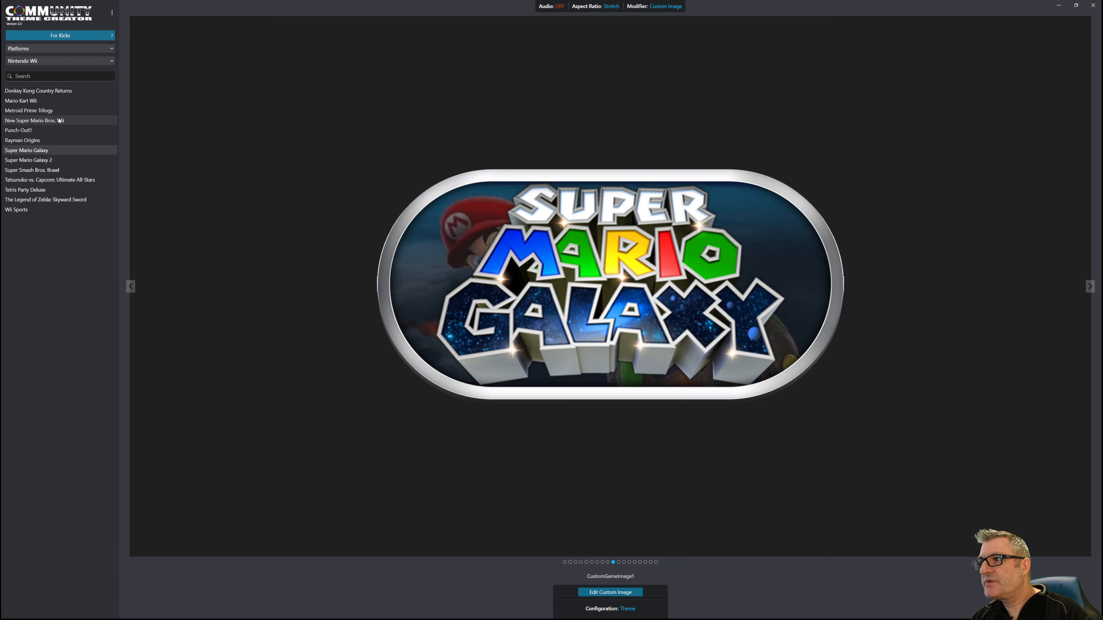
left_click(29, 159)
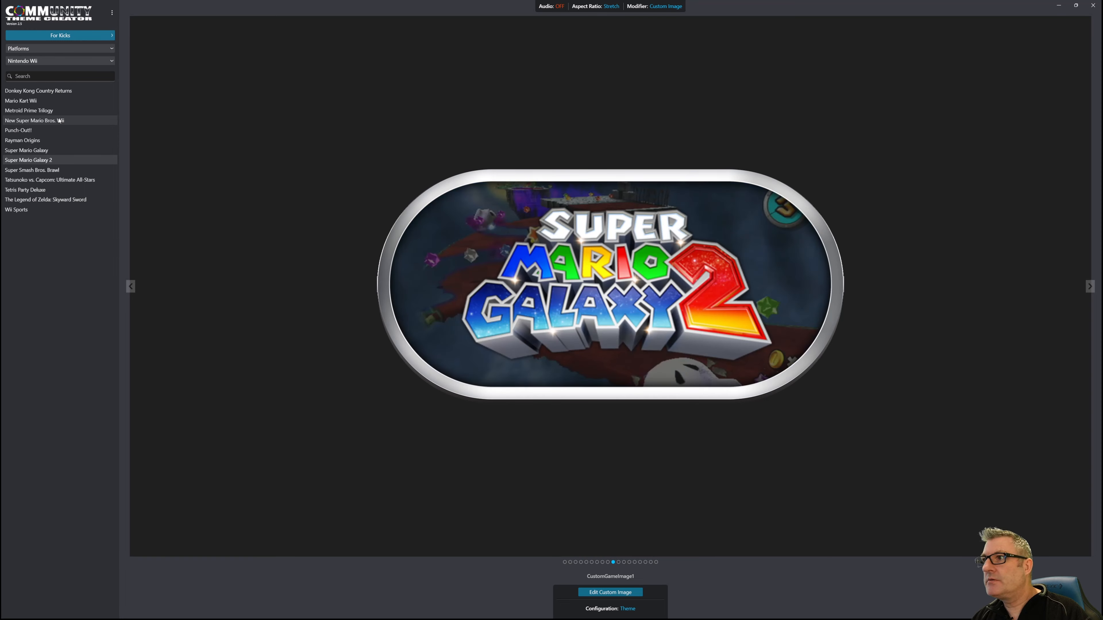
left_click(50, 179)
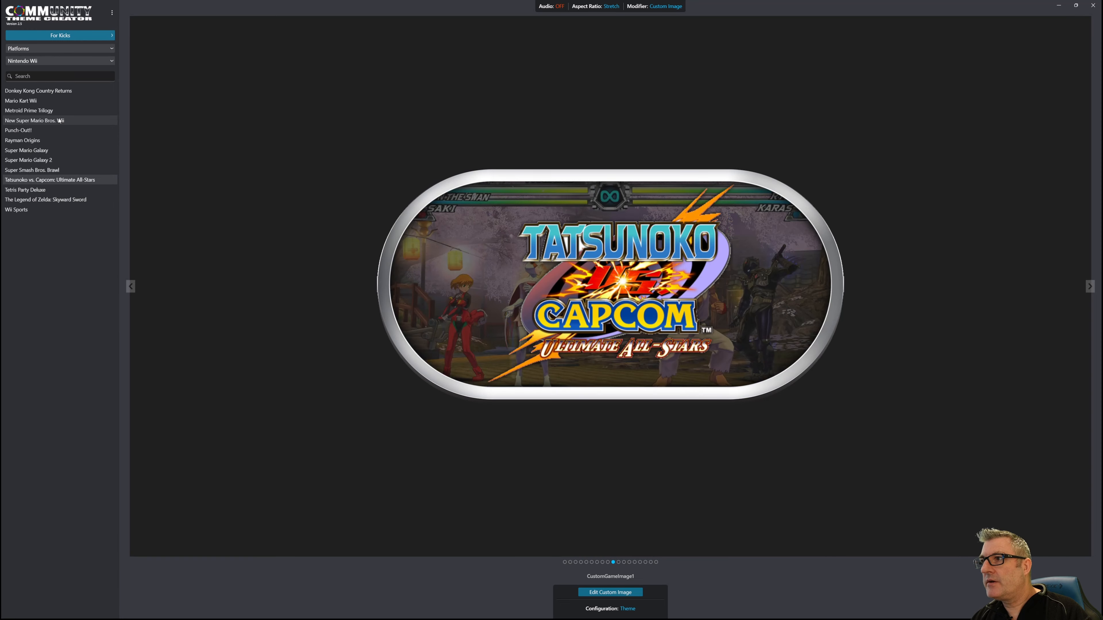
left_click(16, 209)
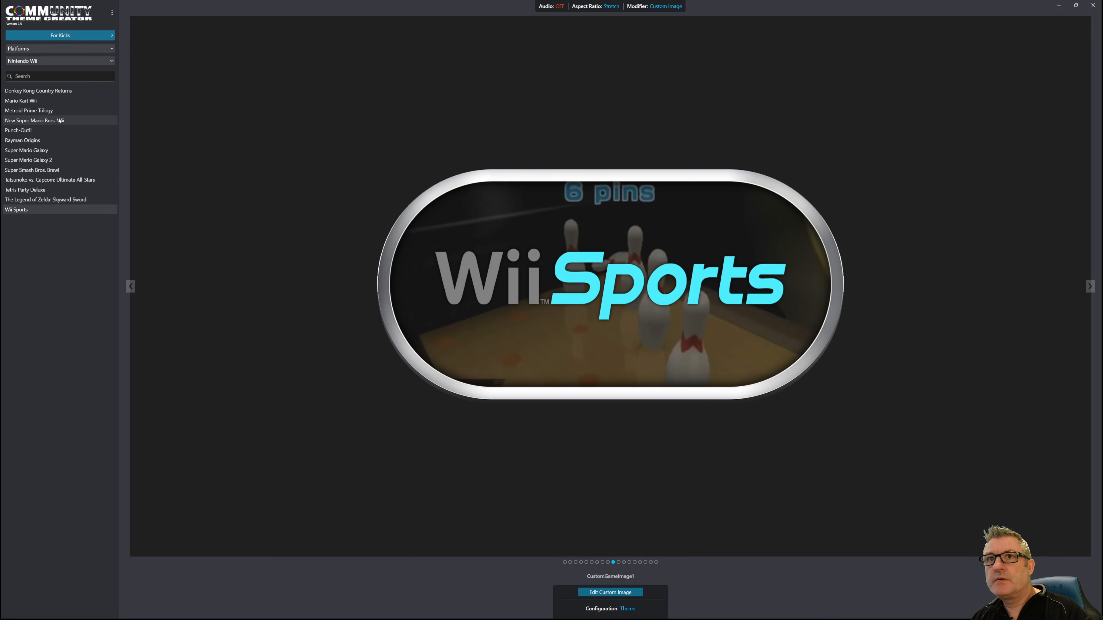
left_click(25, 190)
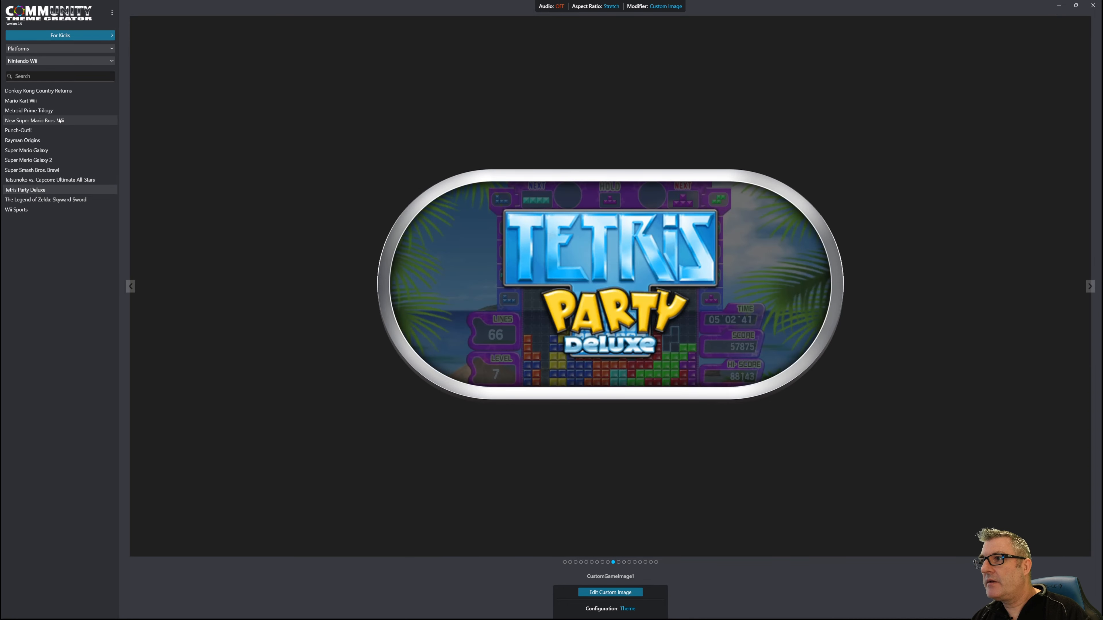
- Re-check Tatsunoko vs. Capcom and the Galaxy games, end on Metroid Prime Trilogy, then switch platform to Nintendo GameCube
left_click(50, 179)
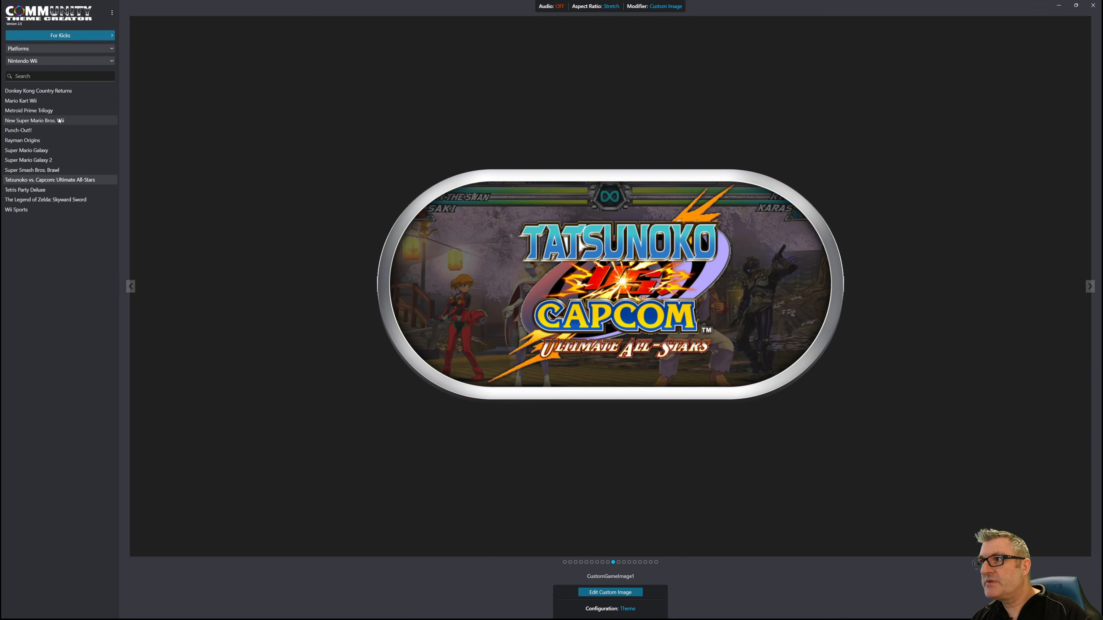
left_click(29, 160)
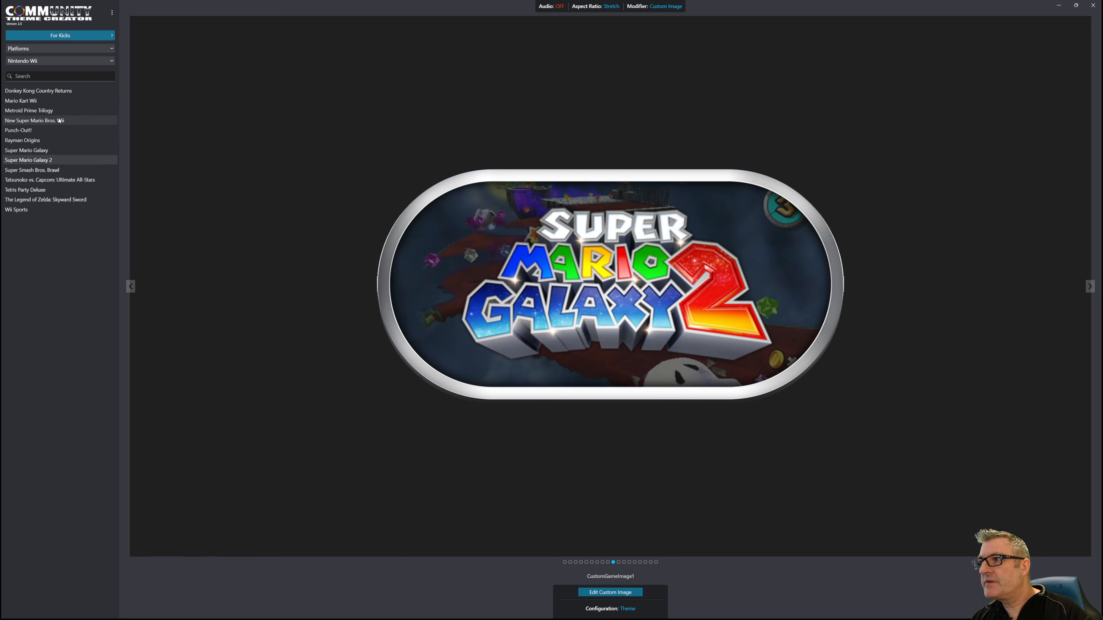
left_click(26, 150)
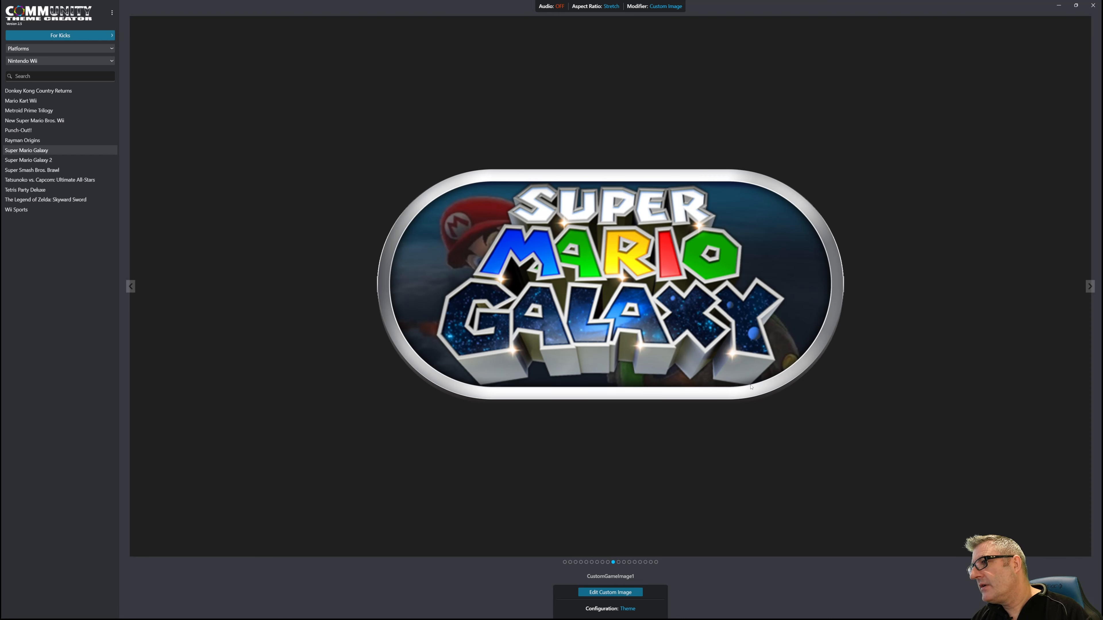
mouse_move(753, 389)
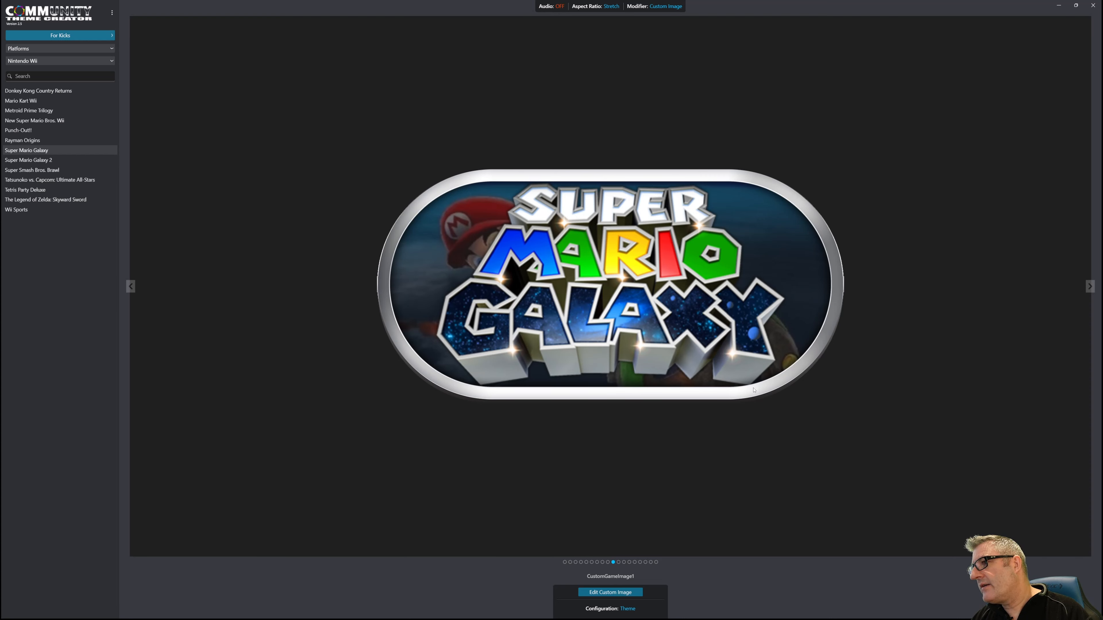
mouse_move(494, 396)
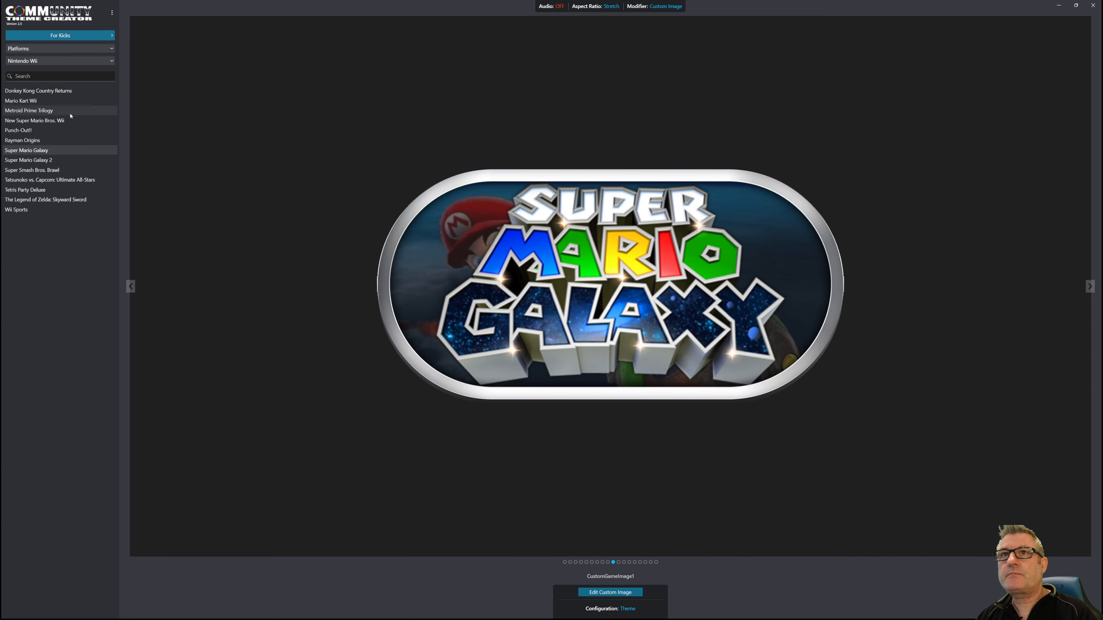
left_click(29, 110)
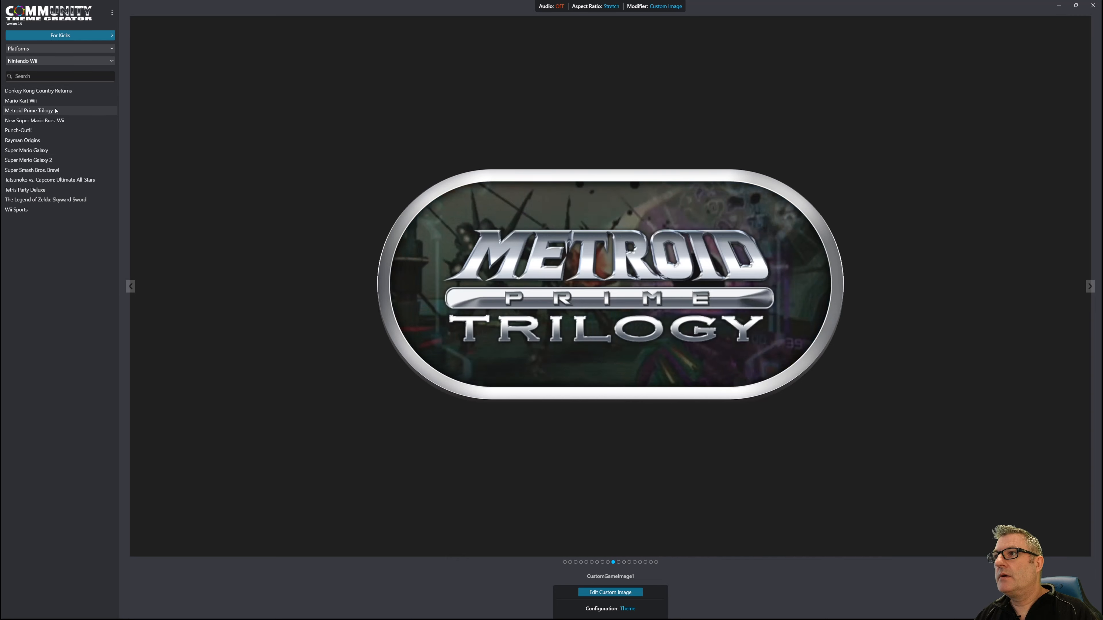
left_click(59, 60)
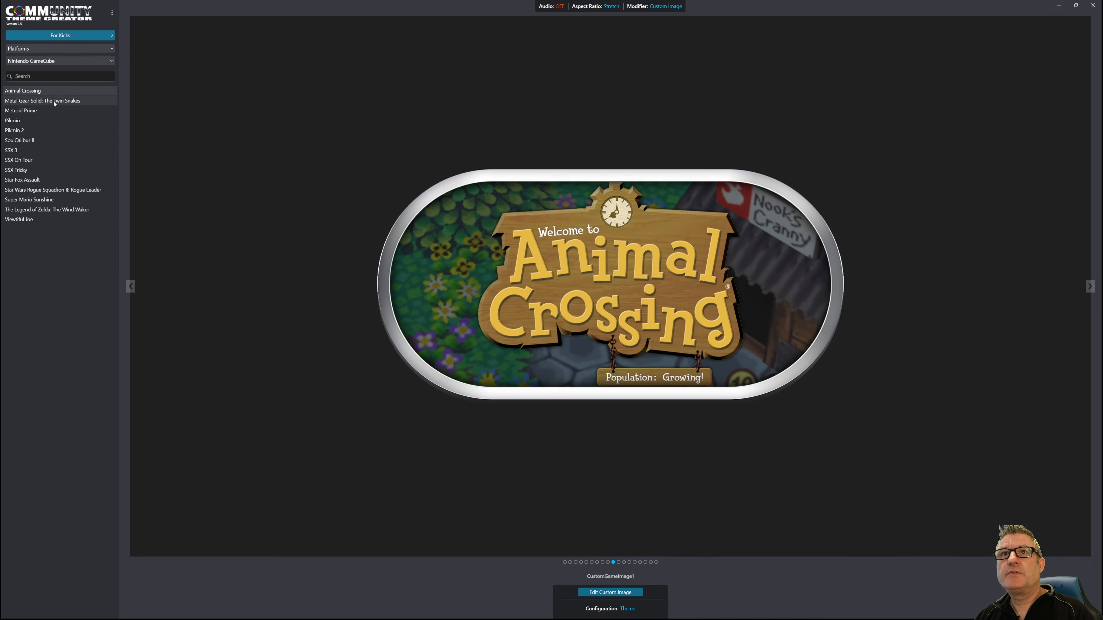
- Check the template on GameCube titles Metroid Prime, Pikmin 2, SoulCalibur II, Star Fox Assault and Super Mario Sunshine
left_click(21, 110)
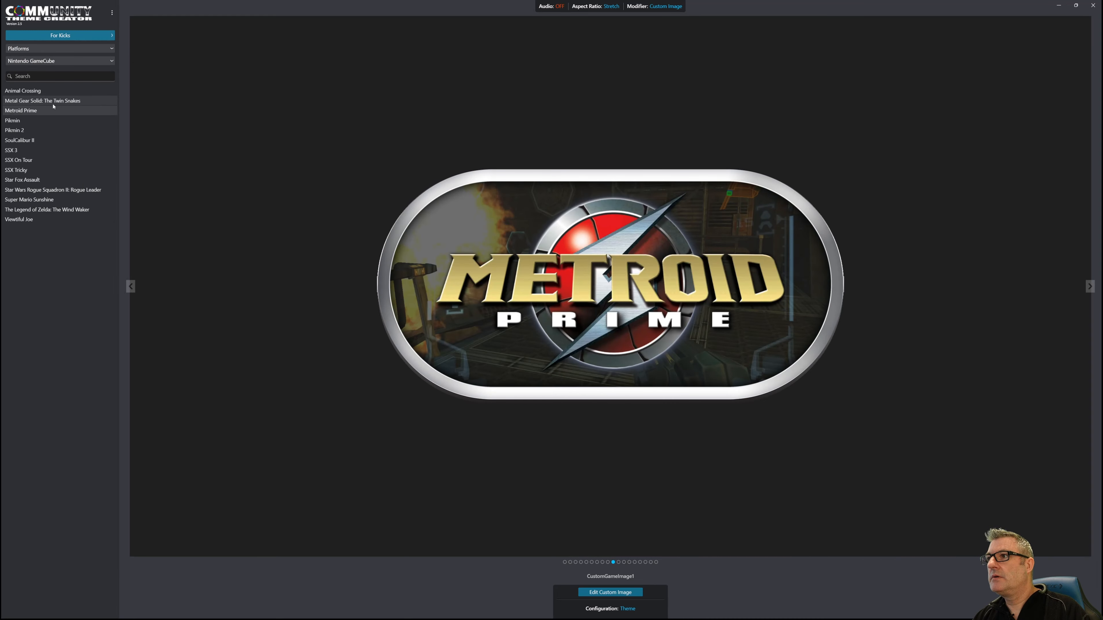
left_click(15, 131)
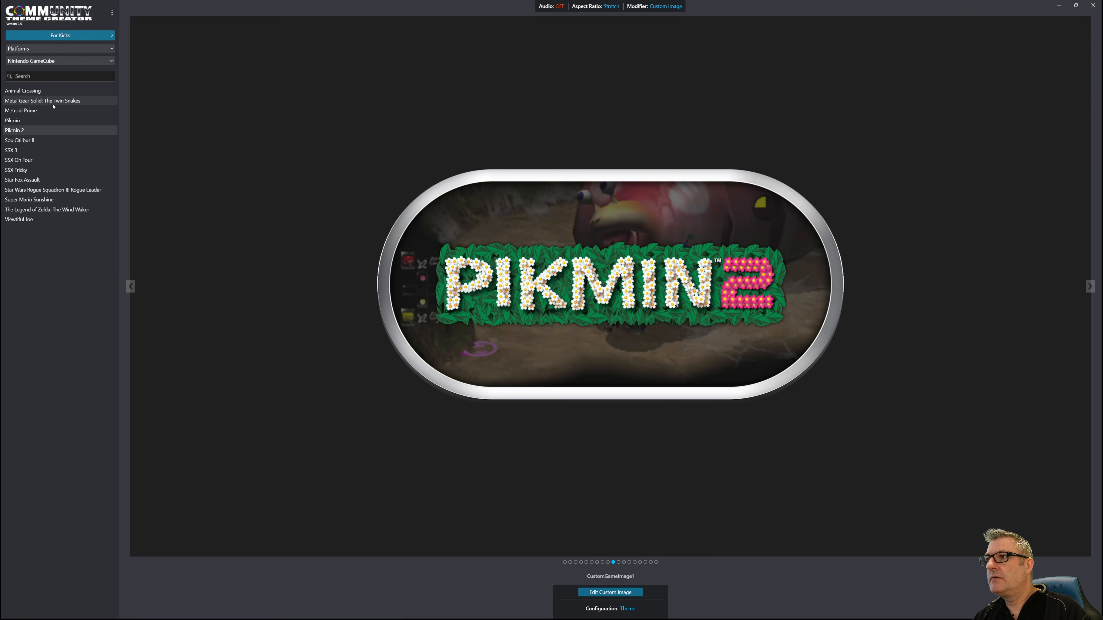
left_click(19, 140)
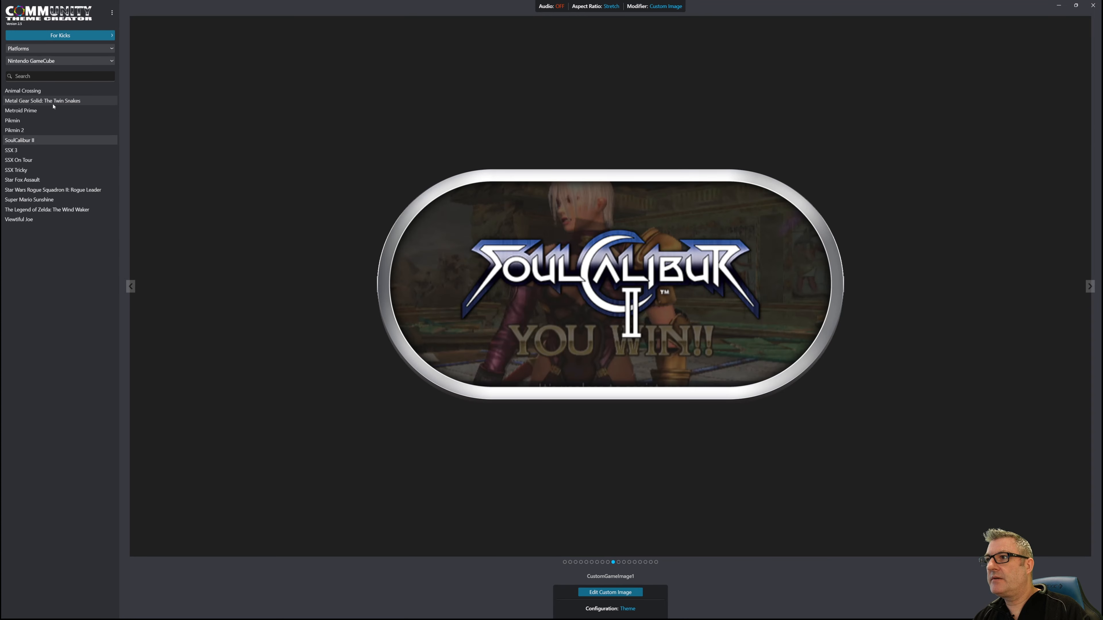
left_click(22, 179)
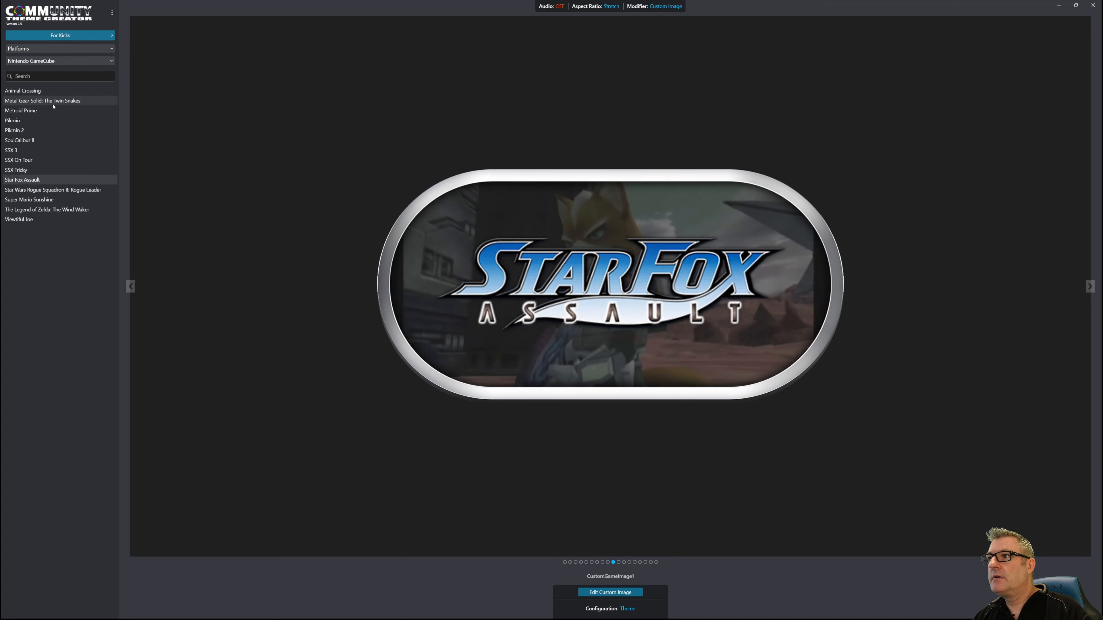
left_click(29, 199)
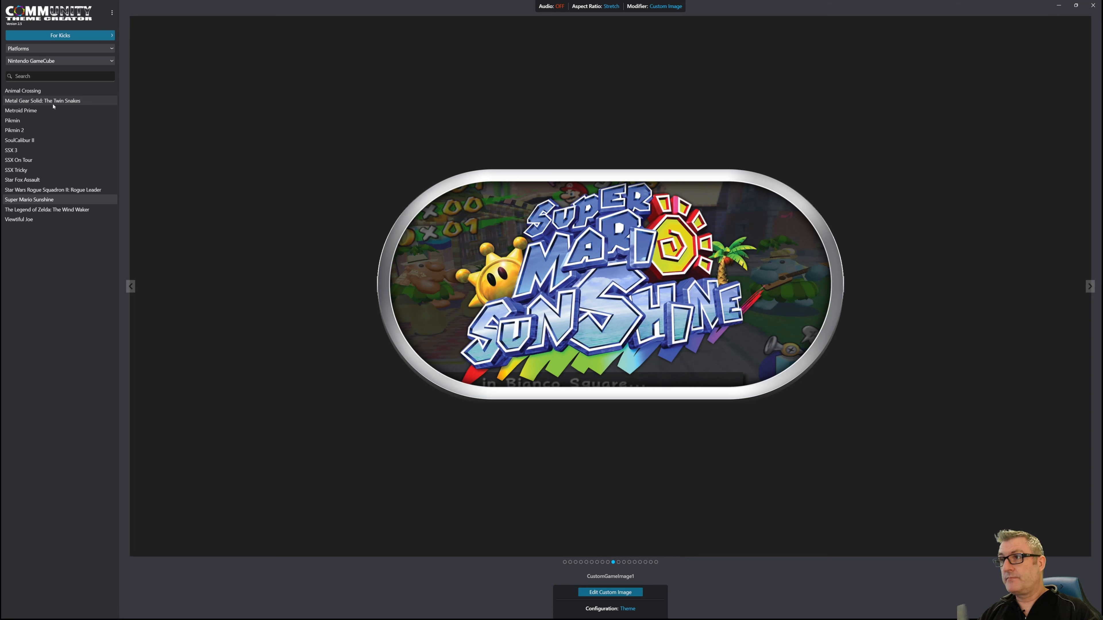
- Preview The Wind Waker and Viewtiful Joe, finishing on The Legend of Zelda: The Wind Waker
left_click(47, 209)
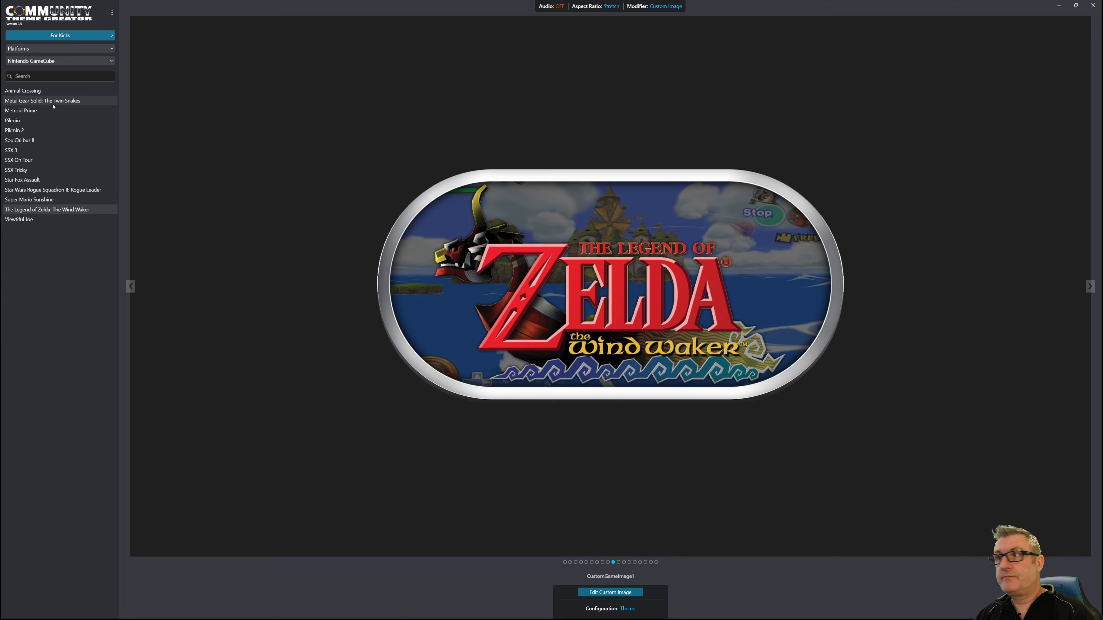
left_click(19, 219)
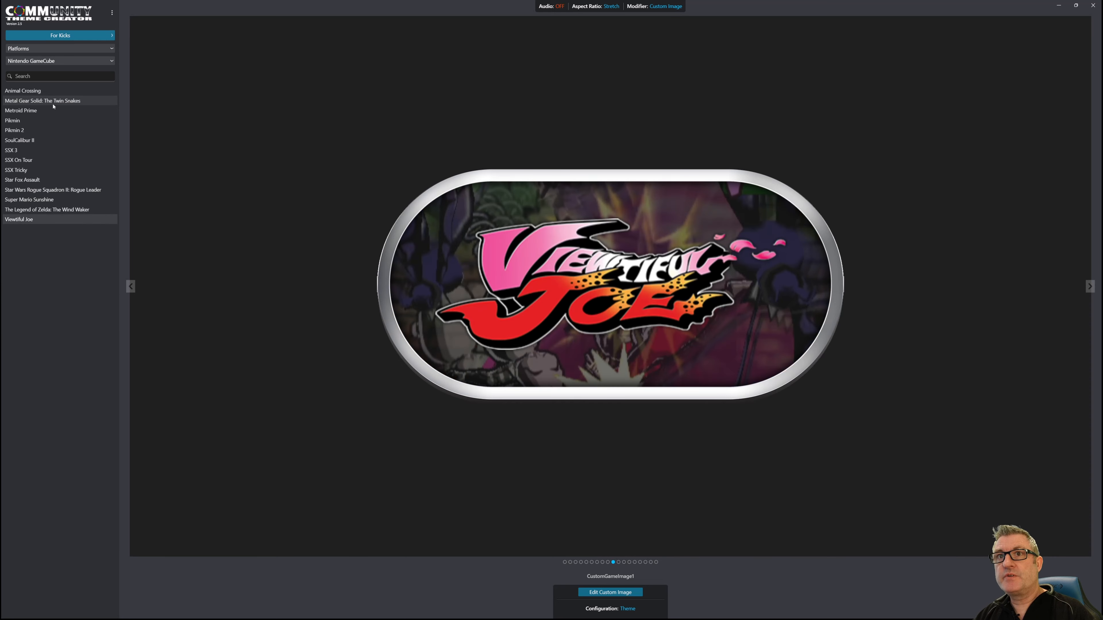
left_click(46, 210)
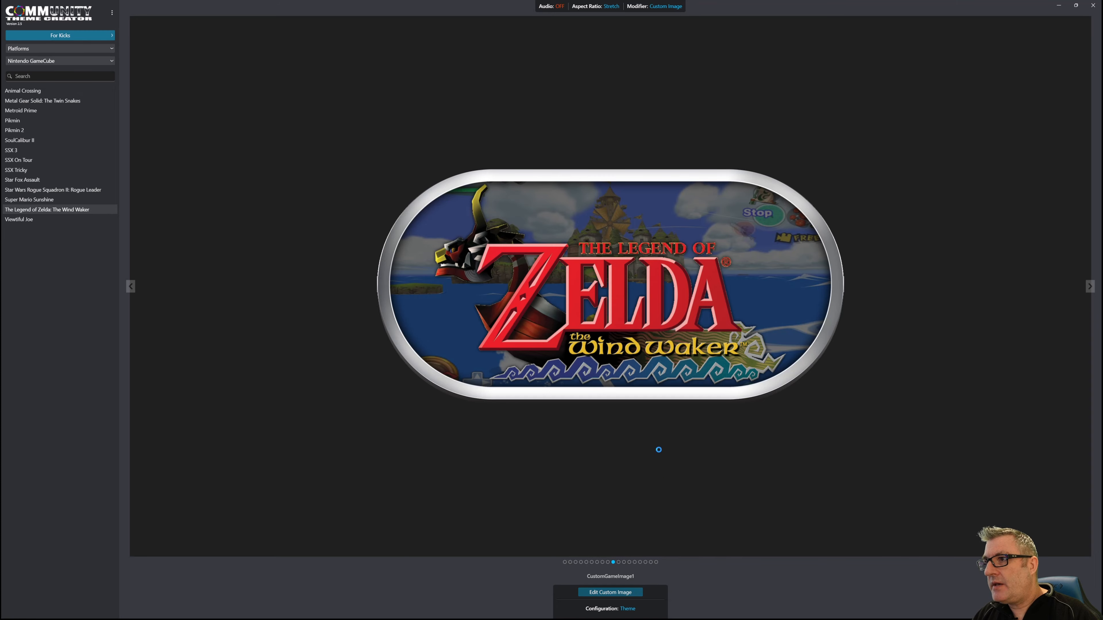
left_click(608, 591)
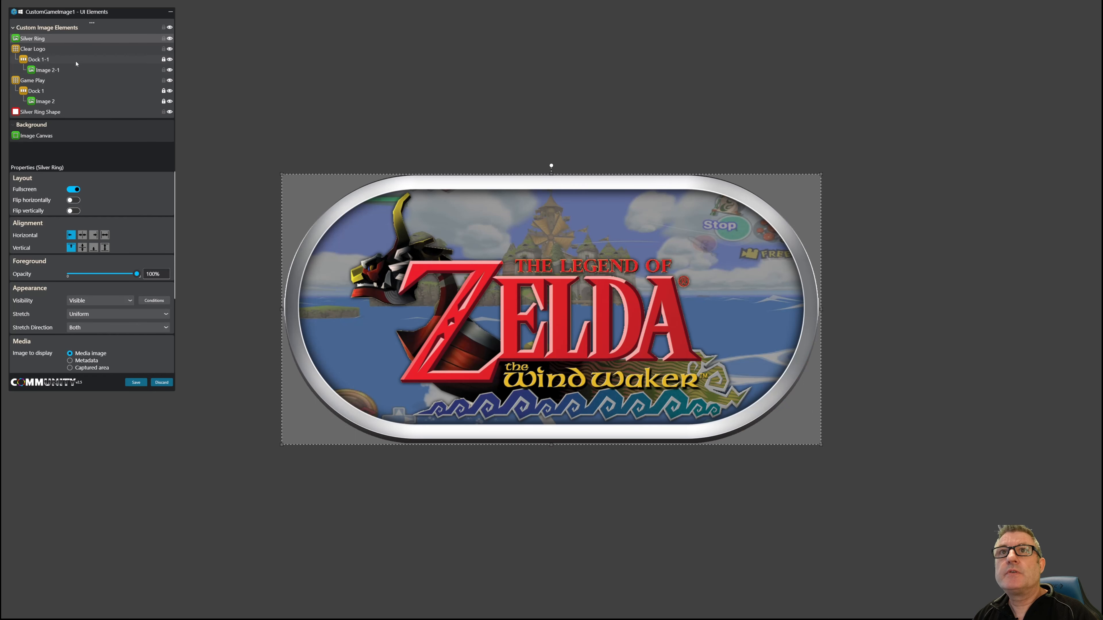
left_click(38, 111)
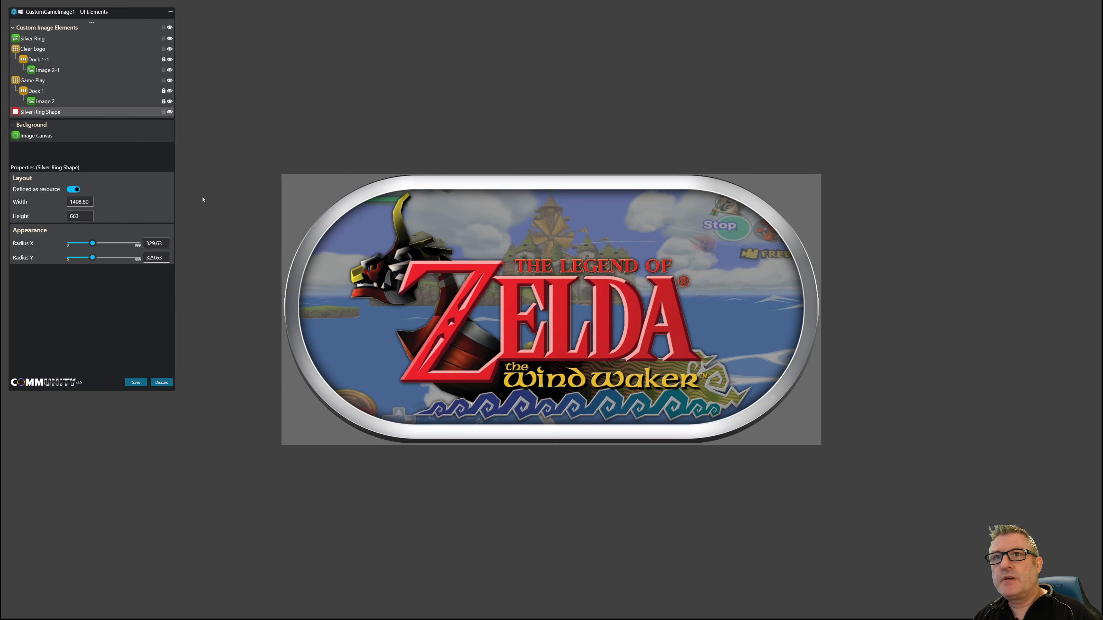
mouse_move(160, 201)
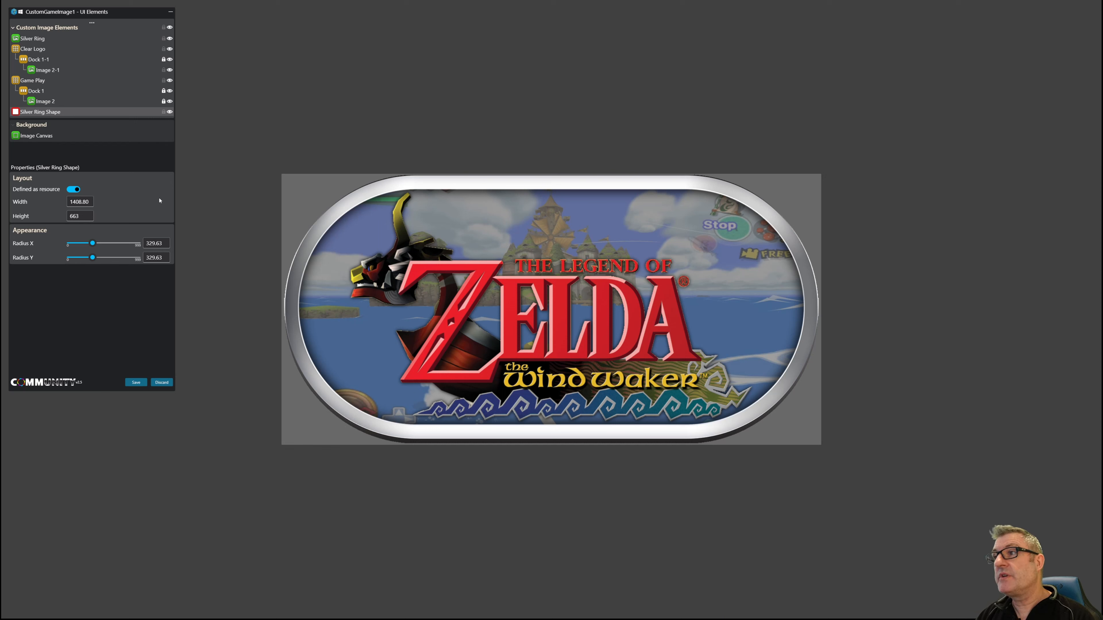
left_click(444, 310)
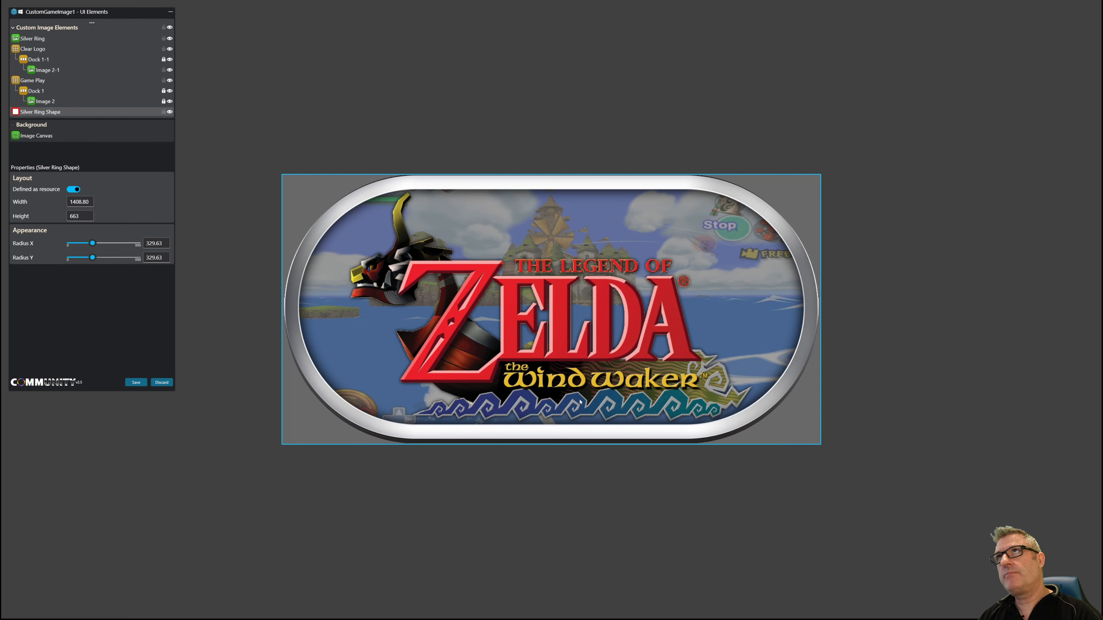
mouse_move(581, 402)
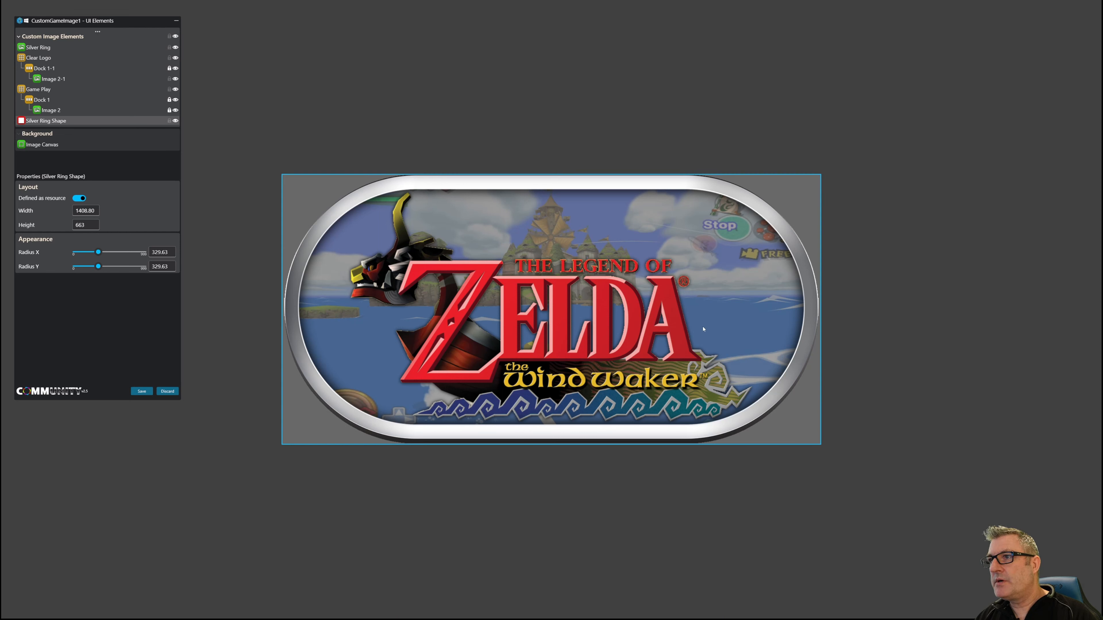
mouse_move(655, 314)
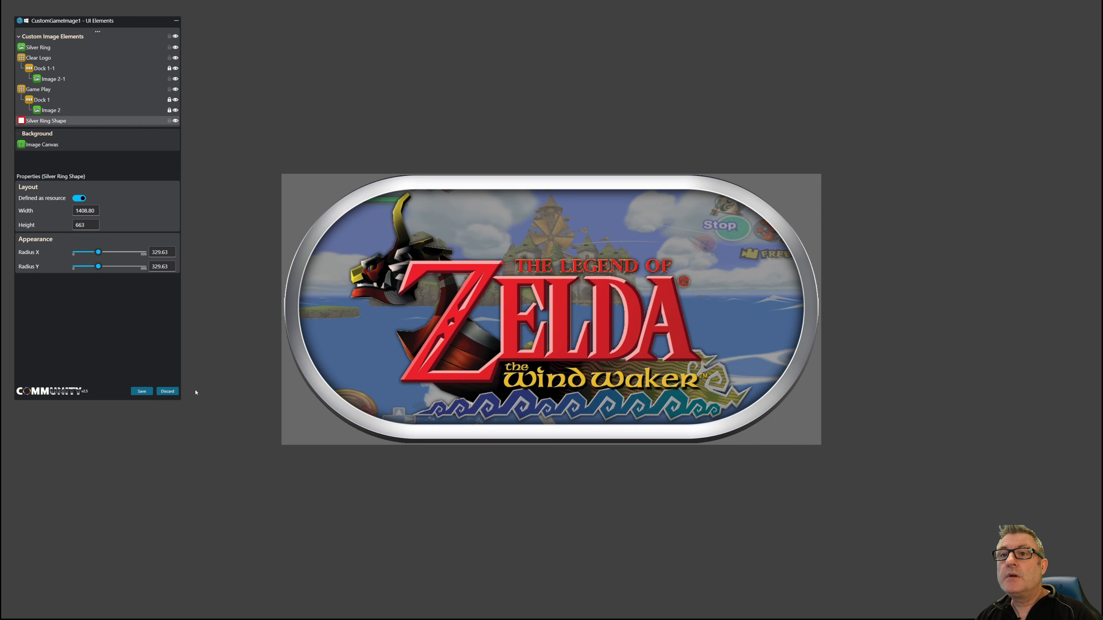
left_click(167, 392)
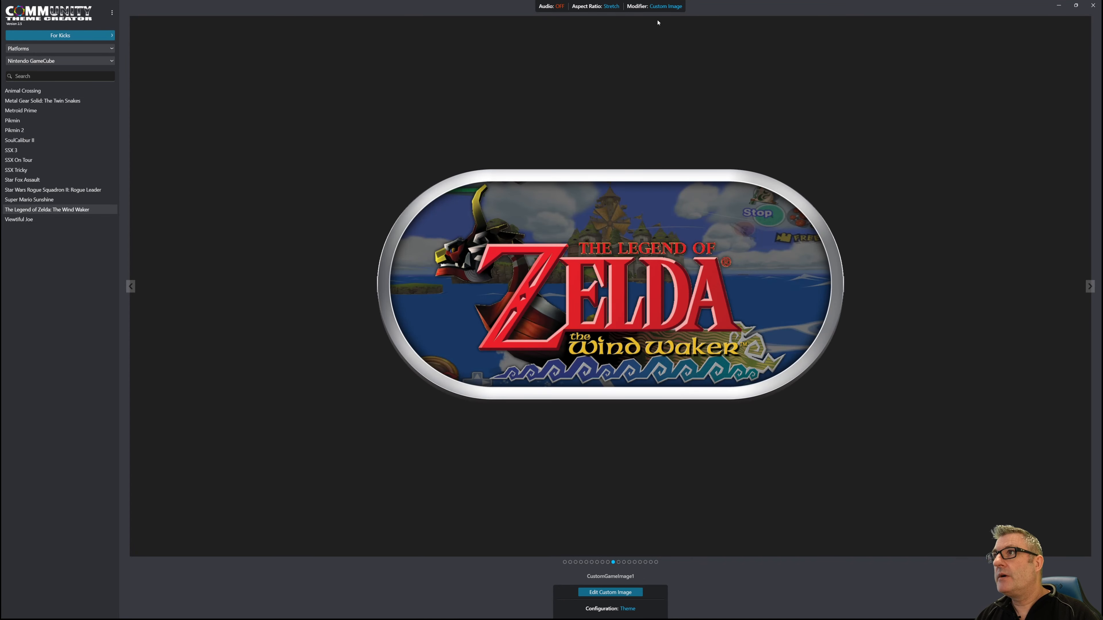